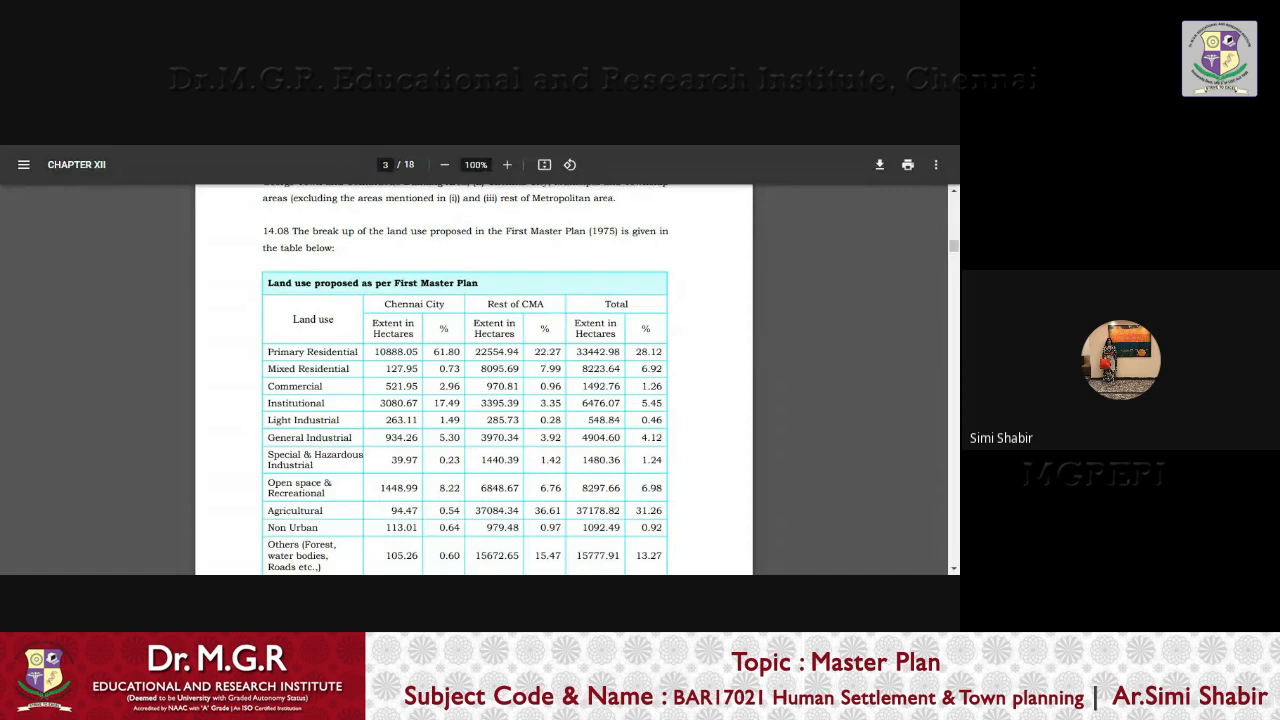
Scroll through Chapter XIV's opening text to the CMA Existed Land Use 1973 table on page 2
scroll(down, 3)
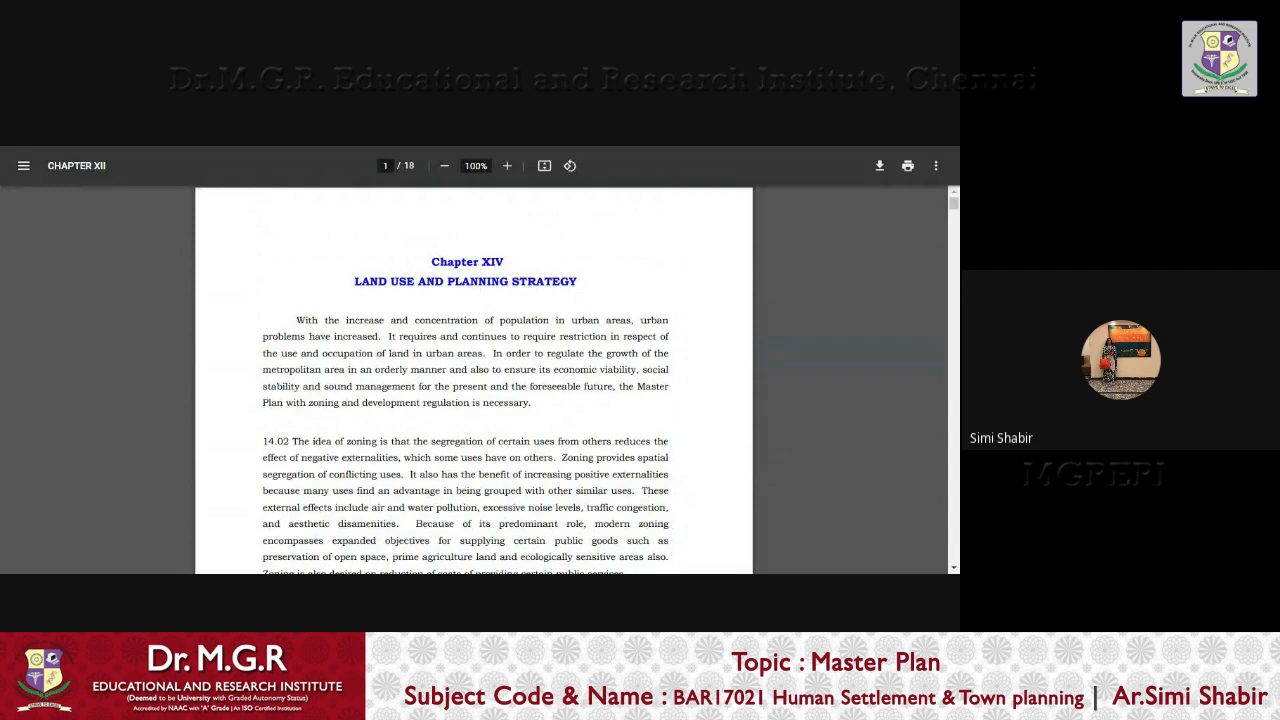
scroll(down, 3)
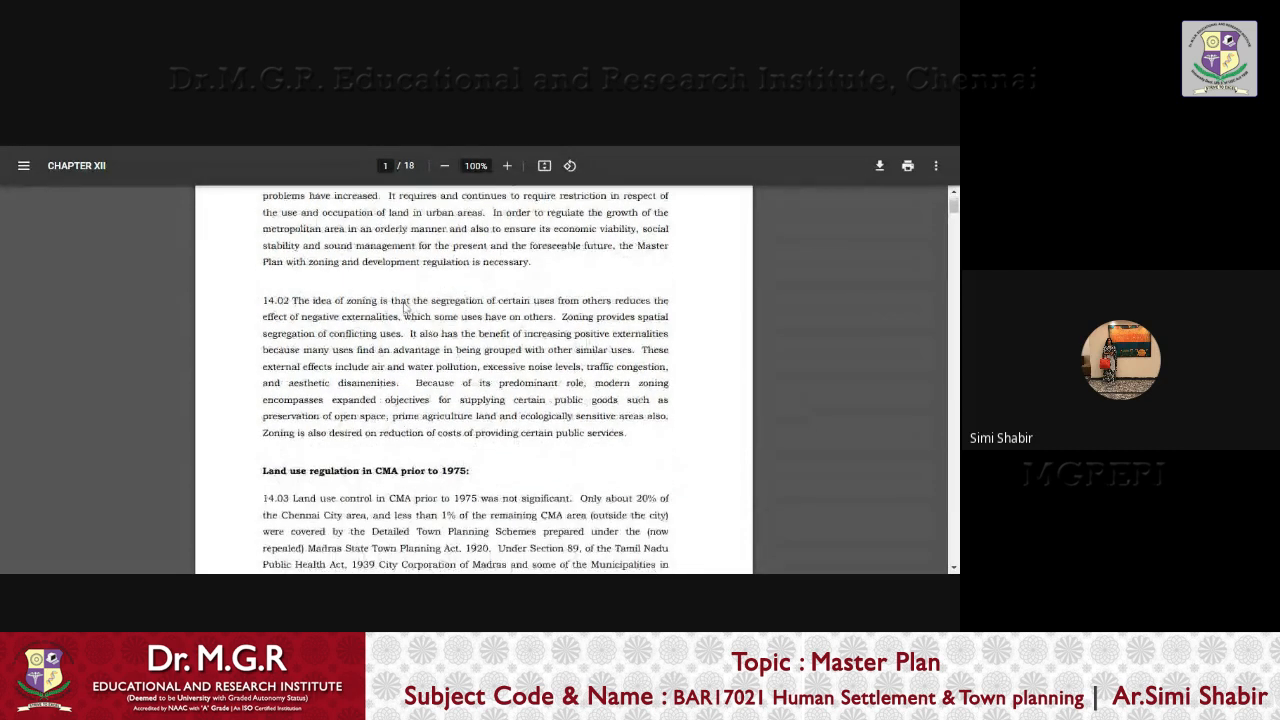
scroll(down, 3)
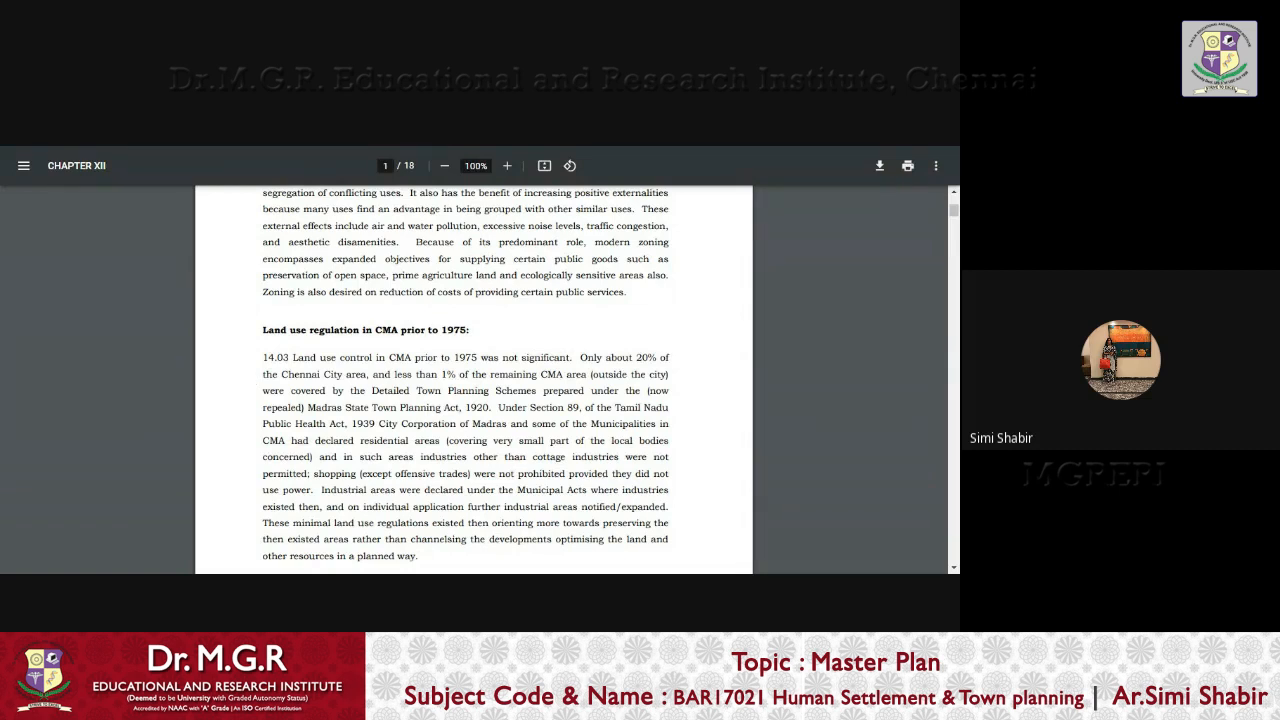
scroll(down, 3)
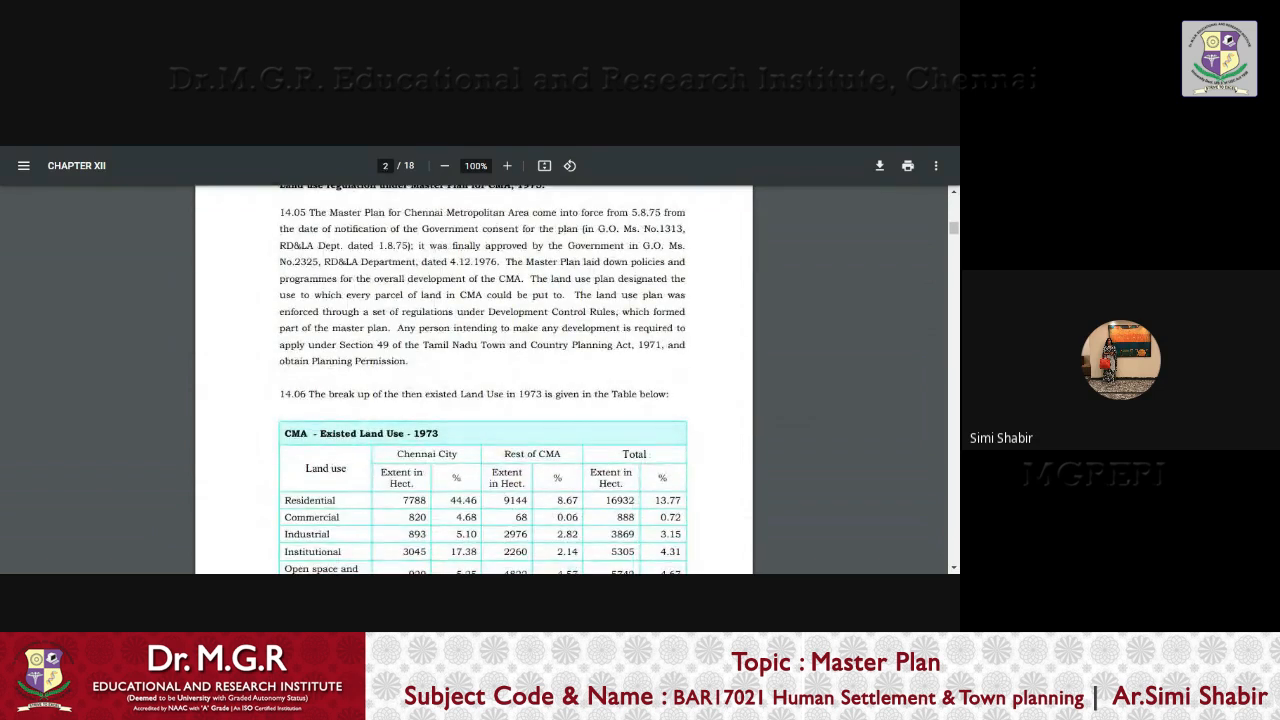
Scroll past the 1973 table to the proposed land use totals and paragraph 14.09 on page 3
scroll(down, 3)
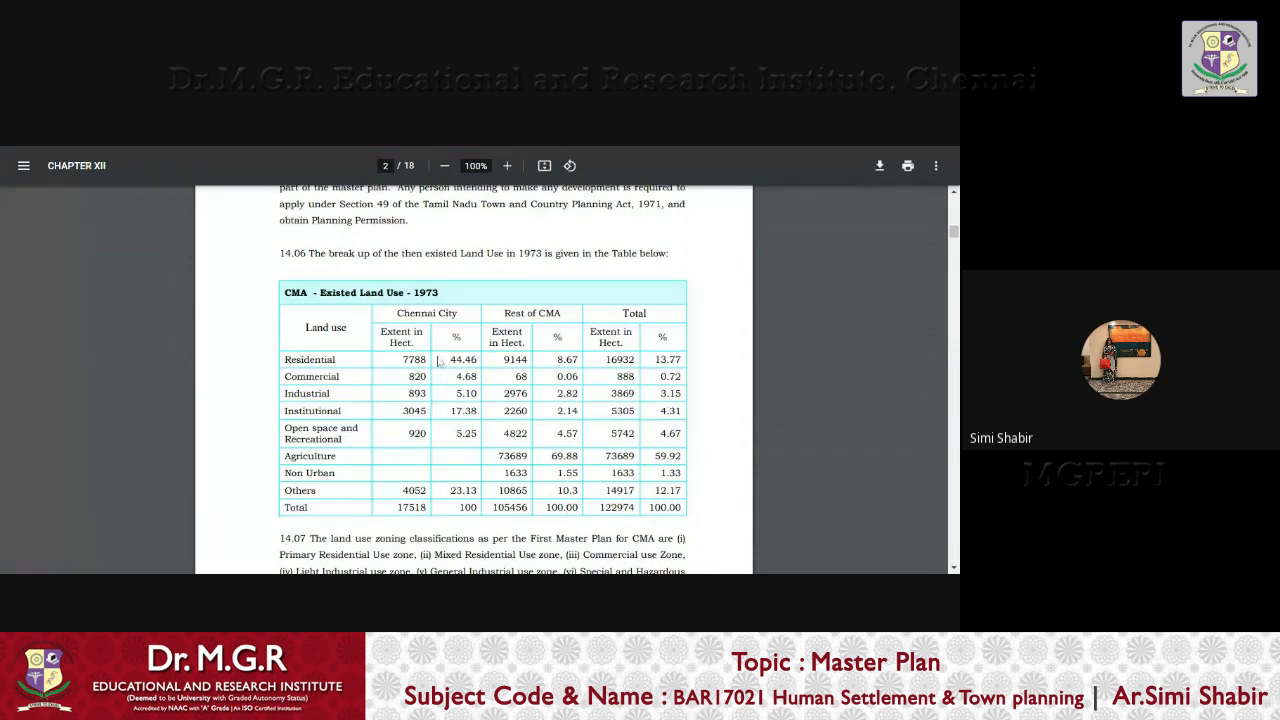
scroll(down, 3)
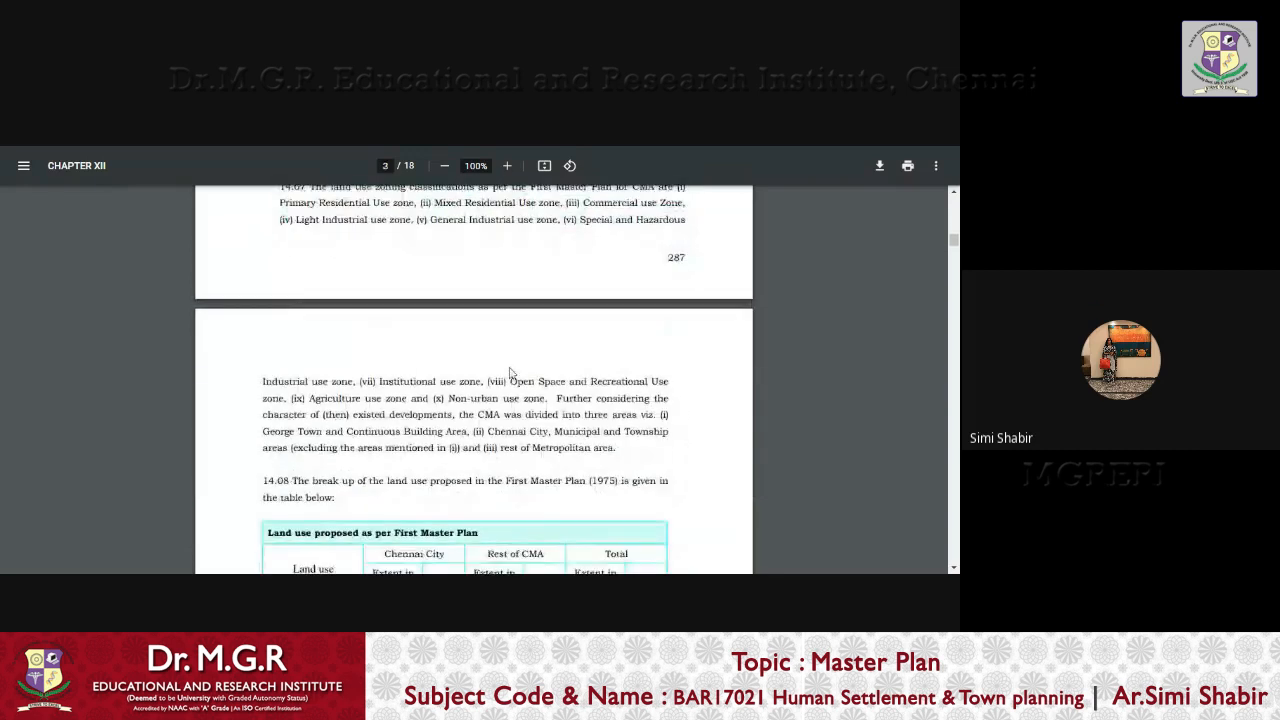
scroll(down, 3)
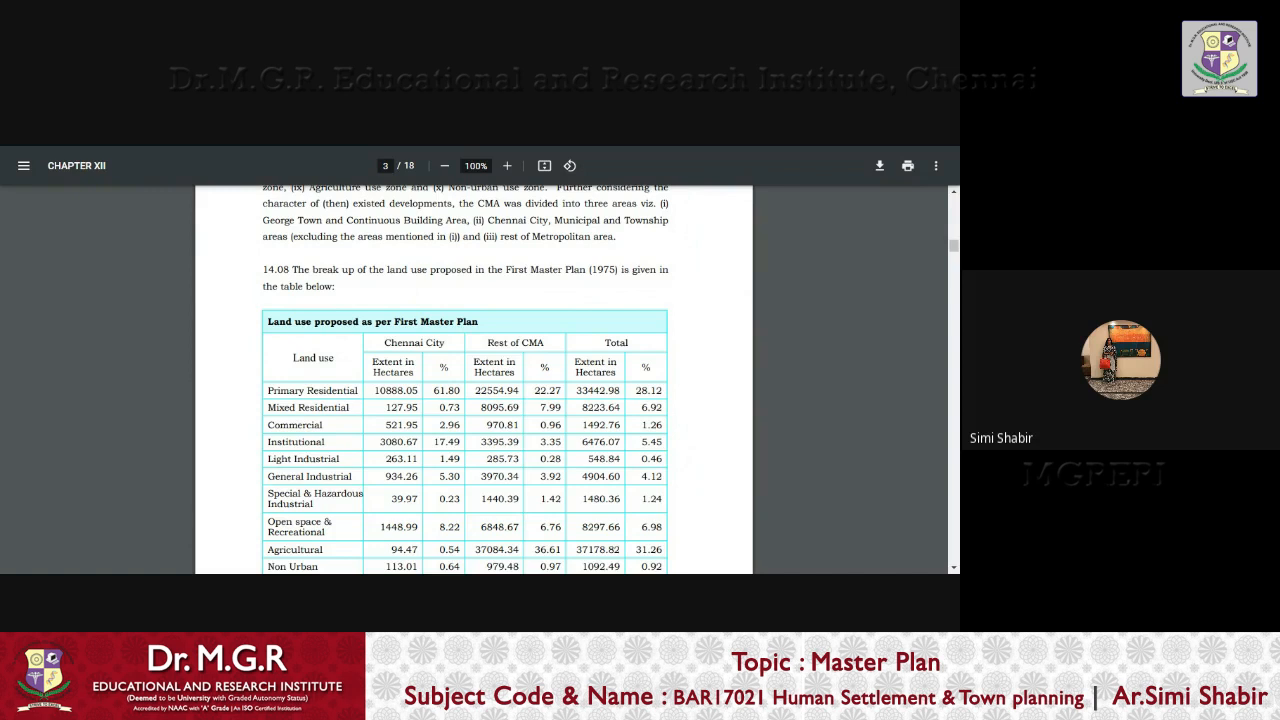
scroll(down, 3)
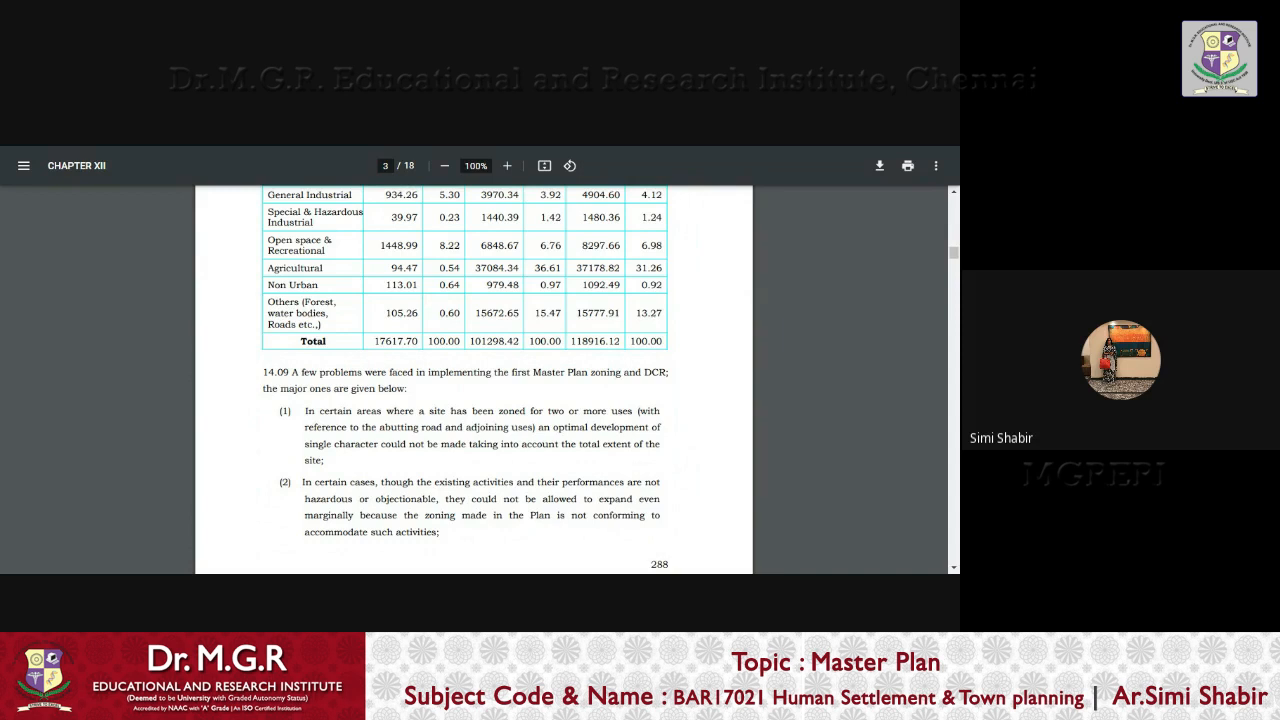
mouse_move(516, 394)
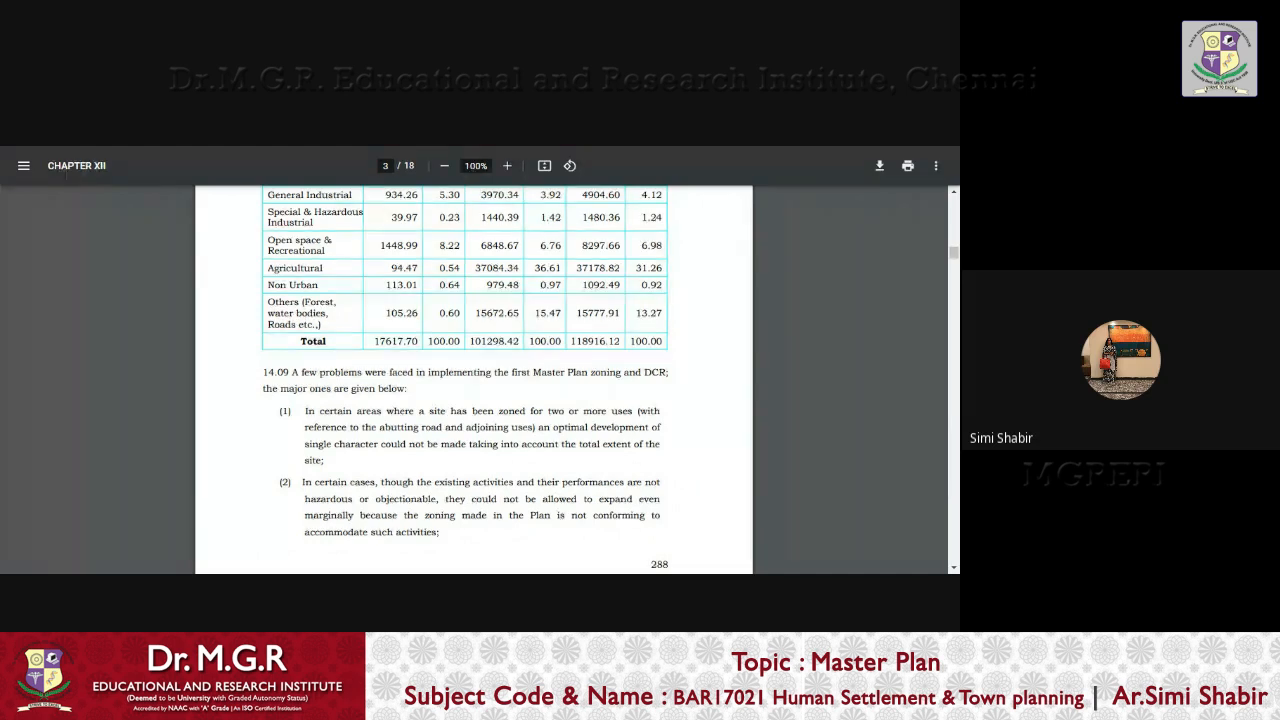
Reach page 4 and select the opening lines of Reclassification paragraph 14.10
scroll(down, 3)
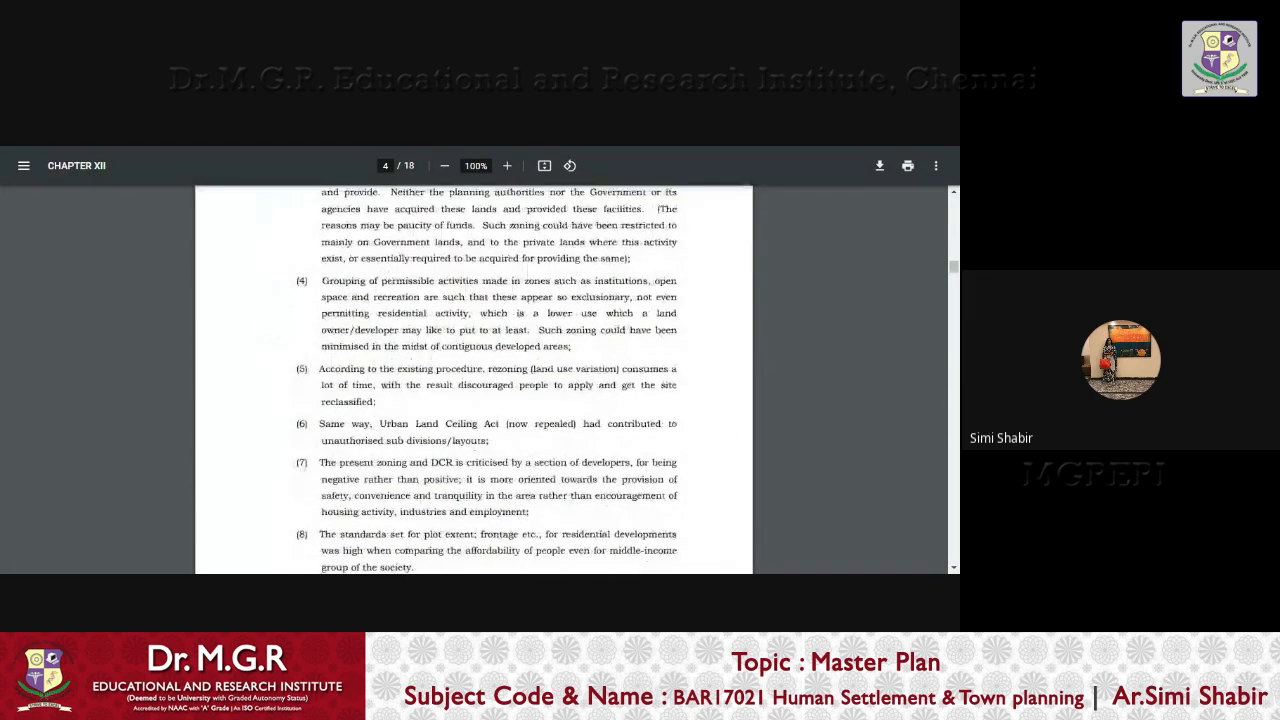
scroll(down, 3)
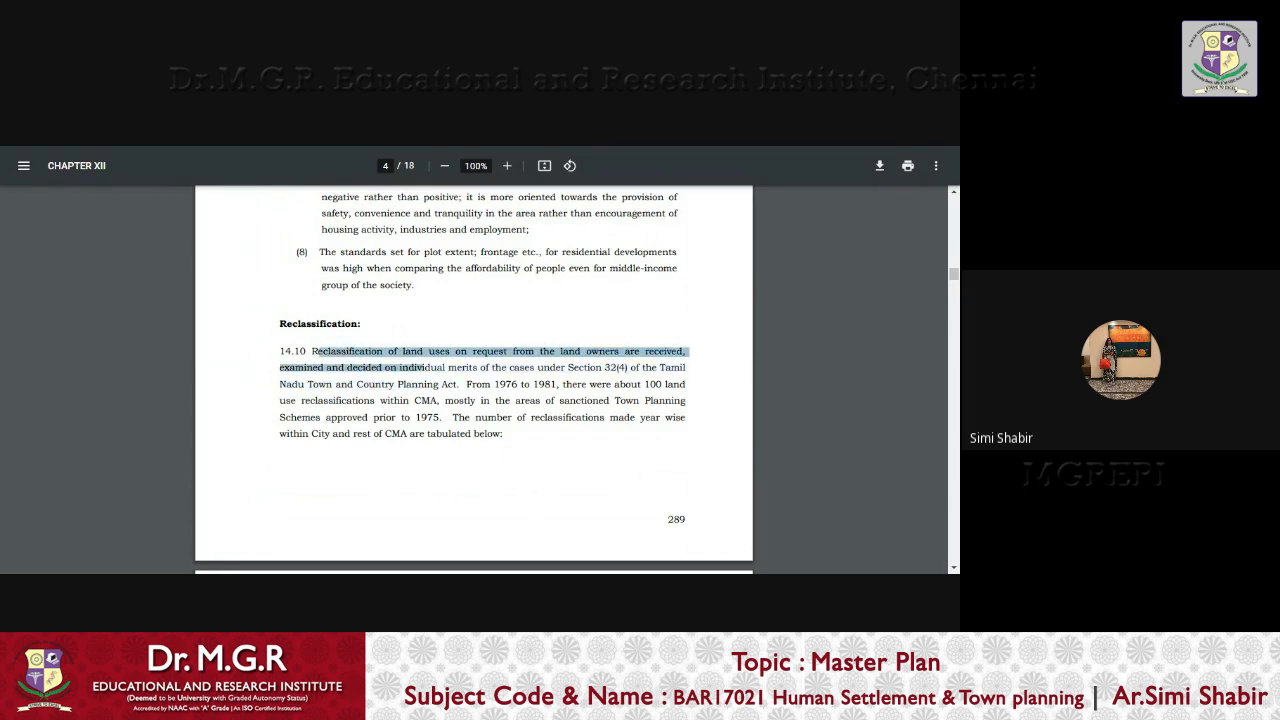
drag(410, 368, 424, 384)
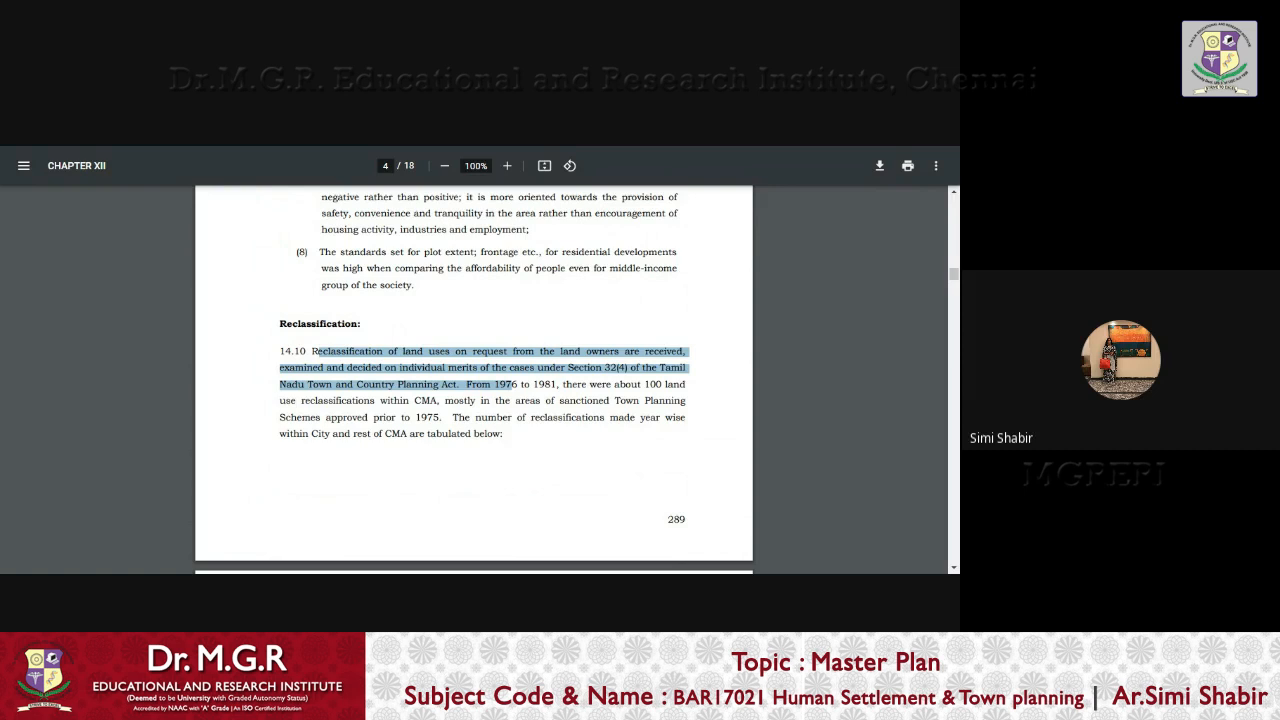
Scroll down into page 5's 1977–2004 site-reclassification table, backing up to recheck its rows
scroll(down, 3)
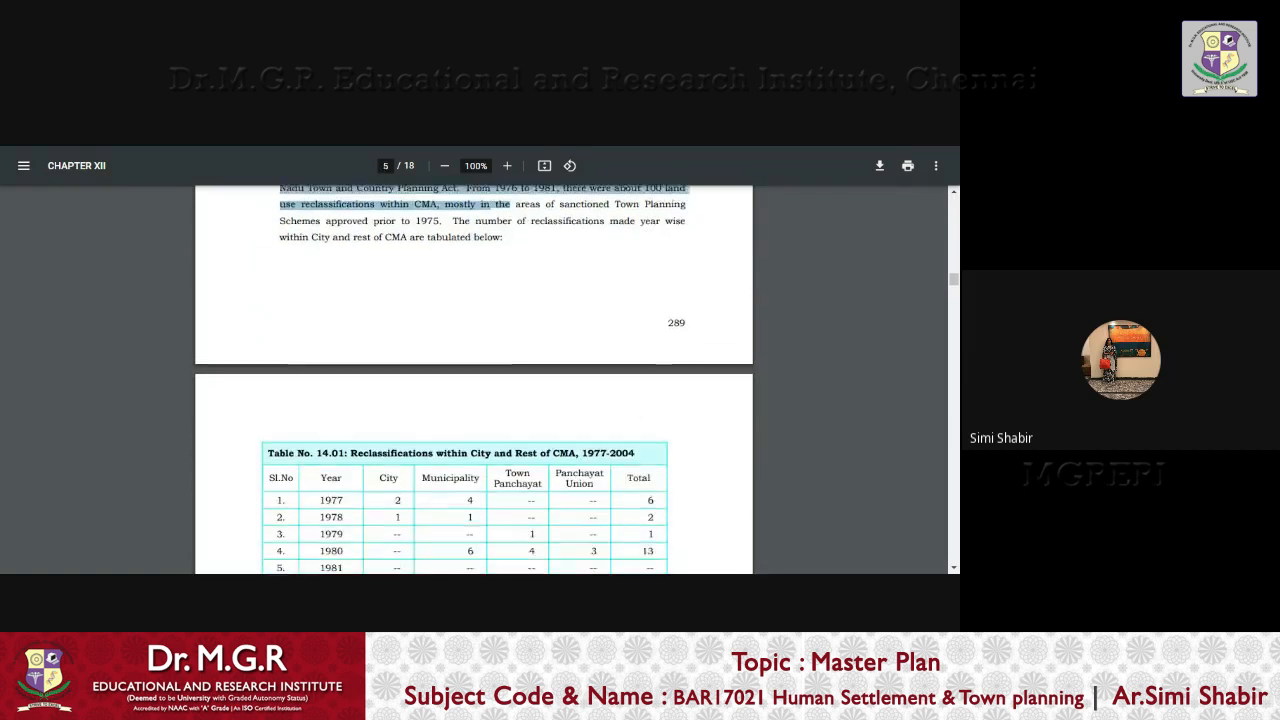
scroll(down, 3)
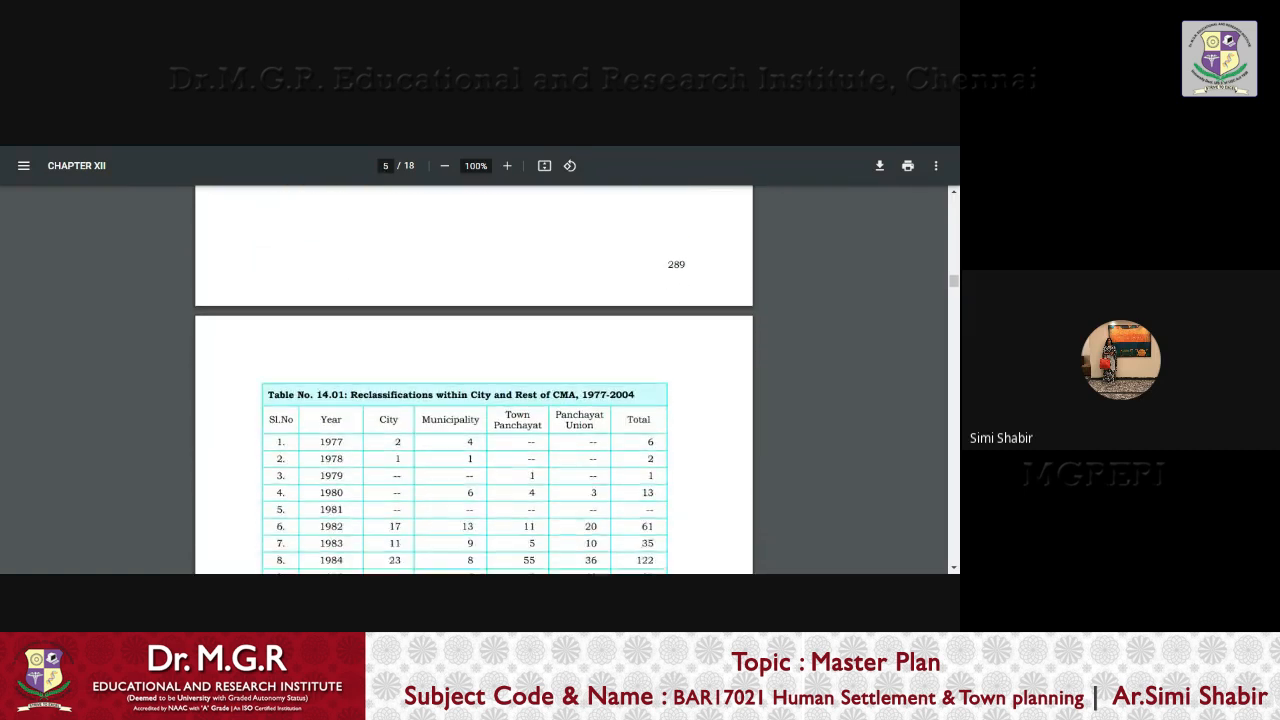
scroll(down, 3)
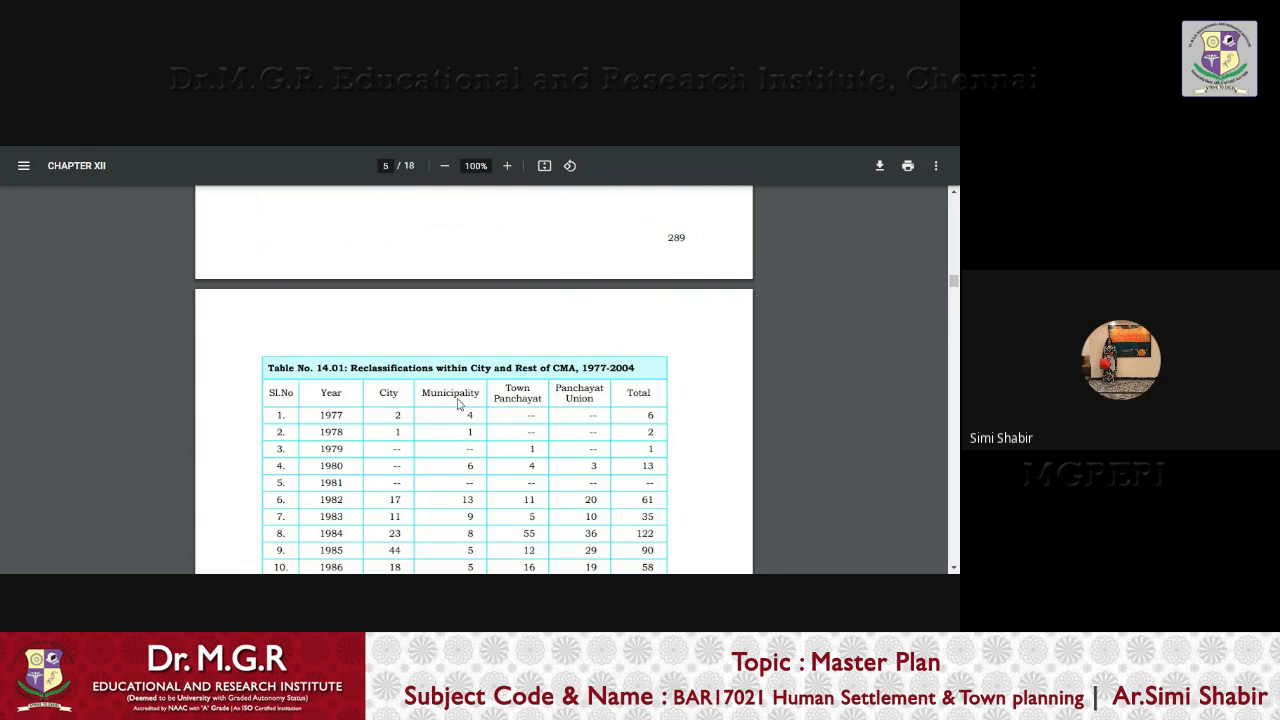
mouse_move(458, 404)
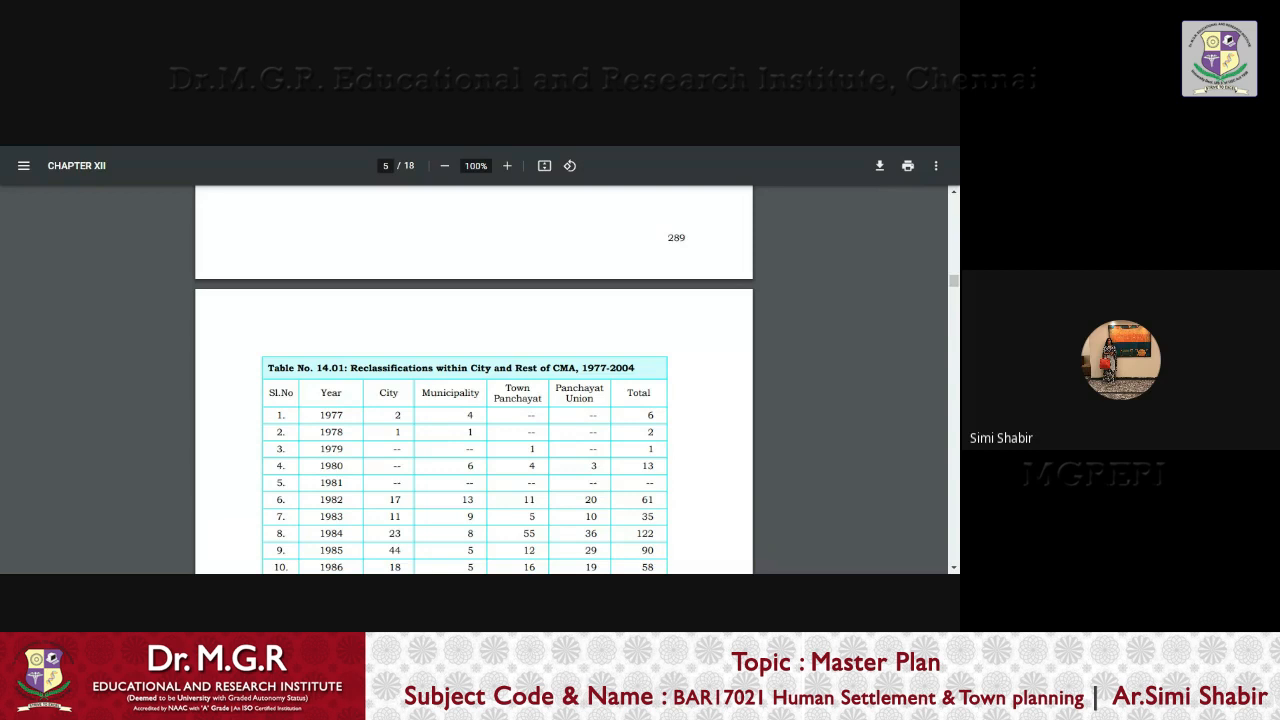
scroll(down, 3)
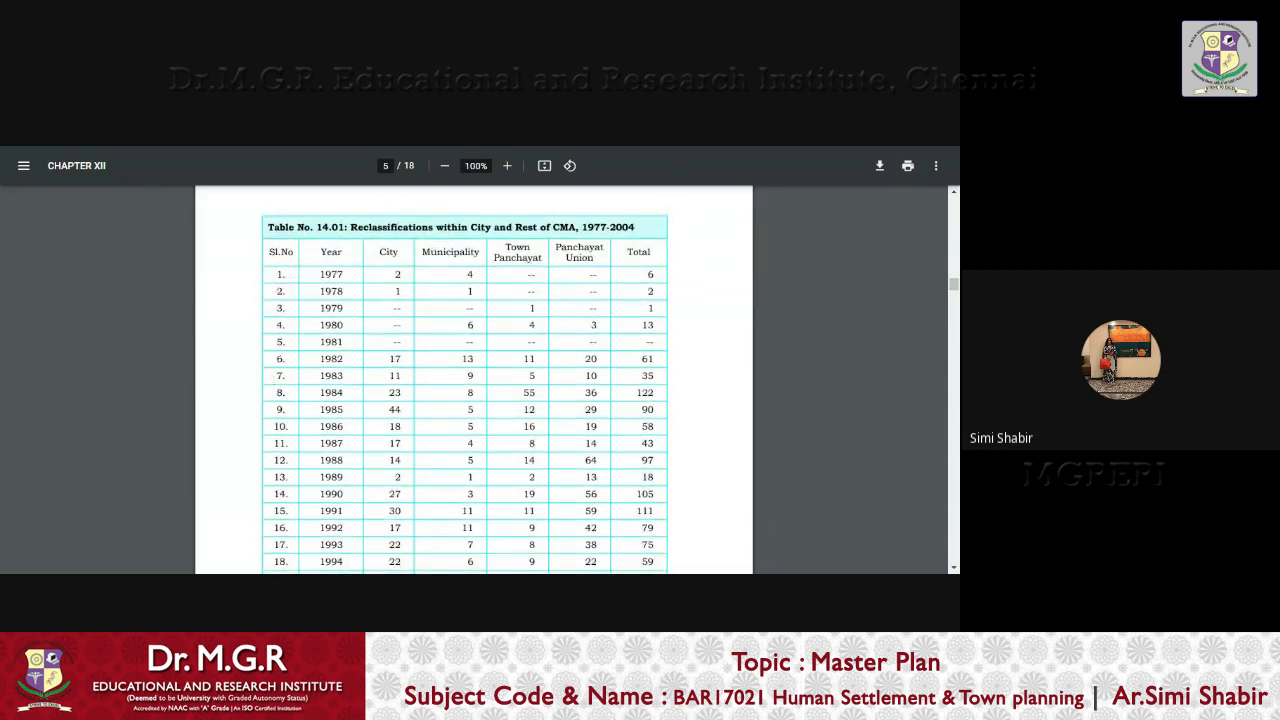
scroll(down, 3)
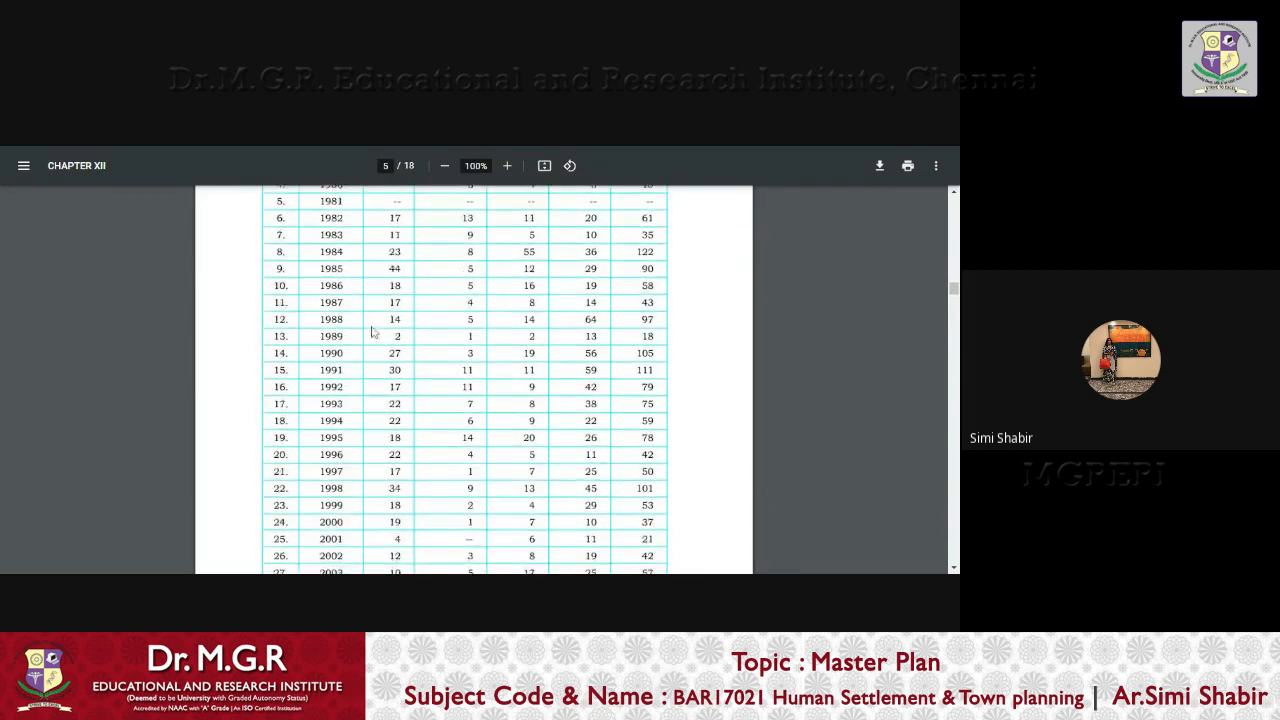
scroll(down, 3)
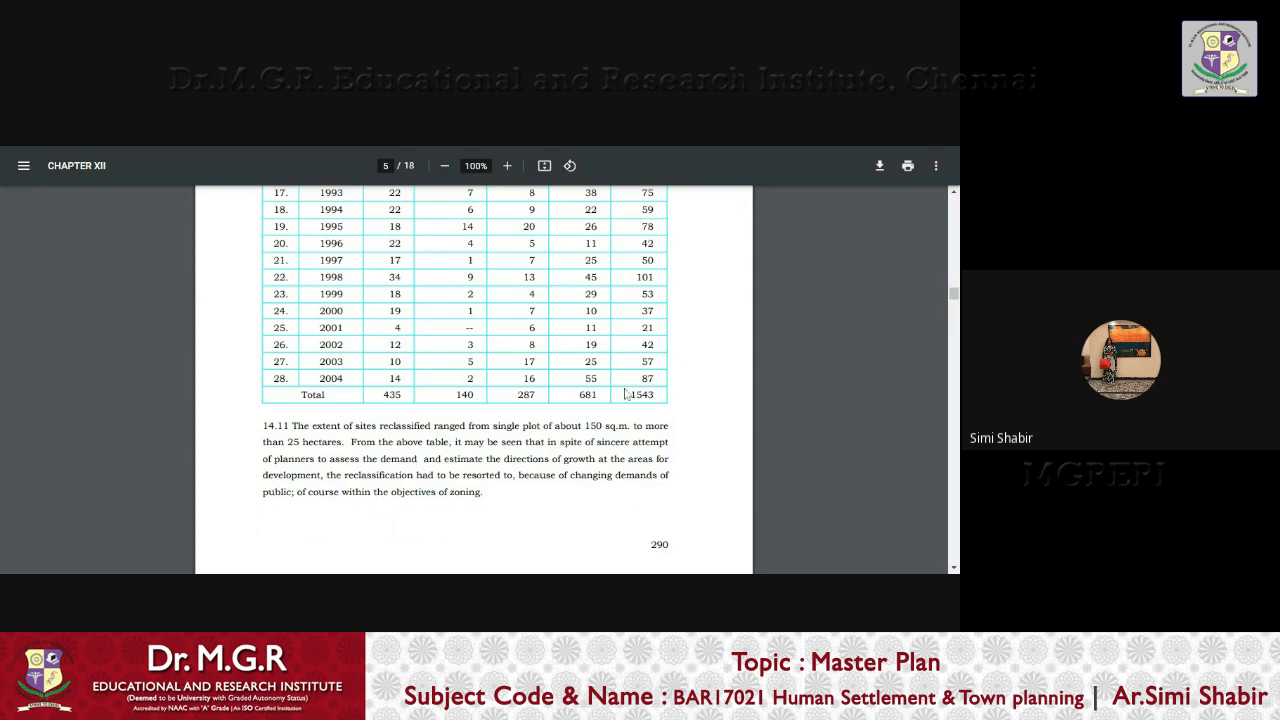
scroll(up, 3)
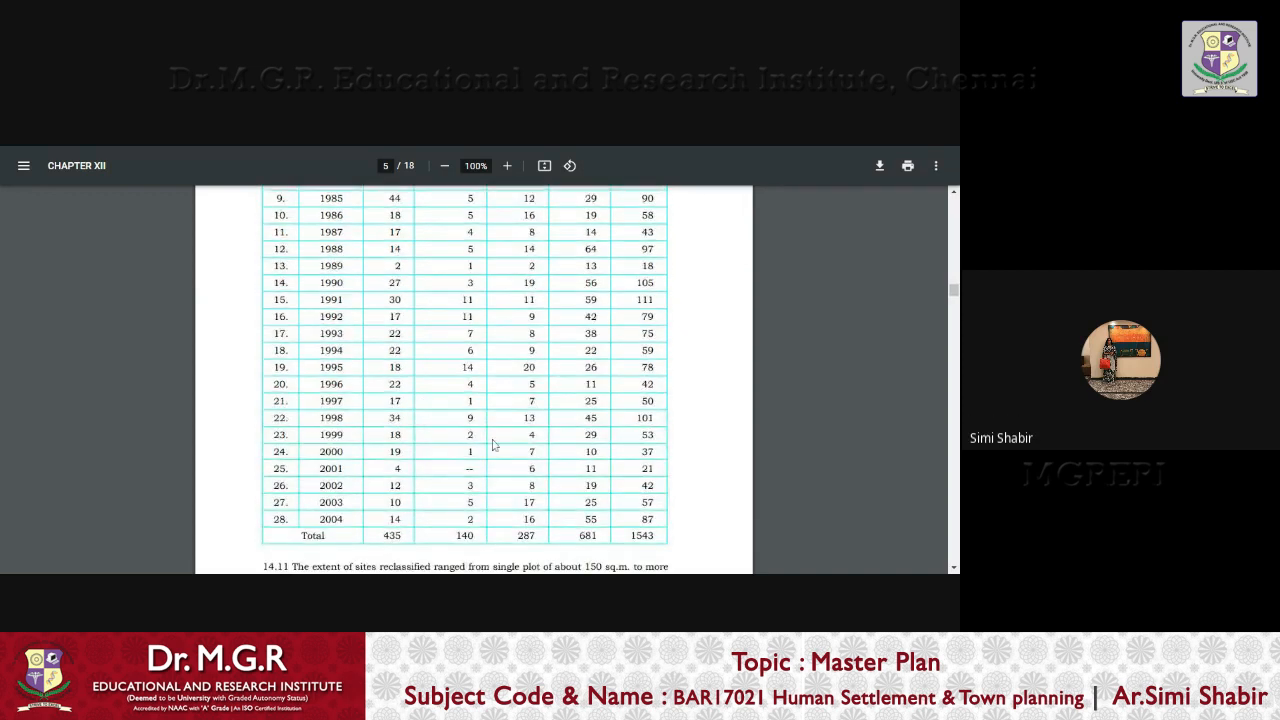
scroll(up, 3)
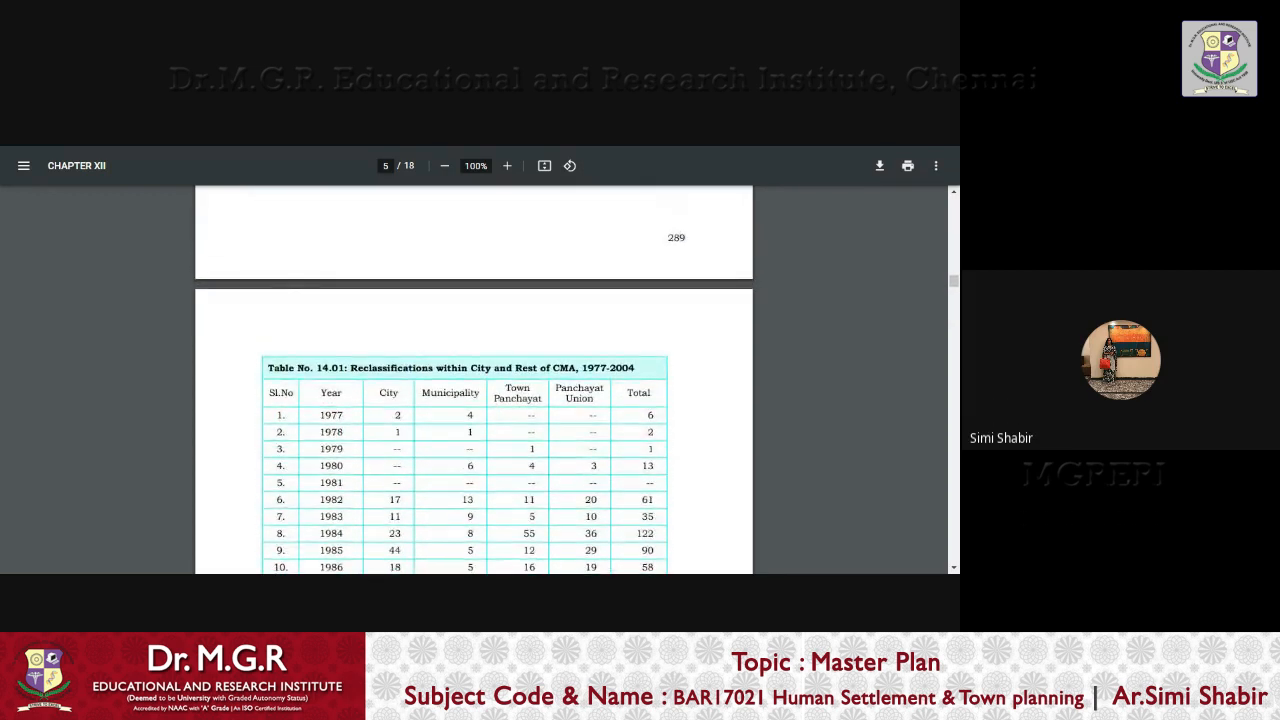
Scroll to the table's Total row and paragraph 14.11, adjusting up and down to keep both visible
scroll(down, 3)
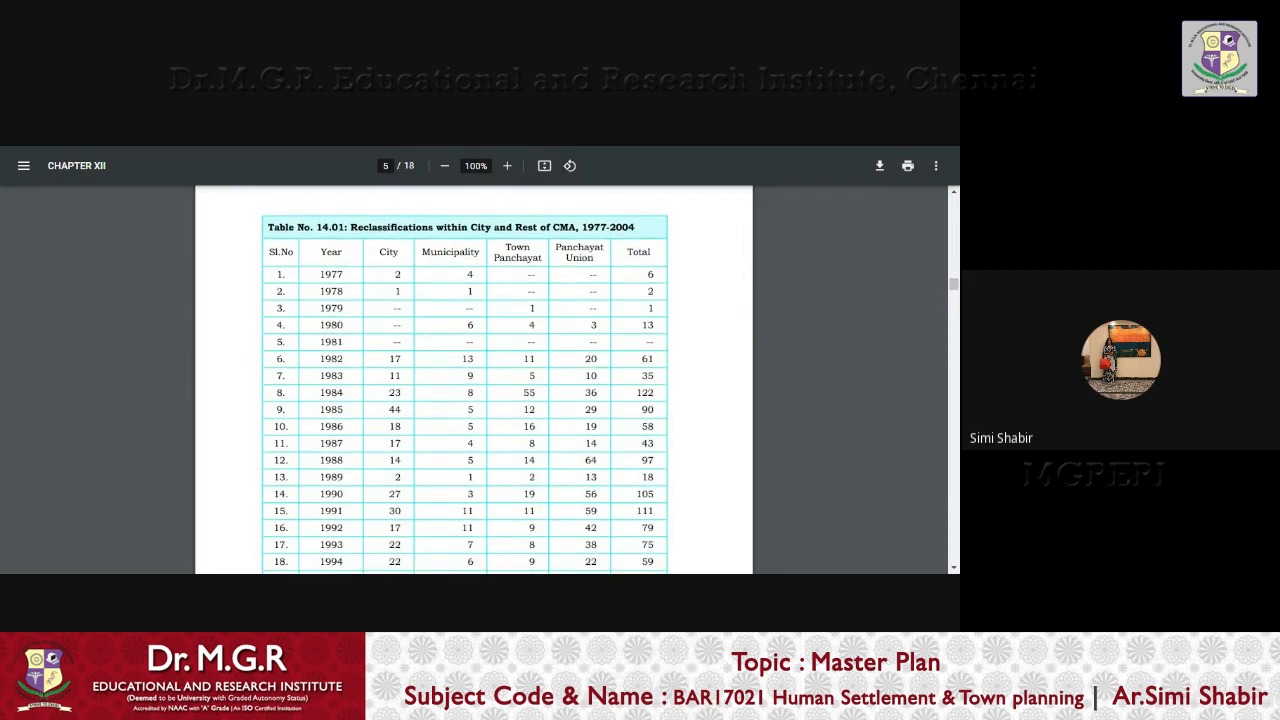
scroll(down, 3)
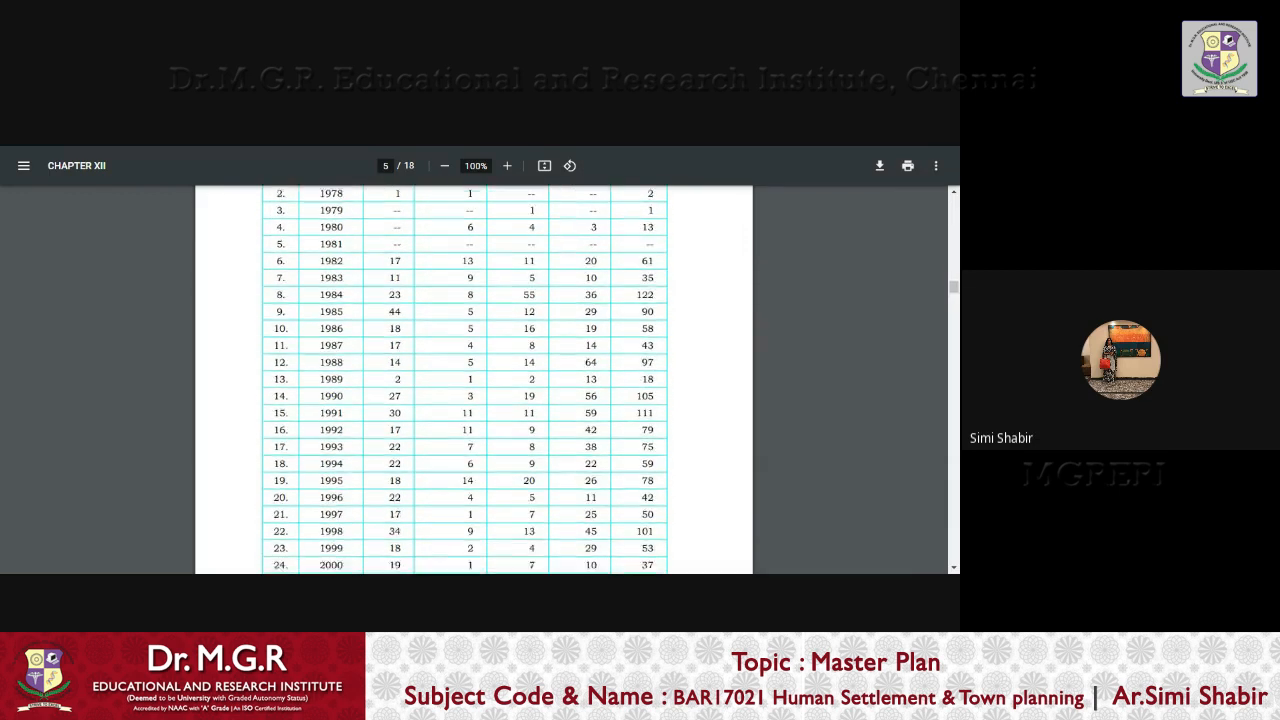
scroll(down, 3)
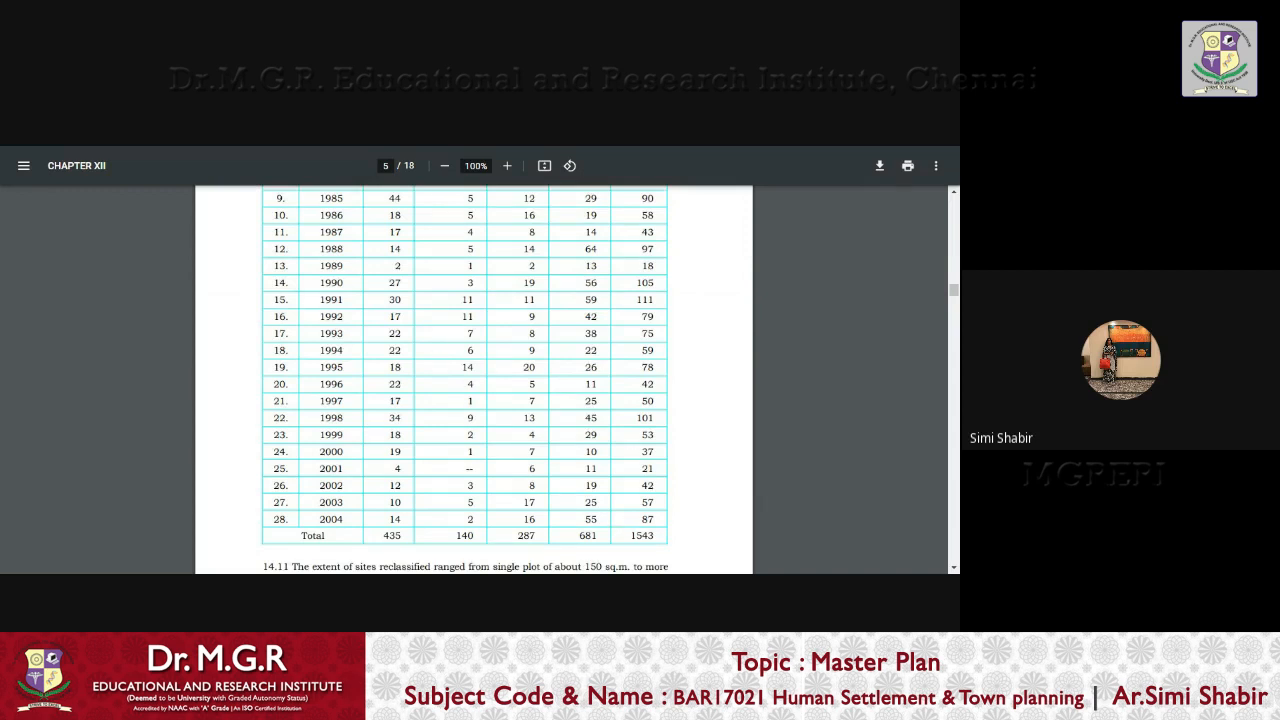
scroll(up, 3)
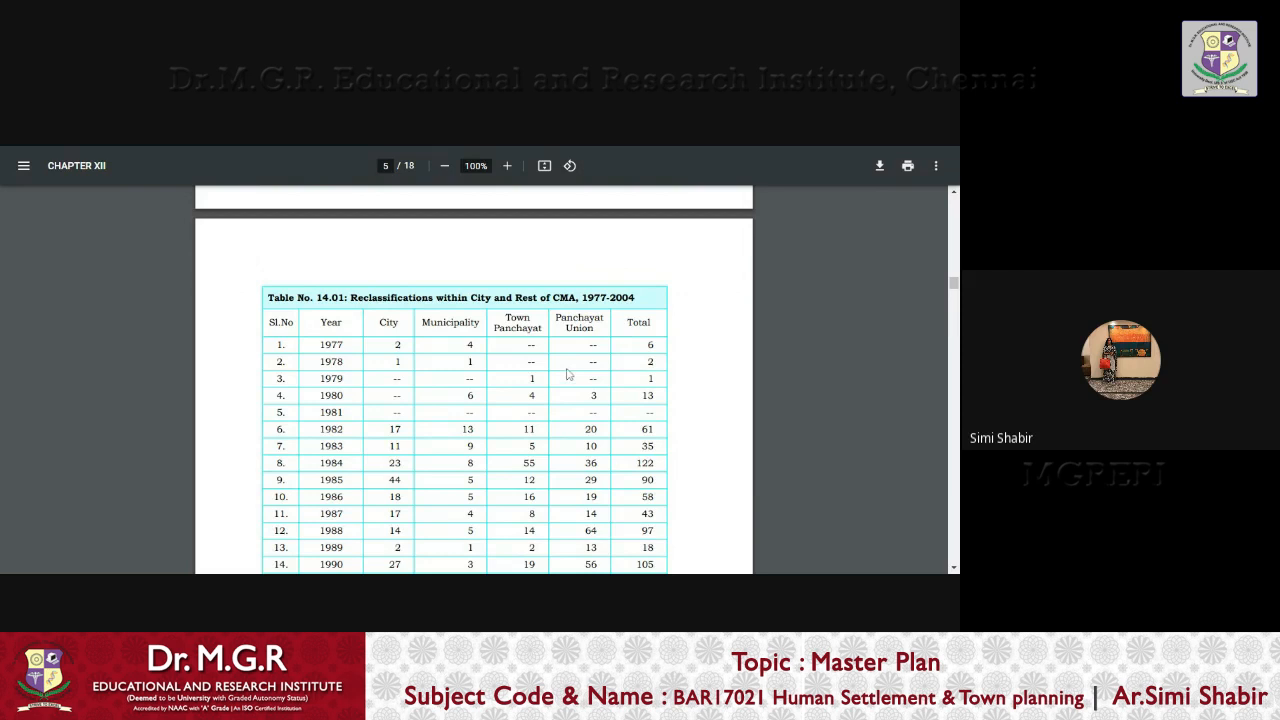
scroll(down, 3)
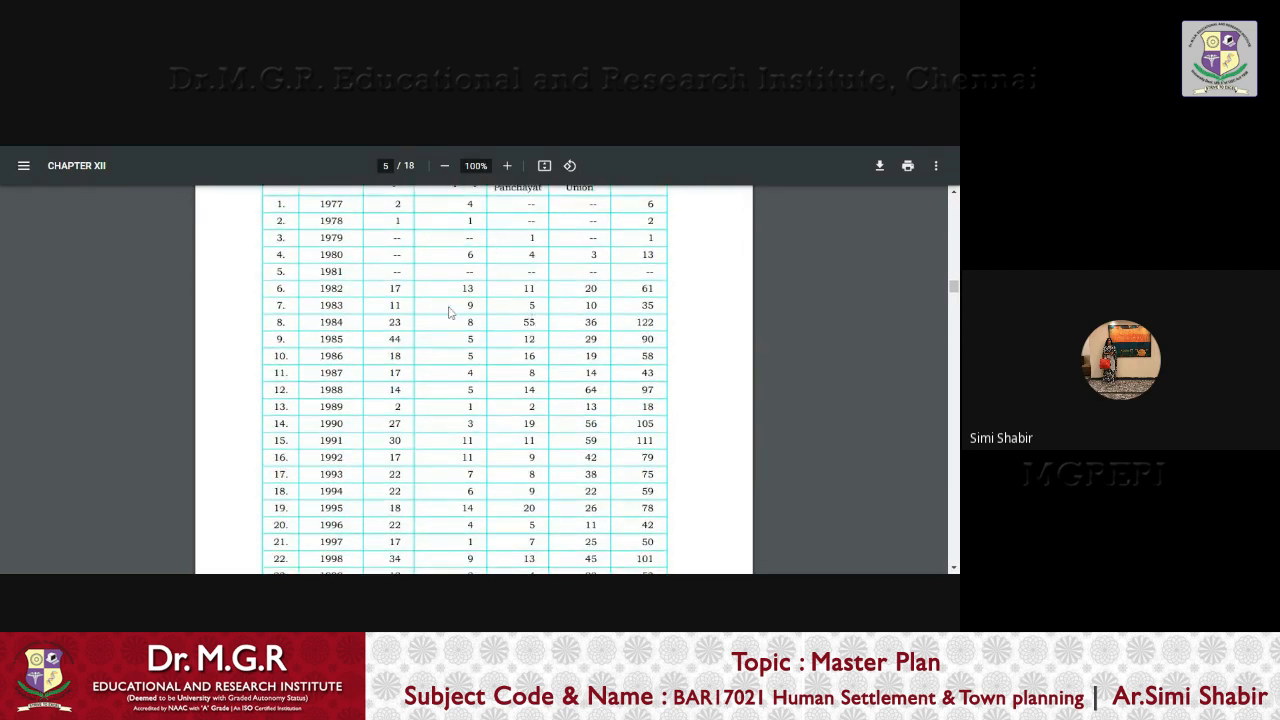
scroll(down, 3)
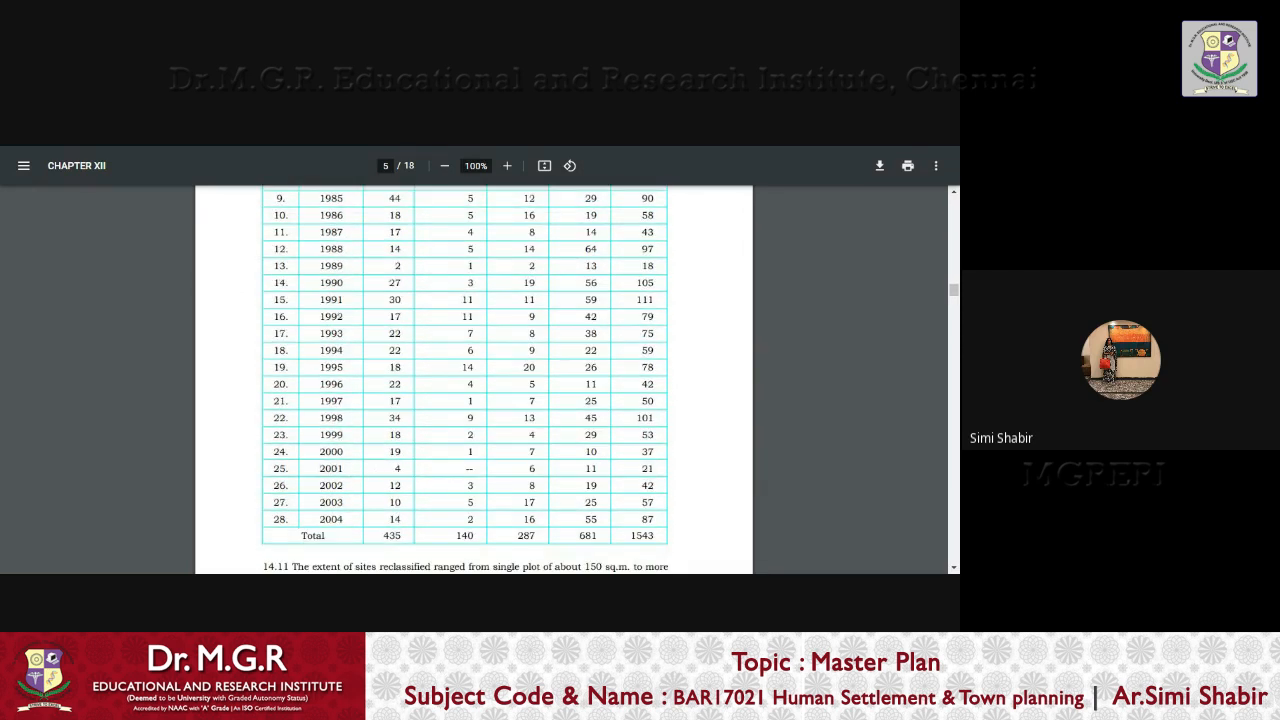
scroll(down, 3)
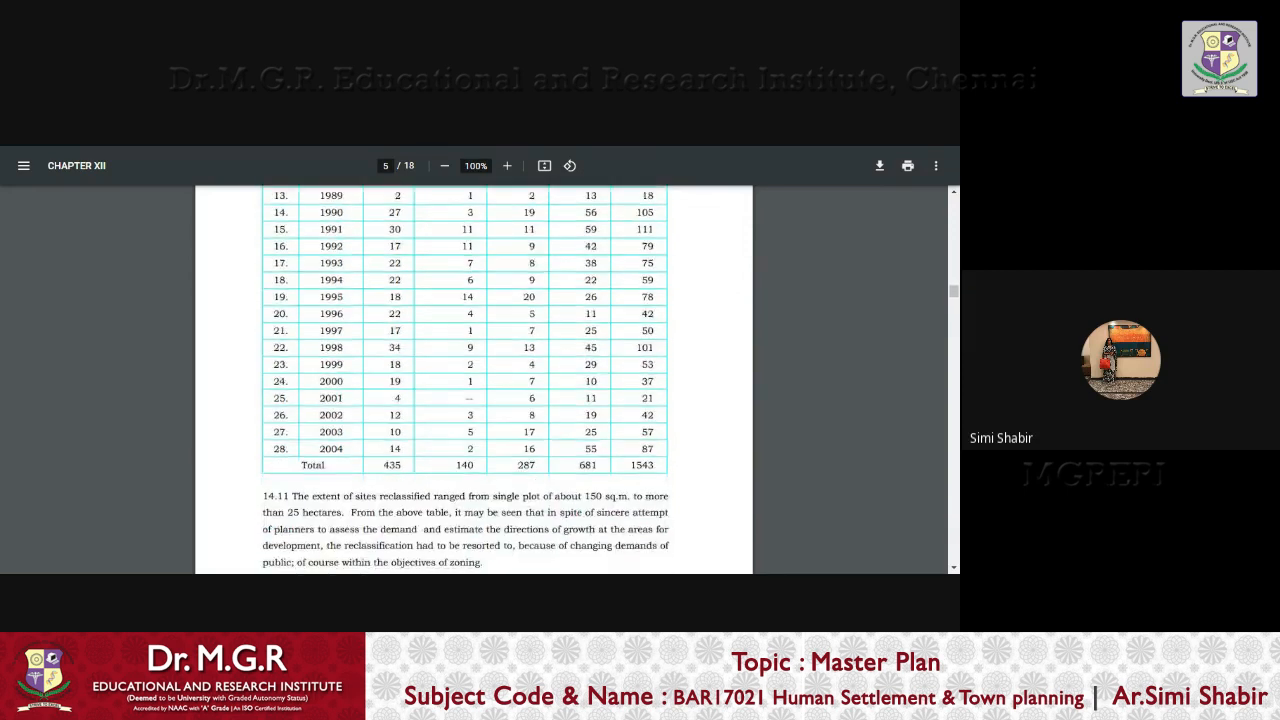
scroll(down, 3)
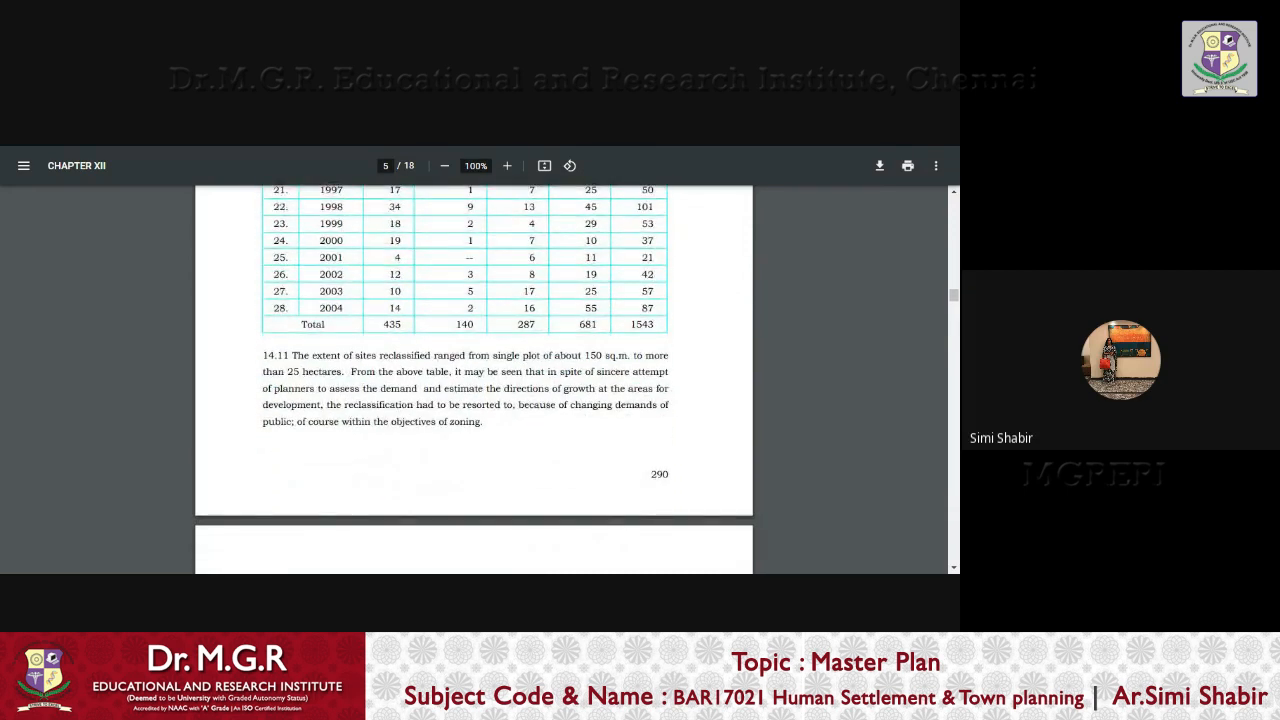
scroll(up, 3)
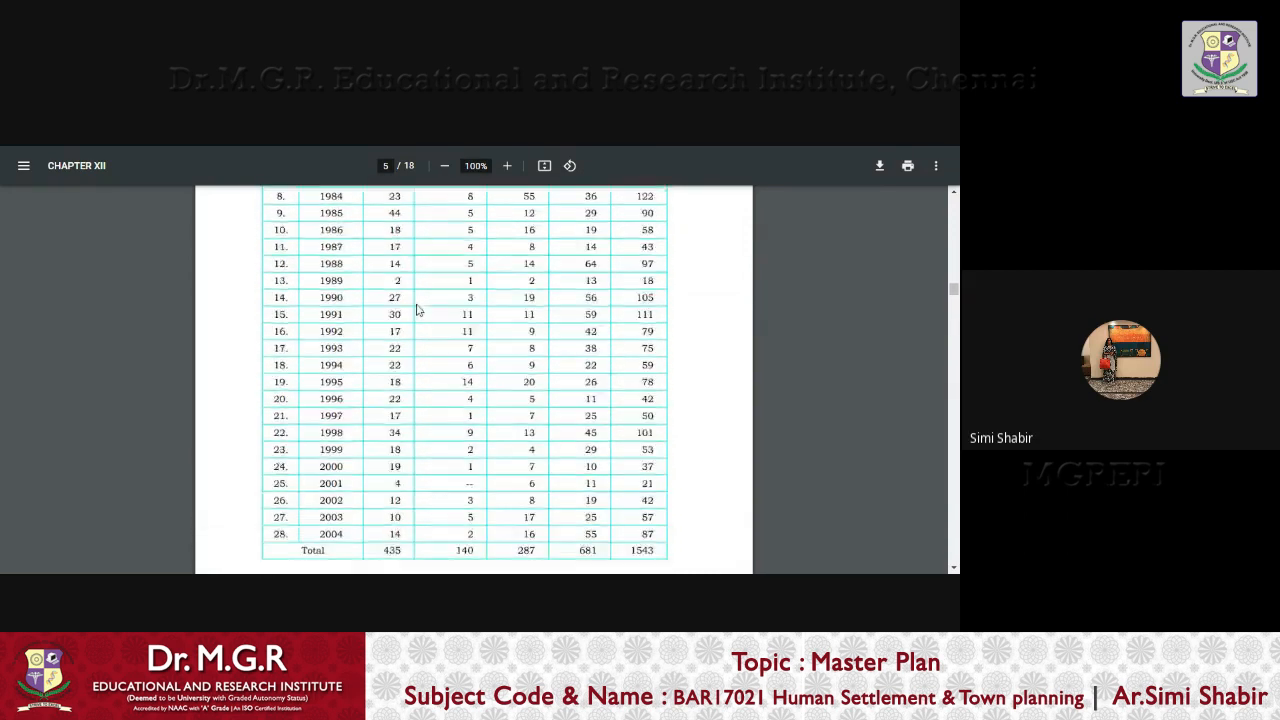
scroll(up, 3)
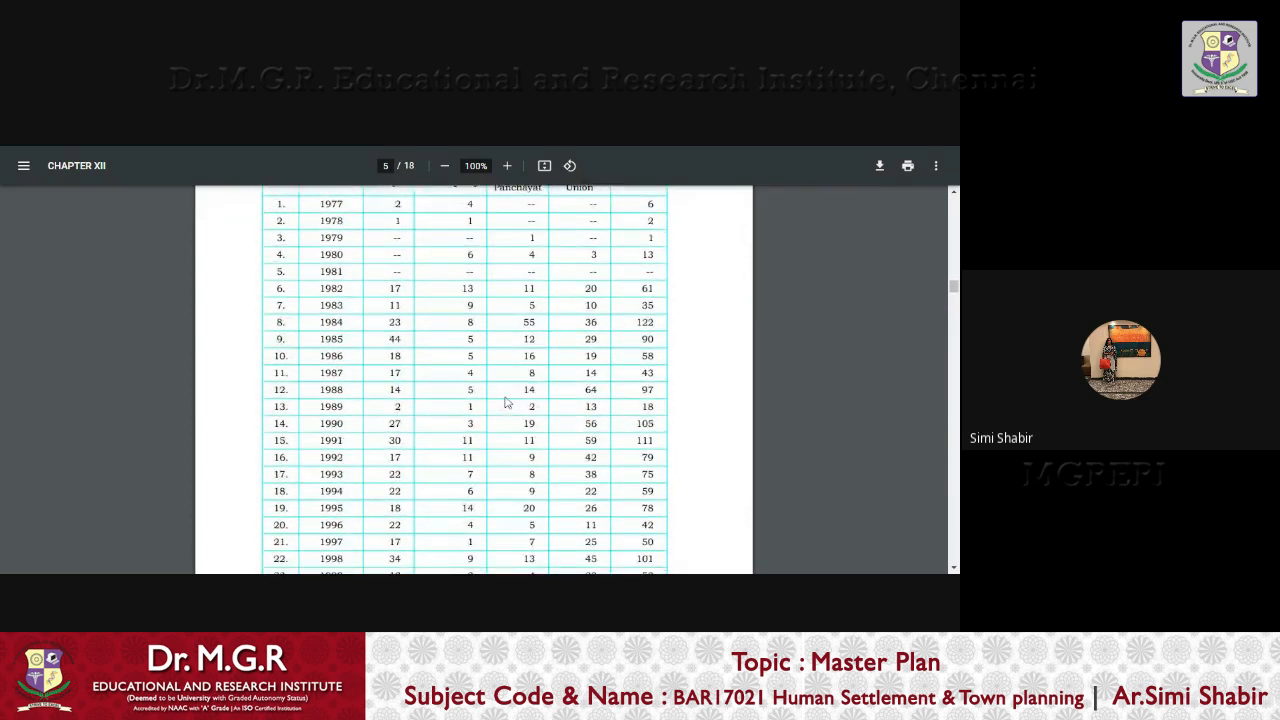
scroll(down, 3)
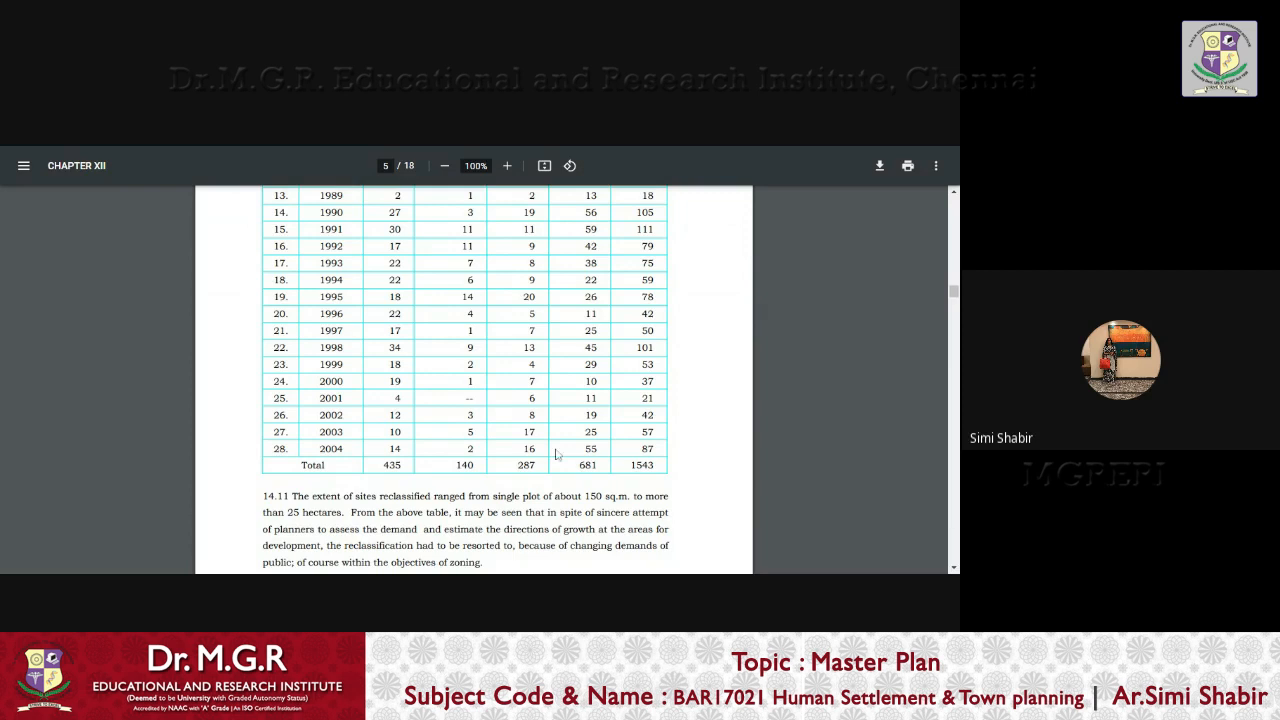
Scroll past Table No.14.02 and the Unauthorised Sub-divisions section to paragraphs 14.16–14.17 on page 7
scroll(down, 3)
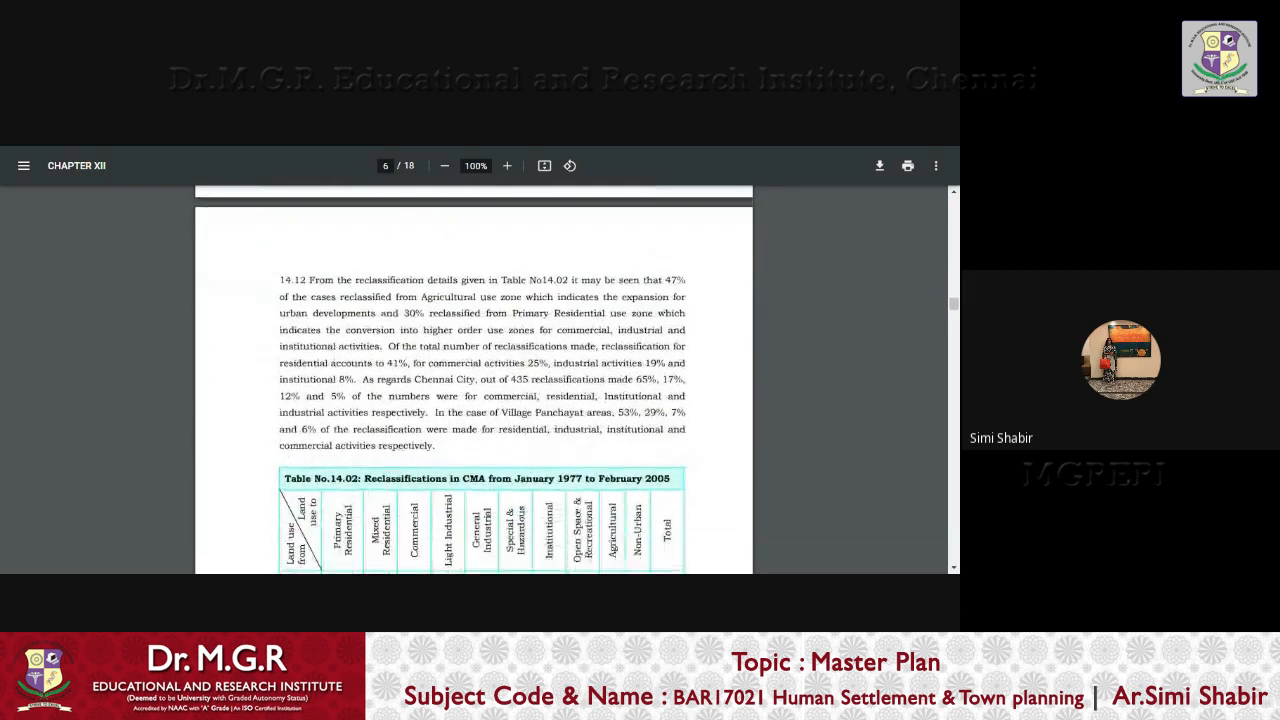
scroll(down, 3)
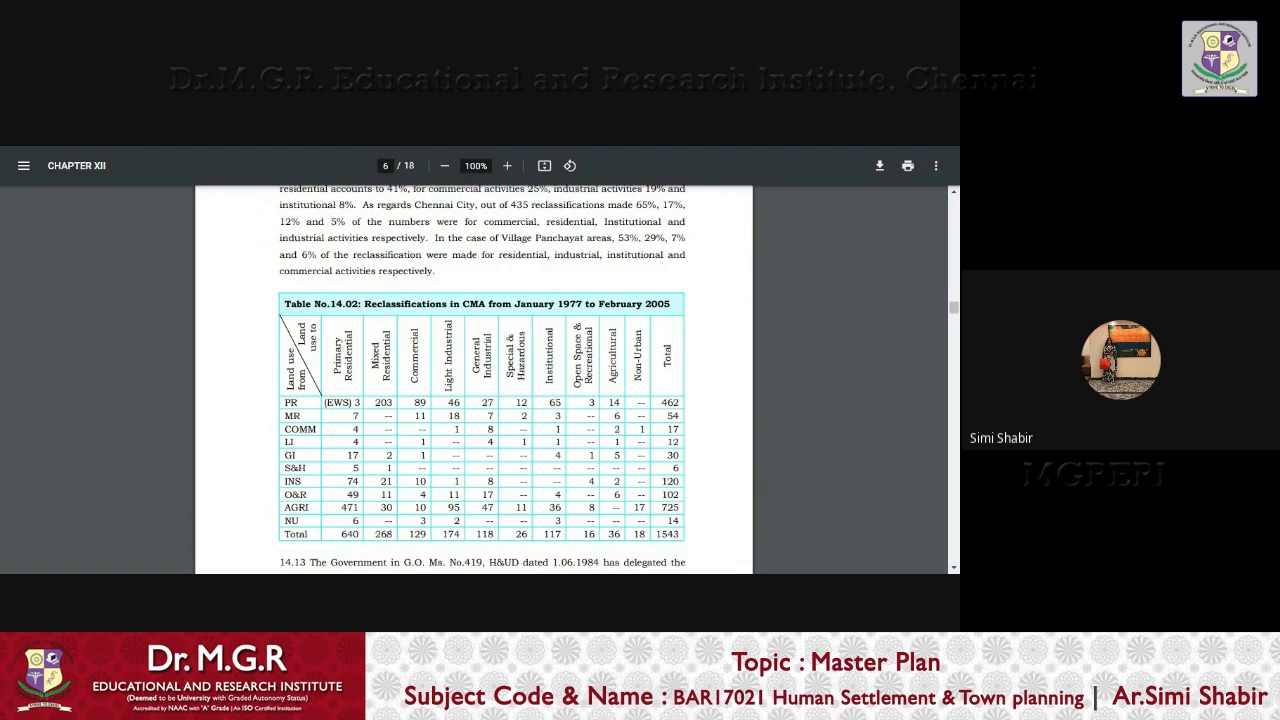
scroll(down, 3)
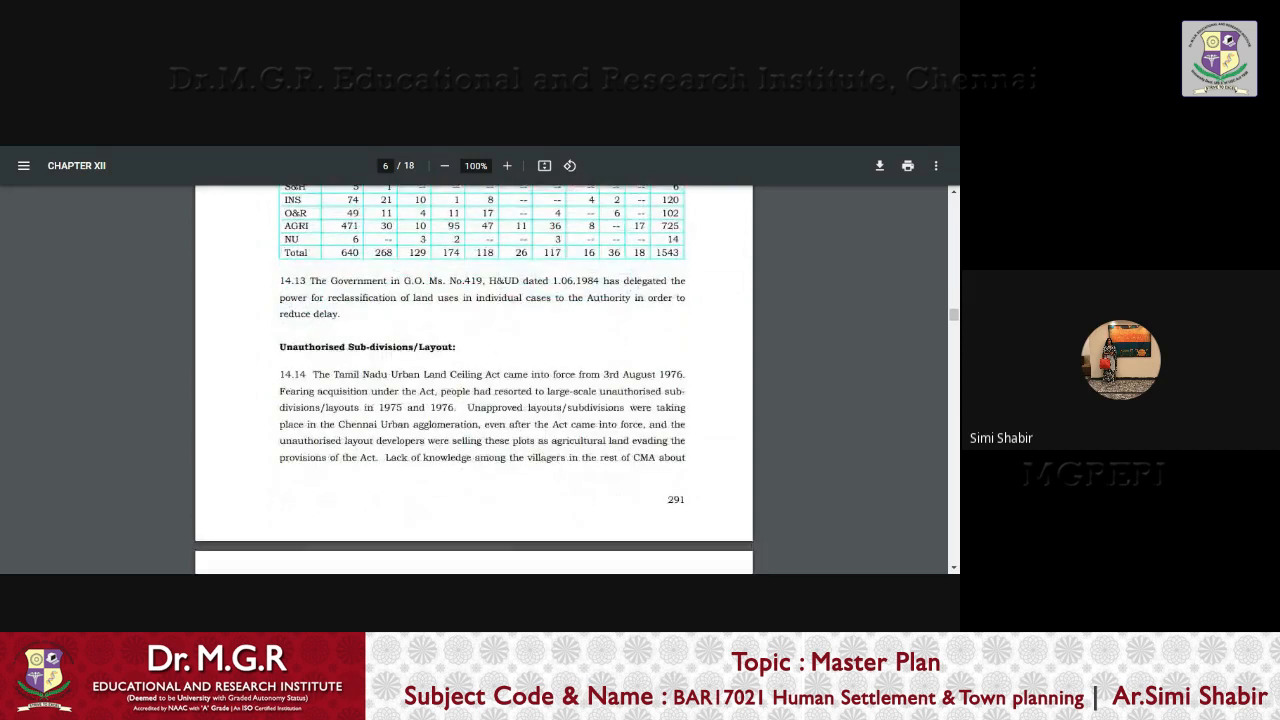
scroll(down, 3)
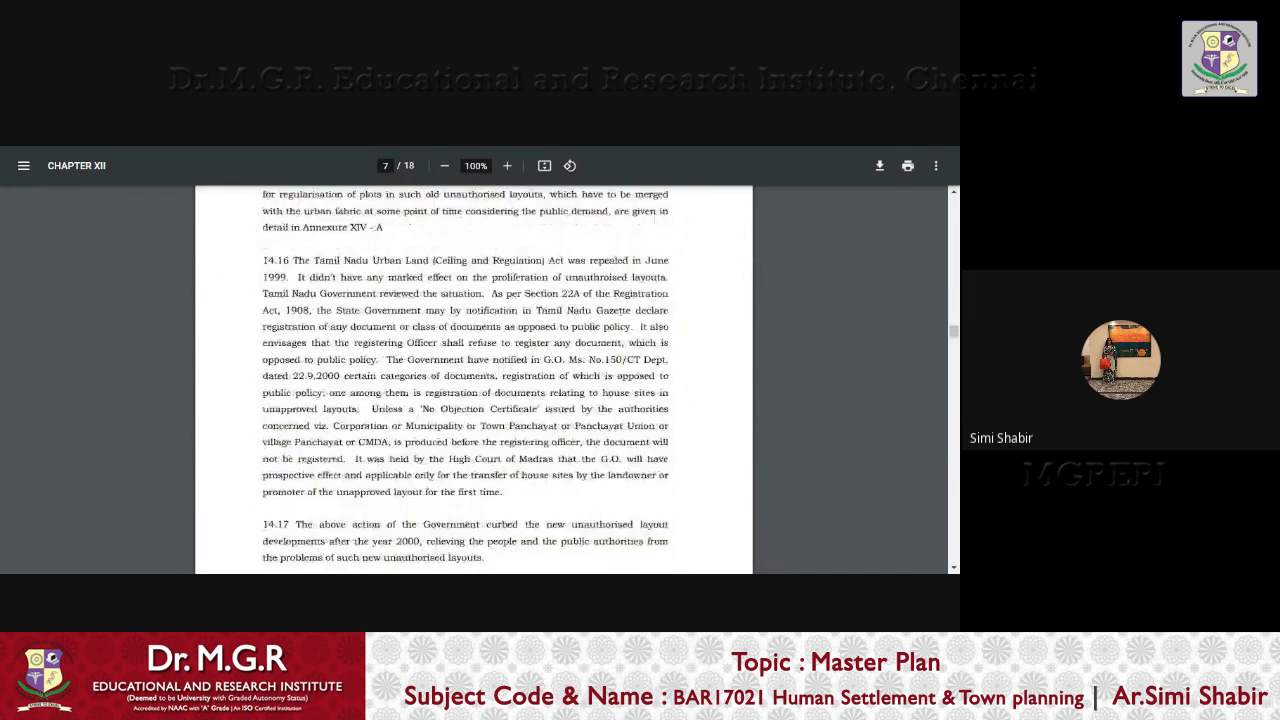
Reach page 8's Development Control Rules, select lines of its purposes list, then scroll toward paragraph 14.19
scroll(down, 3)
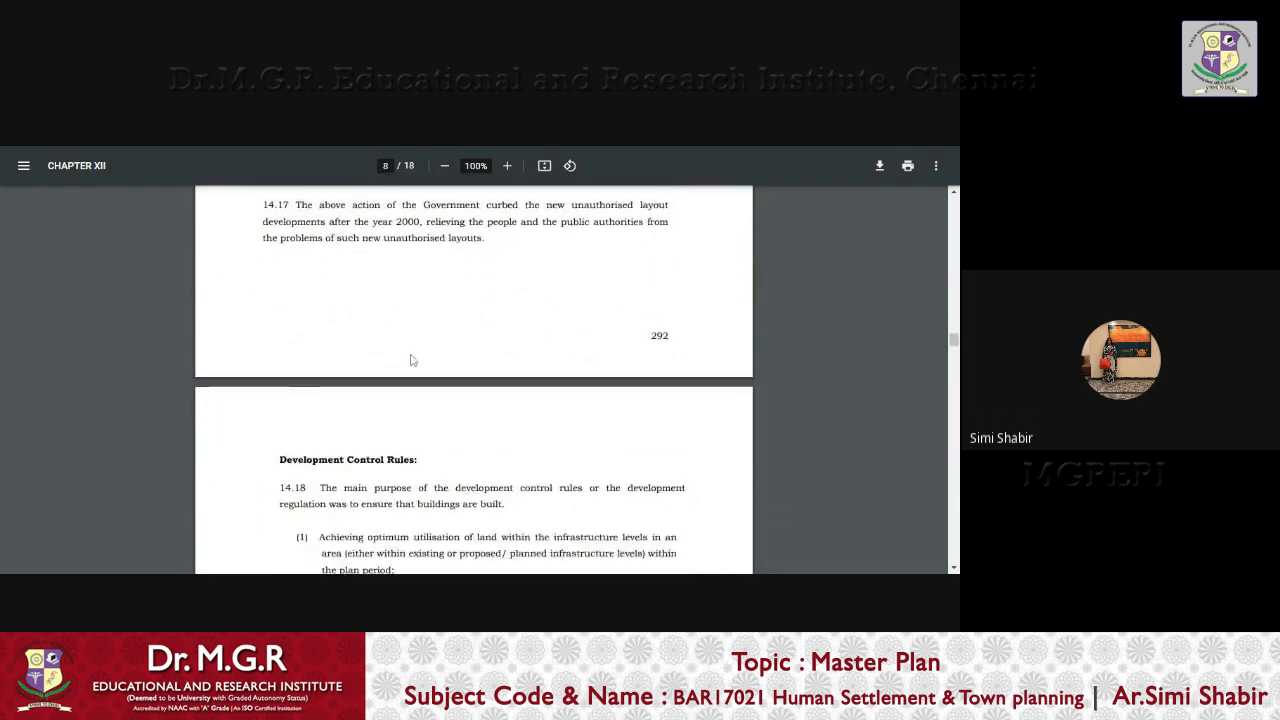
scroll(down, 3)
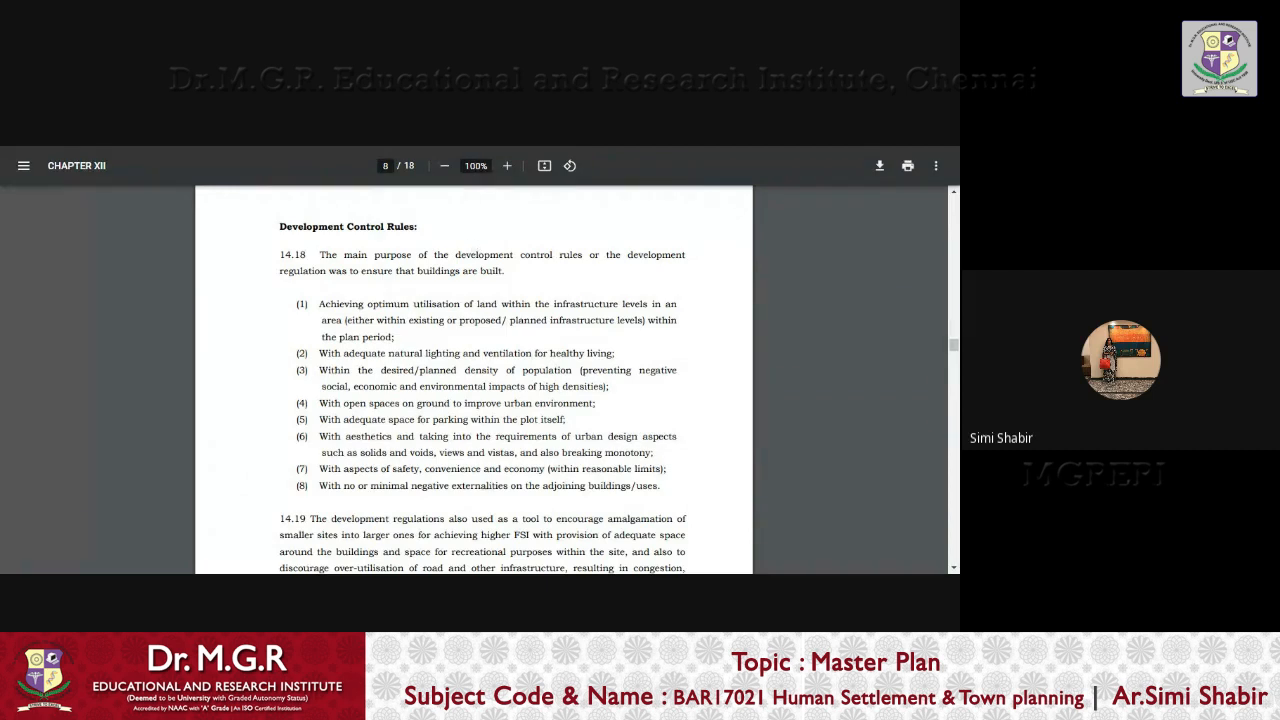
mouse_move(518, 242)
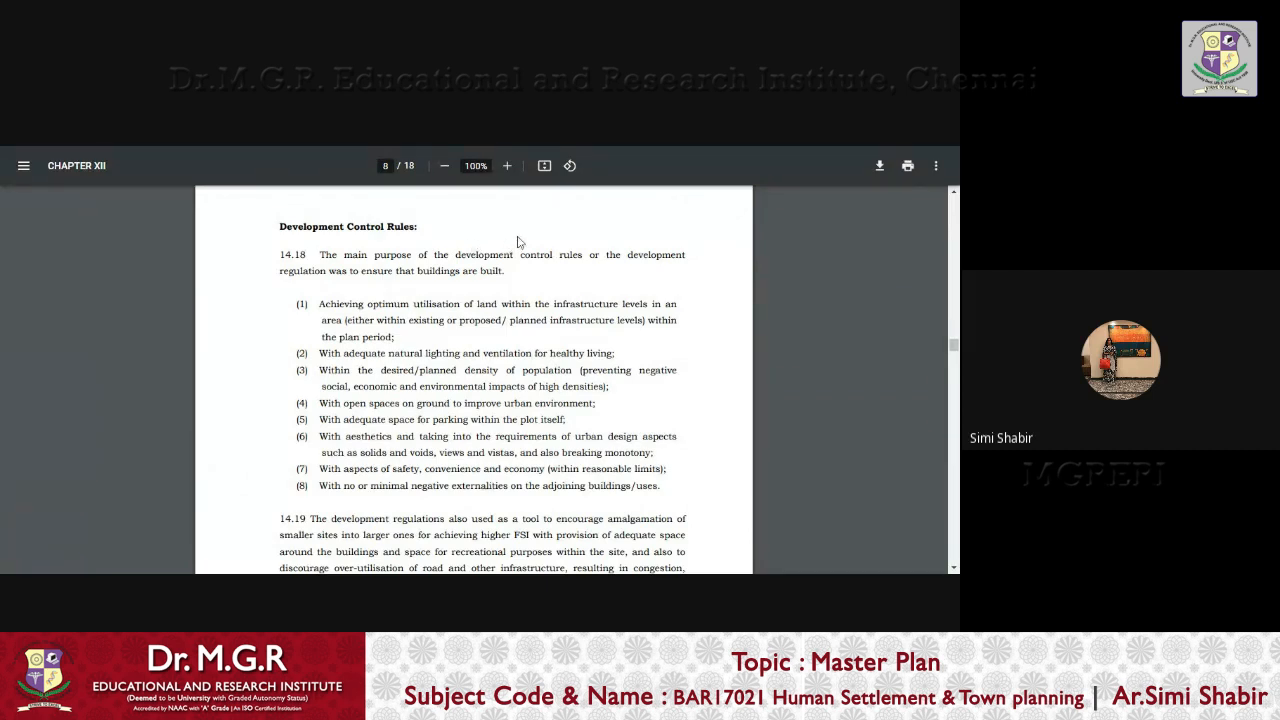
mouse_move(532, 238)
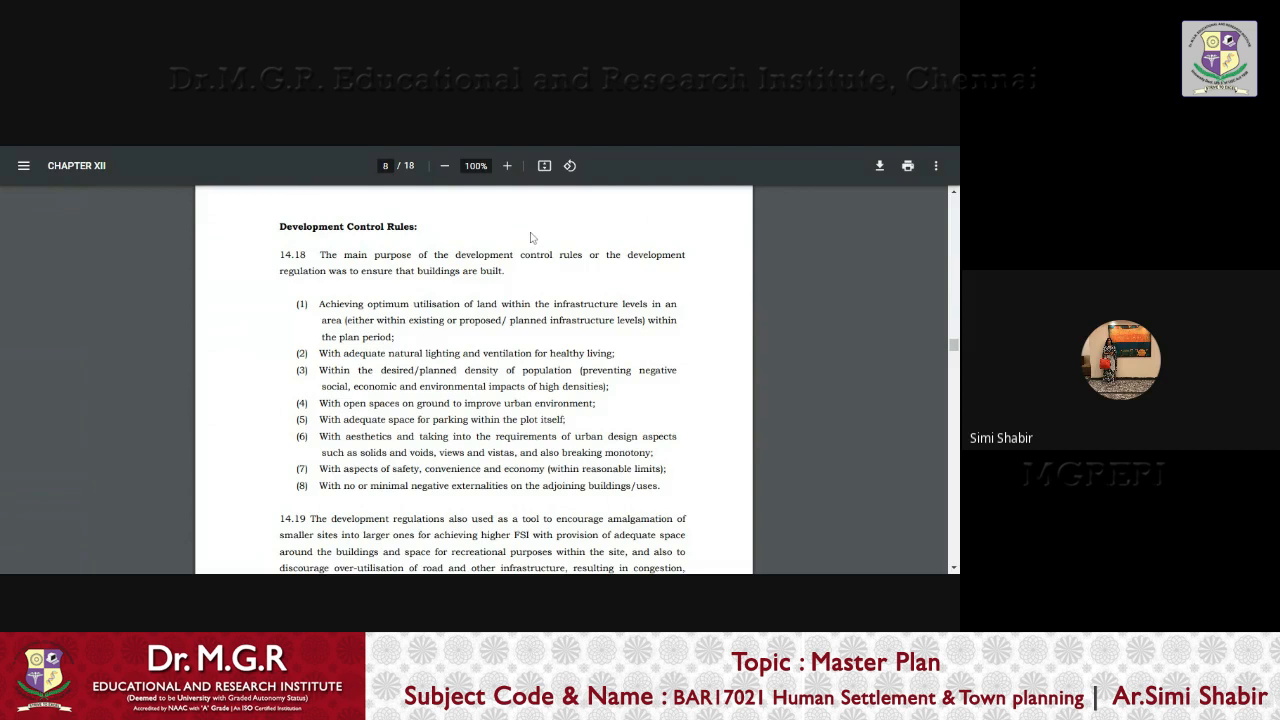
mouse_move(522, 246)
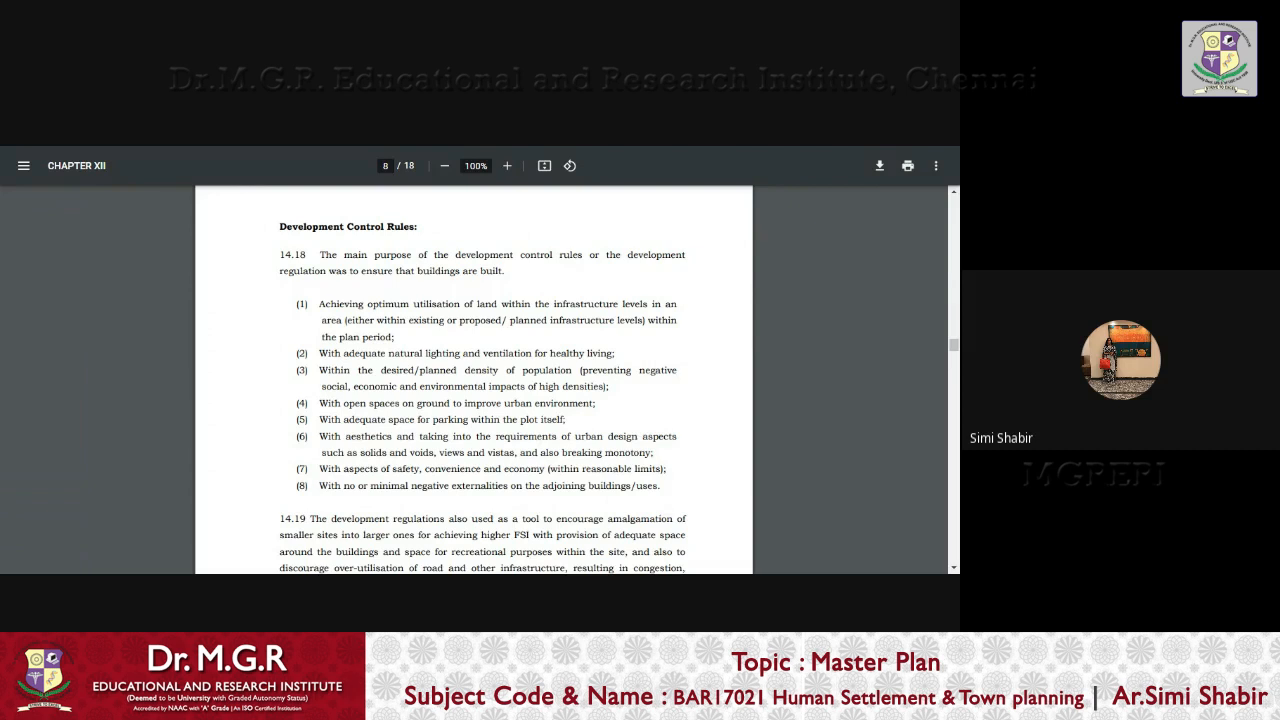
mouse_move(524, 288)
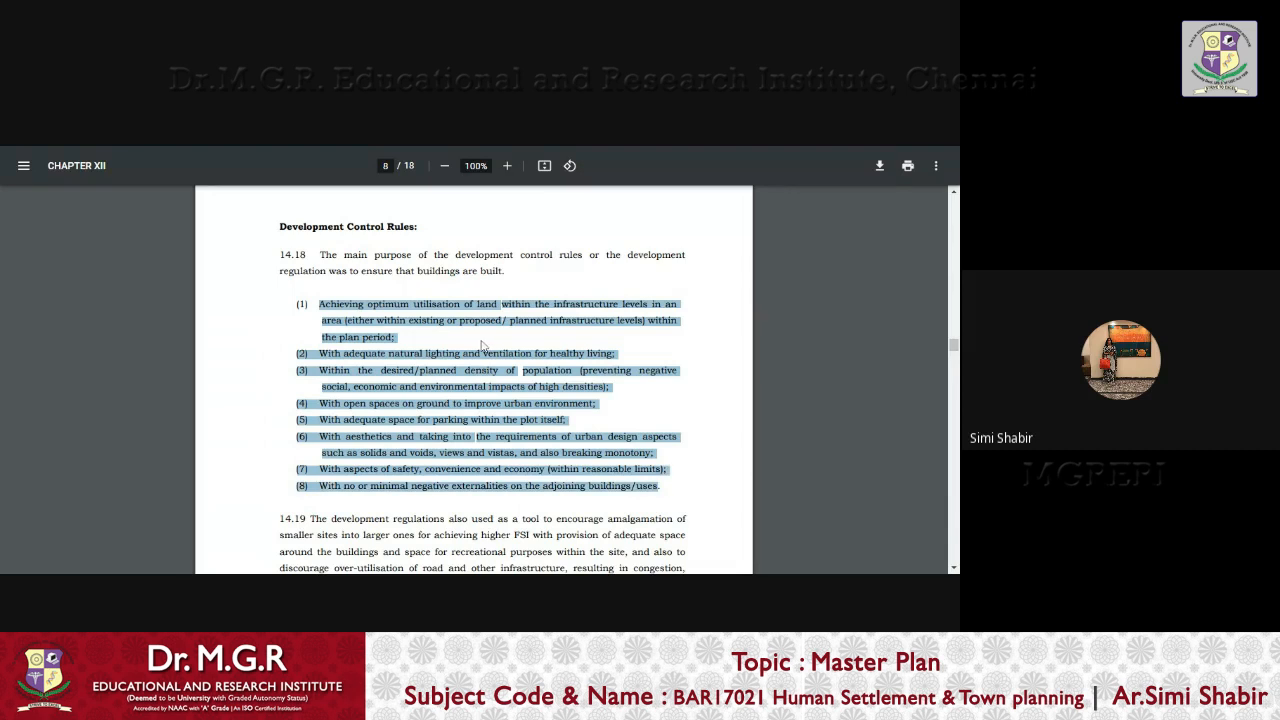
mouse_move(482, 346)
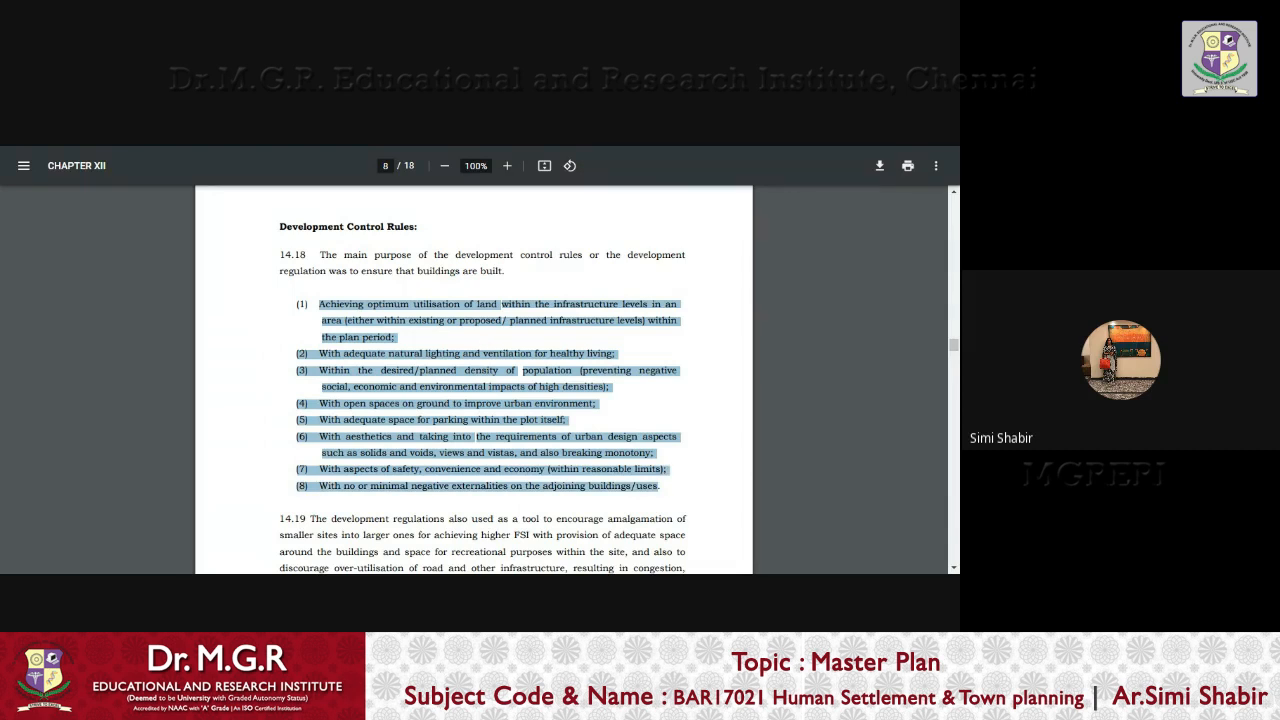
click(598, 284)
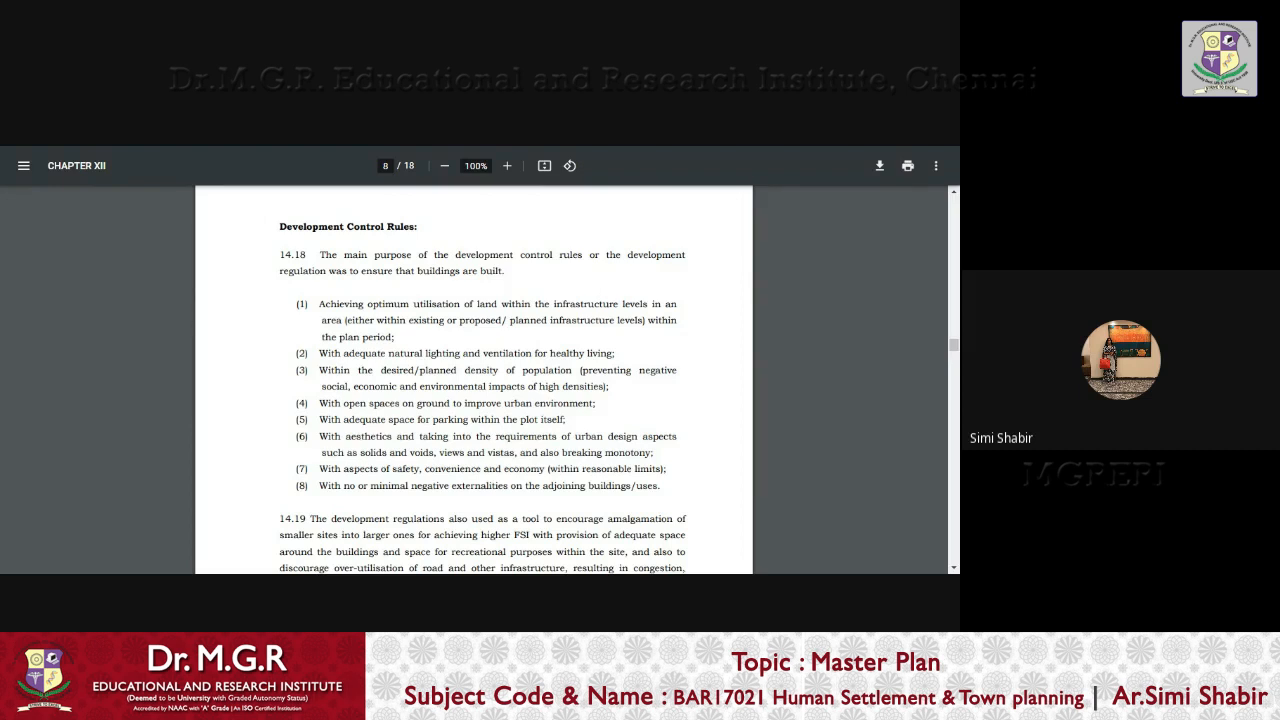
mouse_move(476, 270)
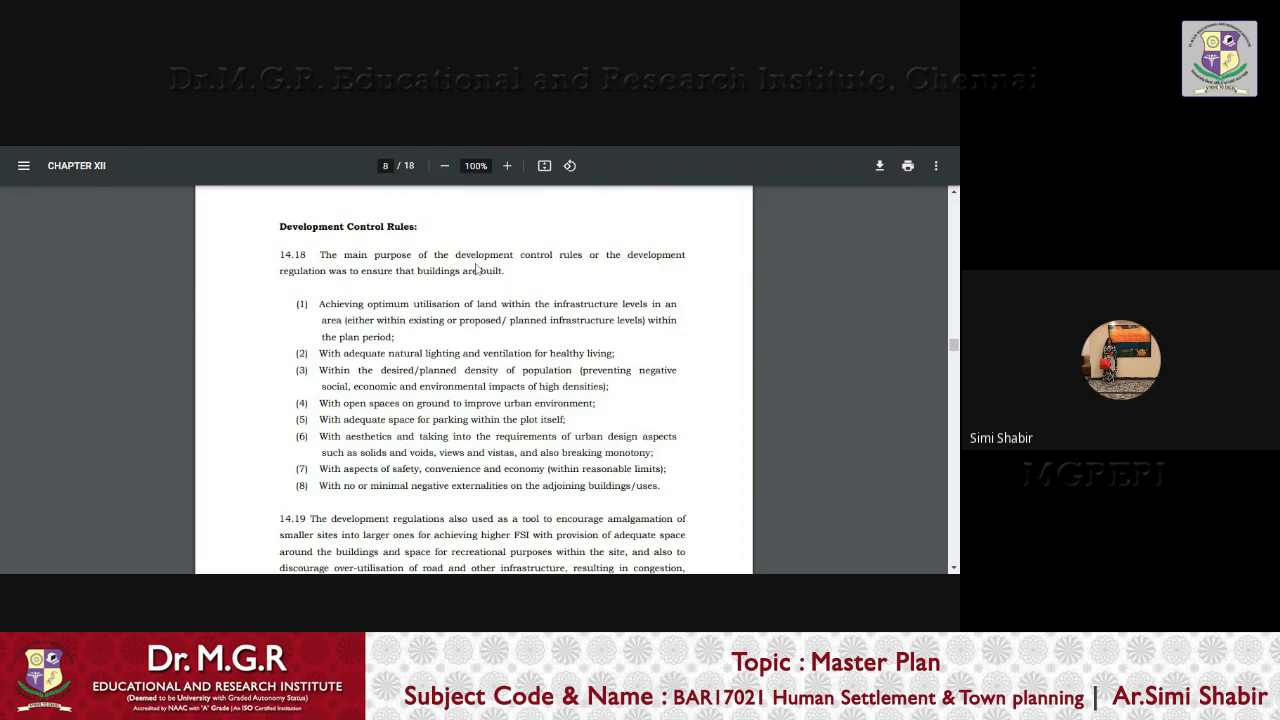
mouse_move(620, 348)
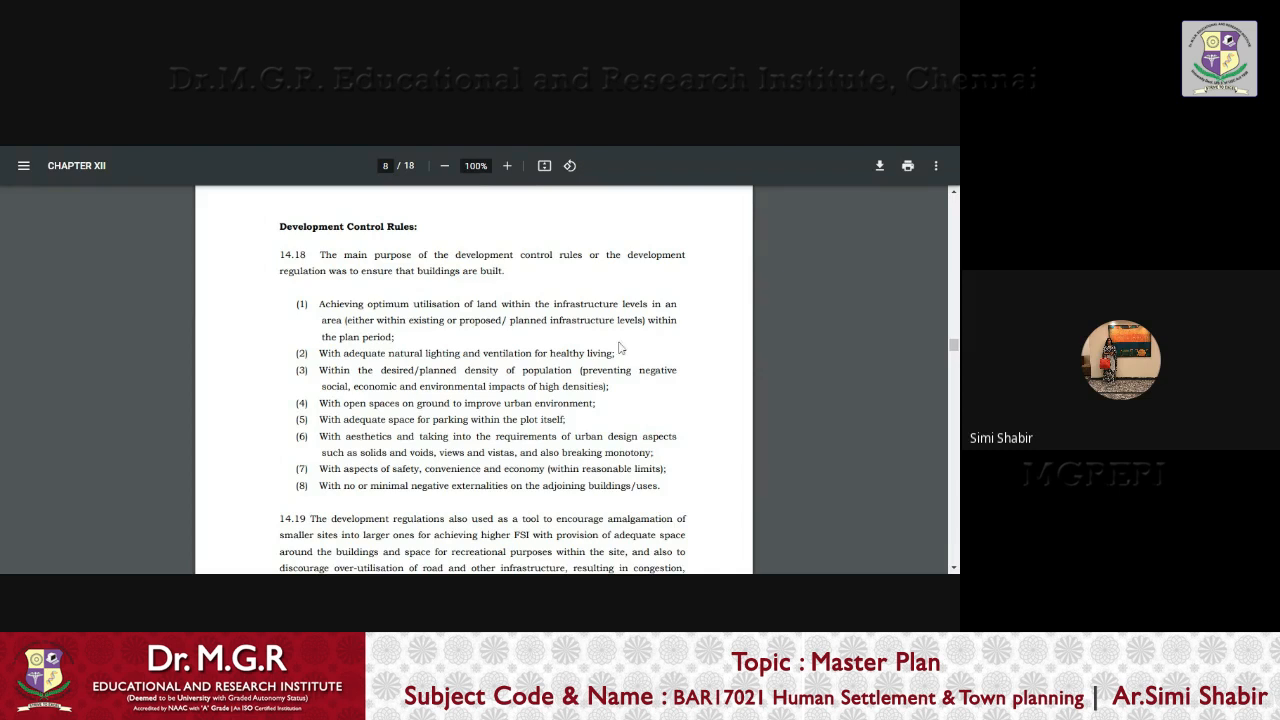
mouse_move(618, 348)
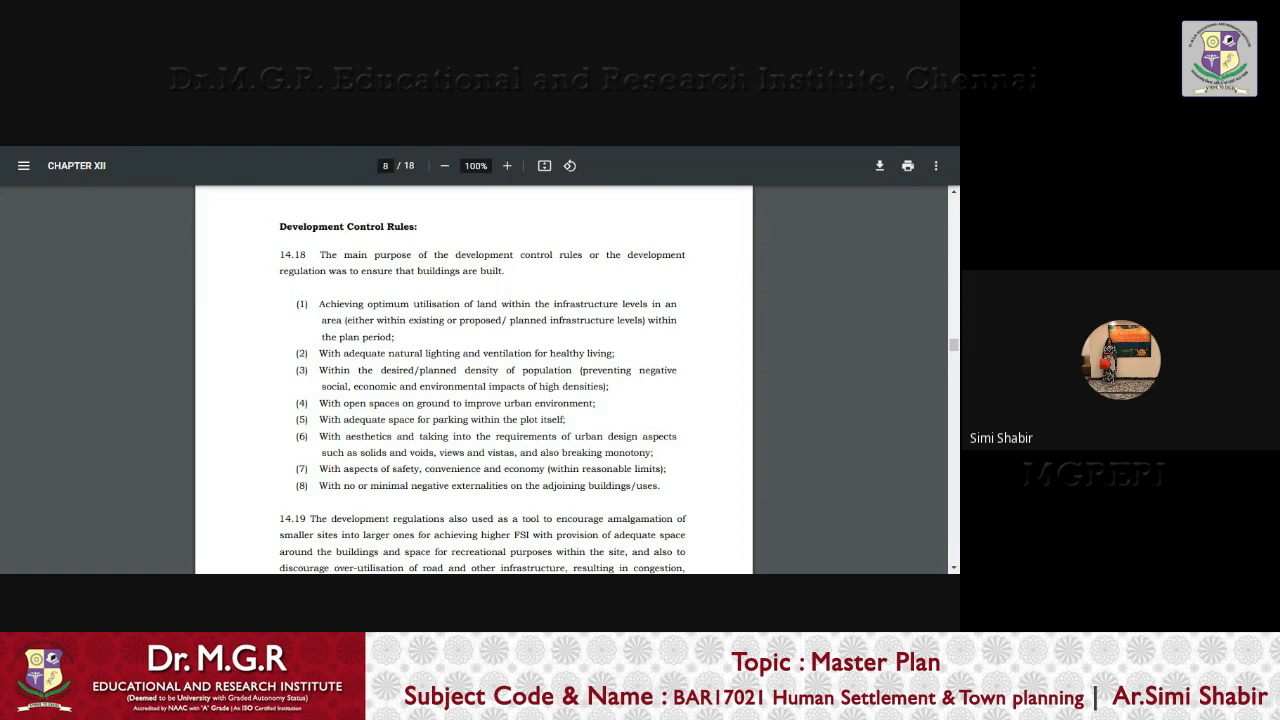
drag(360, 352, 516, 352)
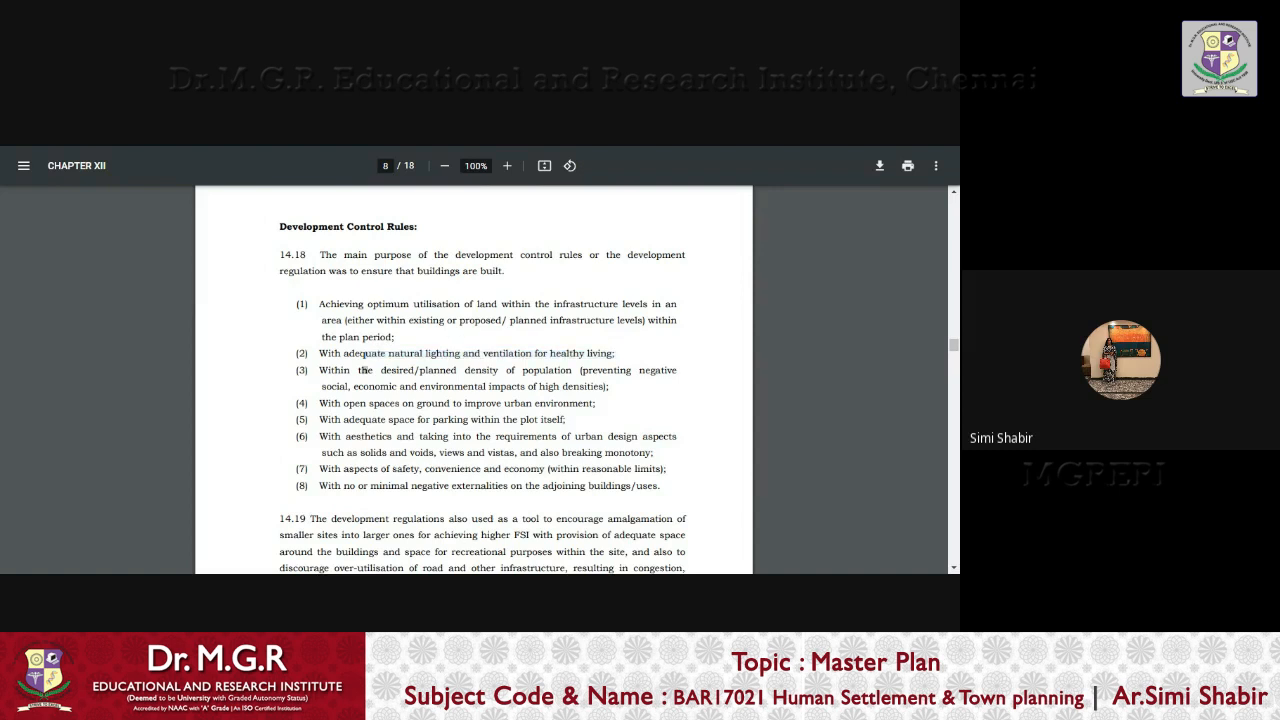
drag(538, 370, 396, 386)
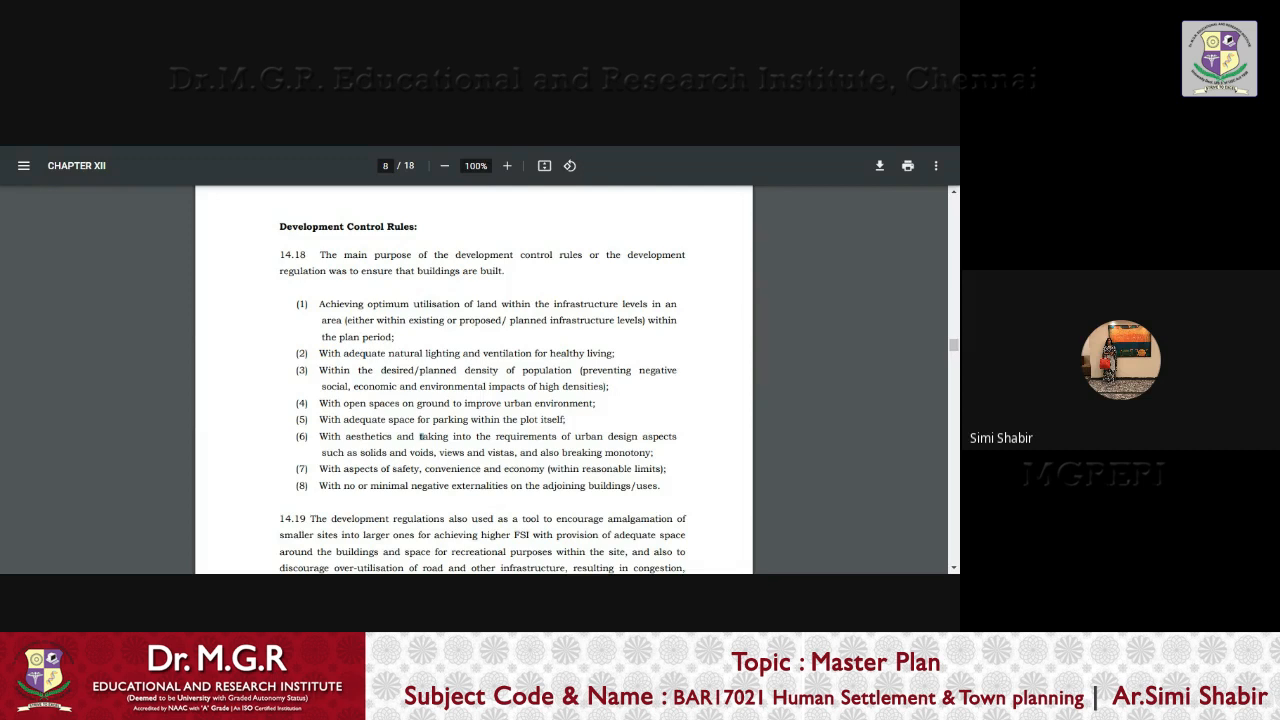
scroll(down, 3)
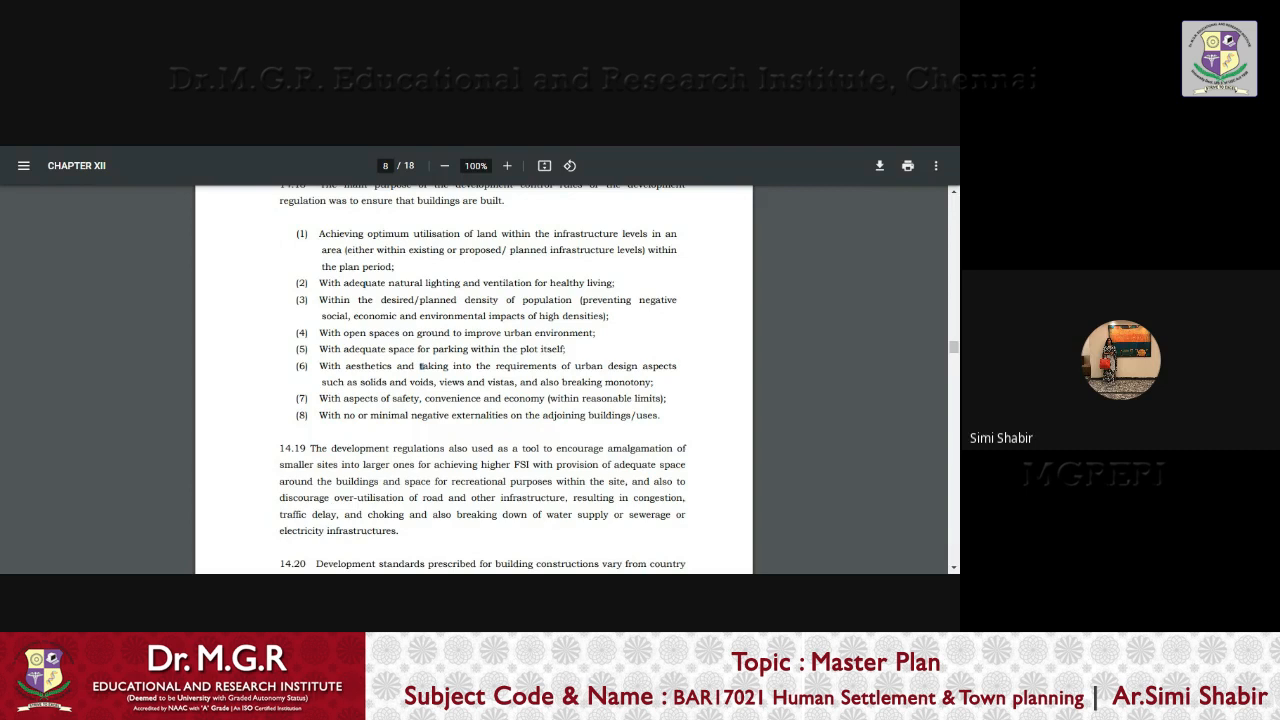
mouse_move(866, 438)
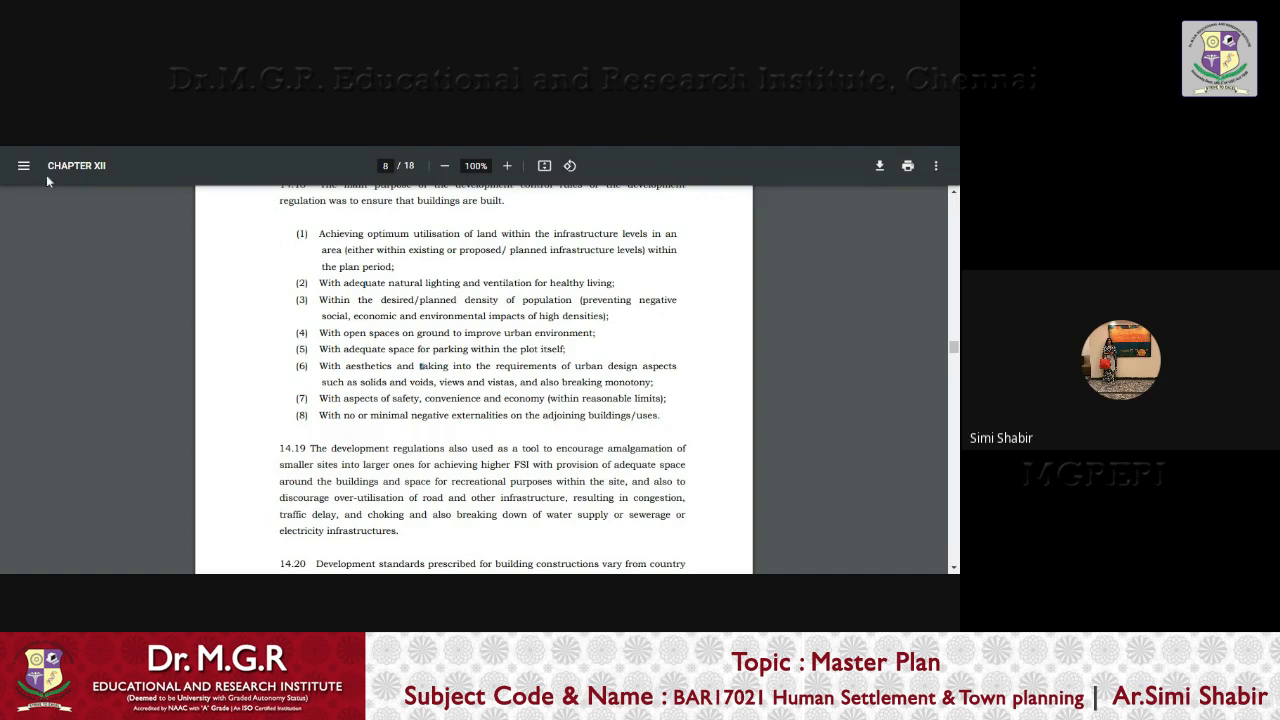
Select paragraph 14.19's text on traffic choking and water supply breakdown into the start of 14.20
scroll(down, 3)
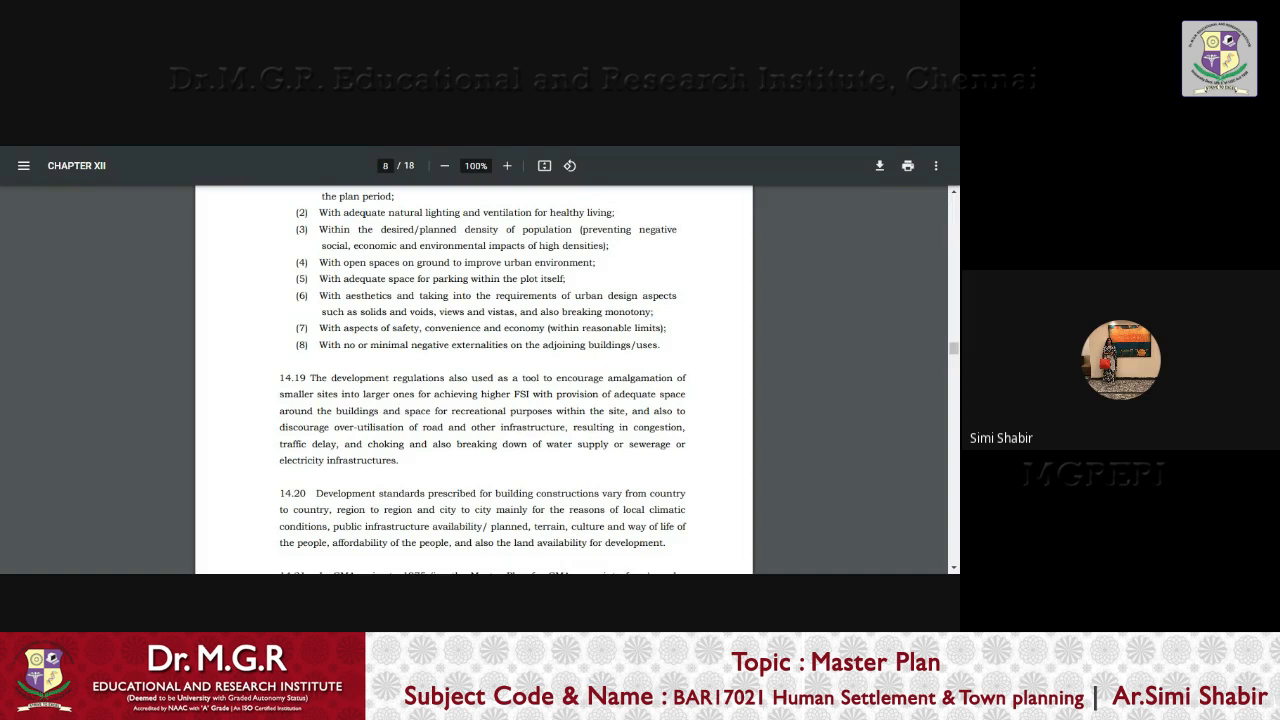
drag(312, 444, 440, 444)
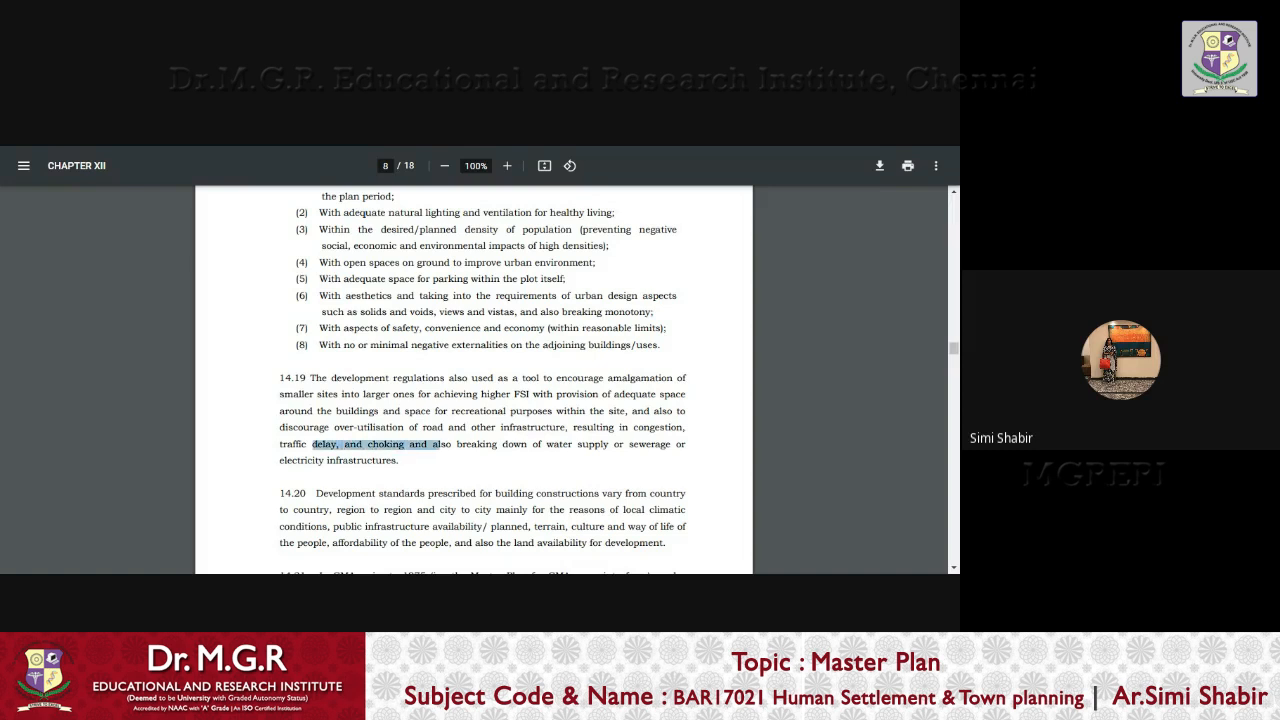
drag(436, 444, 610, 444)
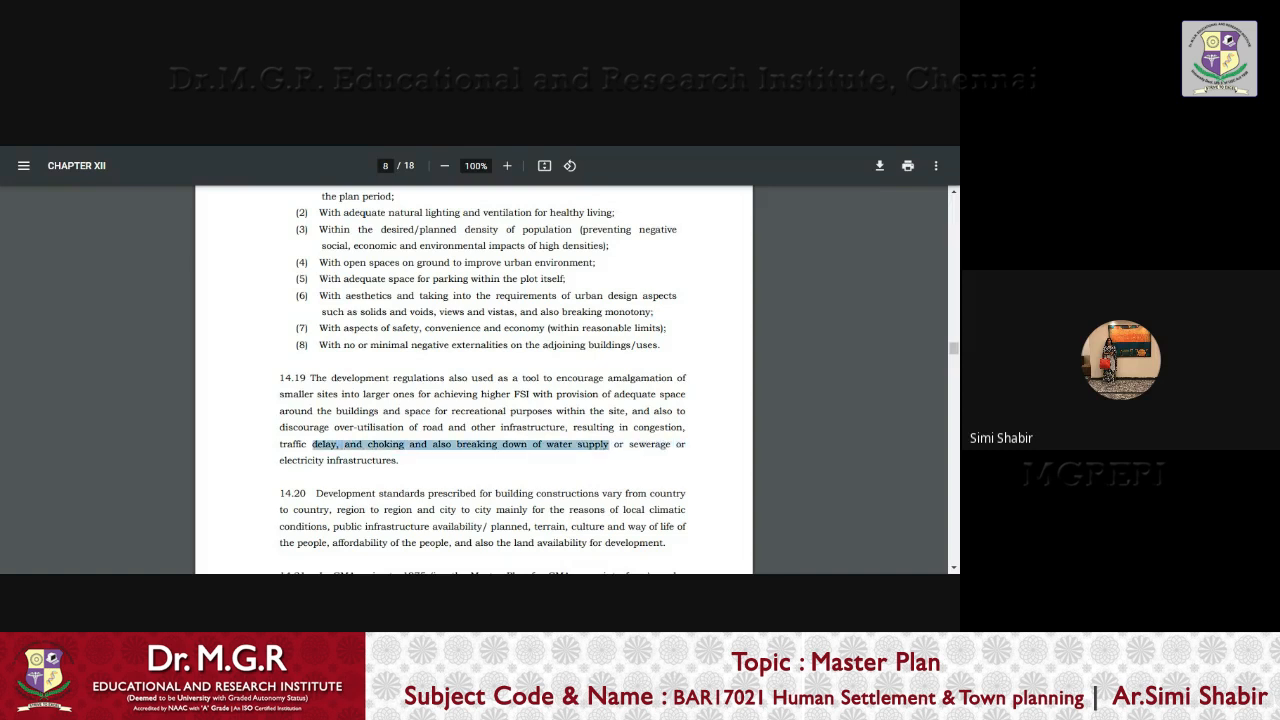
drag(610, 444, 480, 492)
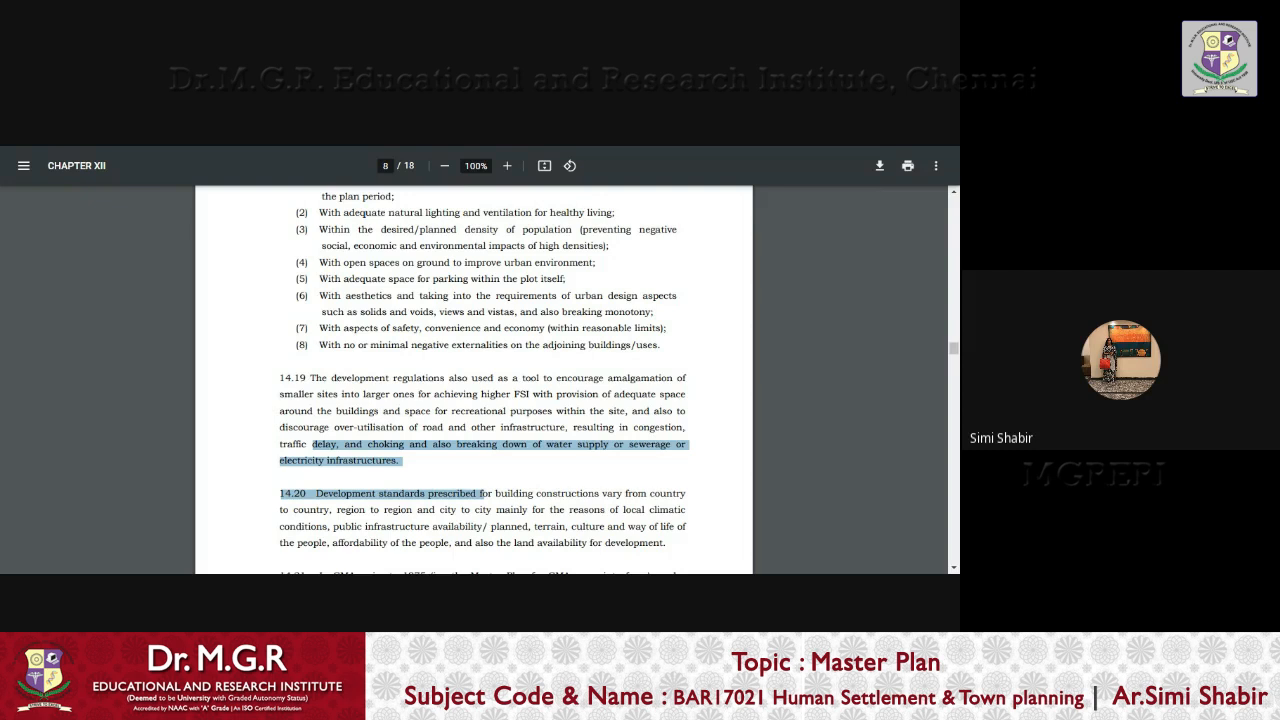
scroll(down, 3)
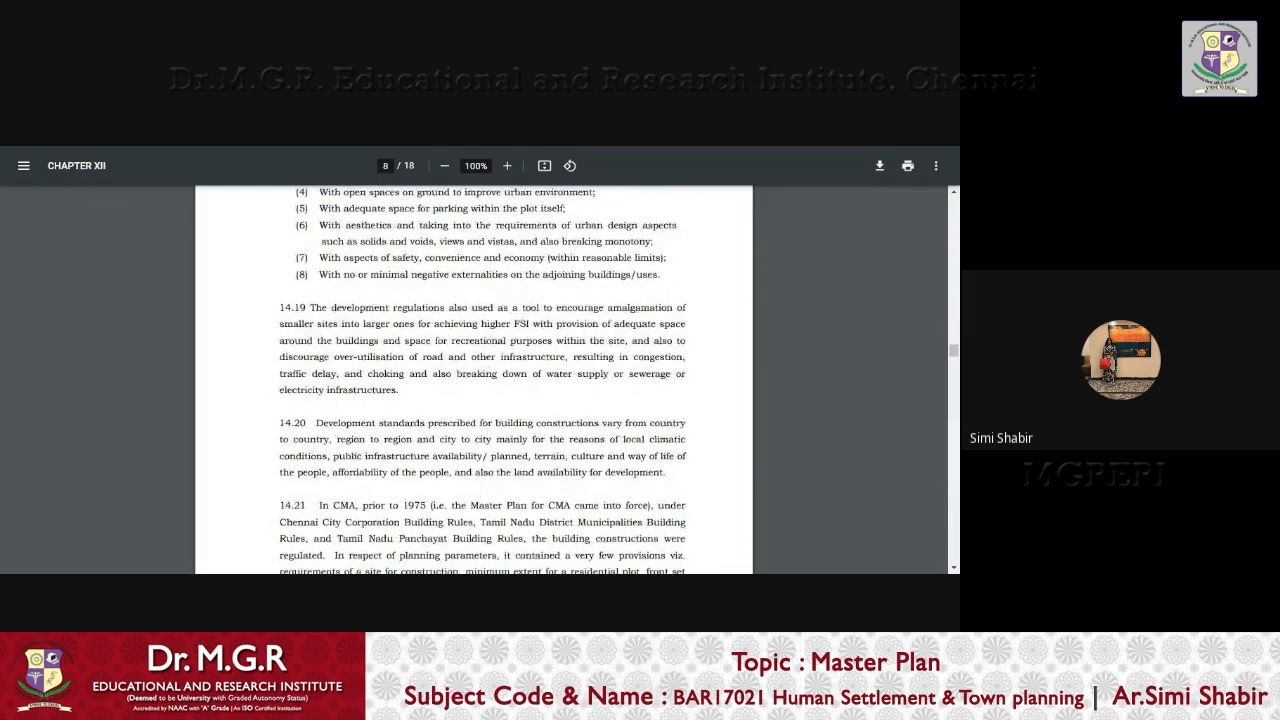
Select paragraph 14.20 on development standards through the climatic conditions clause to its end
drag(316, 422, 448, 422)
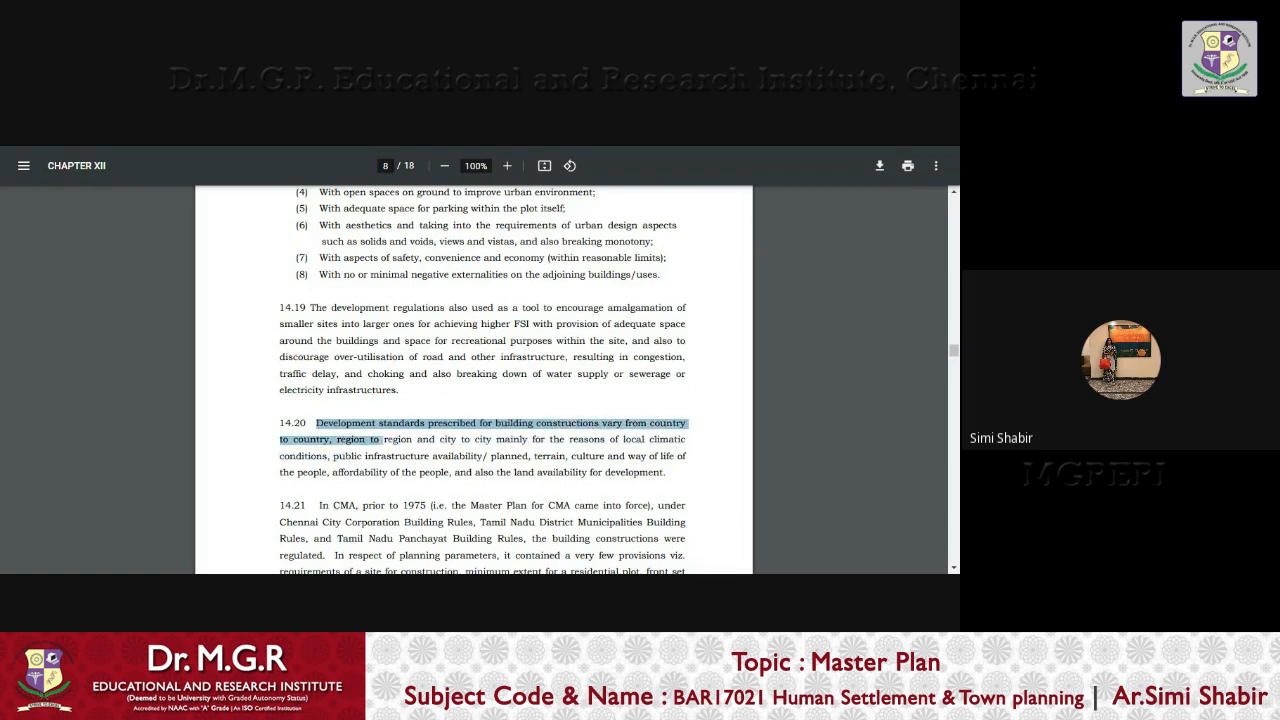
drag(378, 440, 564, 440)
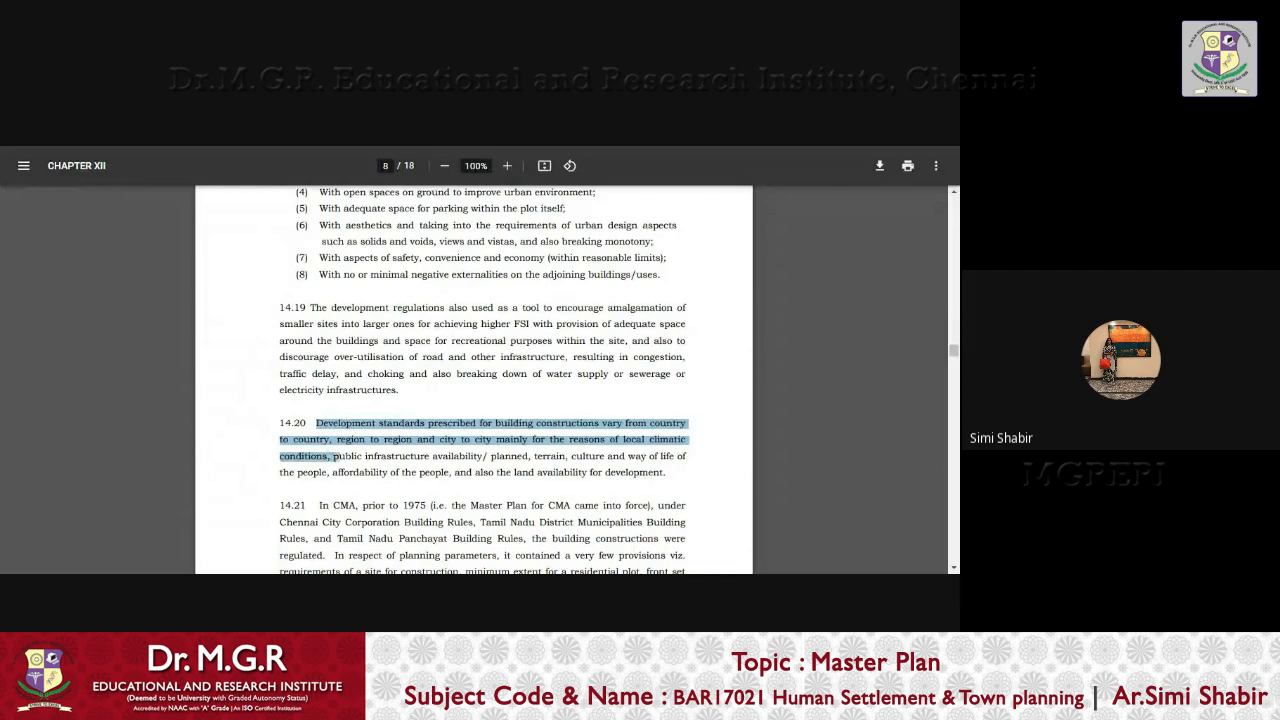
drag(332, 456, 428, 456)
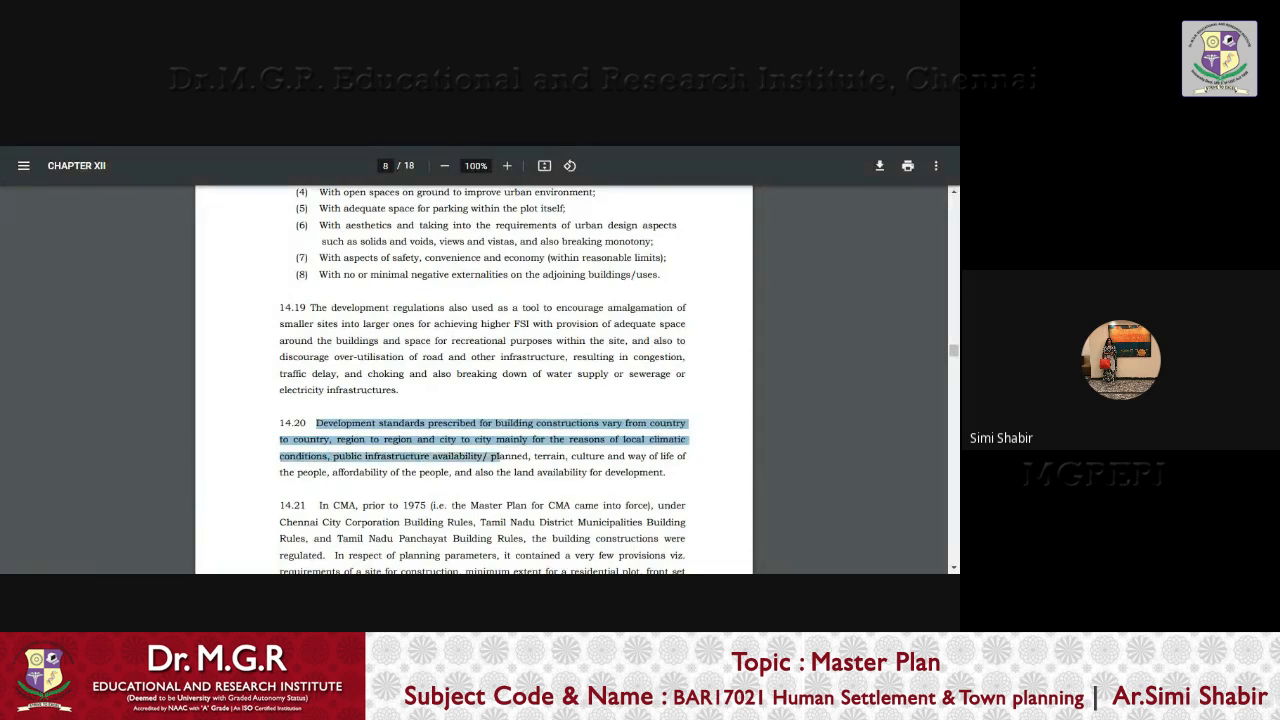
drag(500, 456, 416, 472)
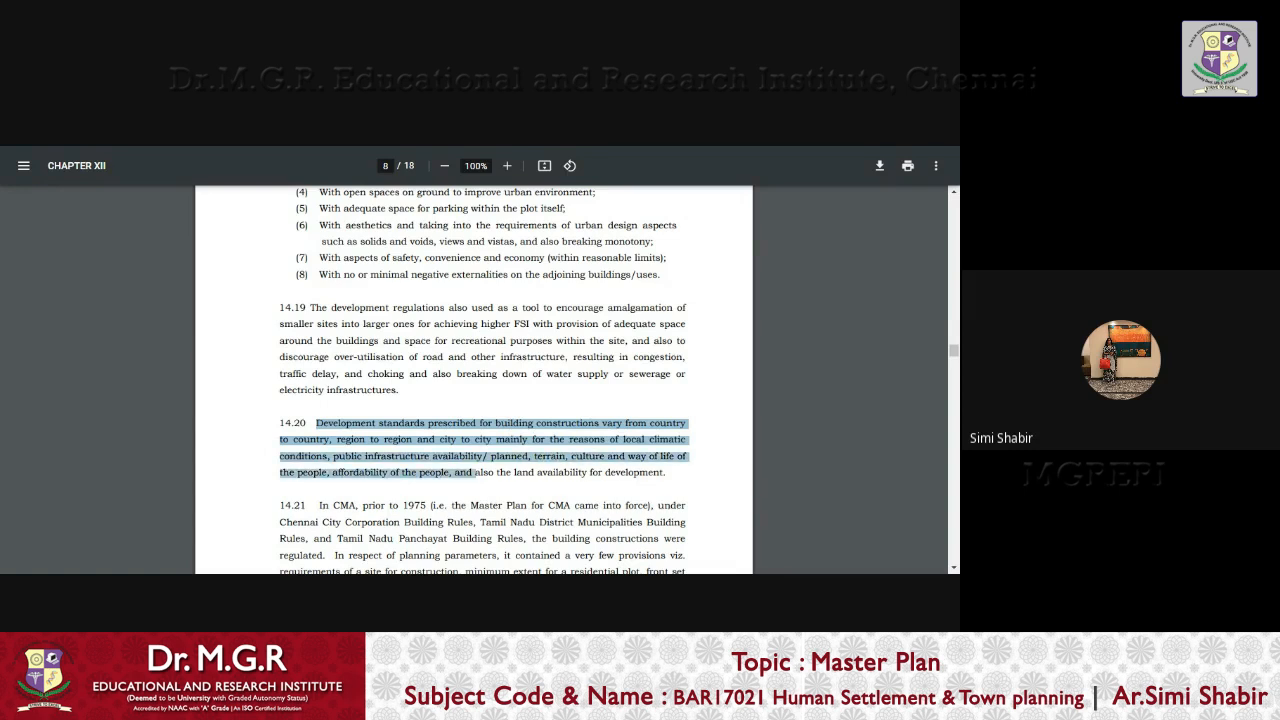
drag(474, 472, 668, 472)
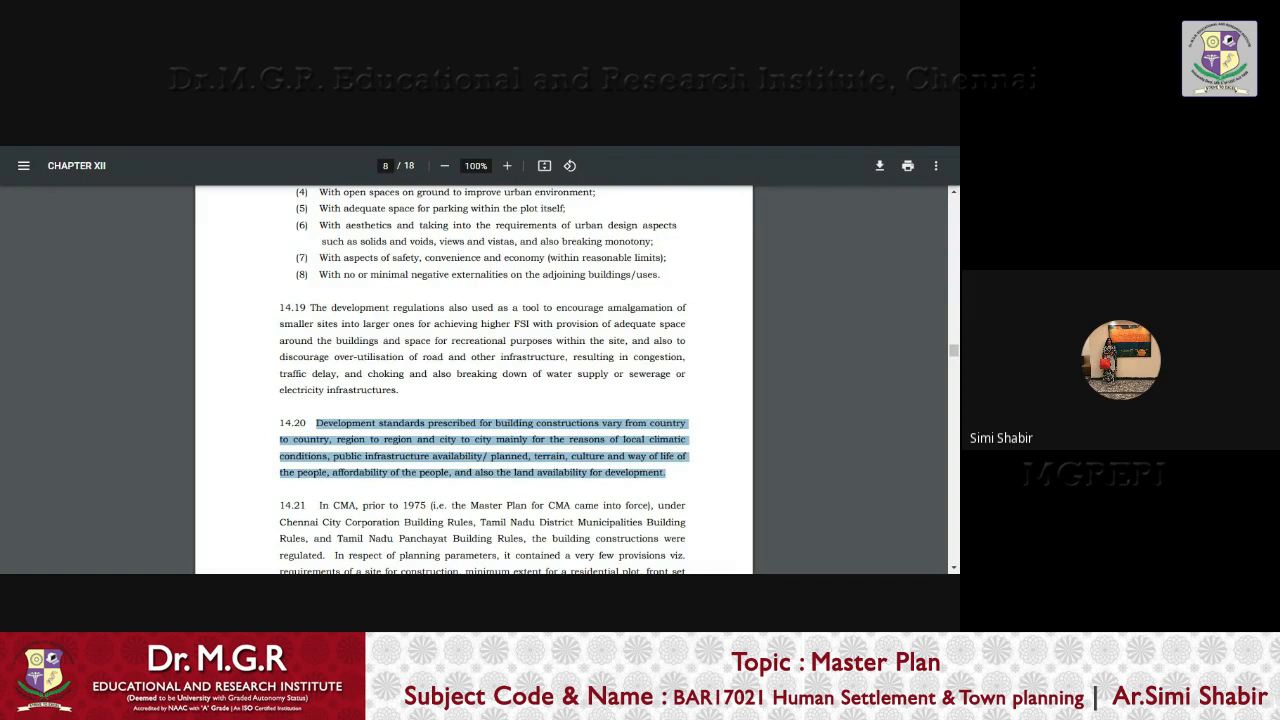
scroll(down, 3)
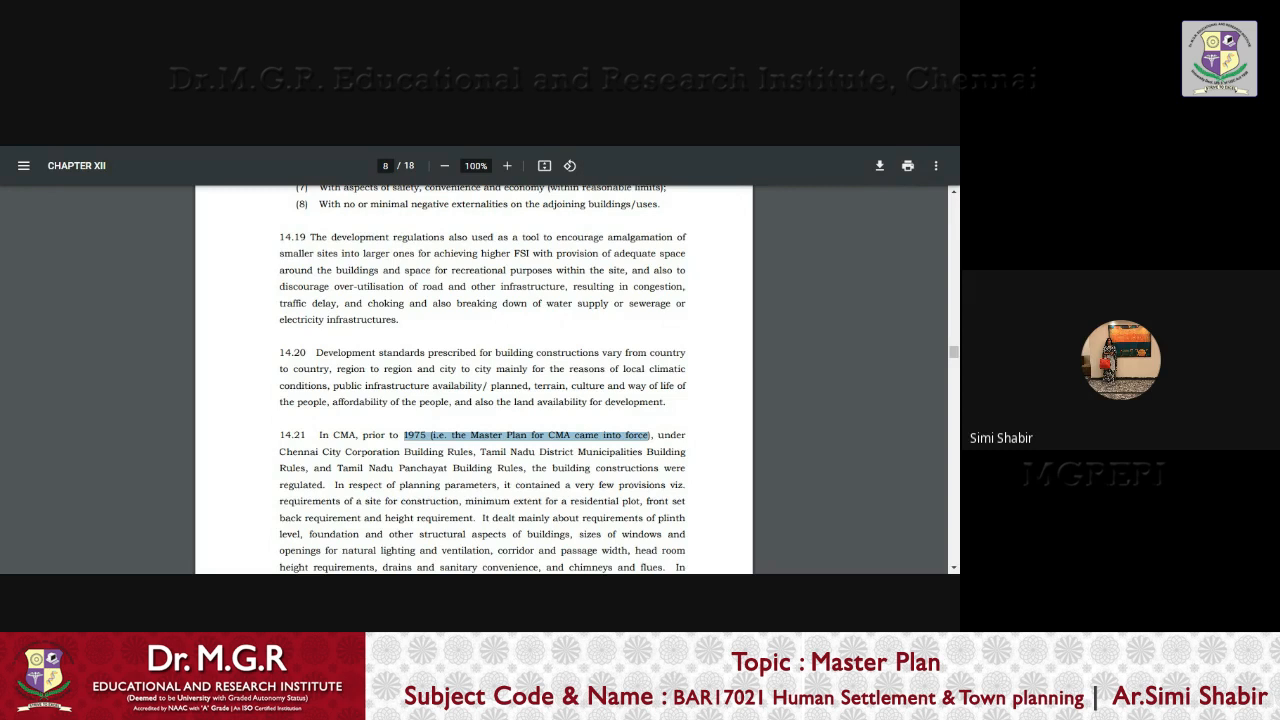
mouse_move(178, 148)
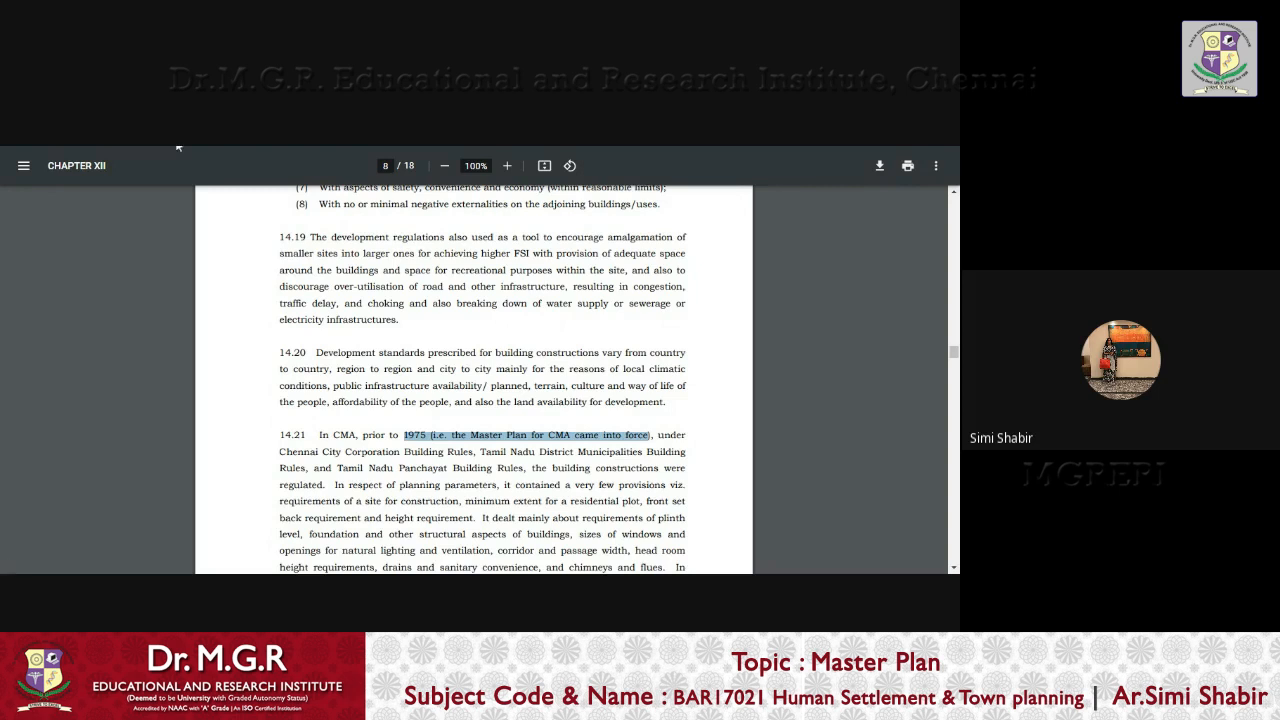
mouse_move(408, 534)
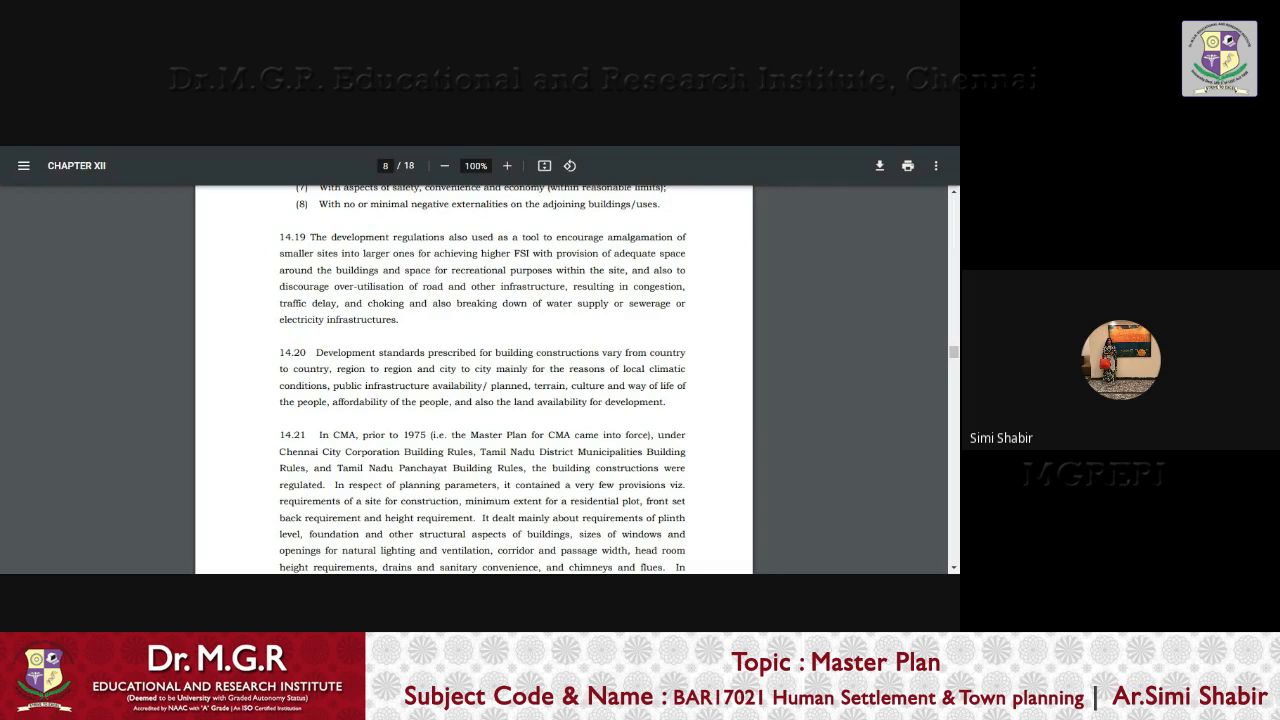
Scroll through paragraphs 14.21–14.26 to page 11's Density and FSI heading
scroll(down, 3)
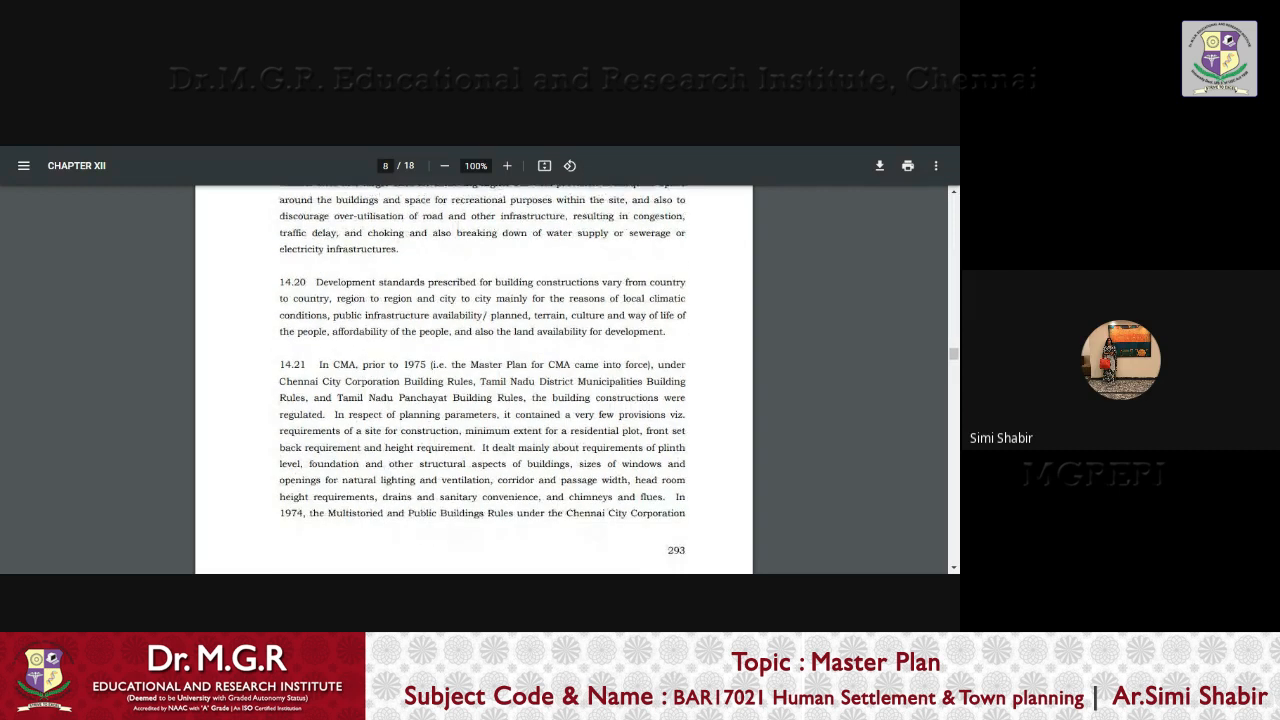
scroll(down, 3)
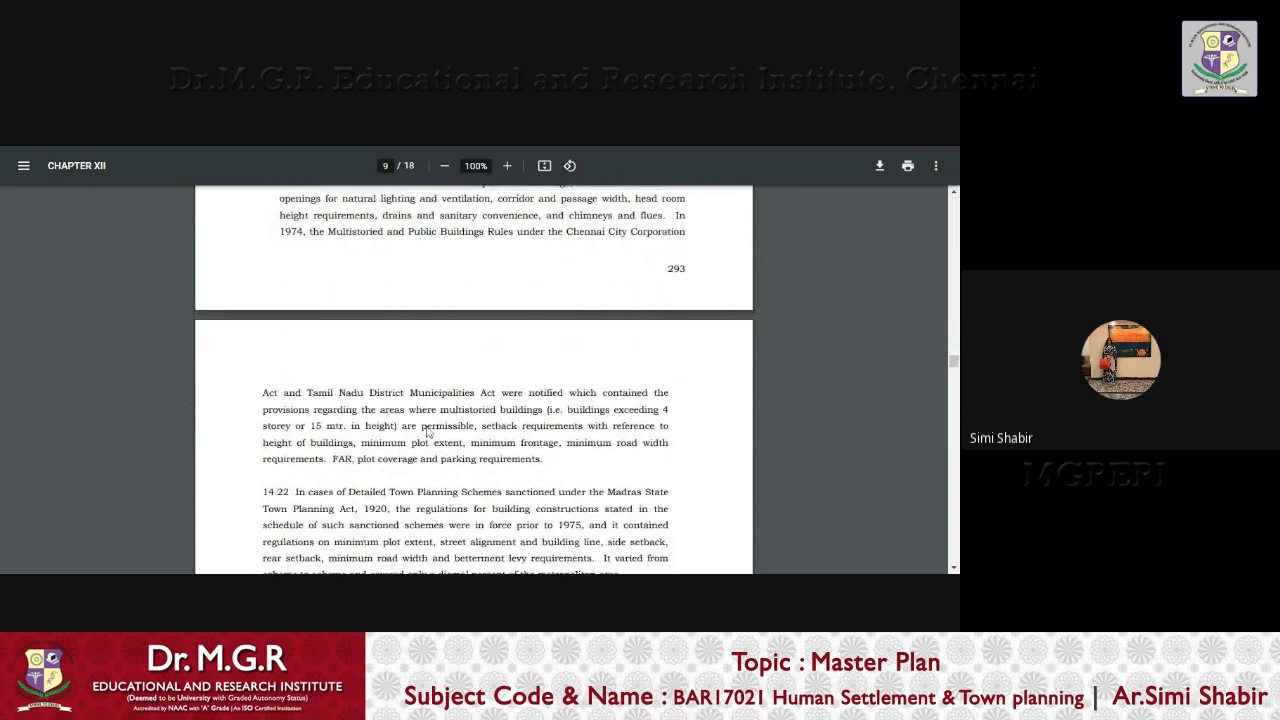
scroll(down, 3)
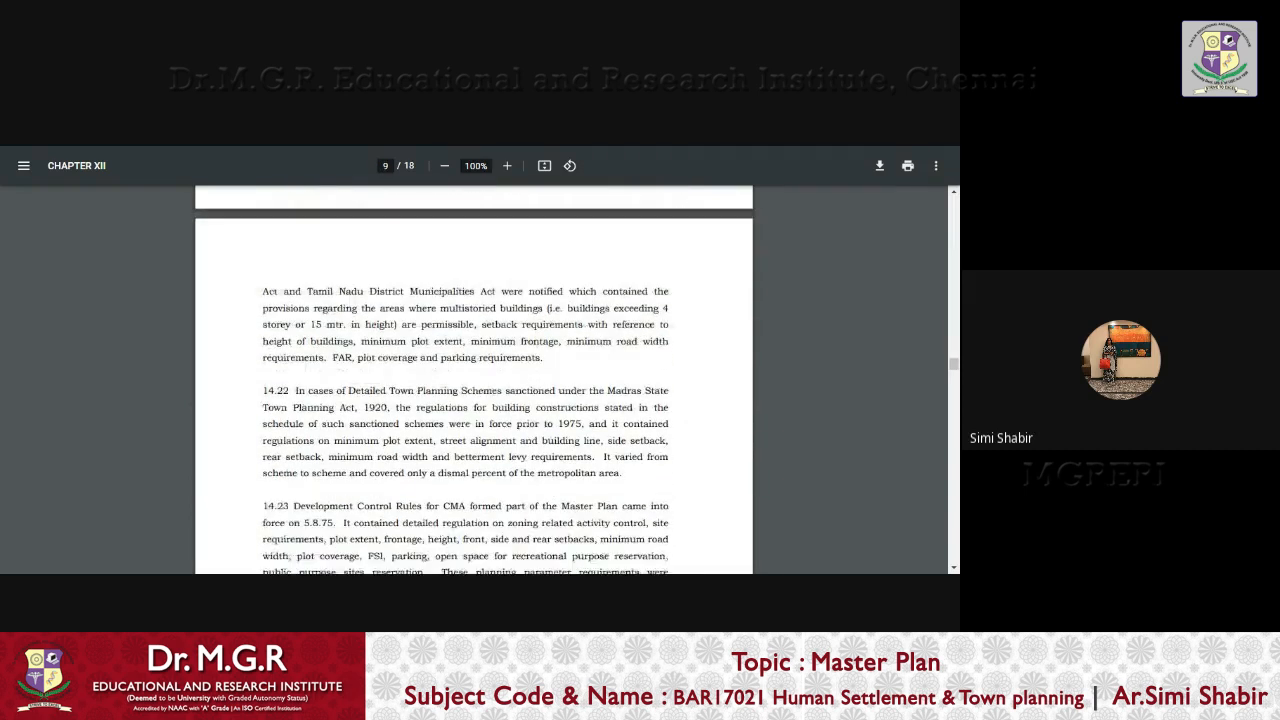
scroll(down, 3)
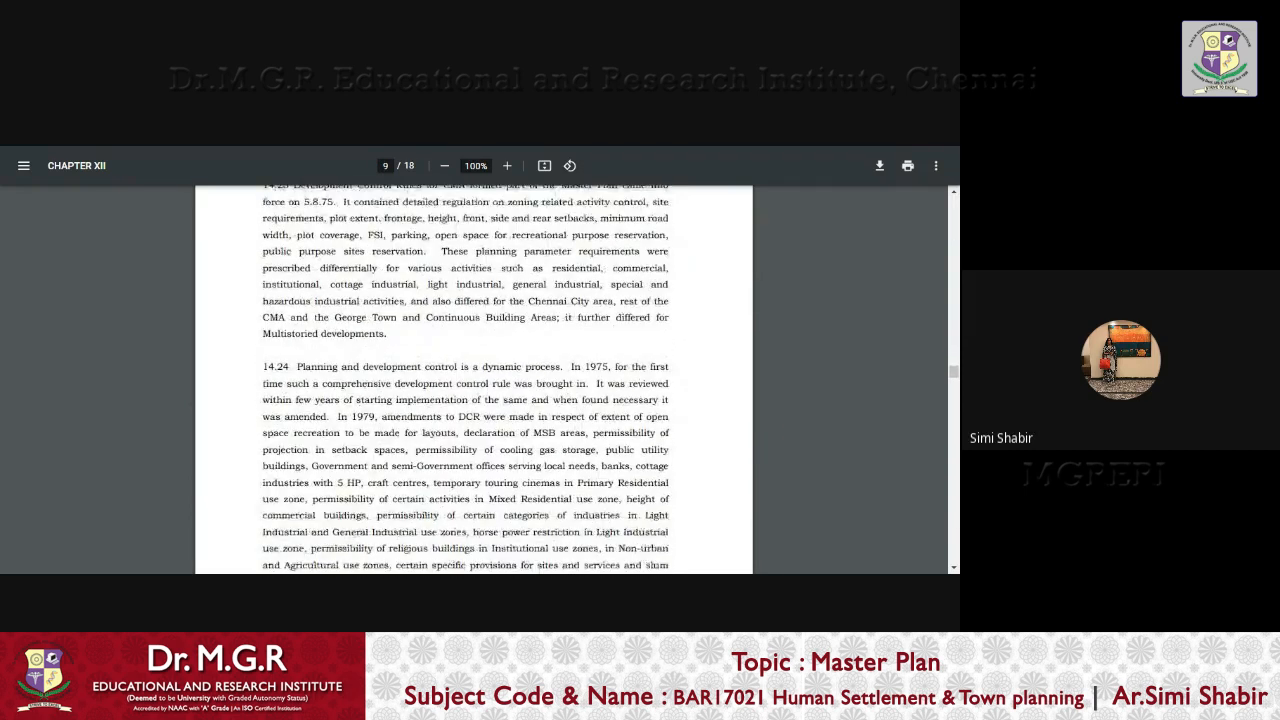
scroll(down, 3)
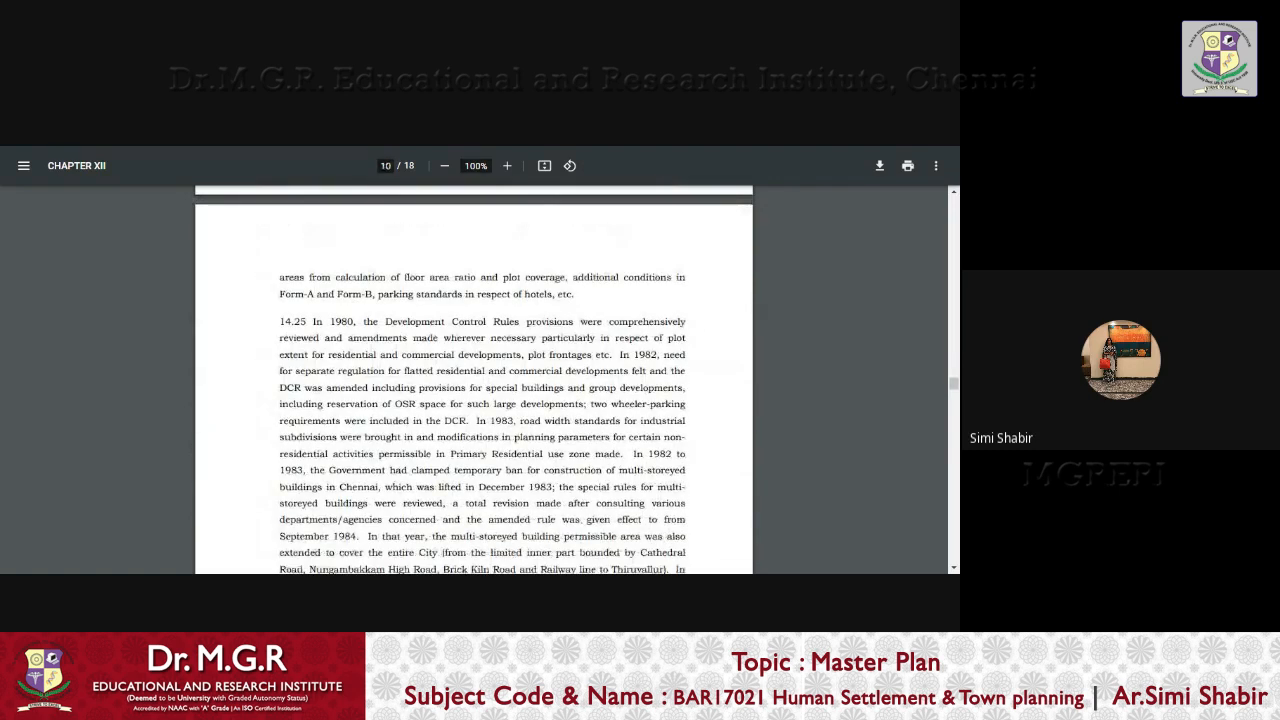
scroll(down, 3)
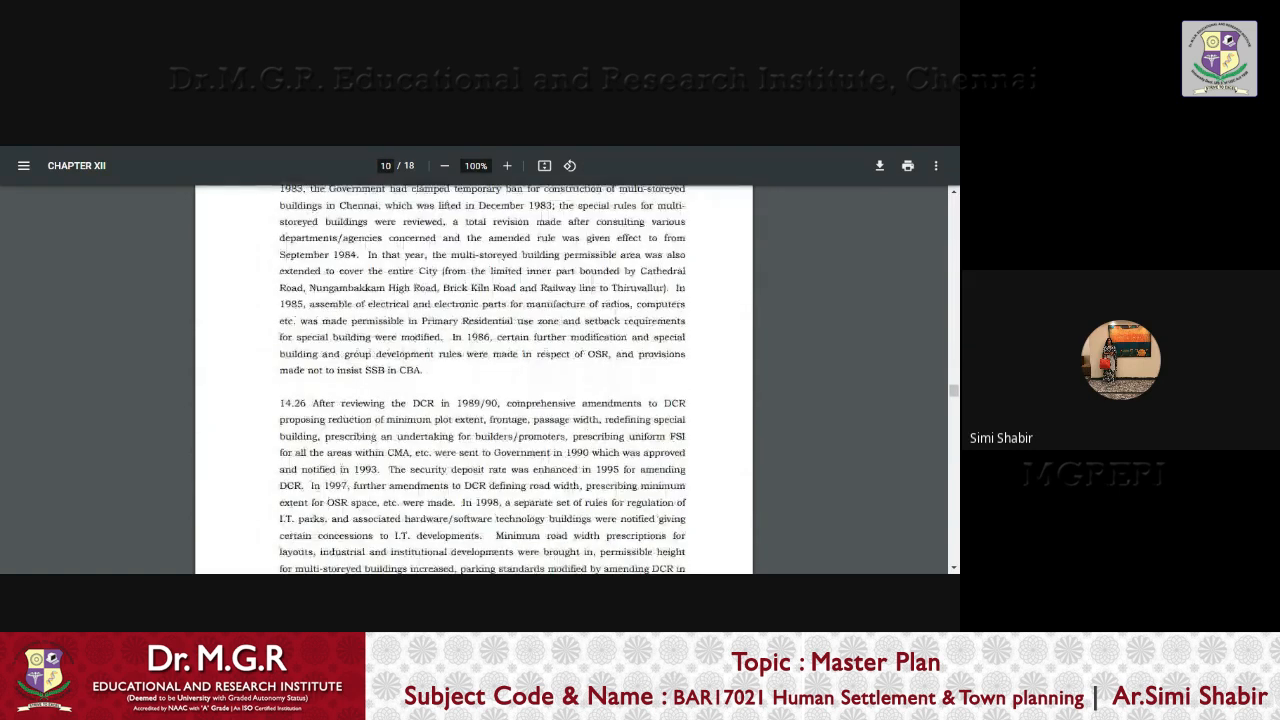
scroll(down, 3)
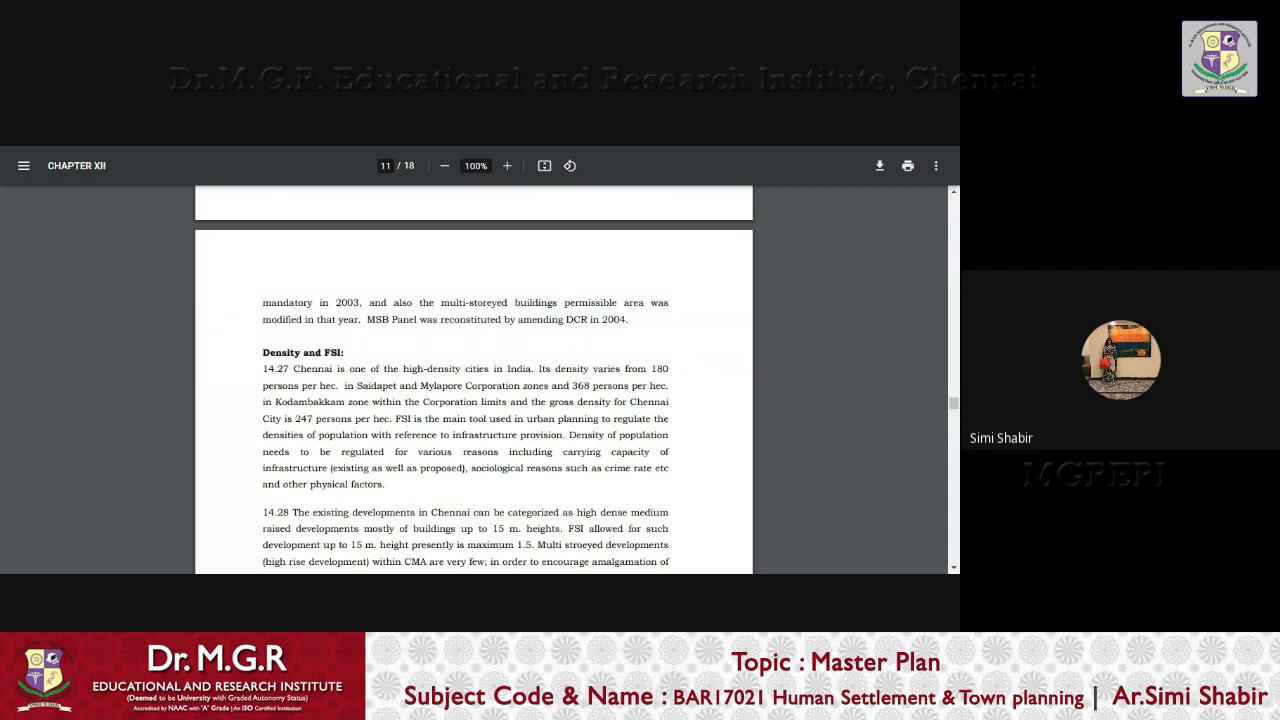
mouse_move(132, 398)
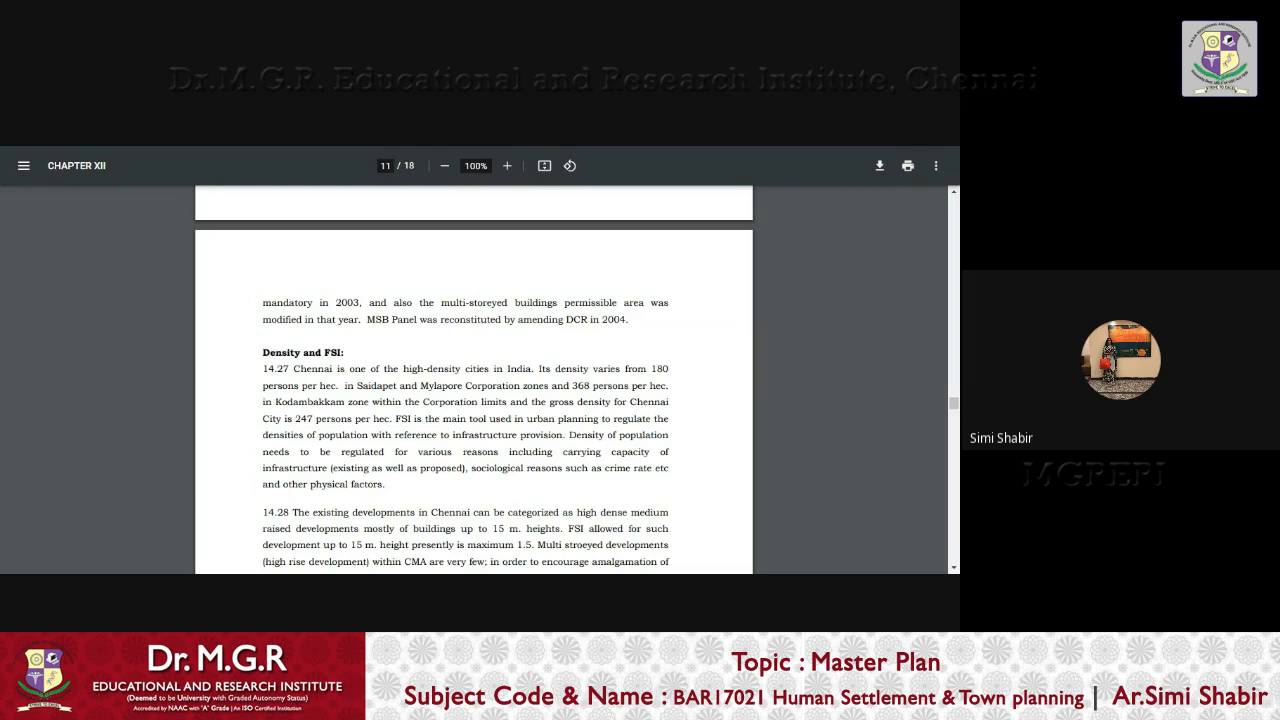
Select Chennai's gross density of 247 persons per hectare, then the listed causes of high density in 14.29
double_click(344, 418)
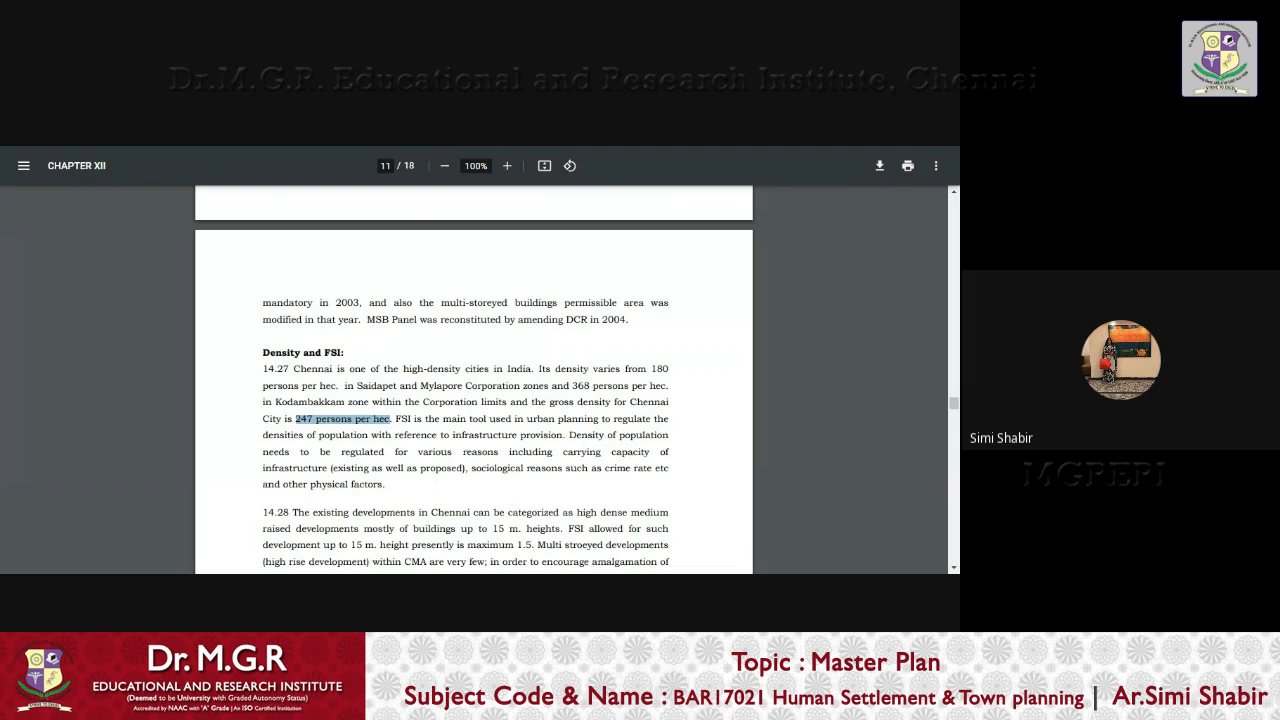
mouse_move(572, 500)
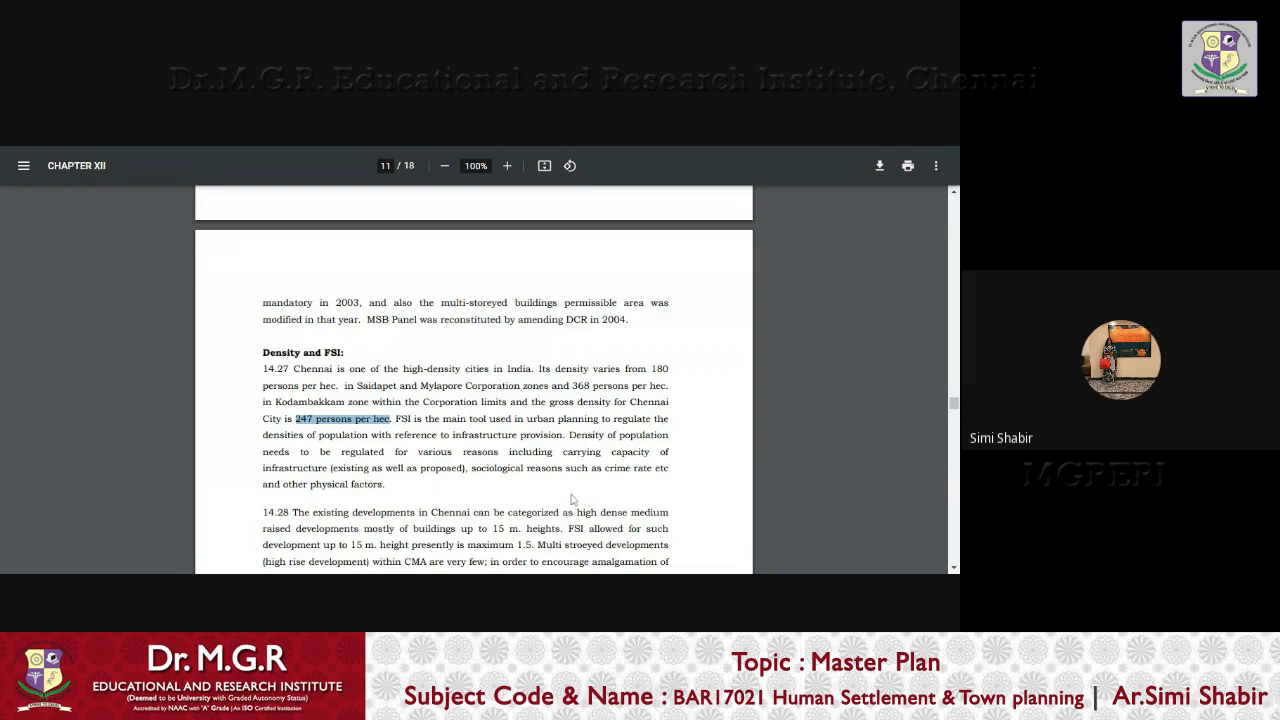
mouse_move(608, 498)
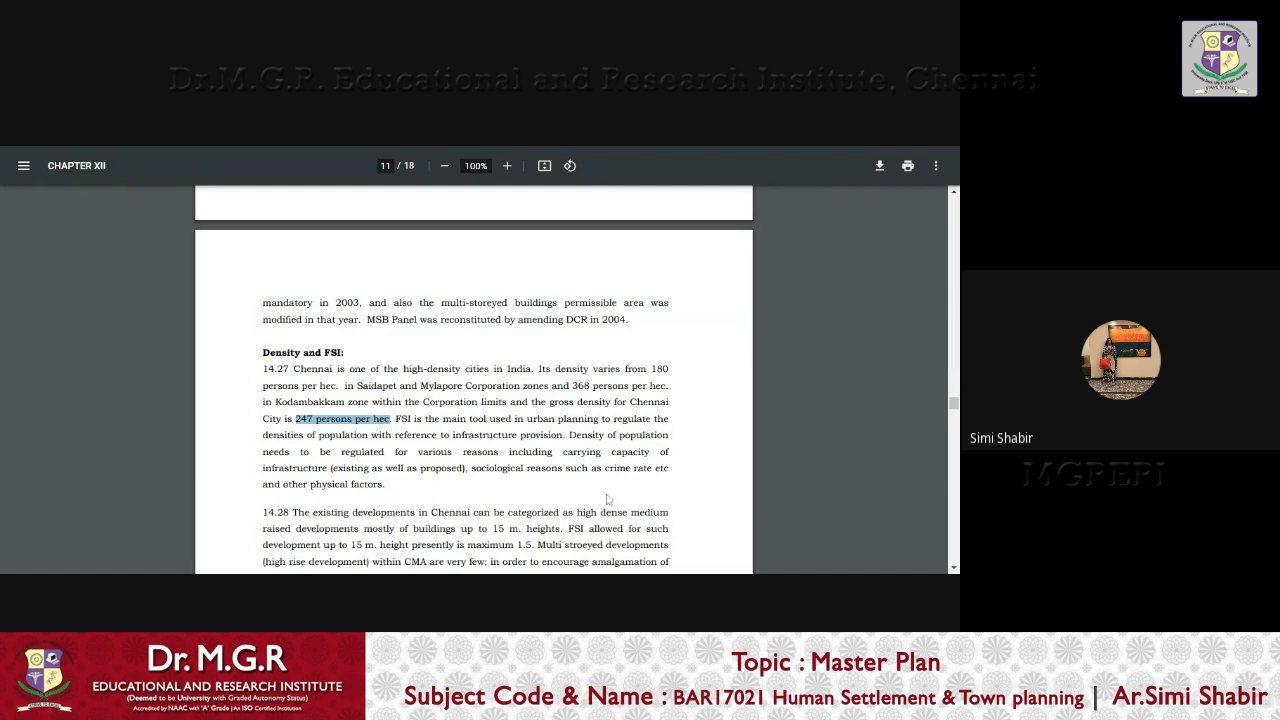
mouse_move(608, 500)
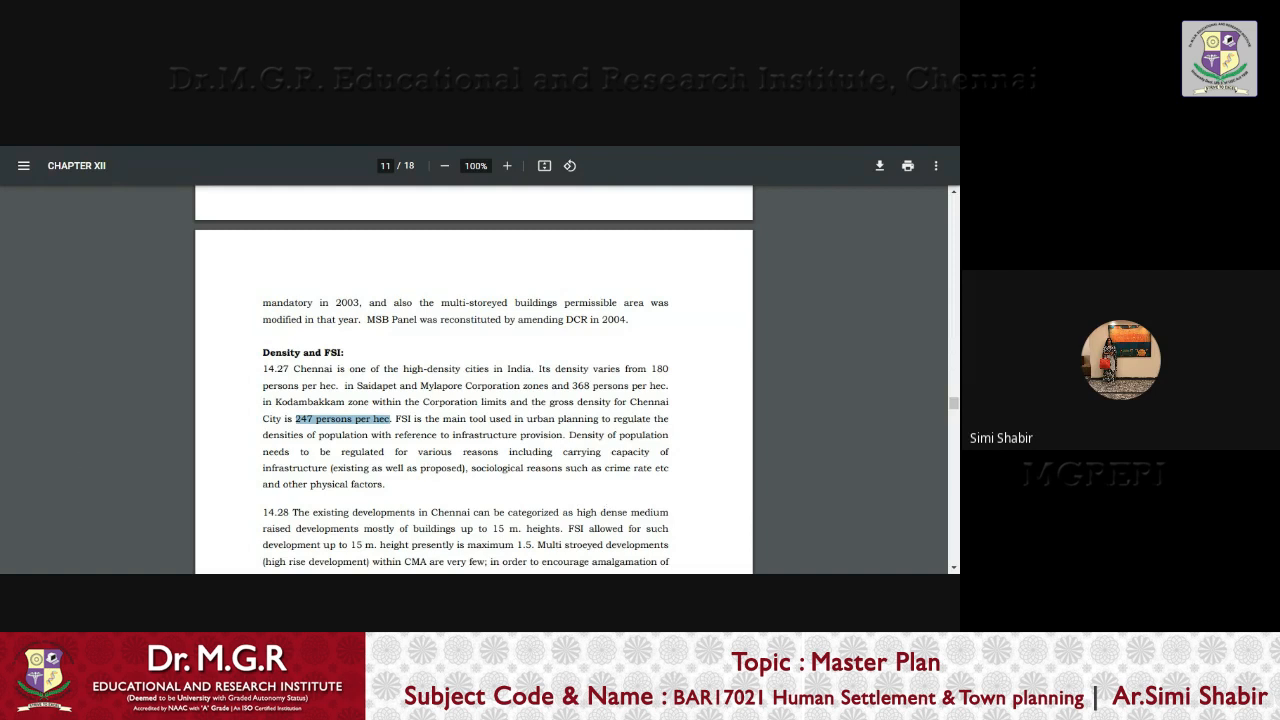
scroll(down, 3)
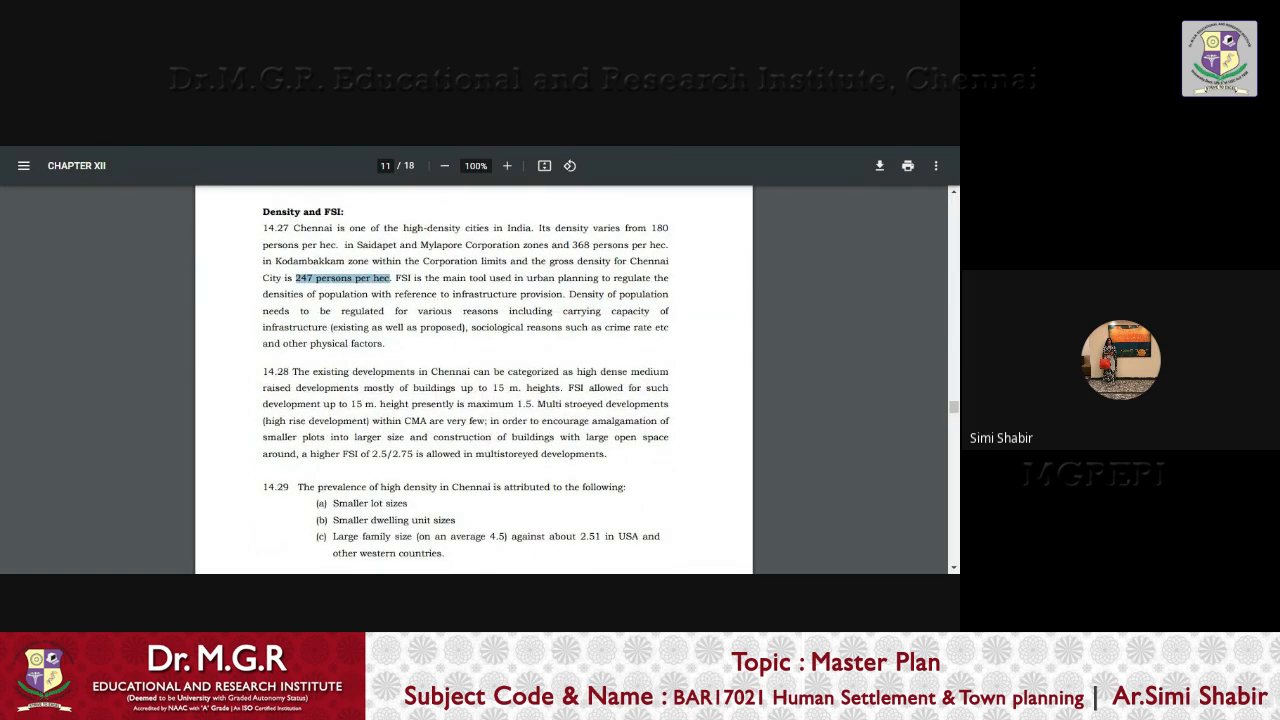
scroll(down, 3)
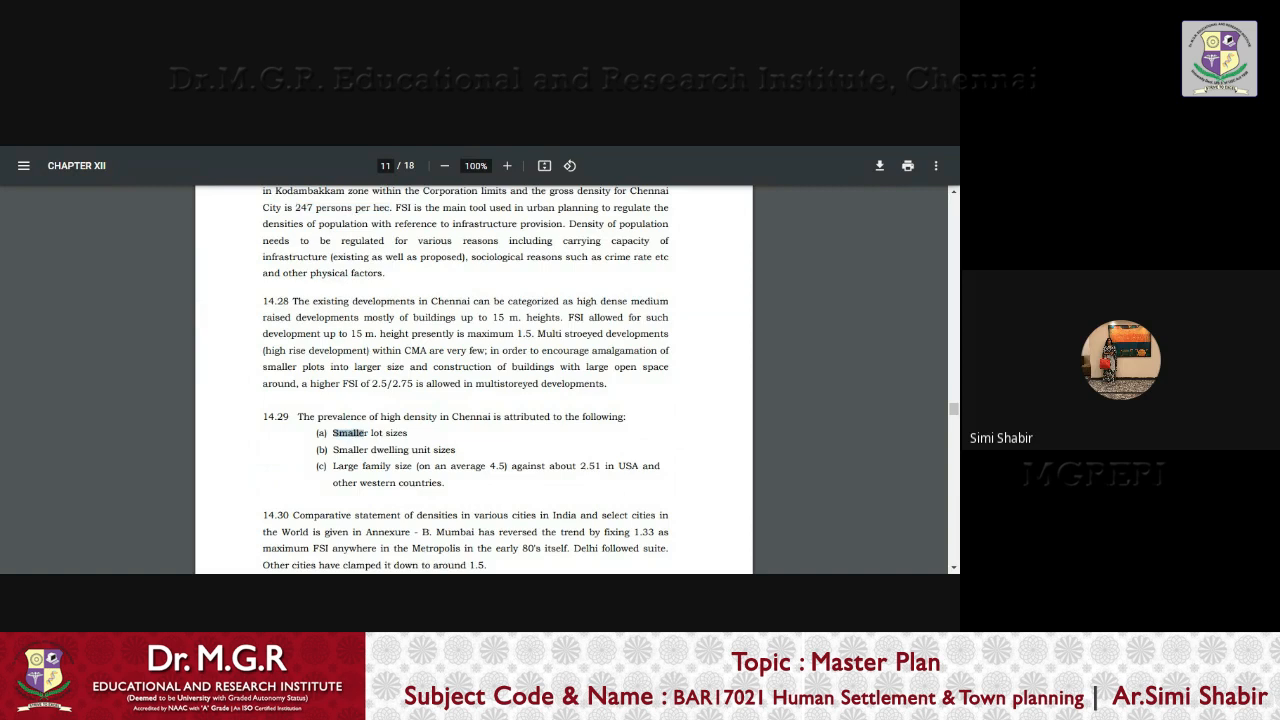
drag(332, 432, 452, 448)
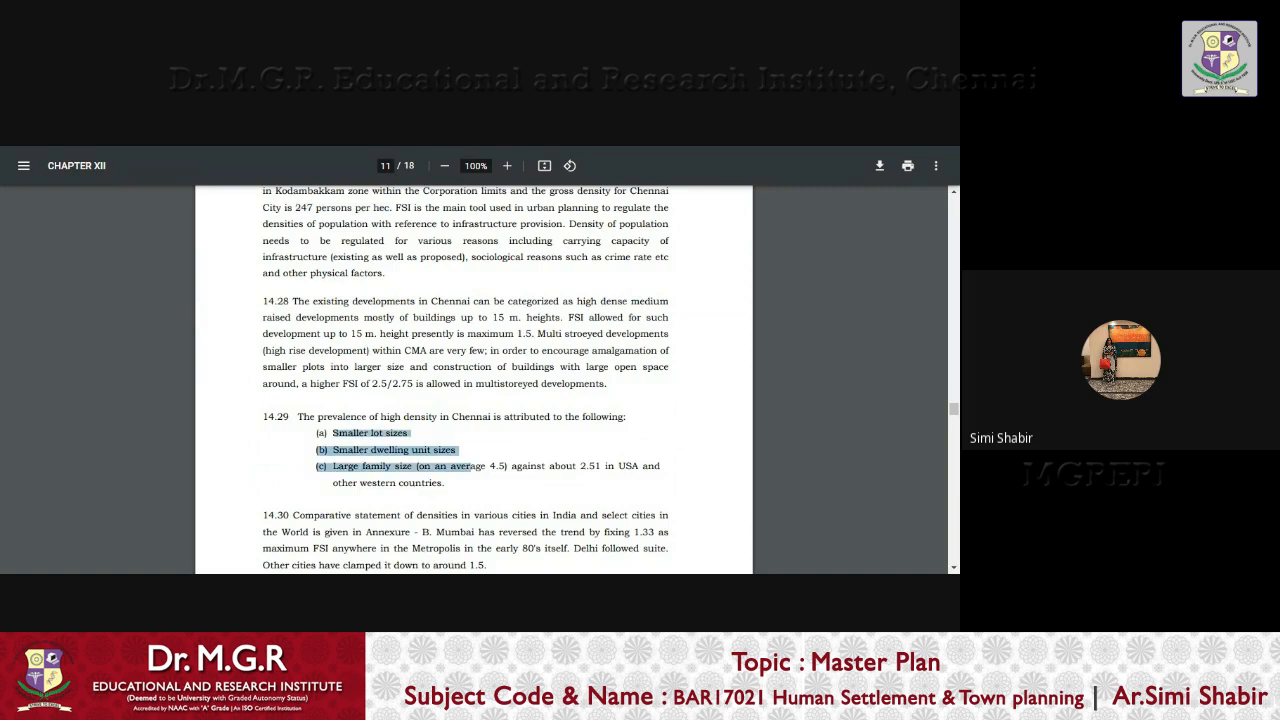
drag(484, 466, 444, 482)
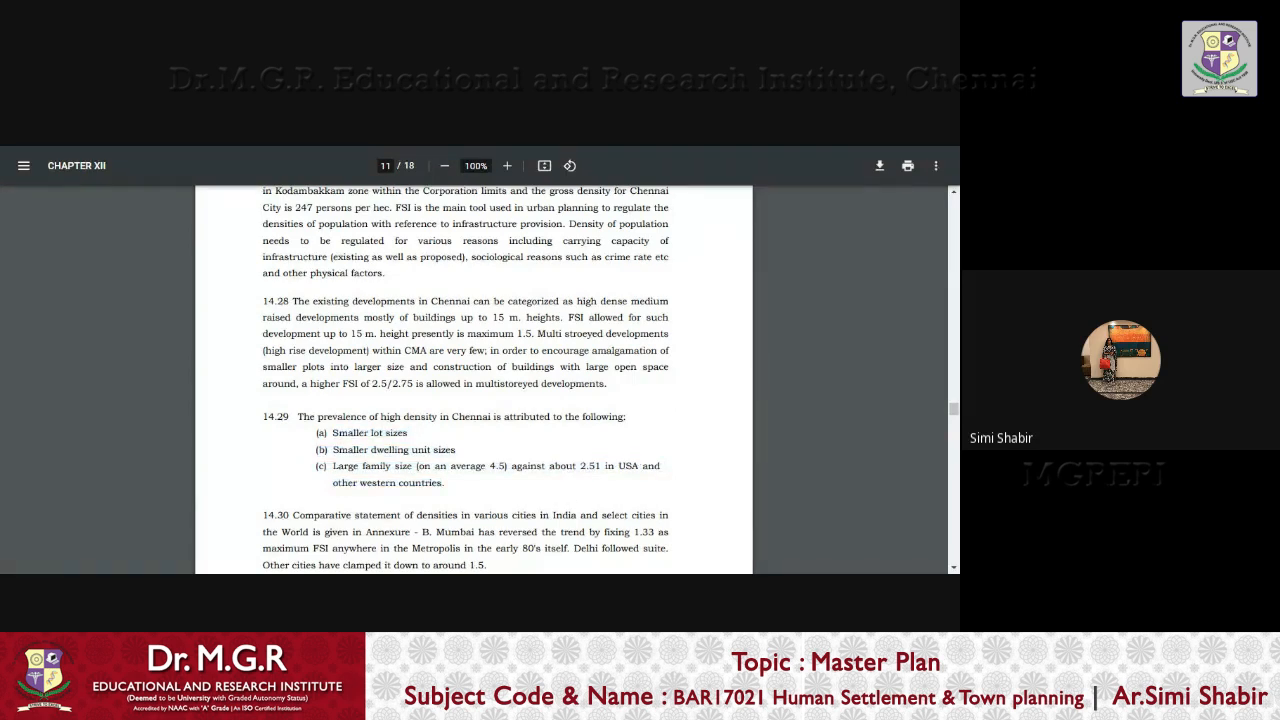
Scroll past paragraphs 14.30–14.34 to the Existing Land Use 2006 table on page 12
scroll(down, 3)
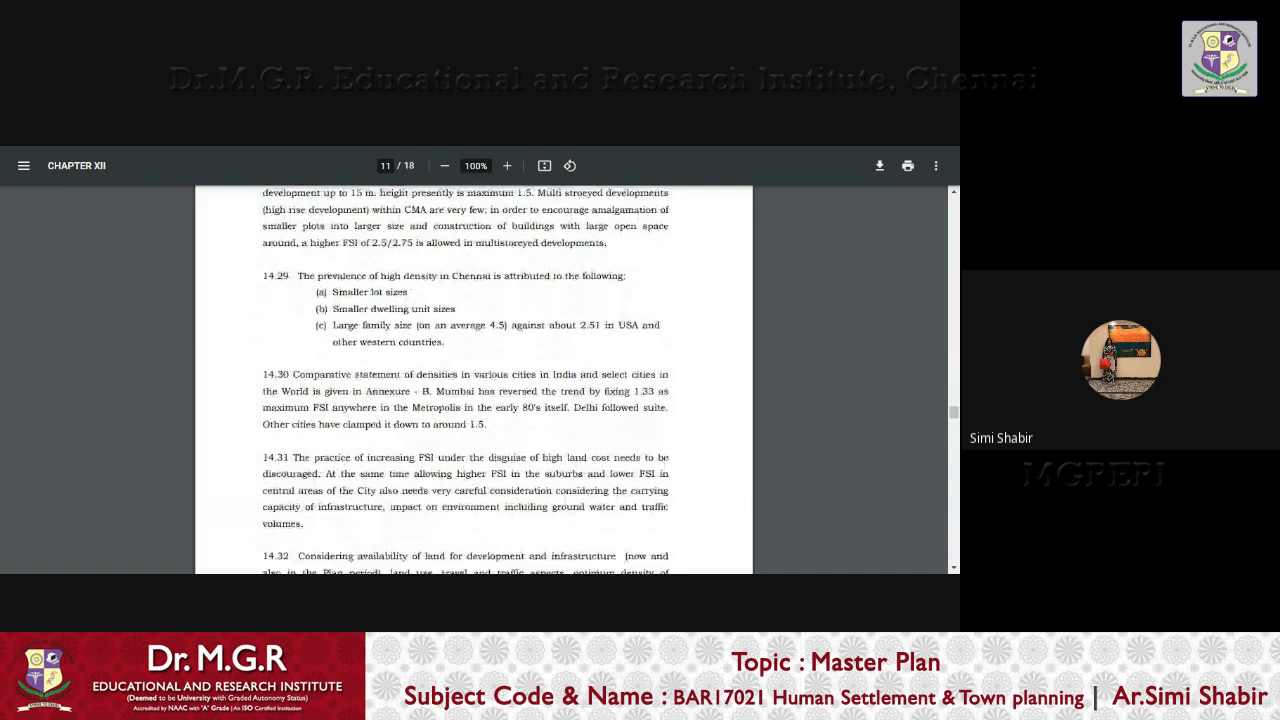
scroll(down, 3)
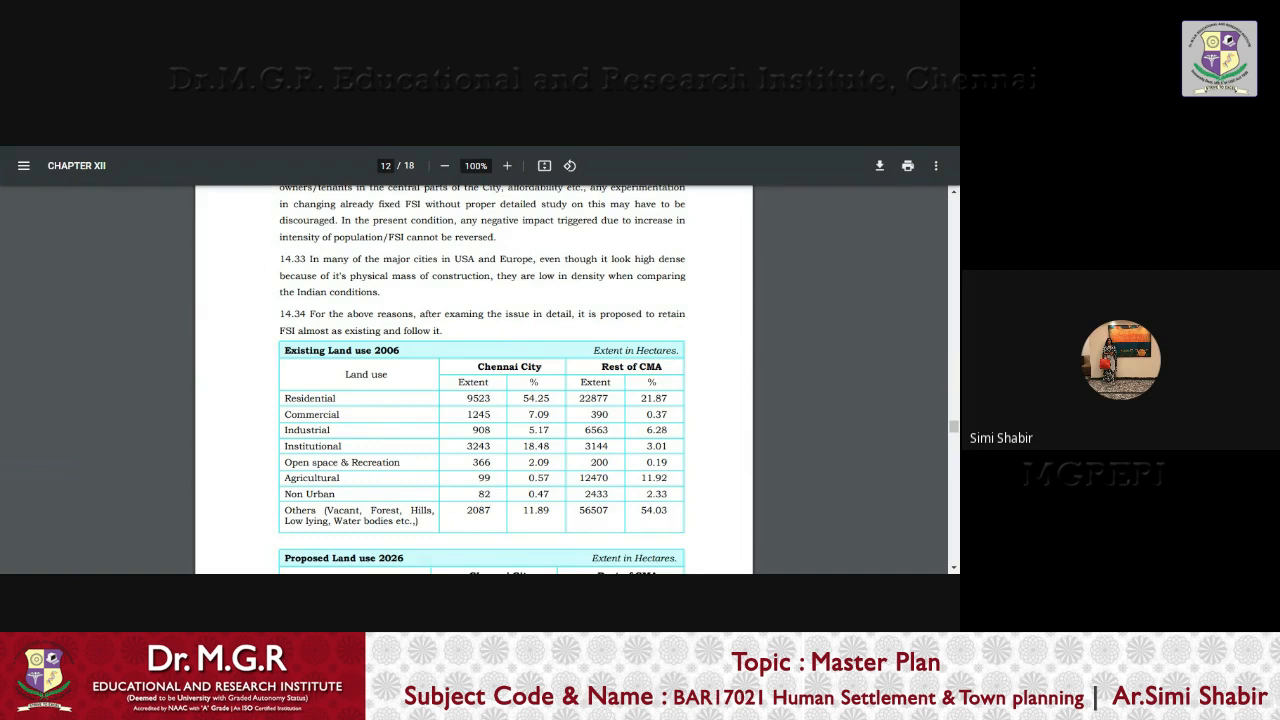
mouse_move(298, 374)
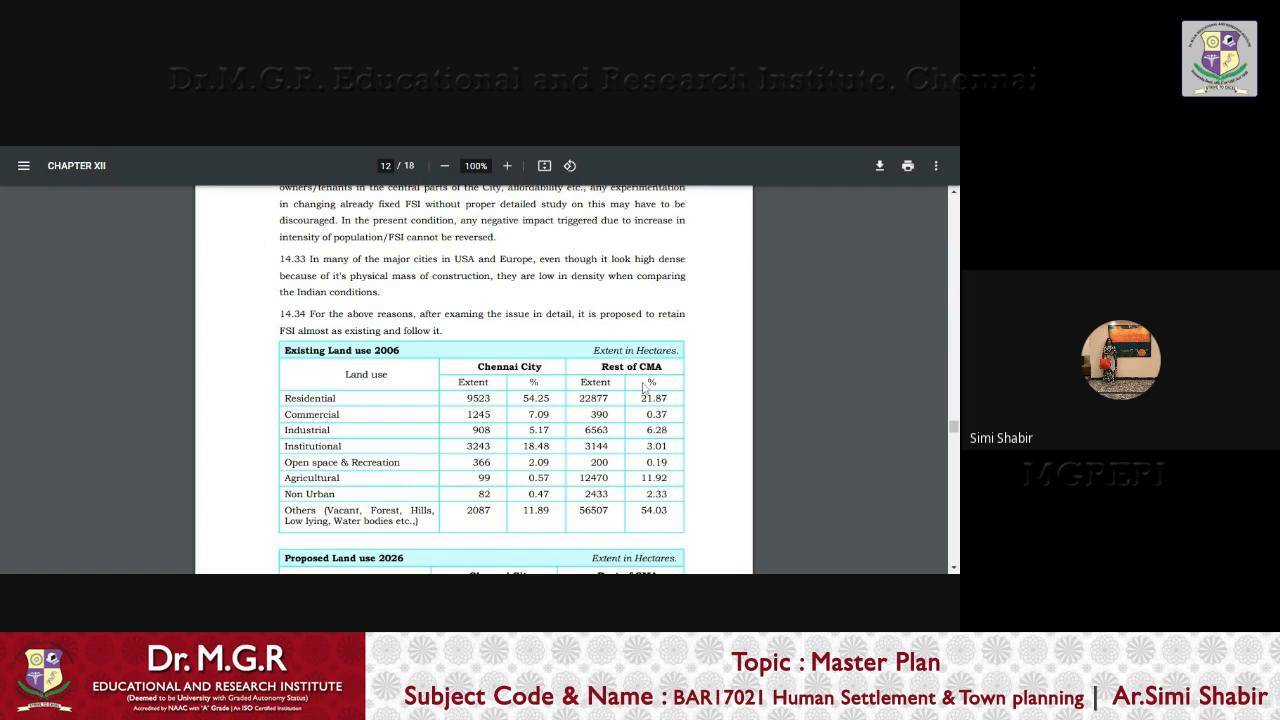
mouse_move(644, 388)
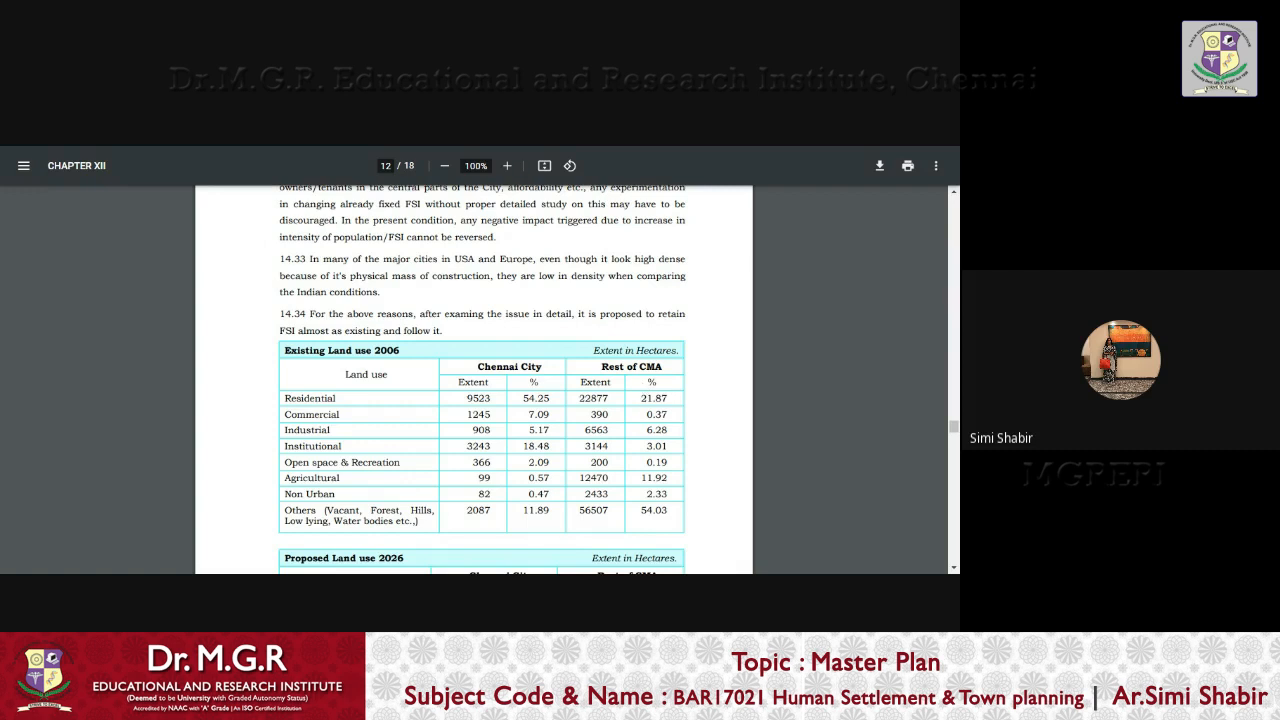
mouse_move(656, 536)
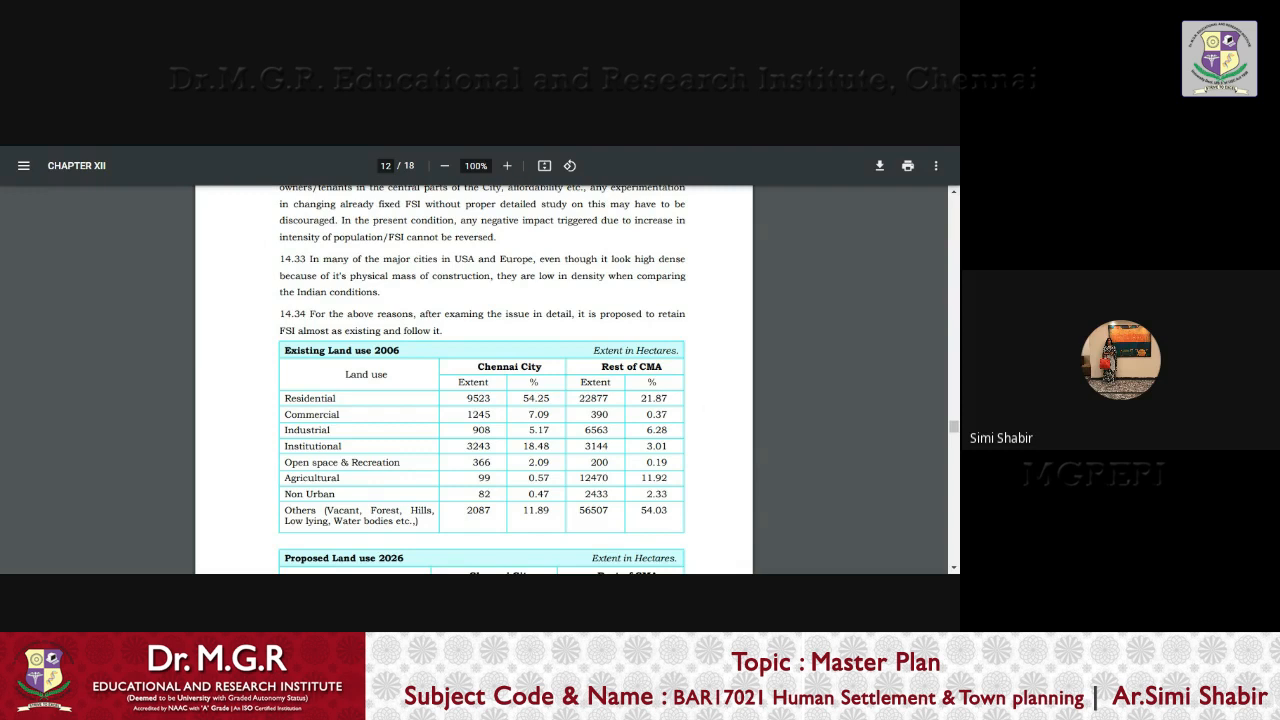
Scroll slightly to reveal the Proposed Land Use 2026 table header below the 2006 table
scroll(down, 3)
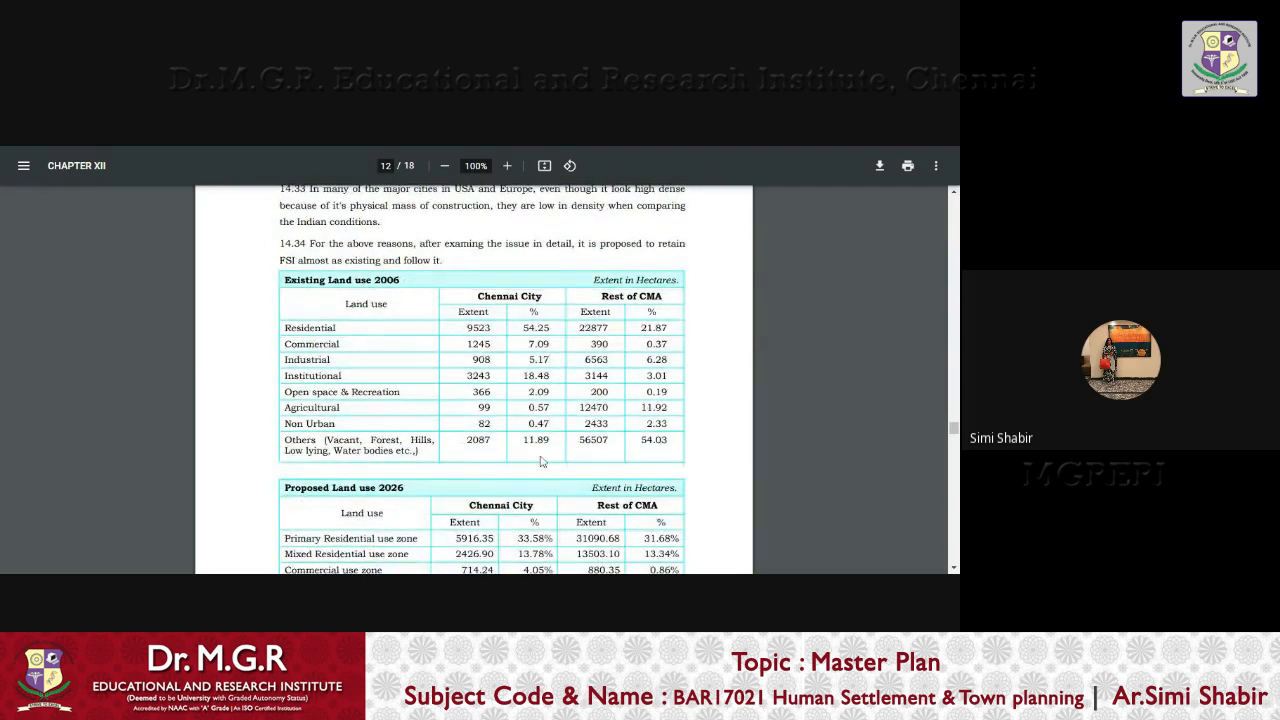
Scroll page 12 to show the full Proposed Land use 2026 table through its Total row and page number 297
scroll(down, 3)
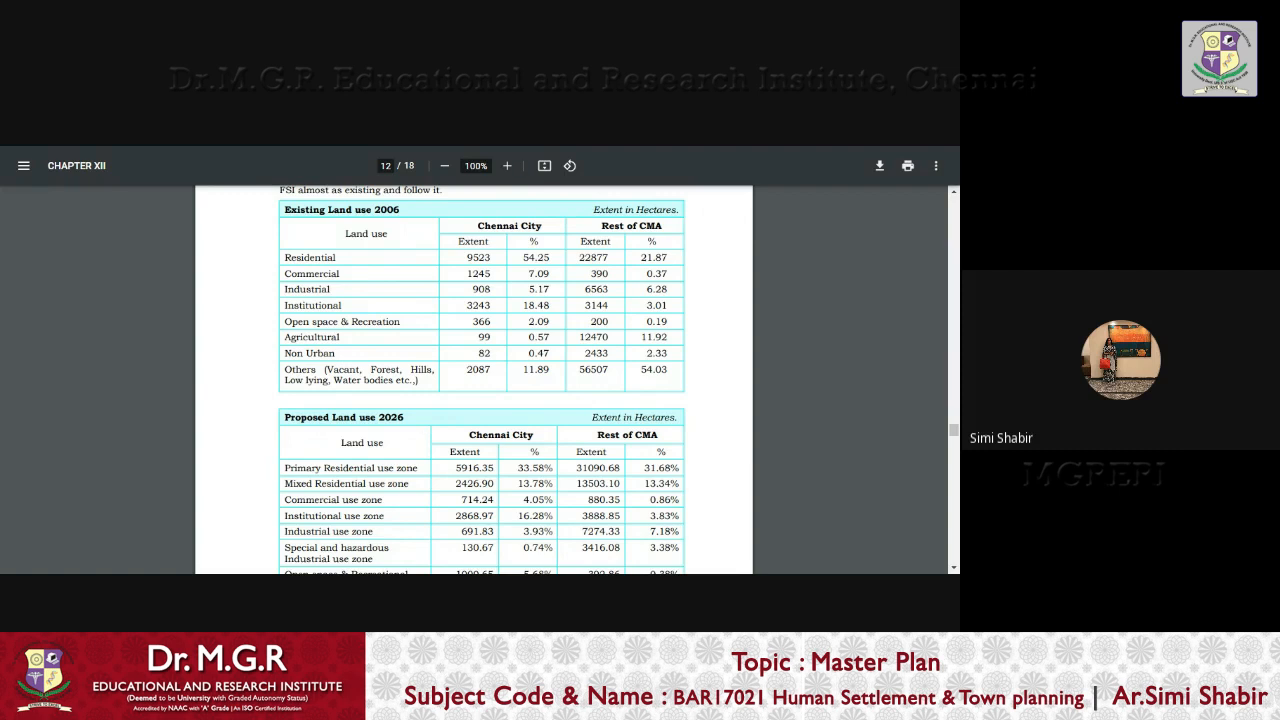
scroll(down, 3)
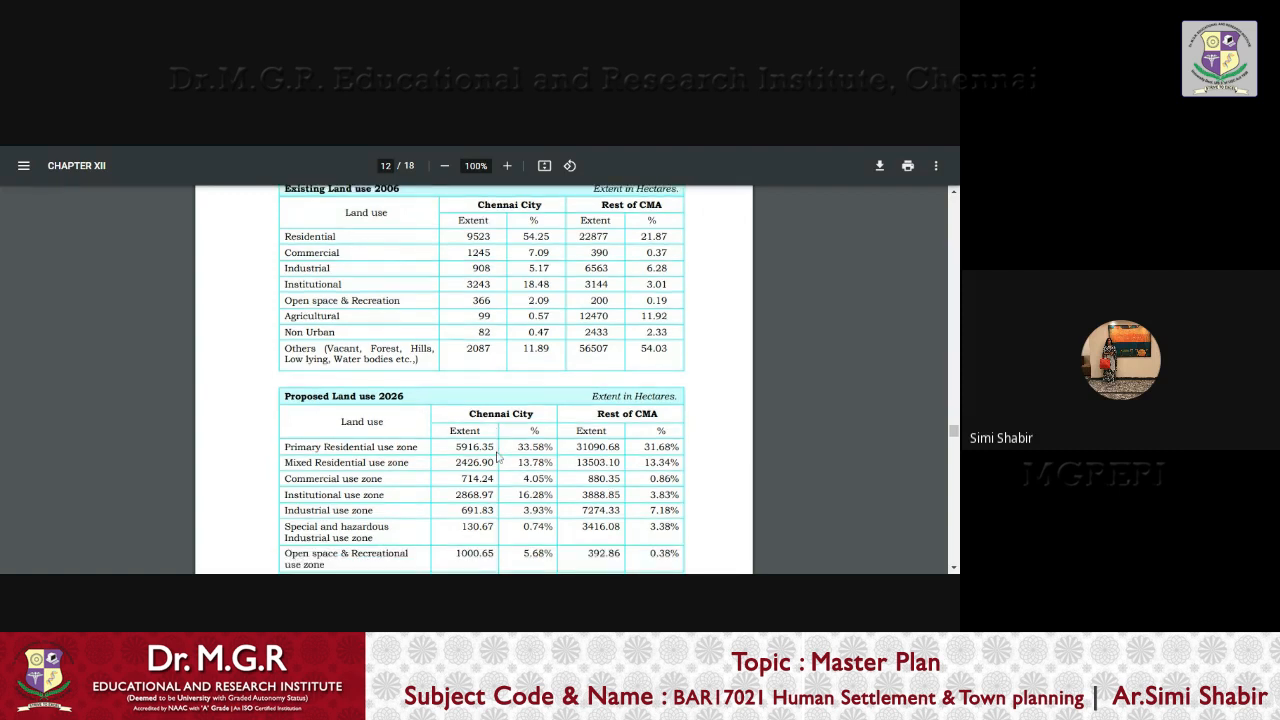
scroll(up, 3)
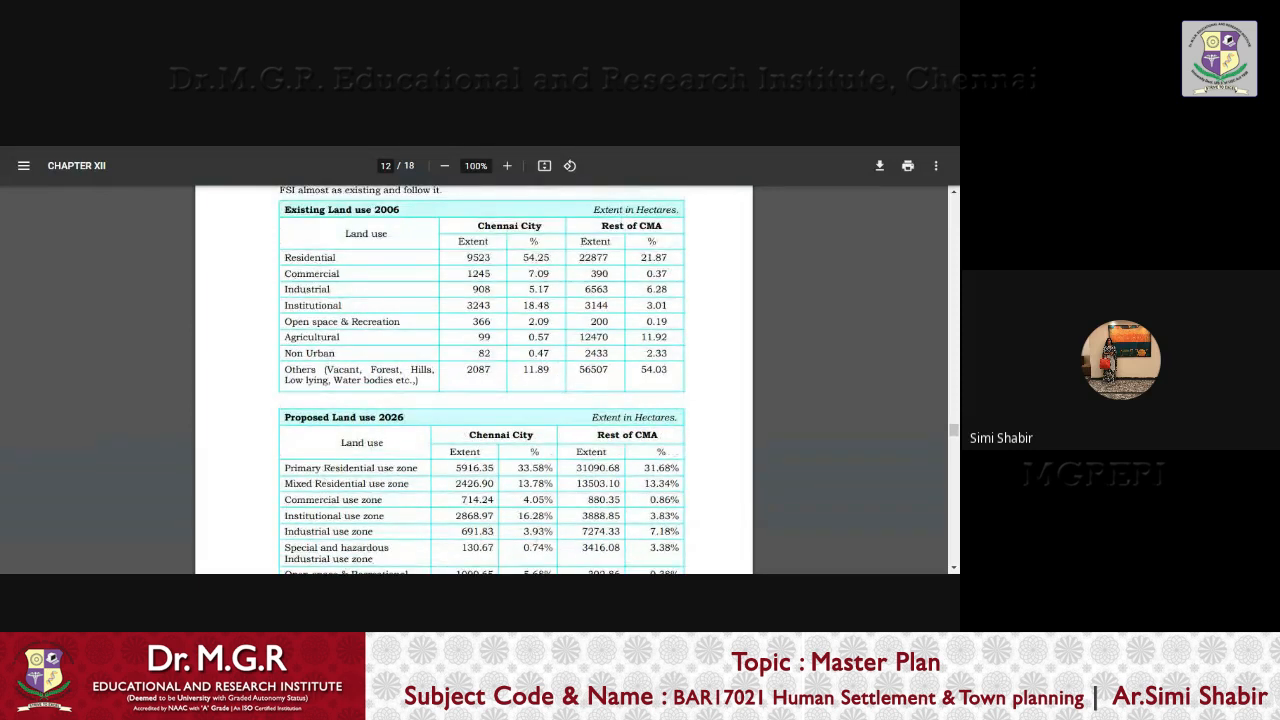
scroll(down, 3)
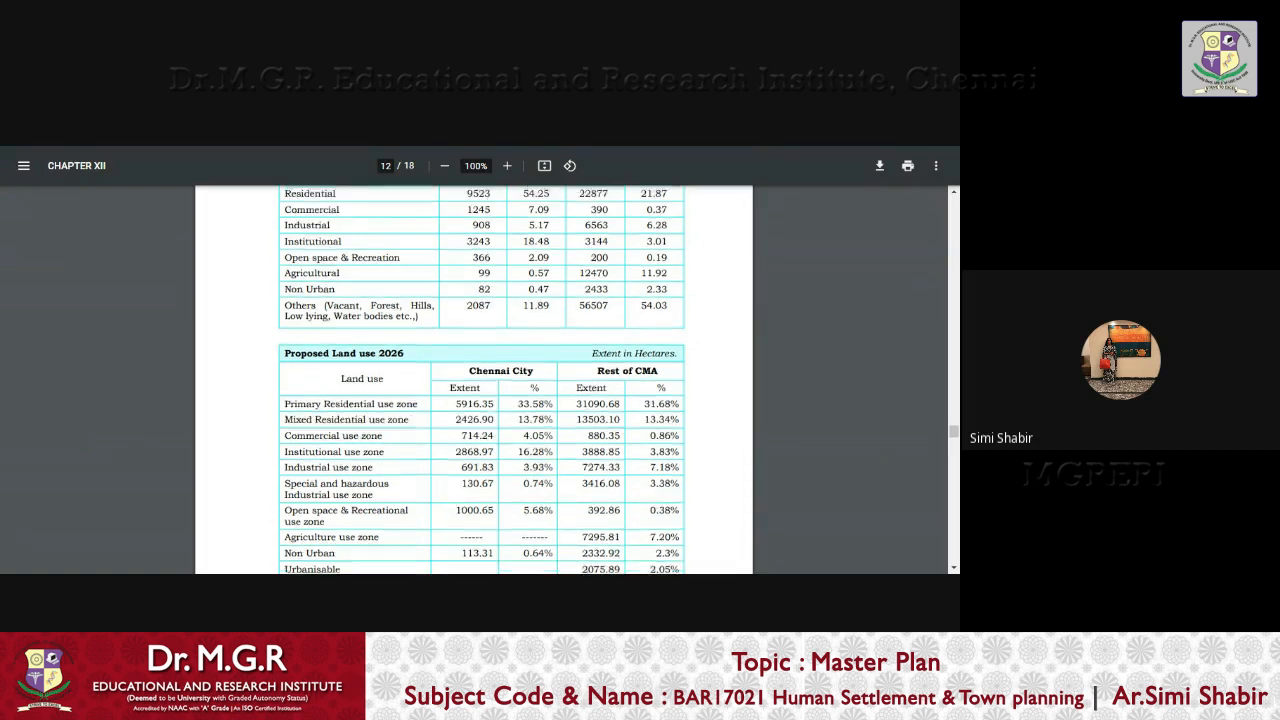
scroll(up, 3)
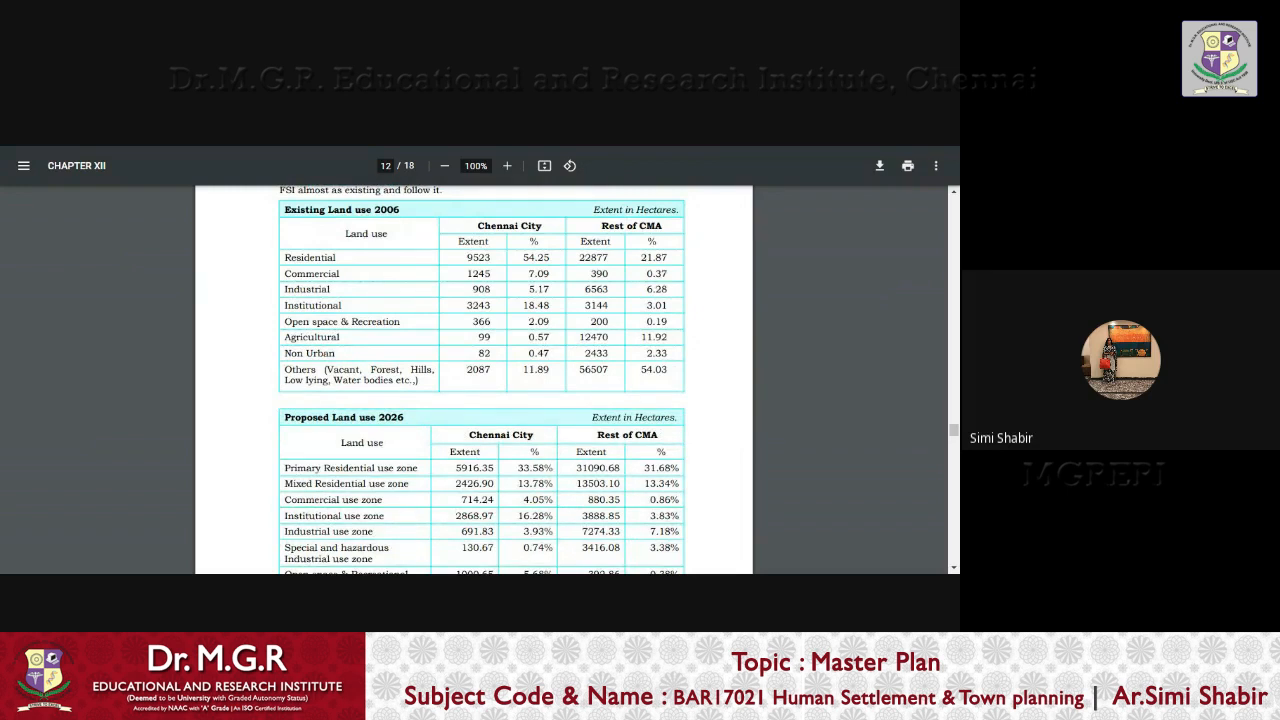
scroll(down, 3)
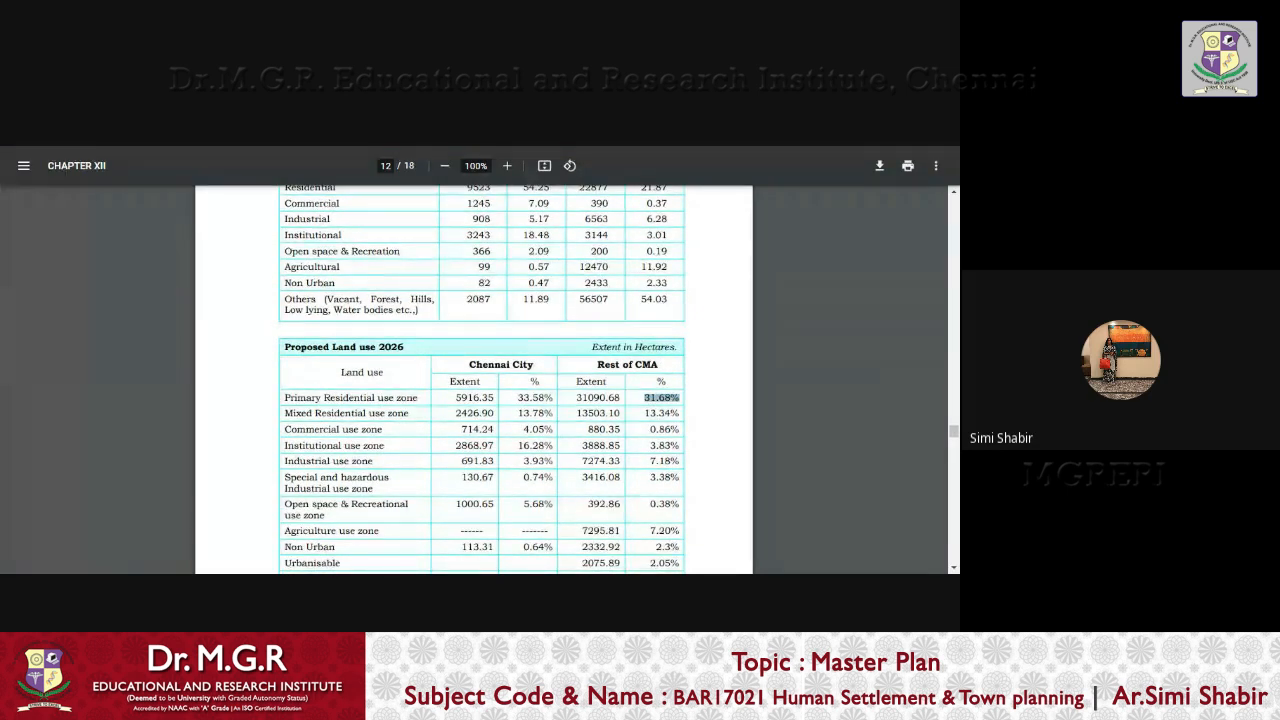
scroll(down, 3)
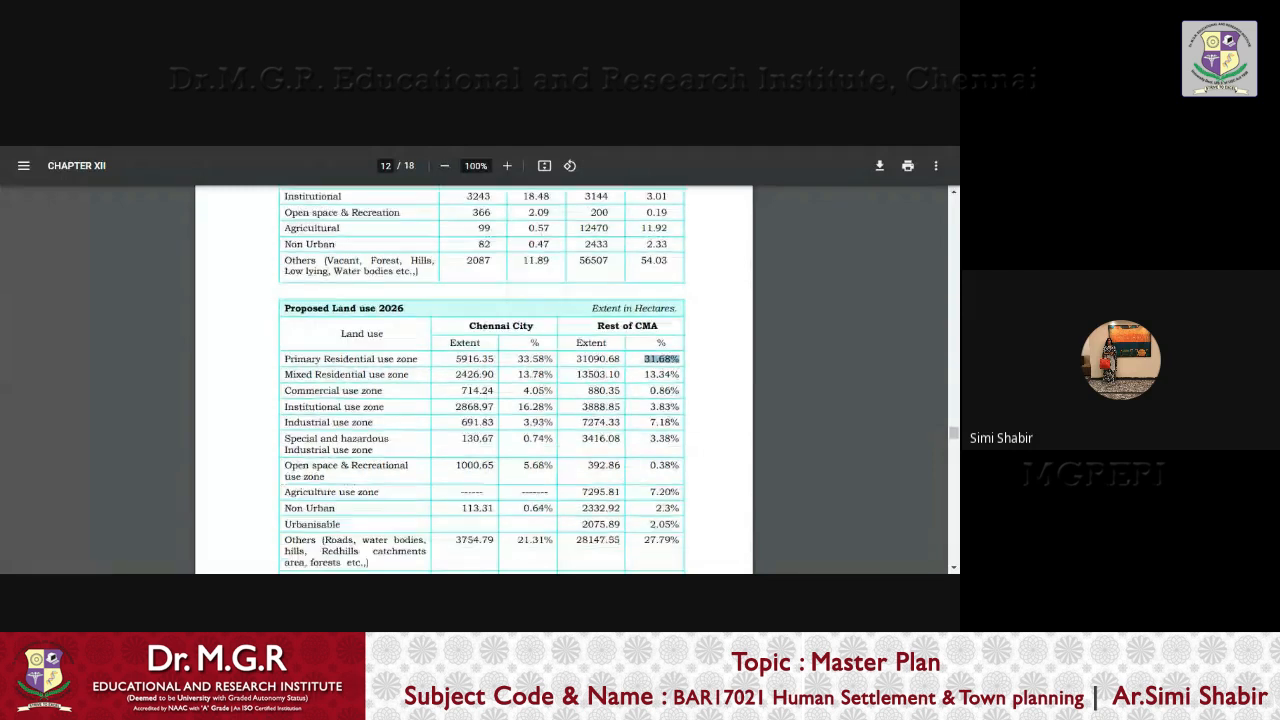
scroll(down, 3)
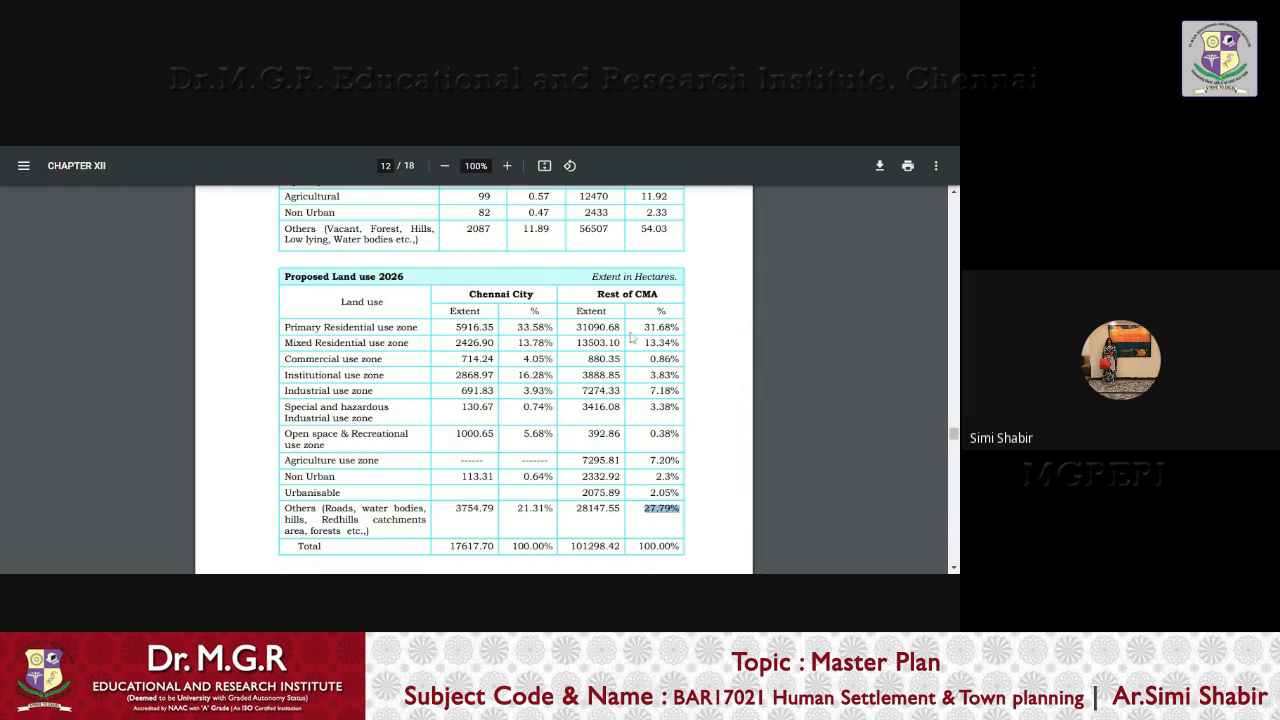
scroll(down, 3)
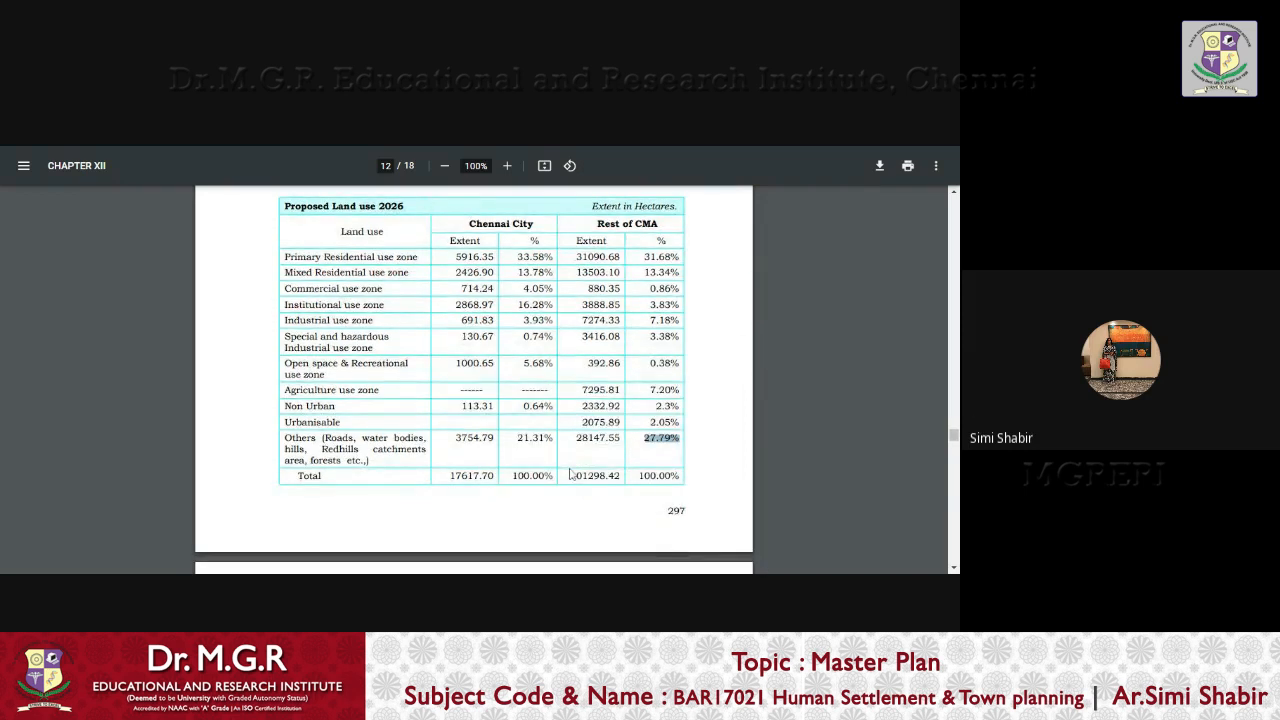
Scroll up to the Existing Land use 2006 table, then down onto page 13's unauthorised layouts text
scroll(up, 3)
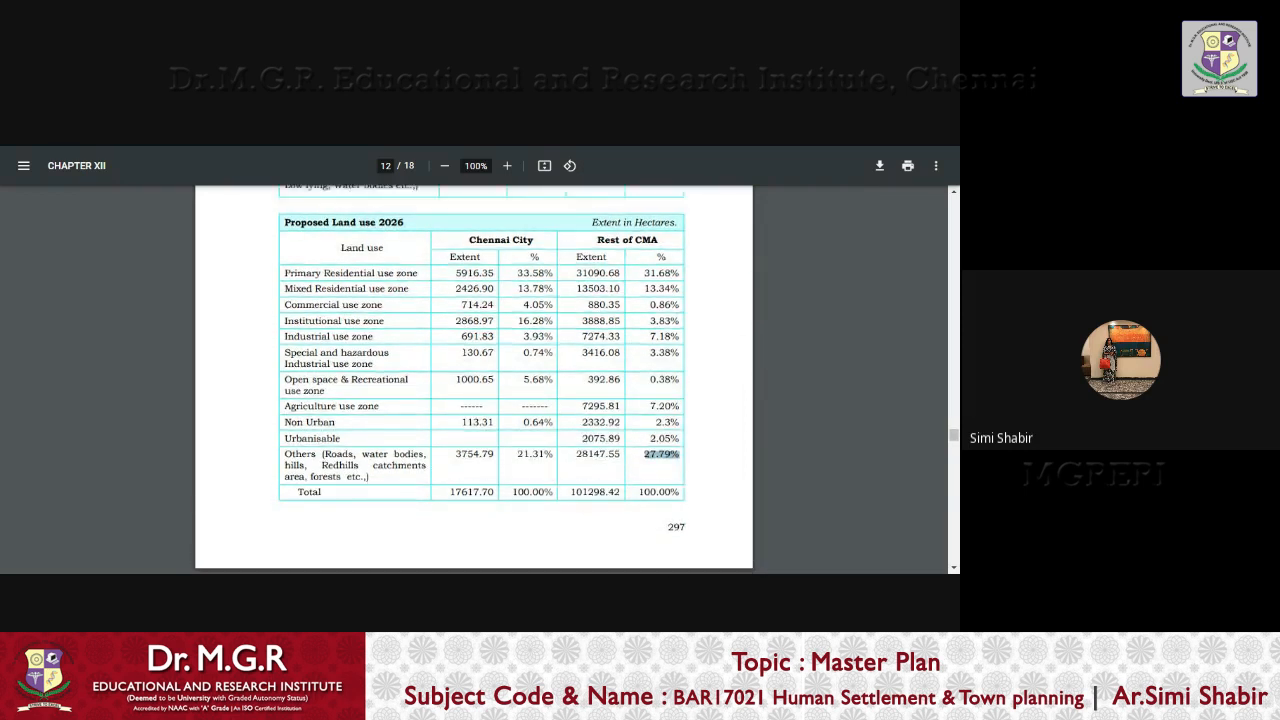
scroll(up, 3)
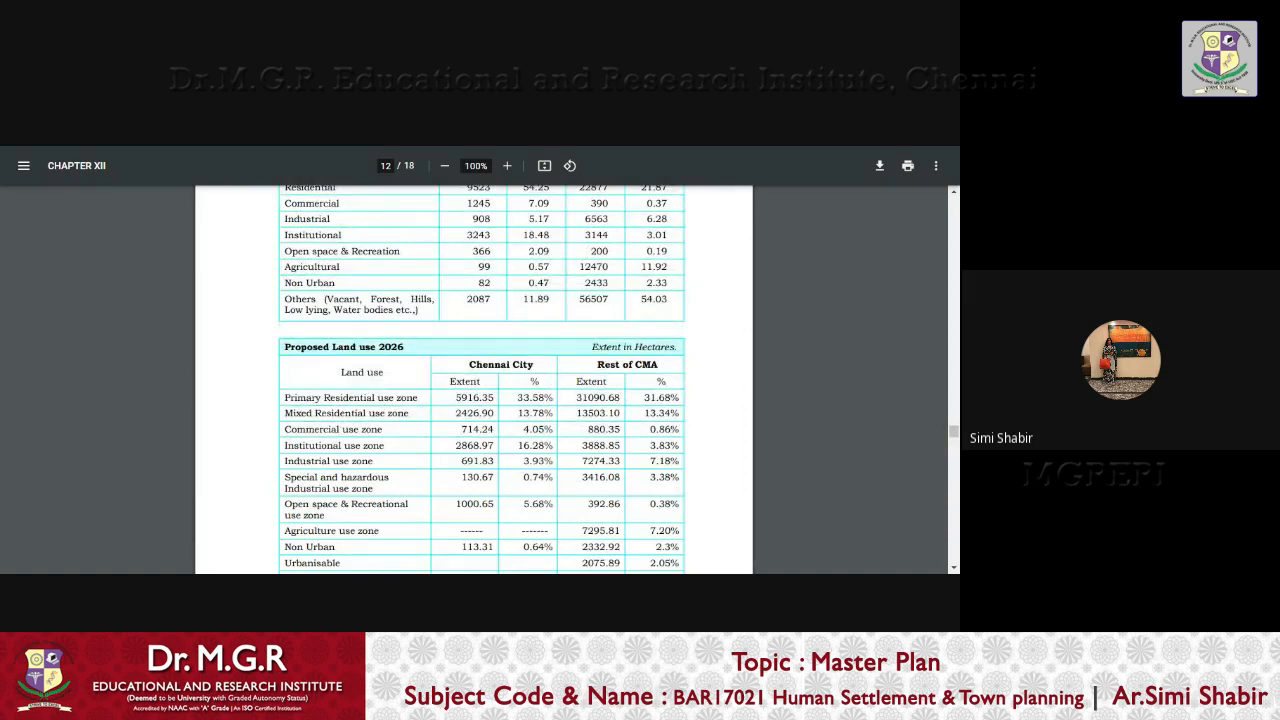
scroll(up, 3)
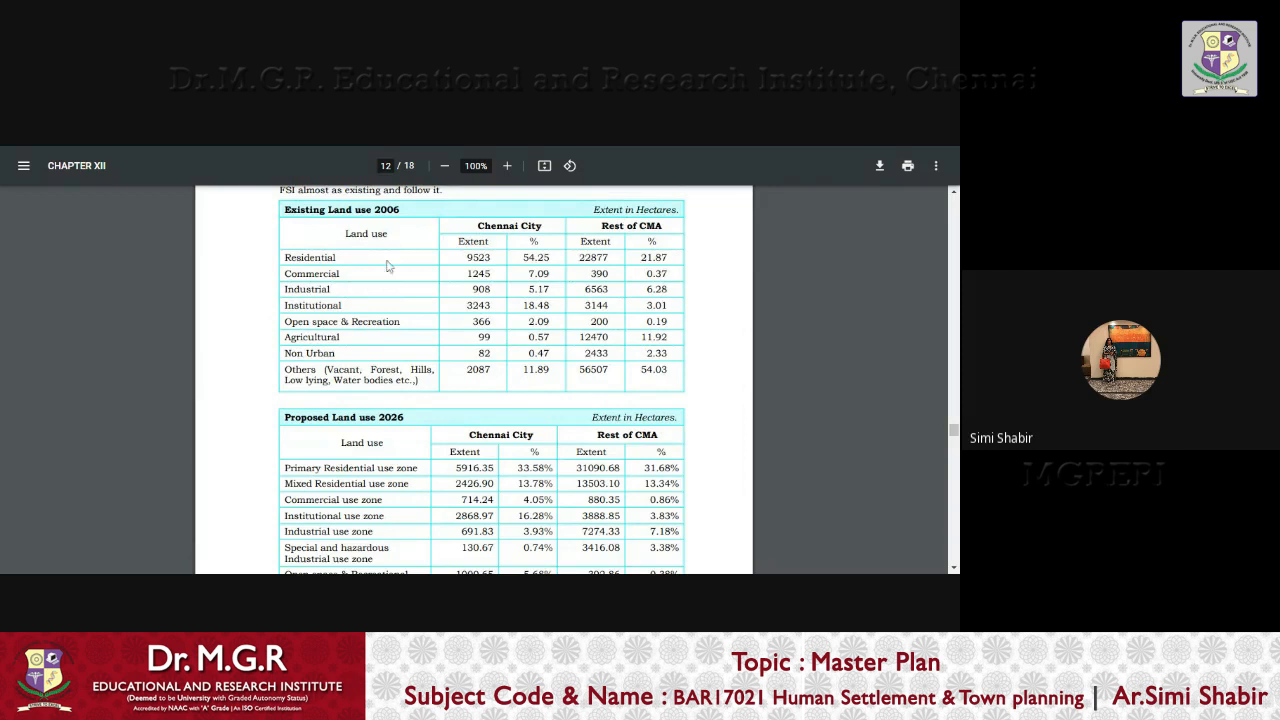
mouse_move(448, 260)
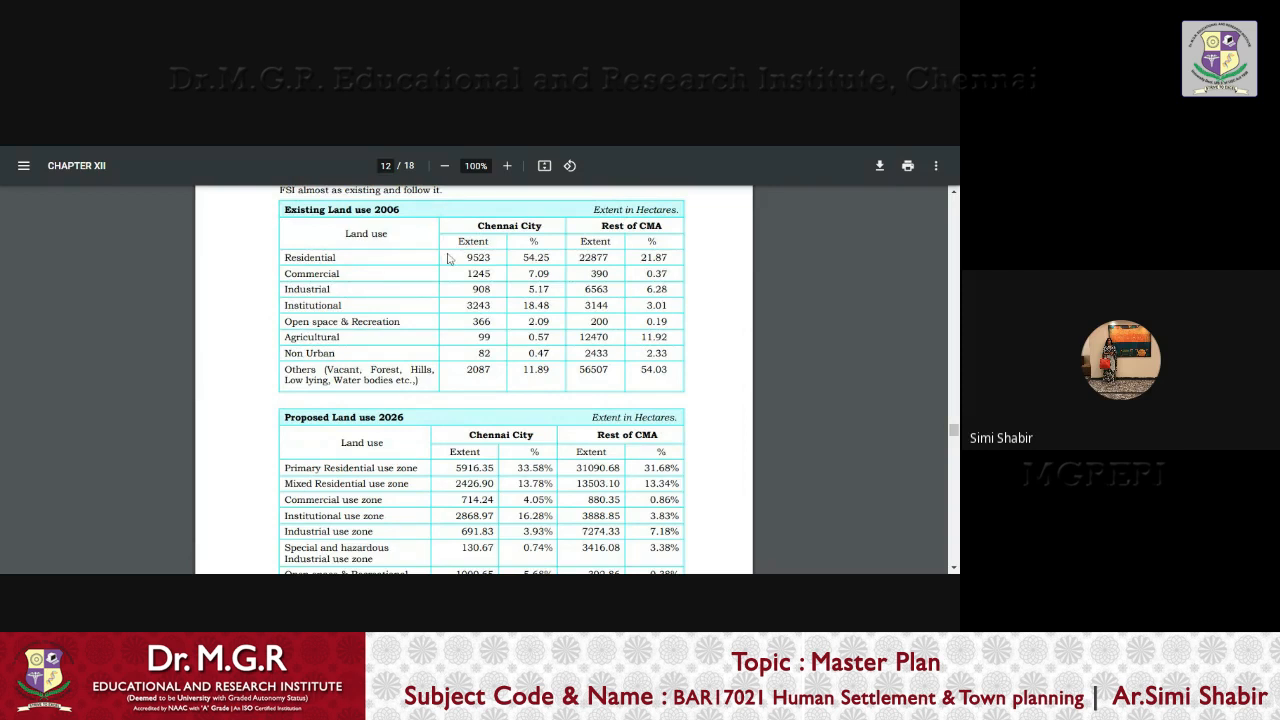
mouse_move(570, 410)
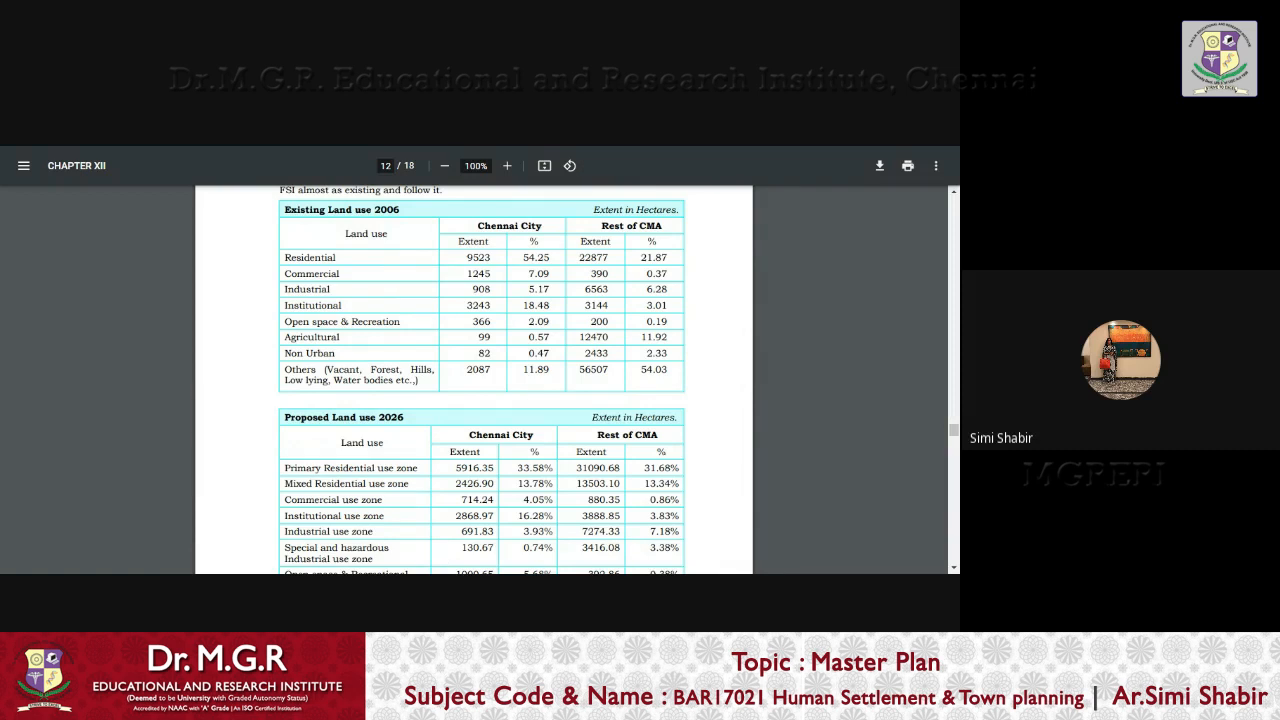
scroll(down, 3)
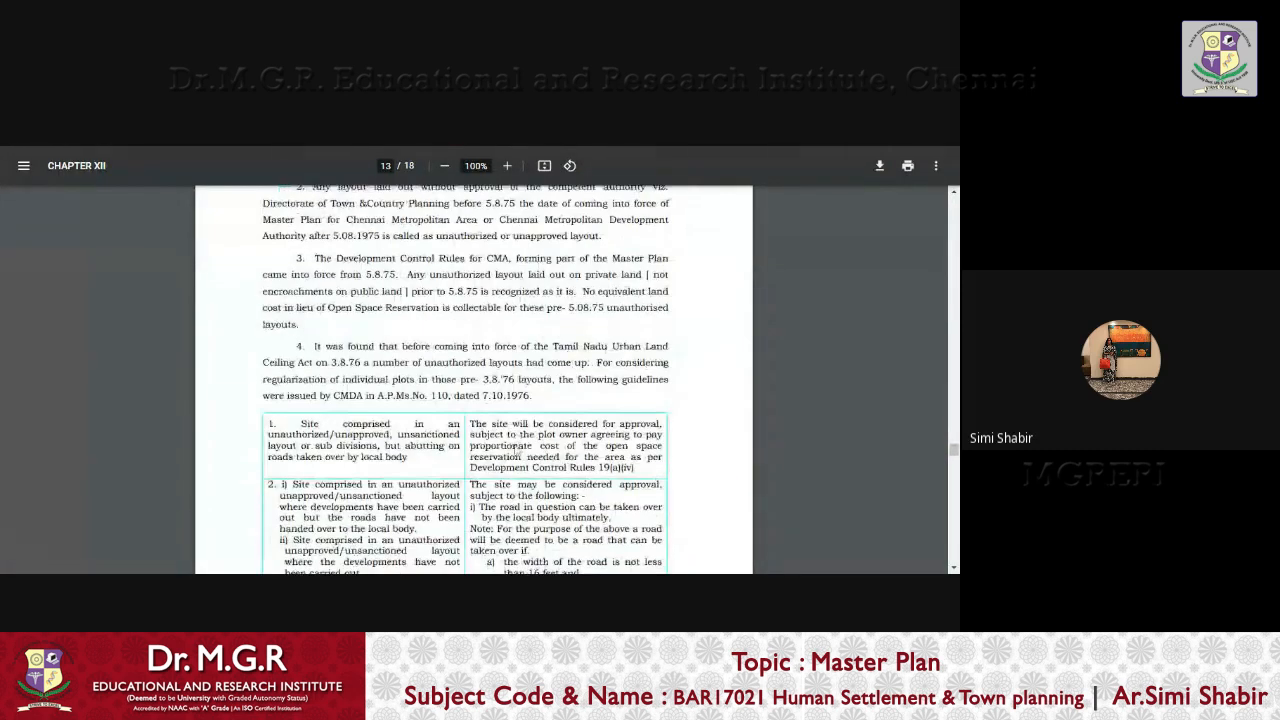
Scroll through pages 13-17 to page 18's Annexure-B Details of Population in select cities table
scroll(down, 3)
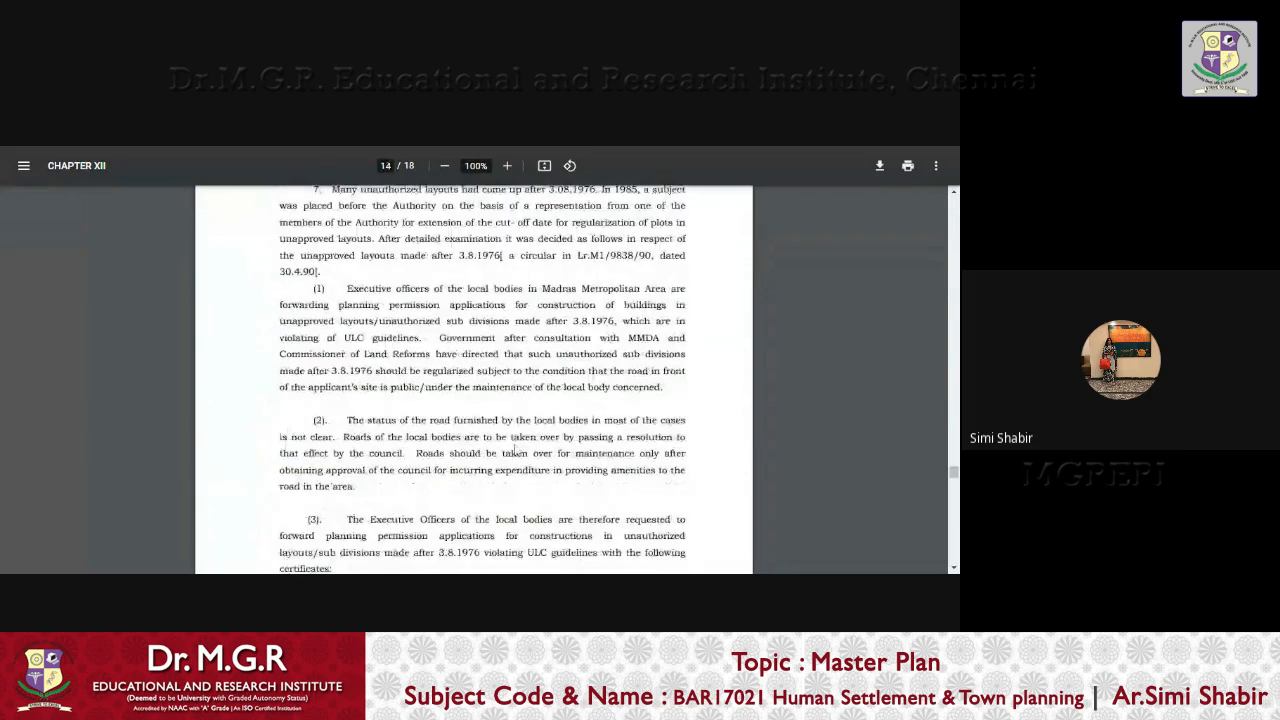
scroll(down, 3)
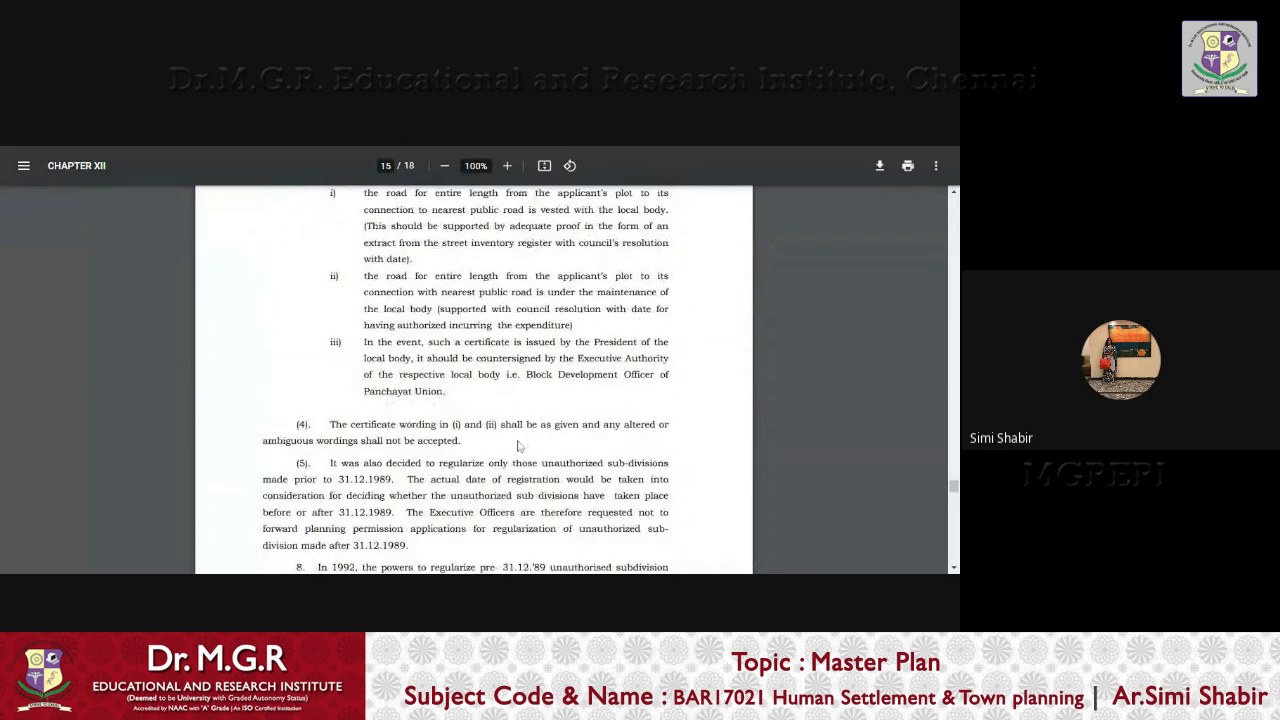
scroll(down, 3)
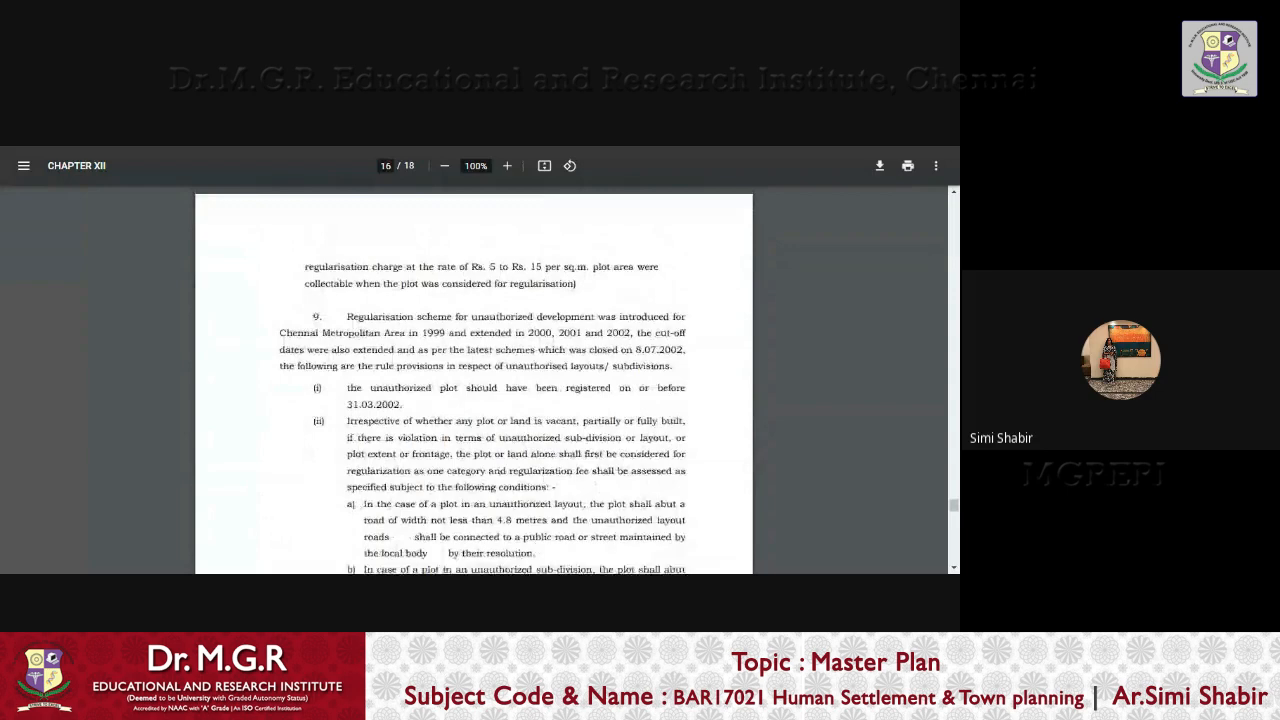
scroll(down, 3)
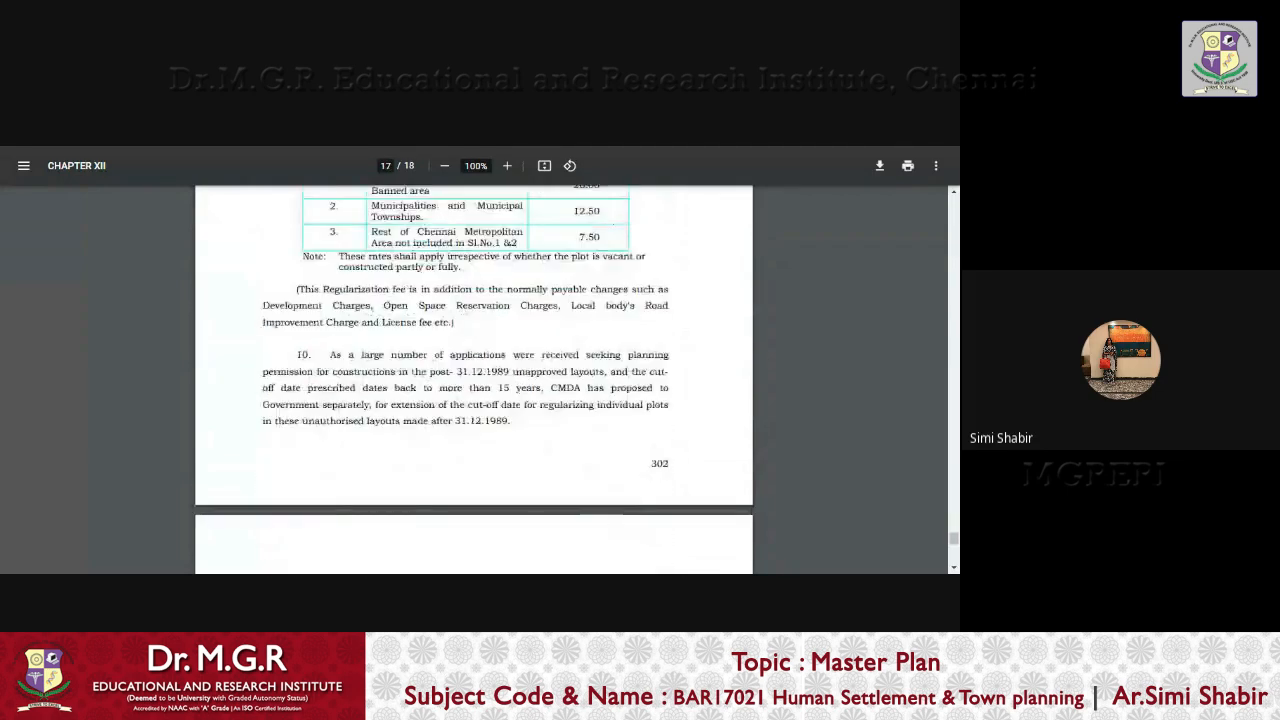
scroll(up, 3)
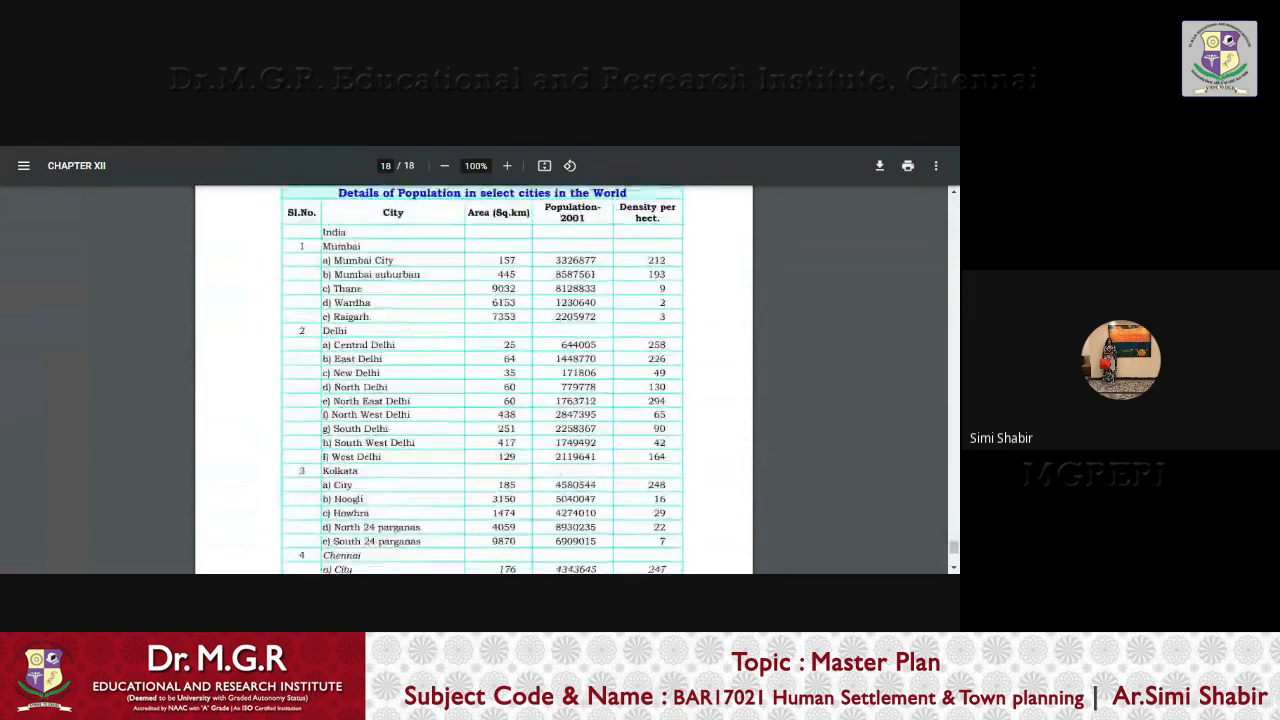
Scroll the Annexure B table from Delhi and Kolkata through Rest of the World cities and back to its heading
scroll(up, 3)
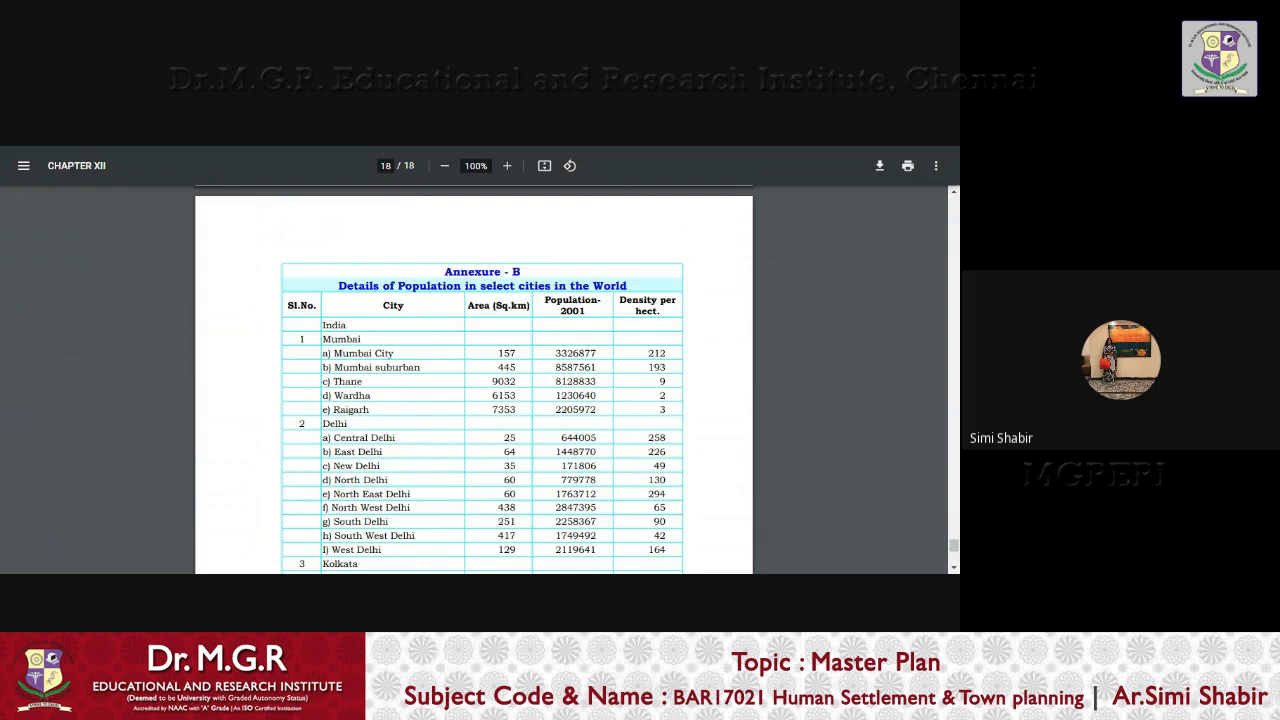
mouse_move(640, 388)
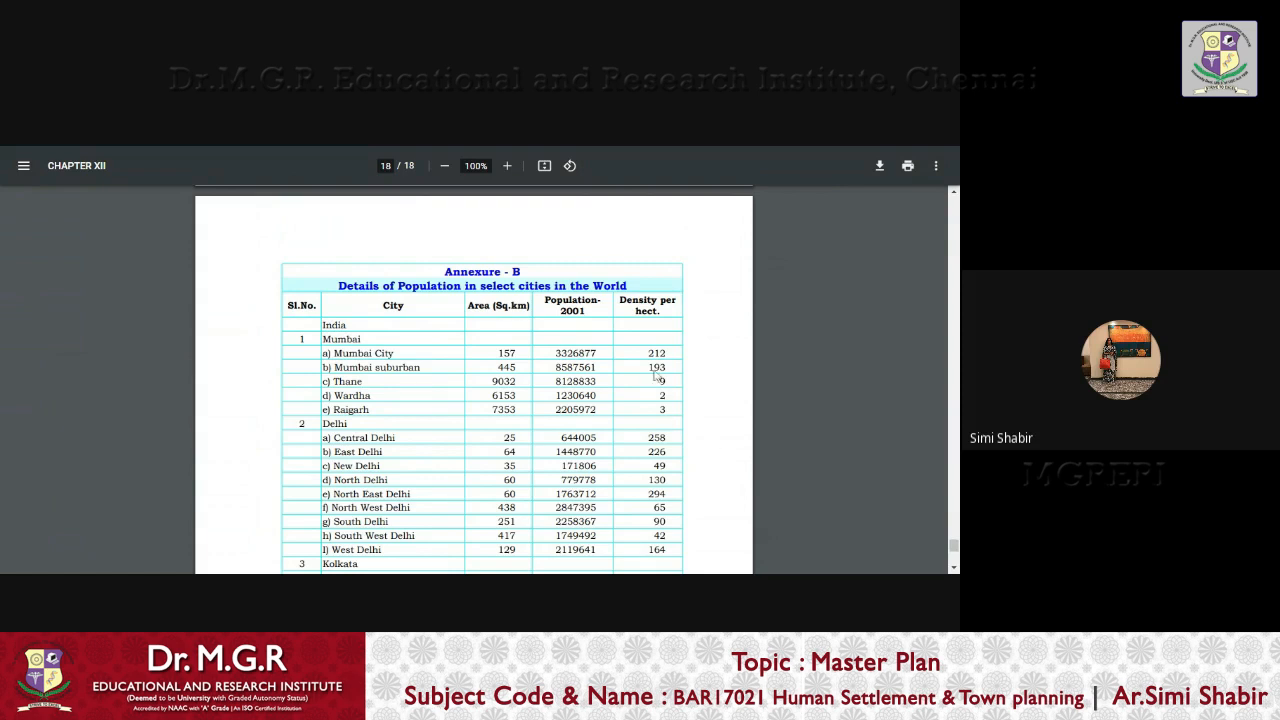
mouse_move(680, 390)
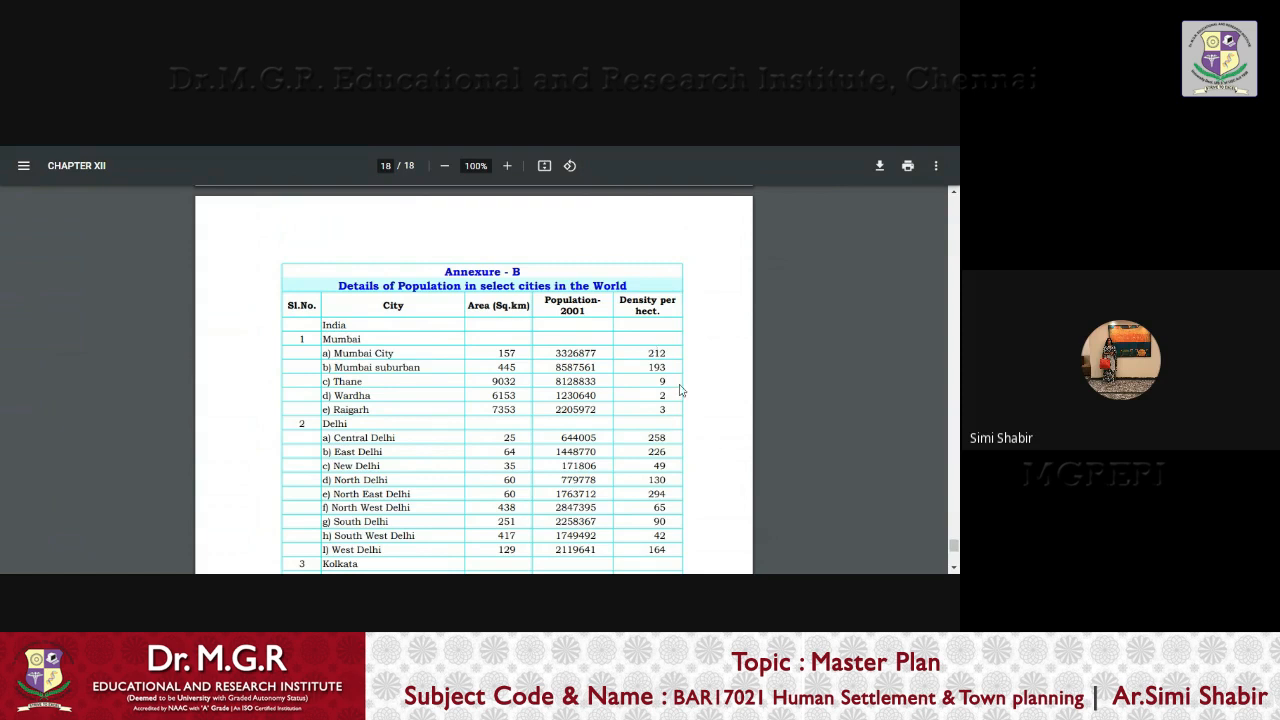
mouse_move(680, 390)
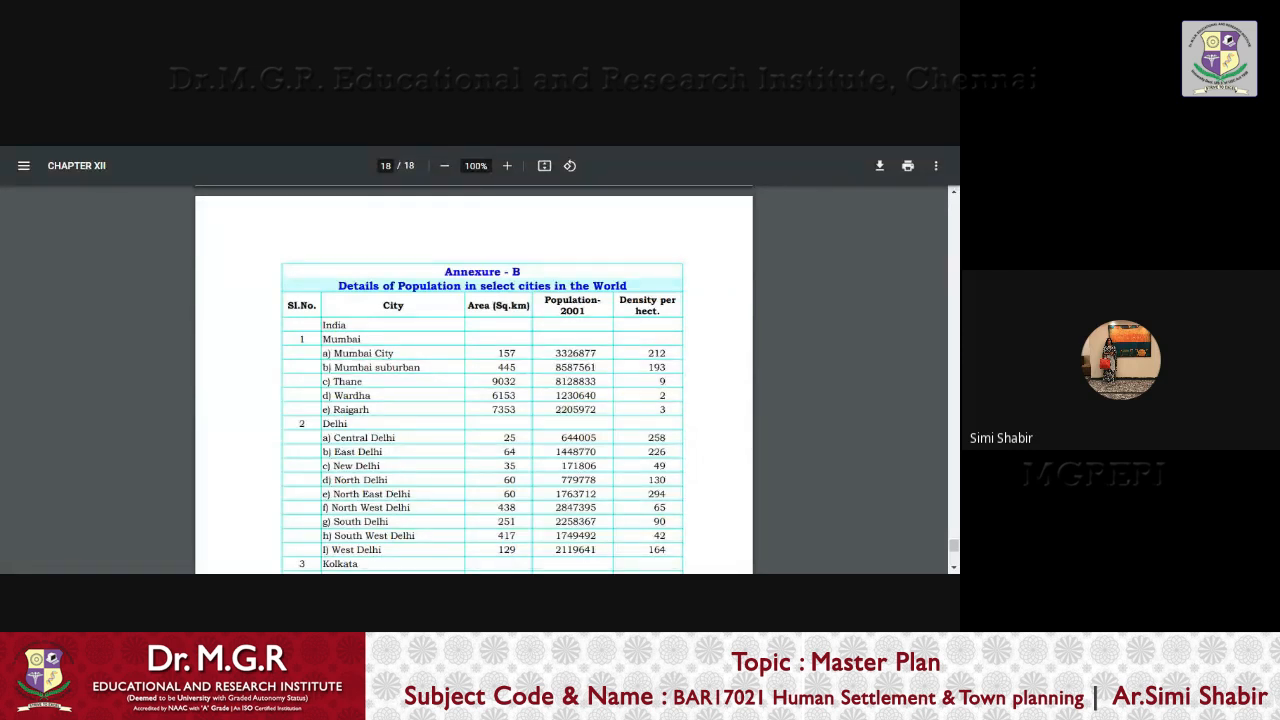
scroll(down, 3)
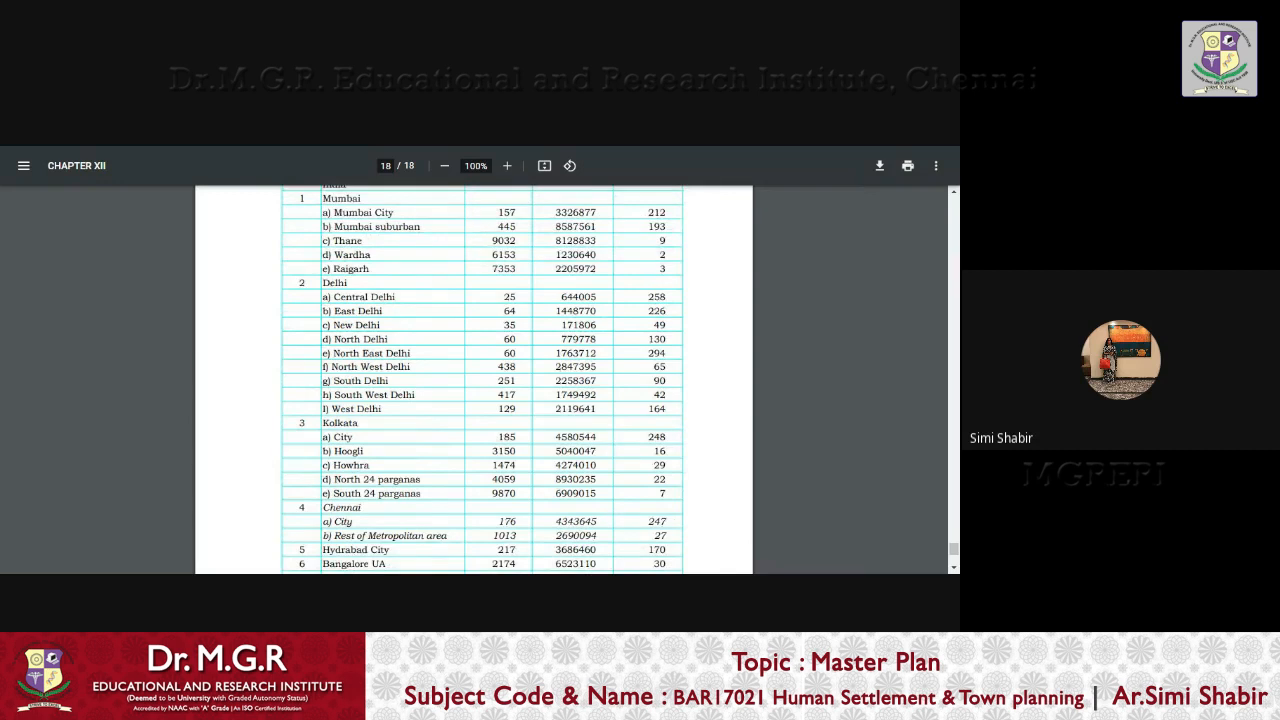
scroll(down, 3)
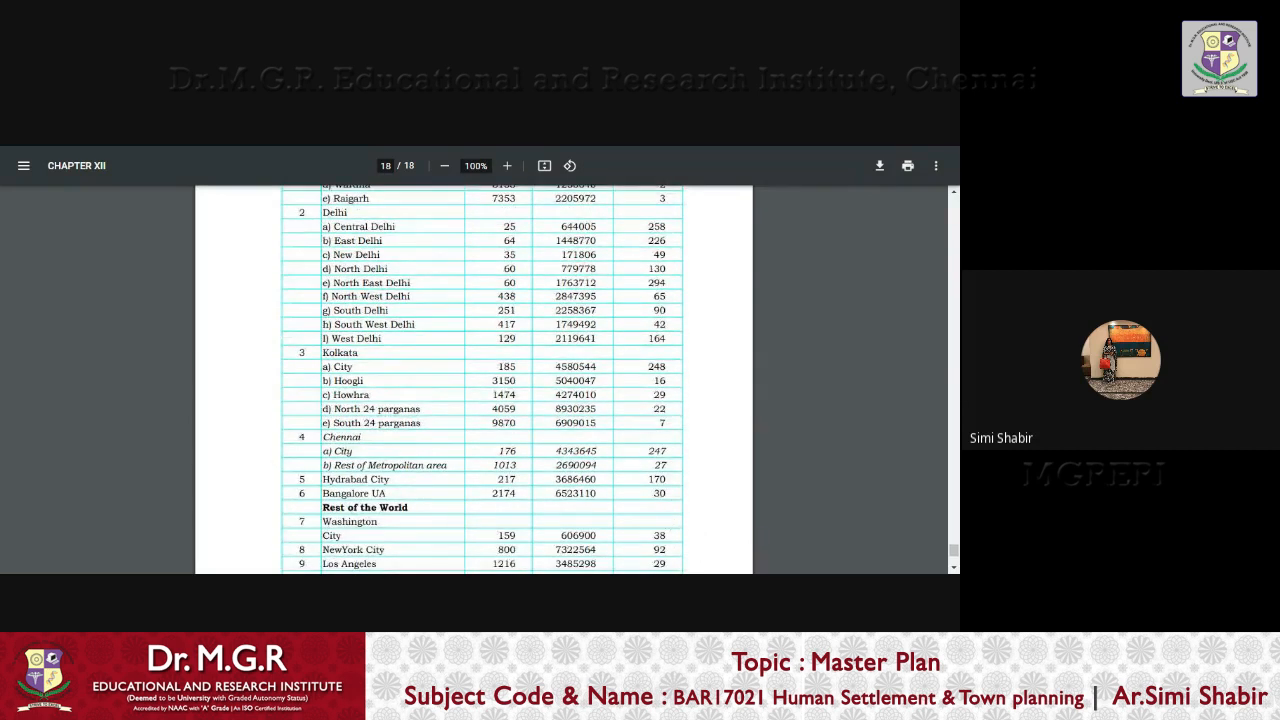
scroll(up, 3)
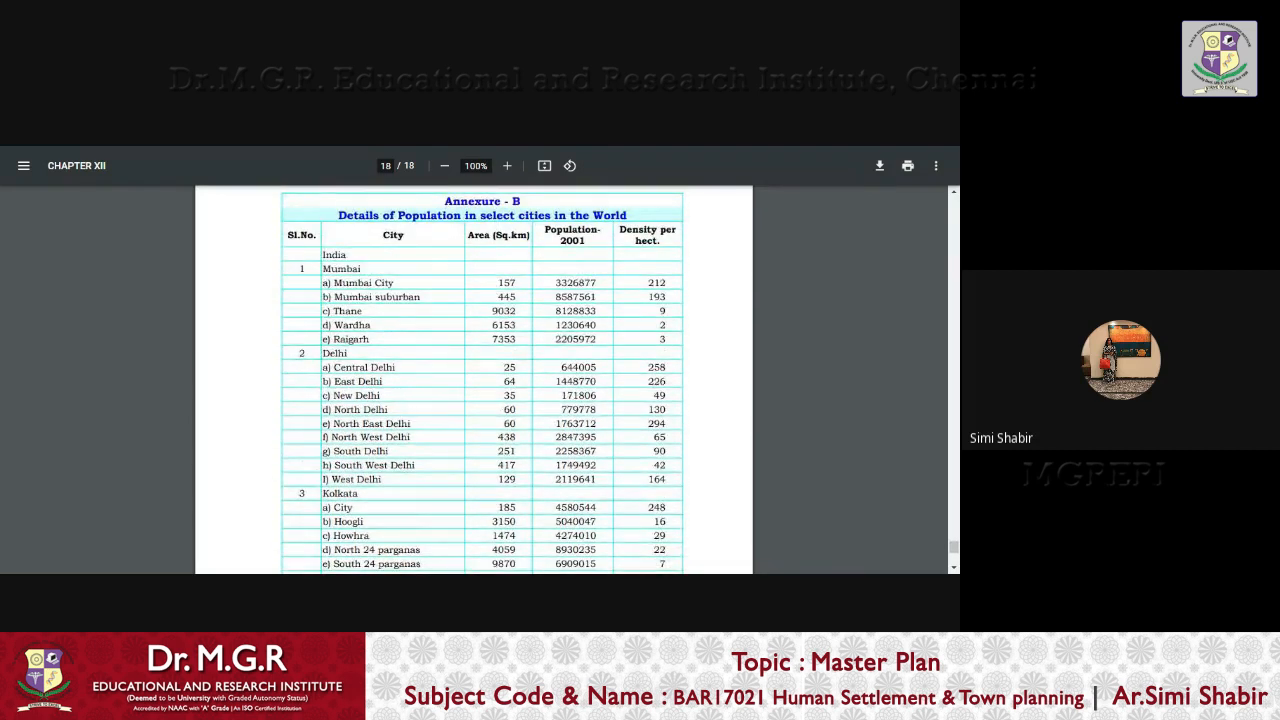
scroll(down, 3)
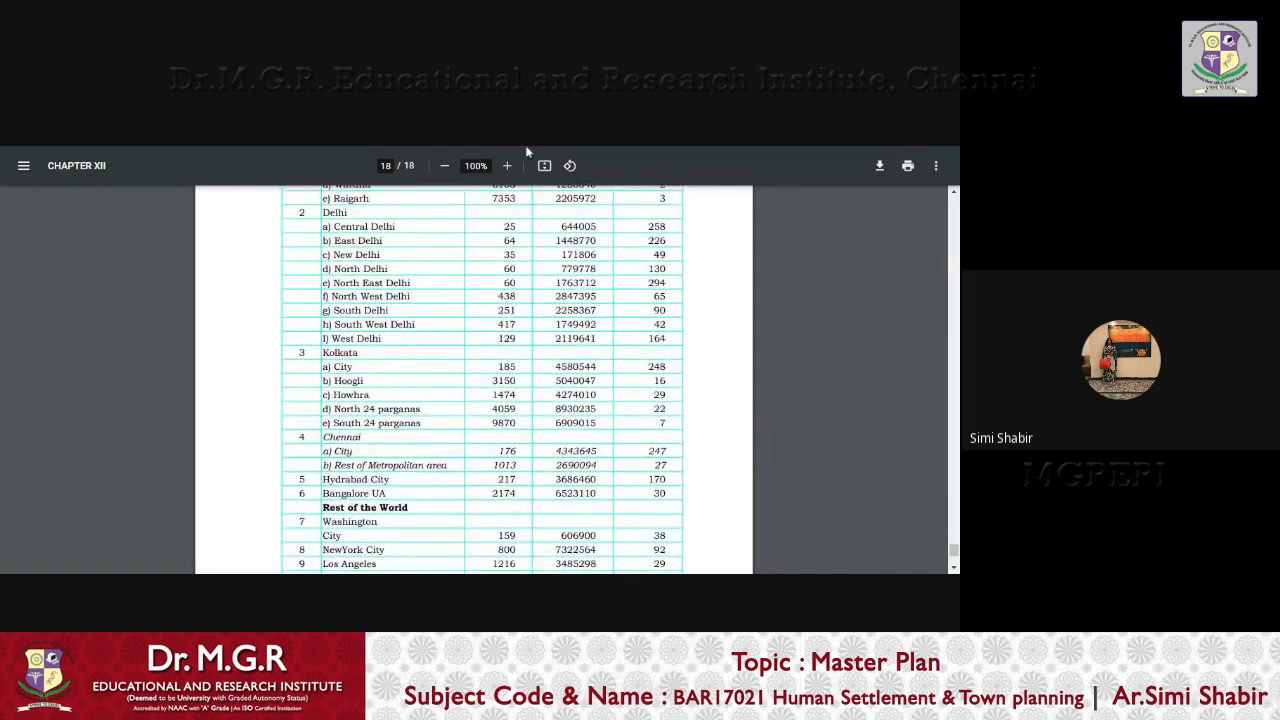
scroll(down, 3)
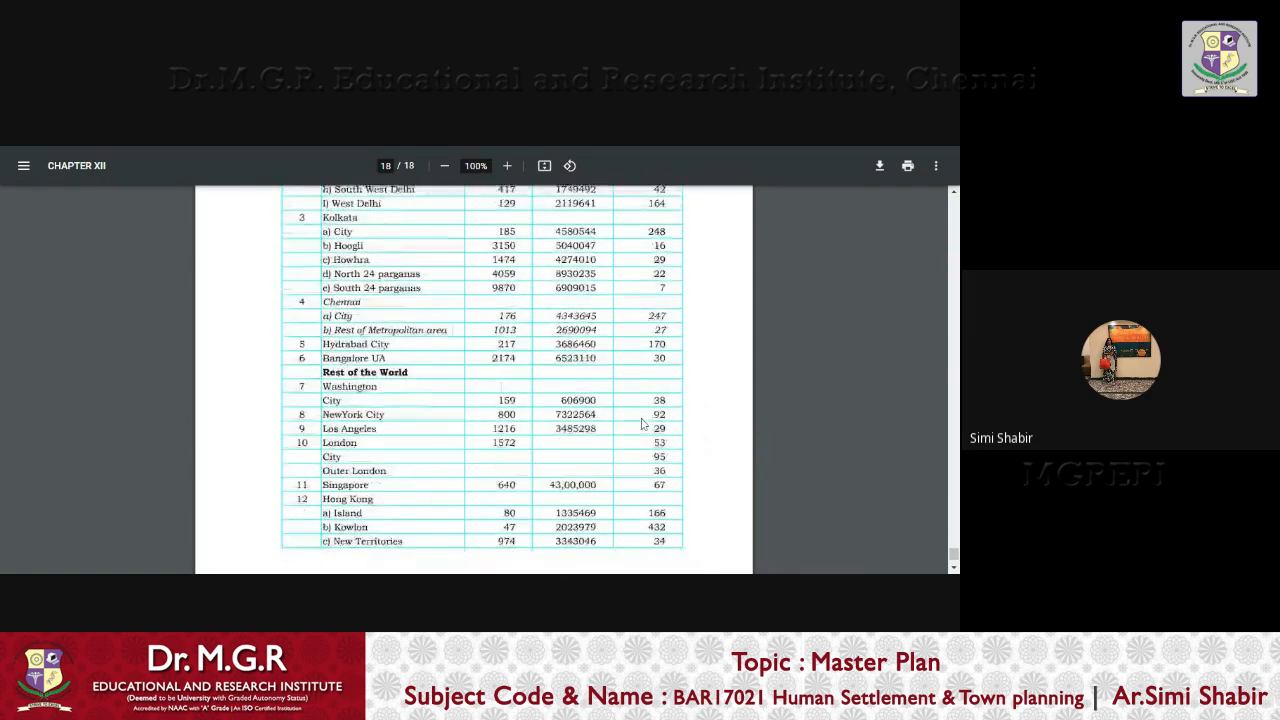
scroll(down, 3)
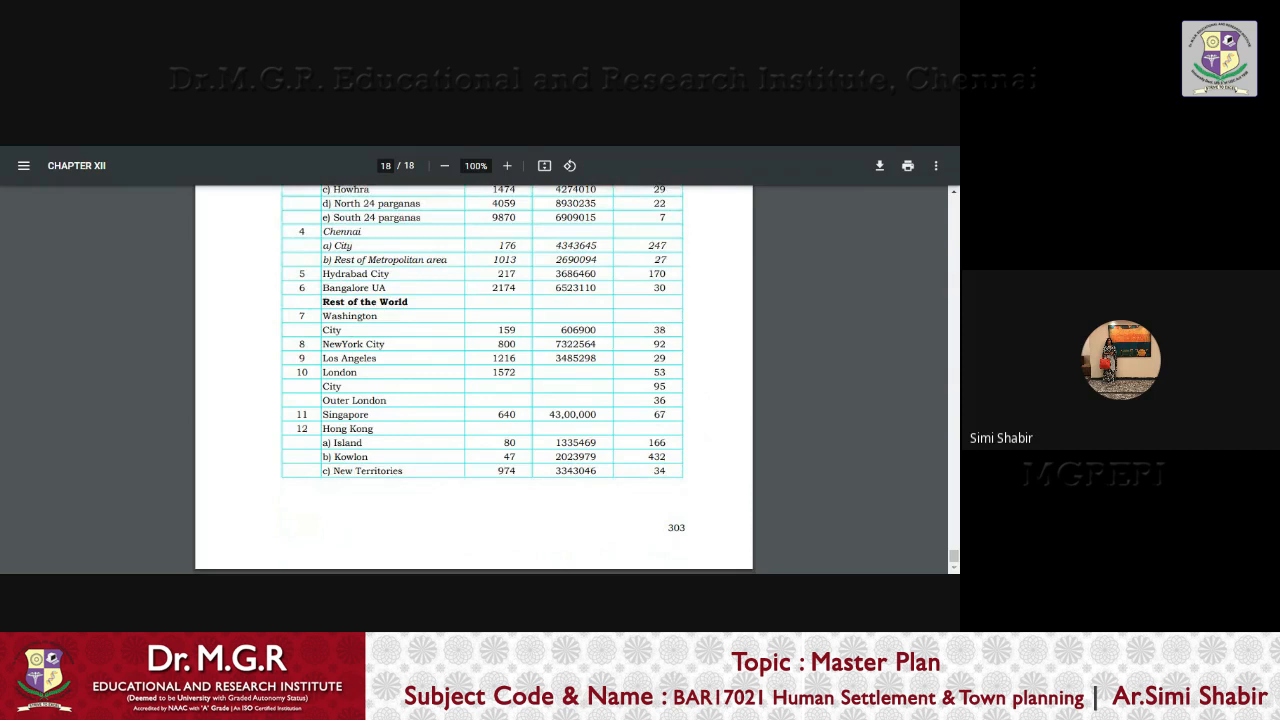
scroll(up, 3)
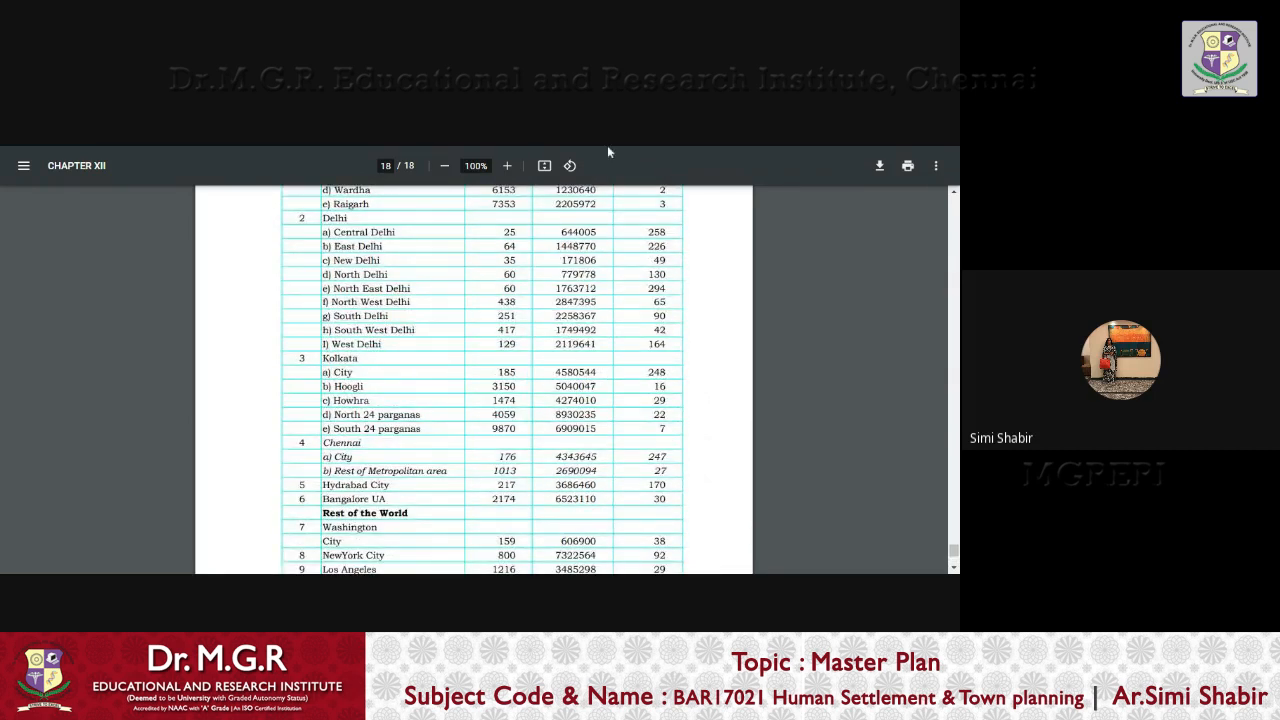
scroll(up, 3)
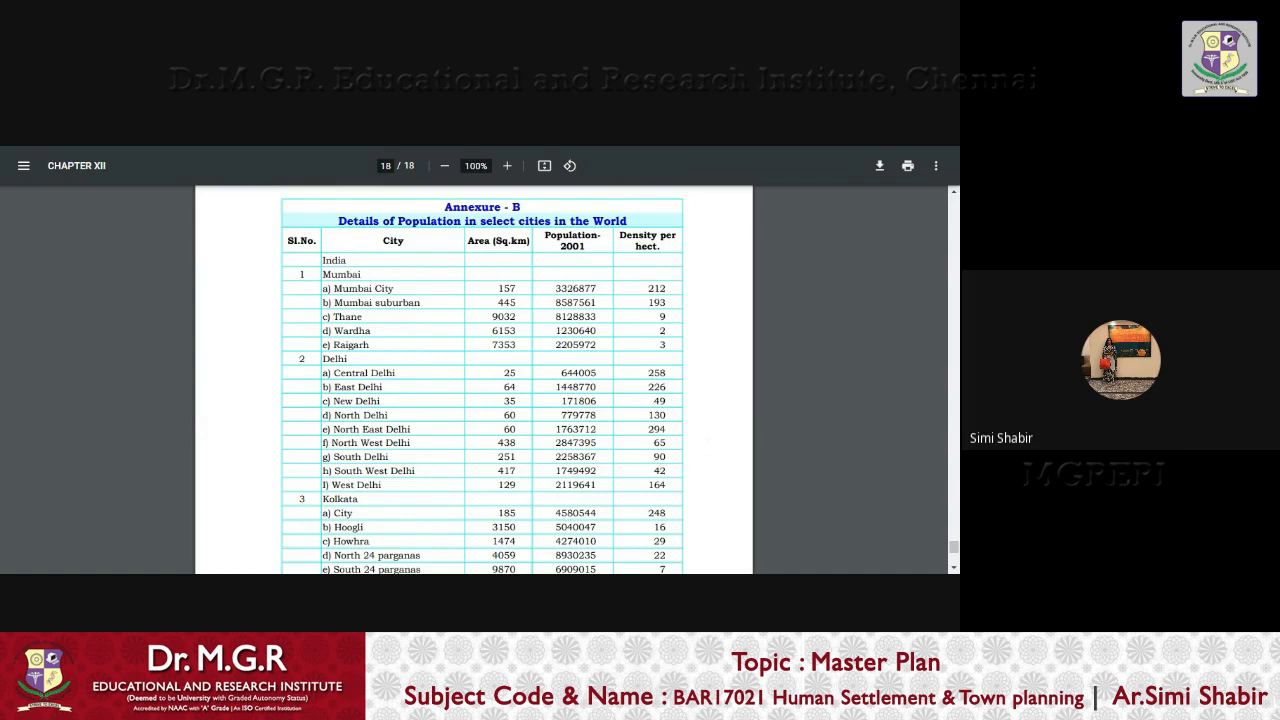
mouse_move(228, 150)
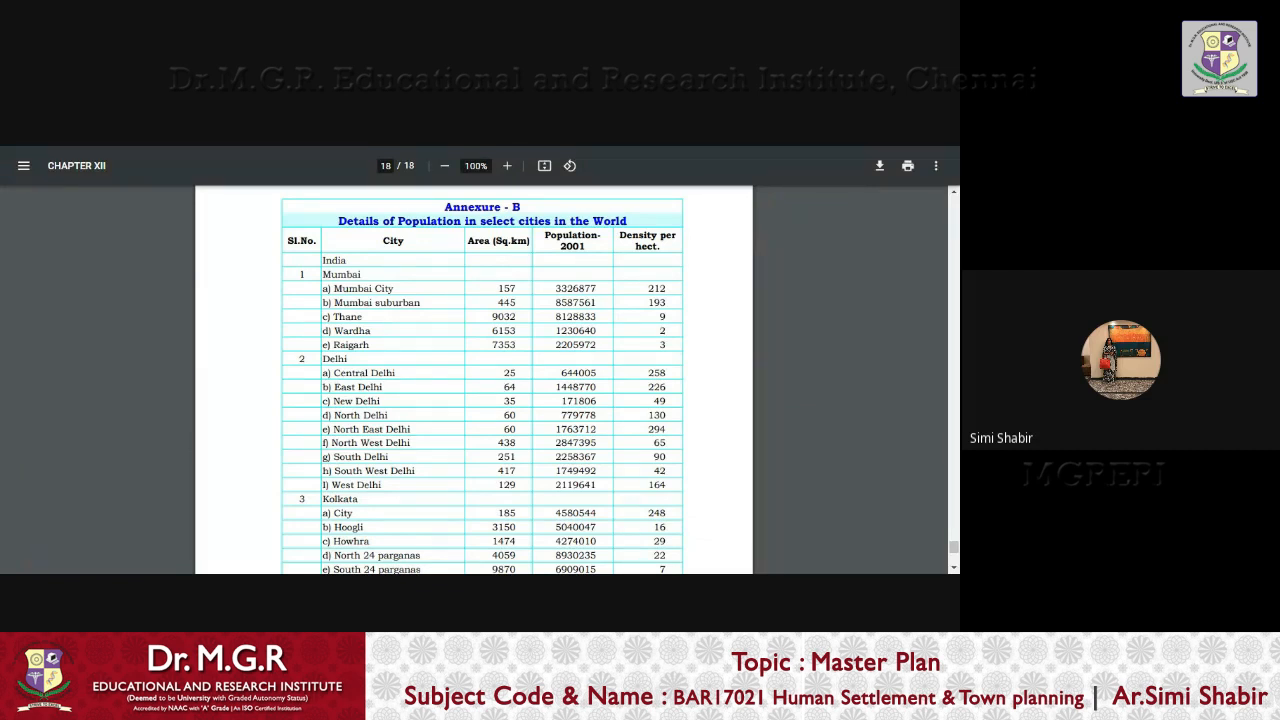
mouse_move(264, 150)
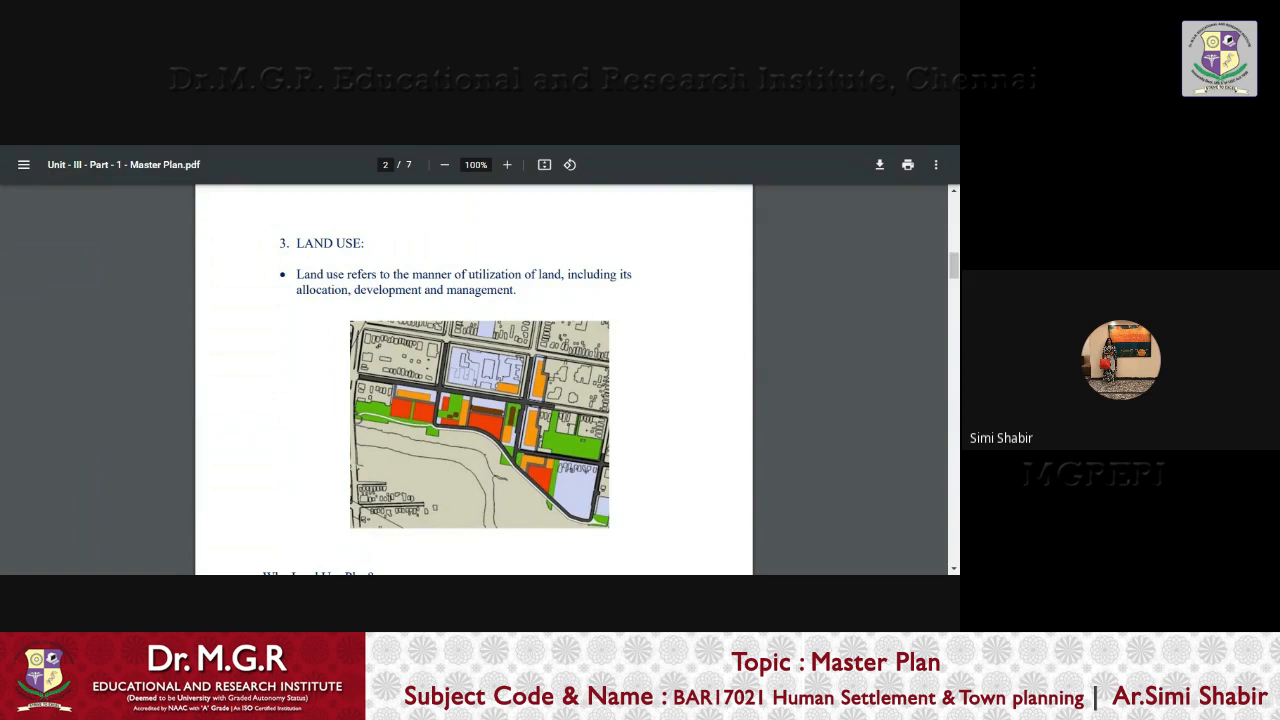
Scroll page 2 of the Master Plan PDF down to Why Land Use Plan? and the start of Objectives
scroll(down, 3)
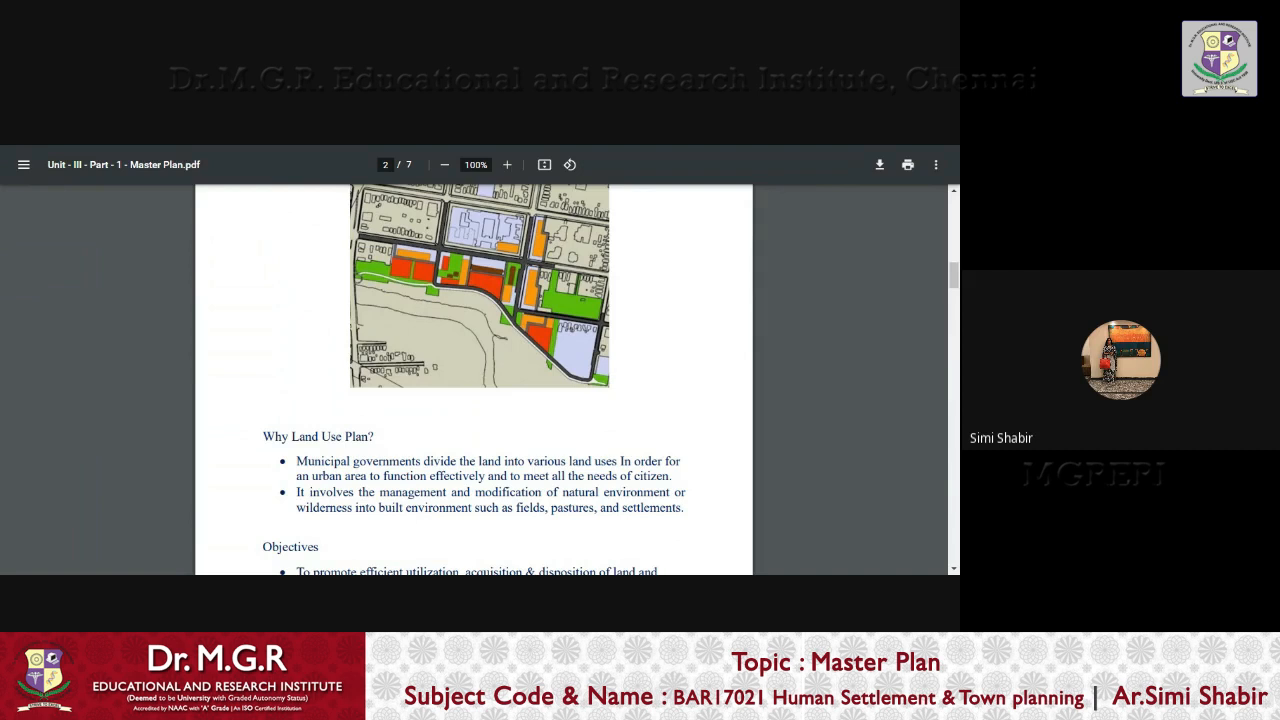
scroll(down, 3)
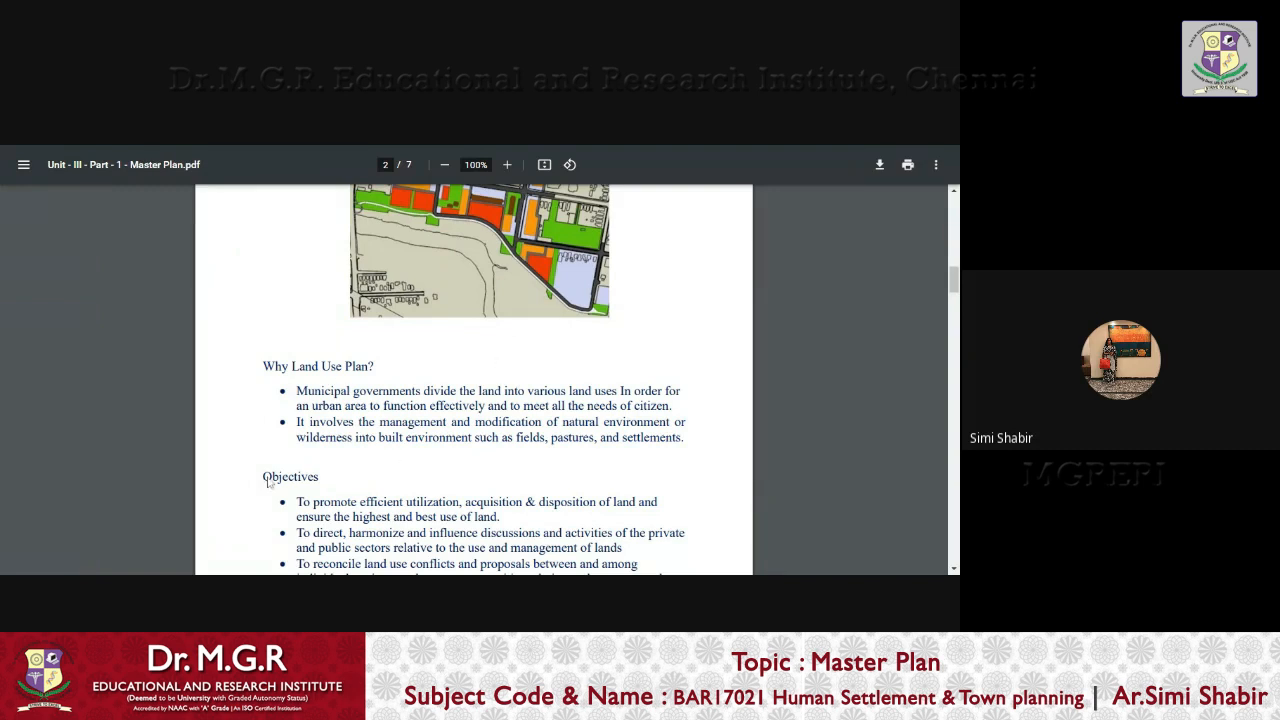
Scroll to the last objectives and highlight the one about reconciling land use conflicts
scroll(down, 3)
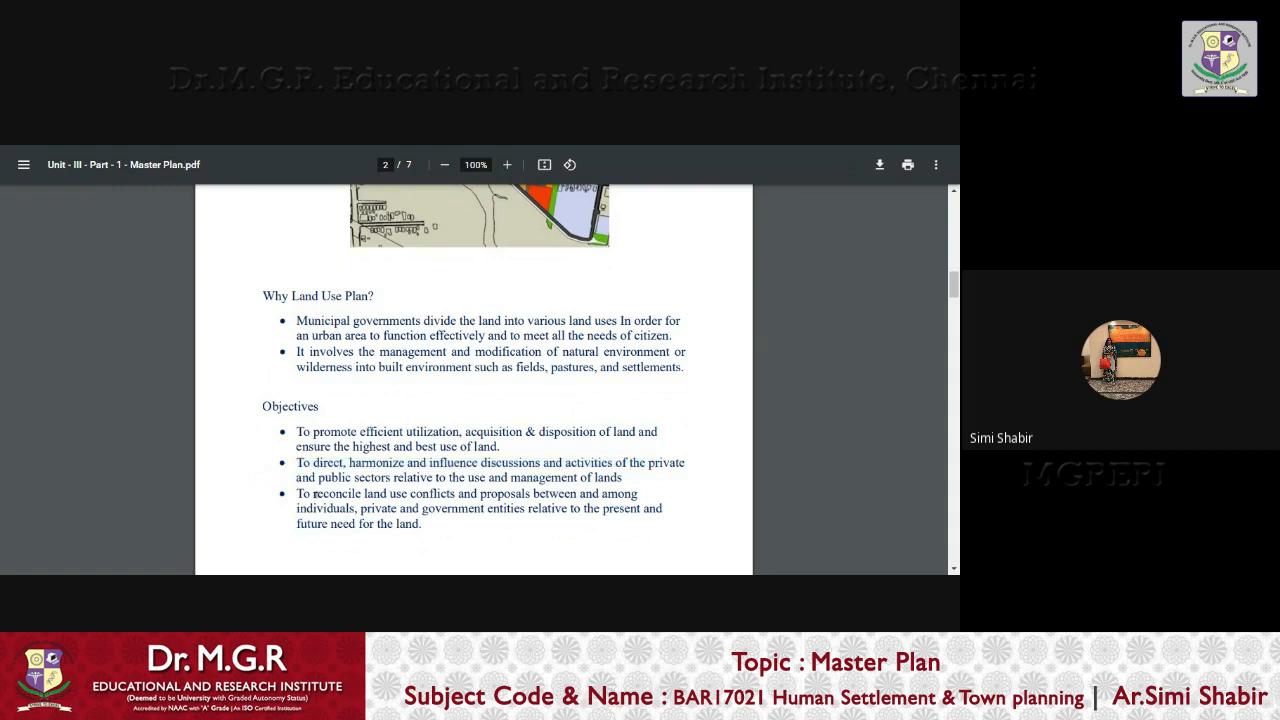
double_click(330, 492)
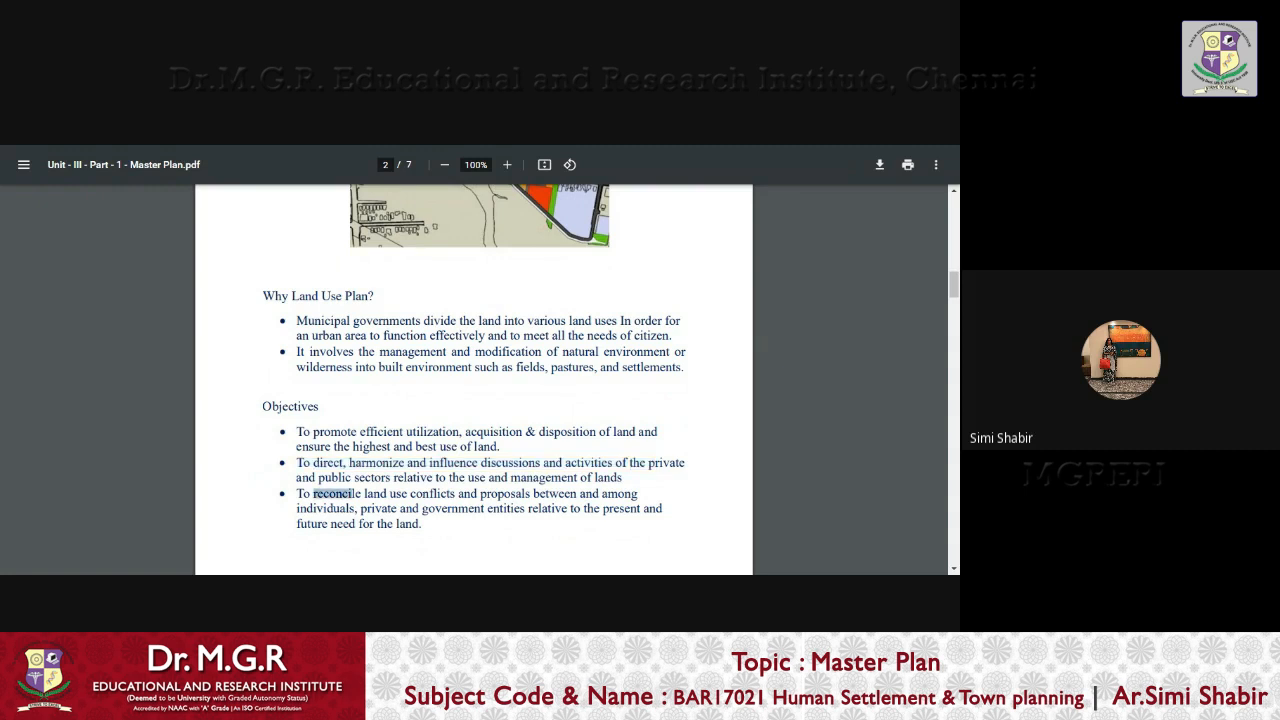
drag(312, 492, 358, 508)
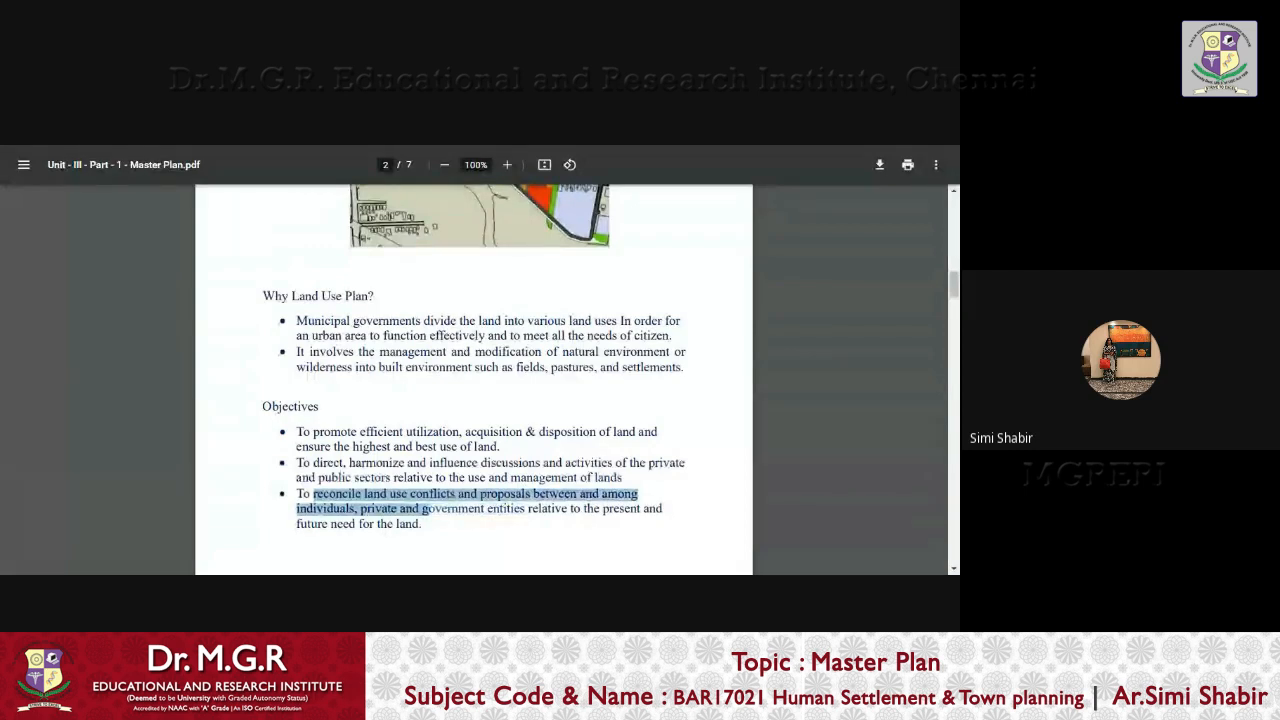
Highlight the objective on desirable land use patterns and scroll to page 3's Classification of Urban Land Use heading
scroll(down, 3)
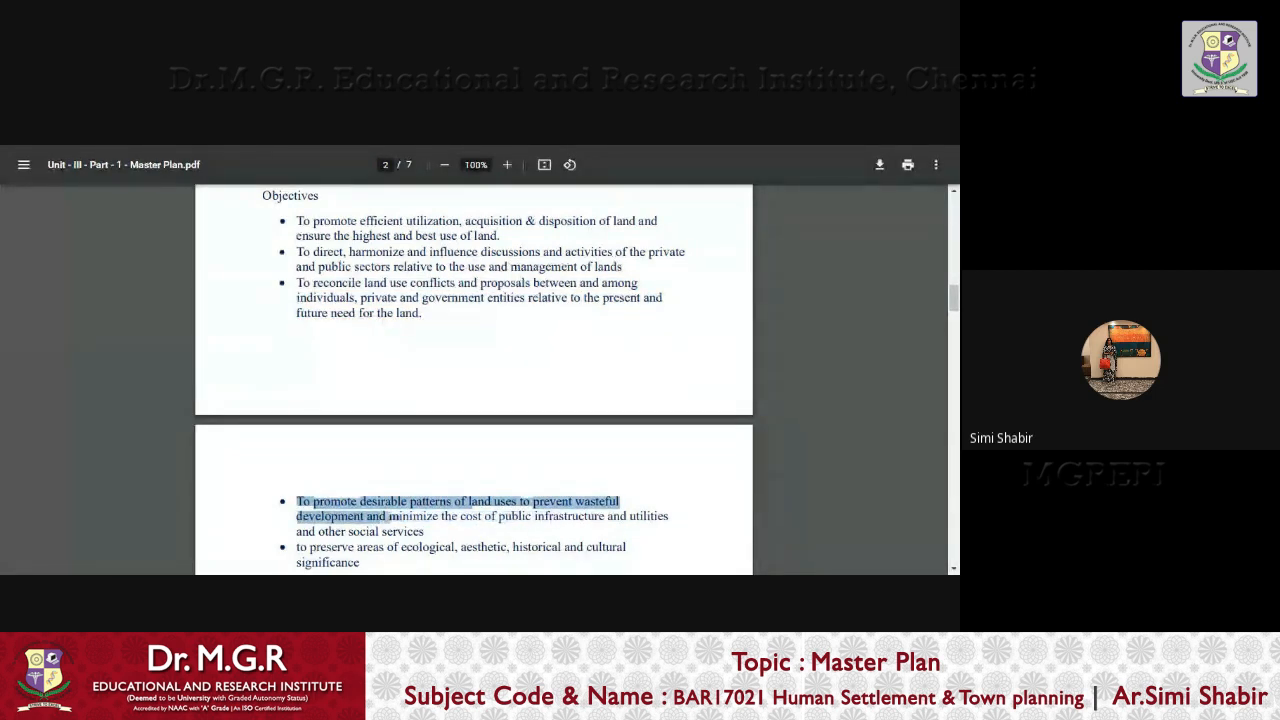
drag(388, 516, 510, 548)
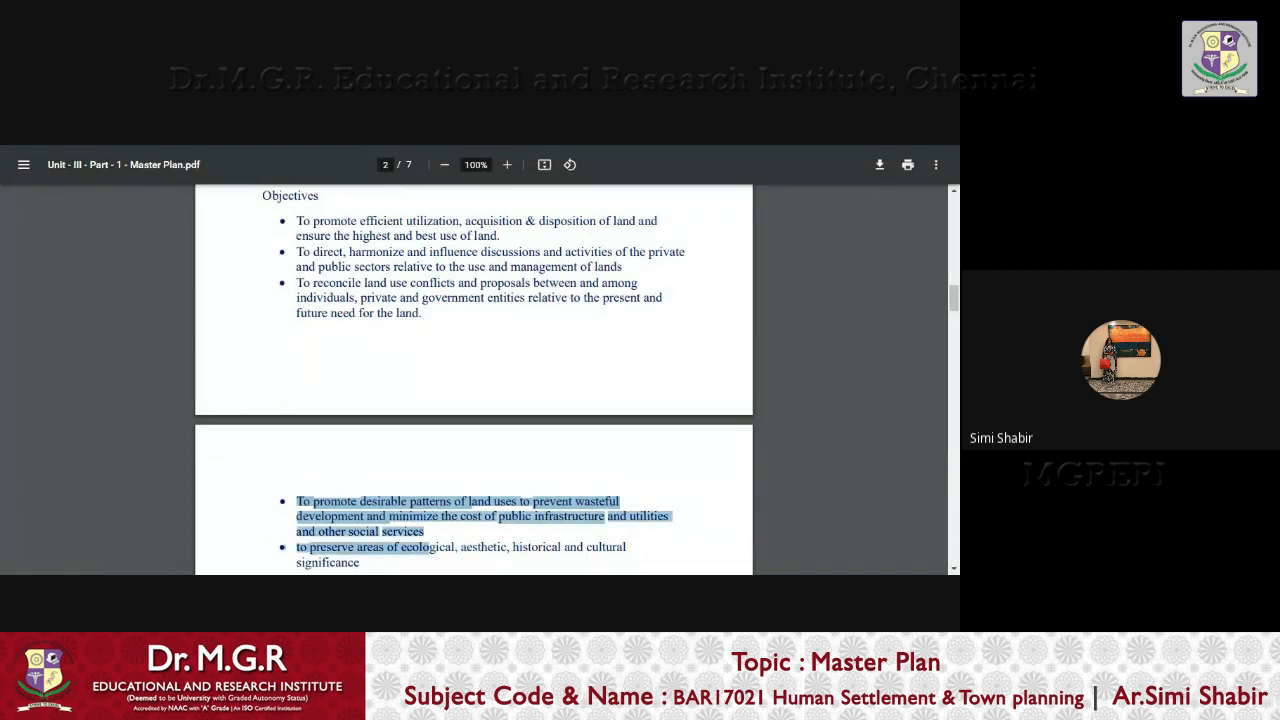
scroll(down, 3)
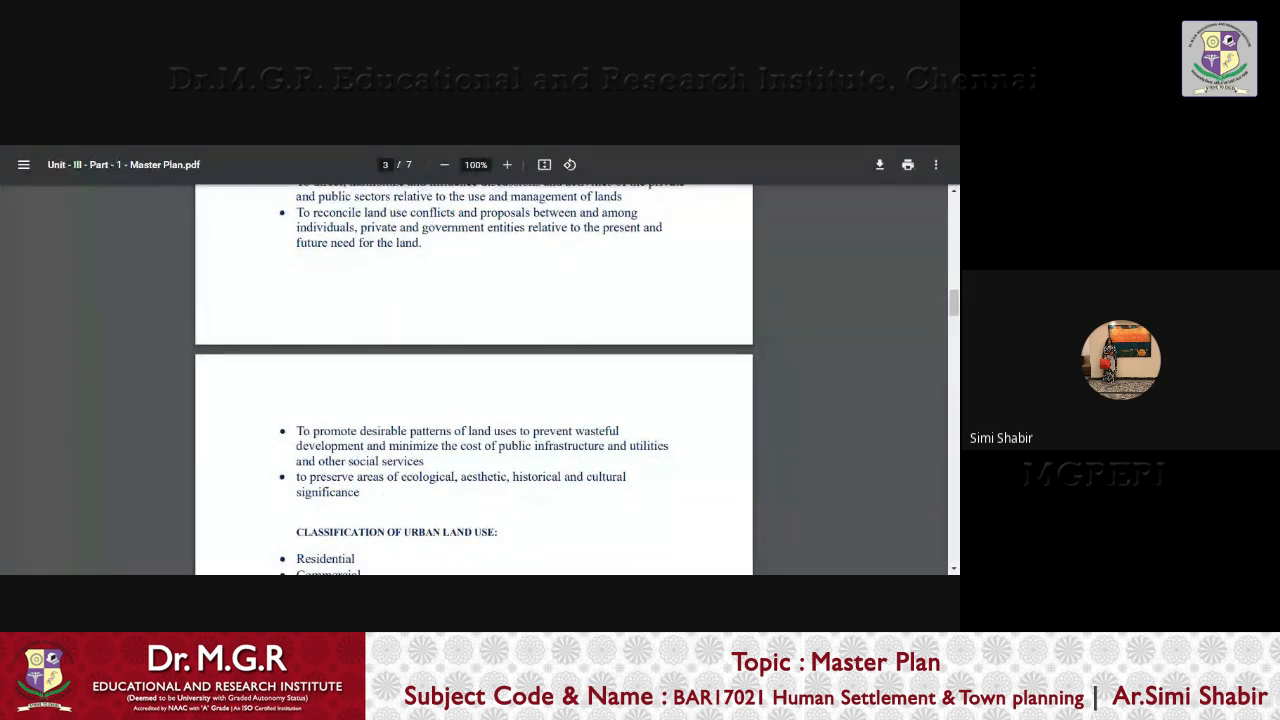
Scroll page 3 to the urban land use classes, highlight the Residential density categories, then clear the selection
scroll(up, 3)
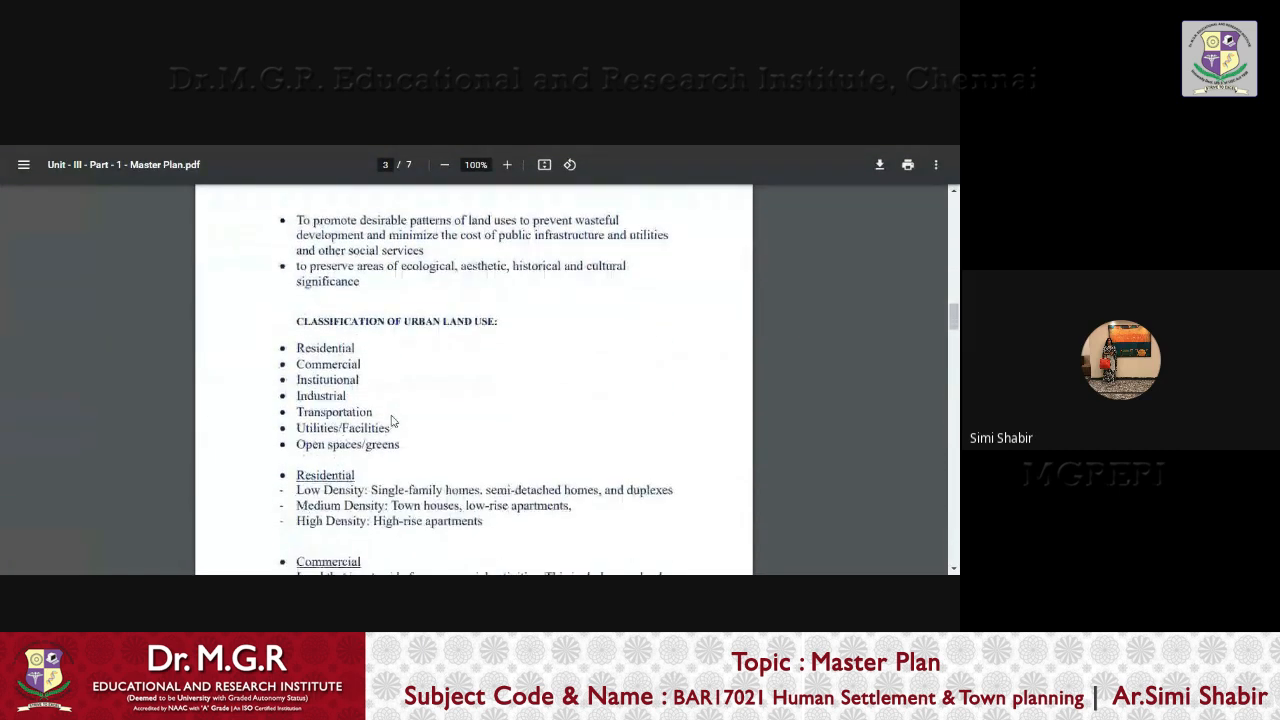
mouse_move(396, 342)
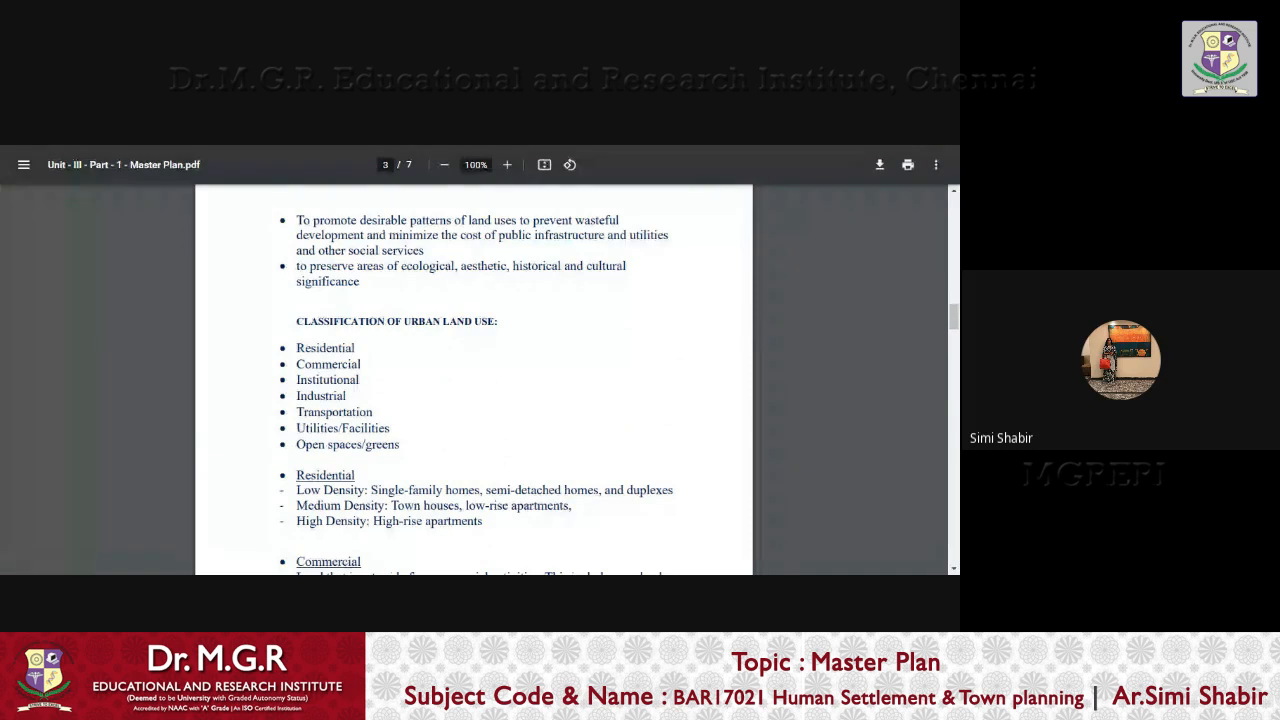
mouse_move(406, 400)
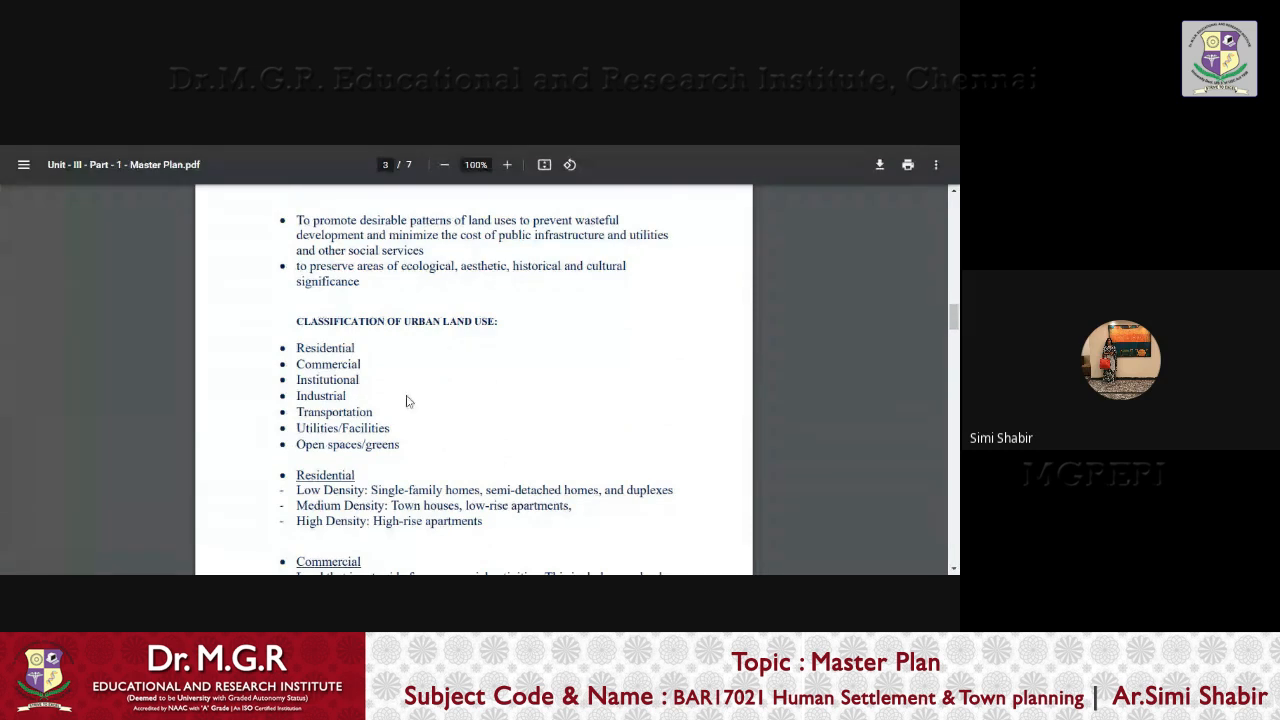
mouse_move(408, 400)
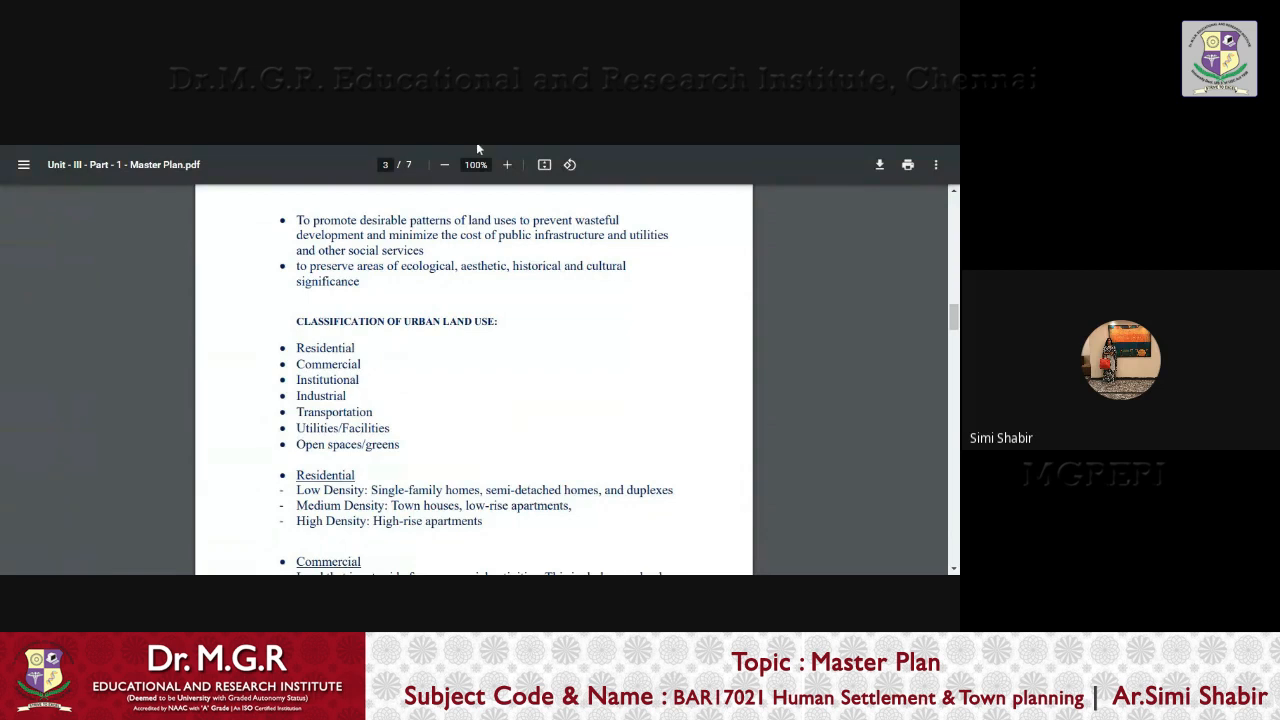
mouse_move(416, 450)
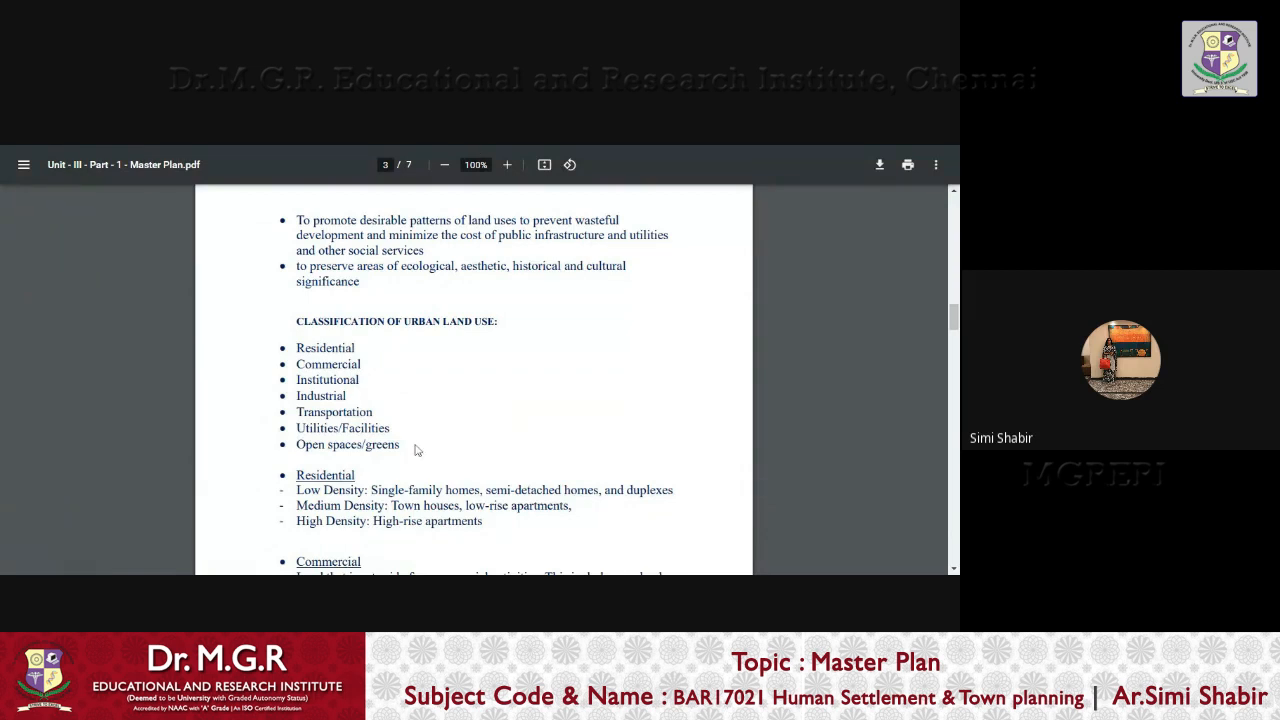
scroll(down, 3)
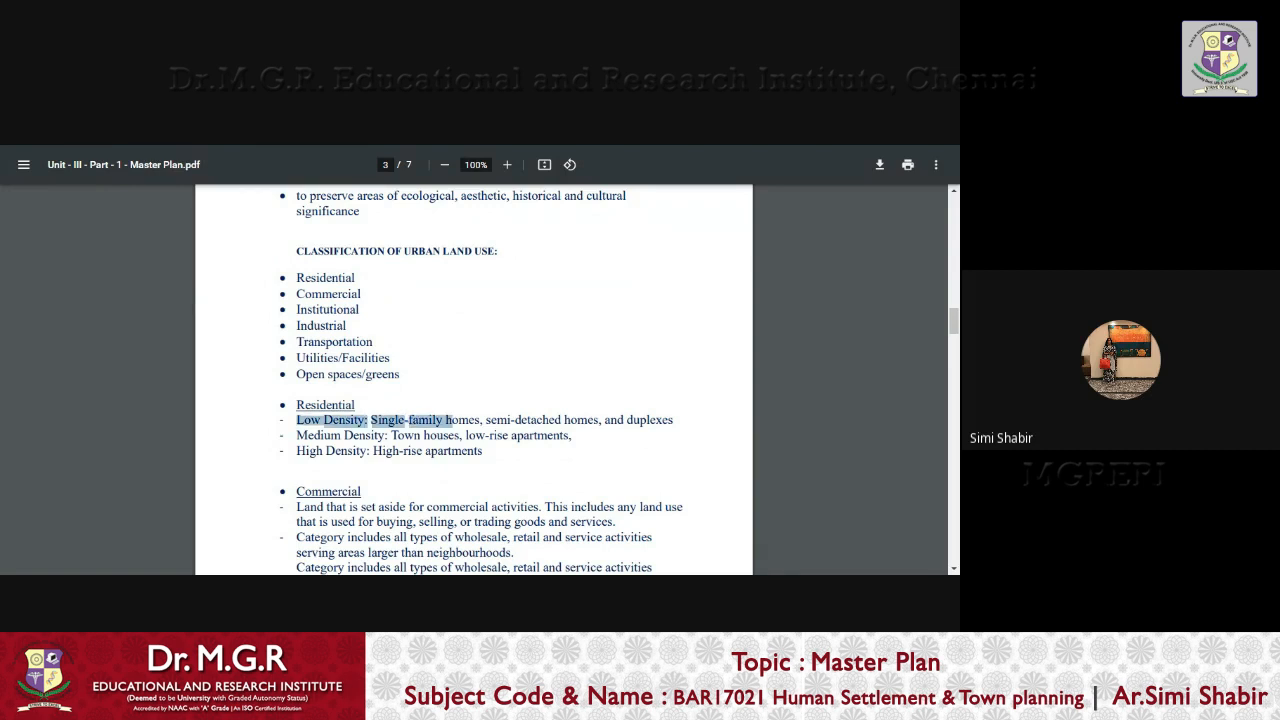
drag(440, 420, 604, 420)
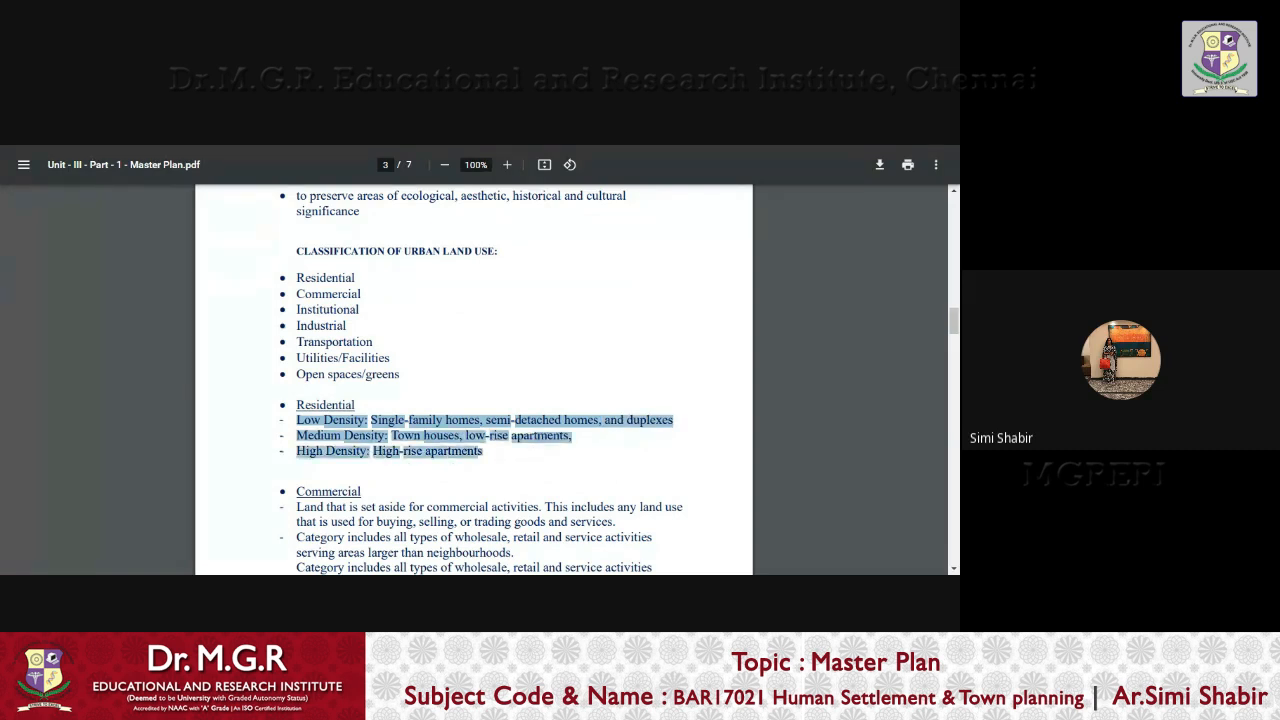
click(492, 480)
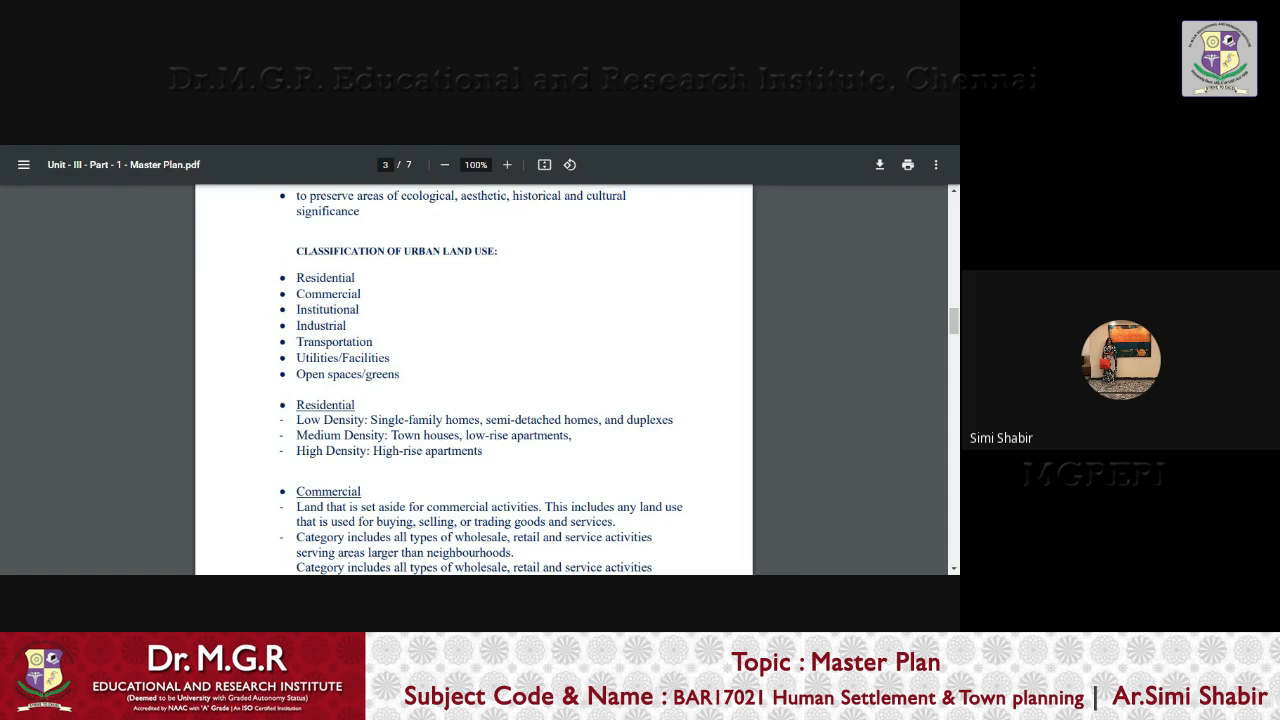
Highlight the commercial land definition and scroll through the Commercial categories to page 4's Institutional and Industrial text
drag(372, 508, 532, 508)
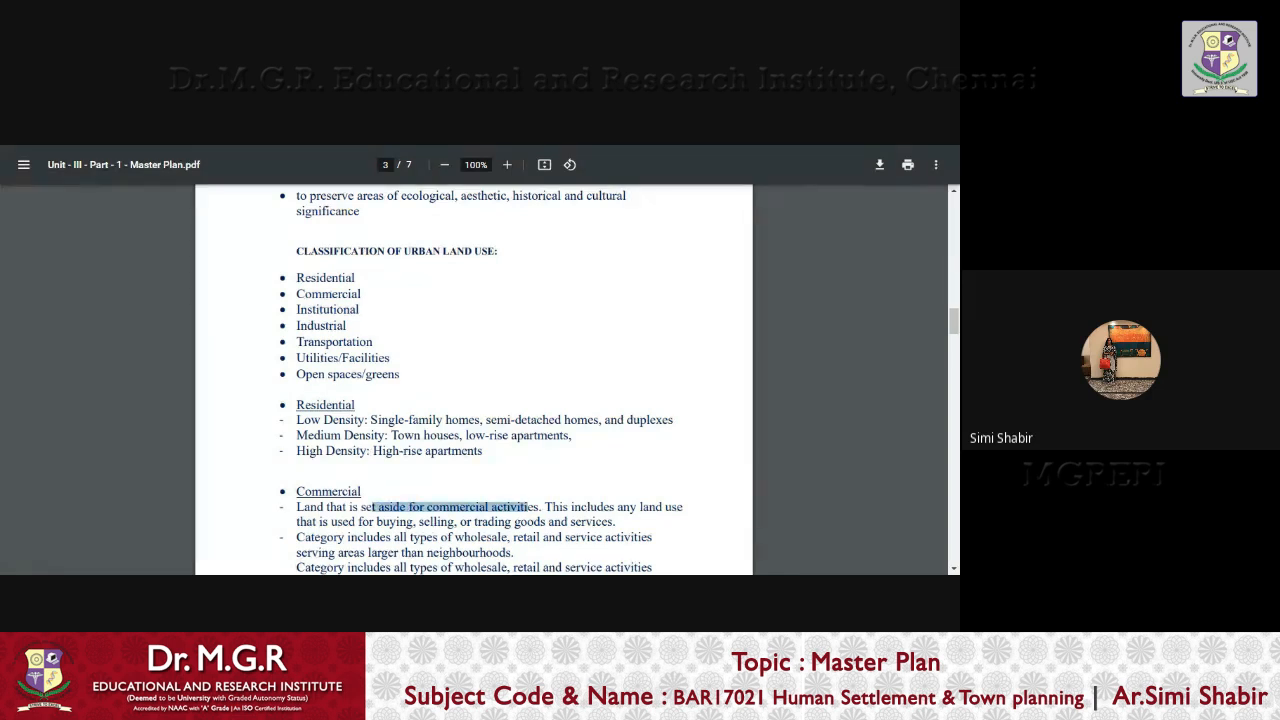
scroll(down, 3)
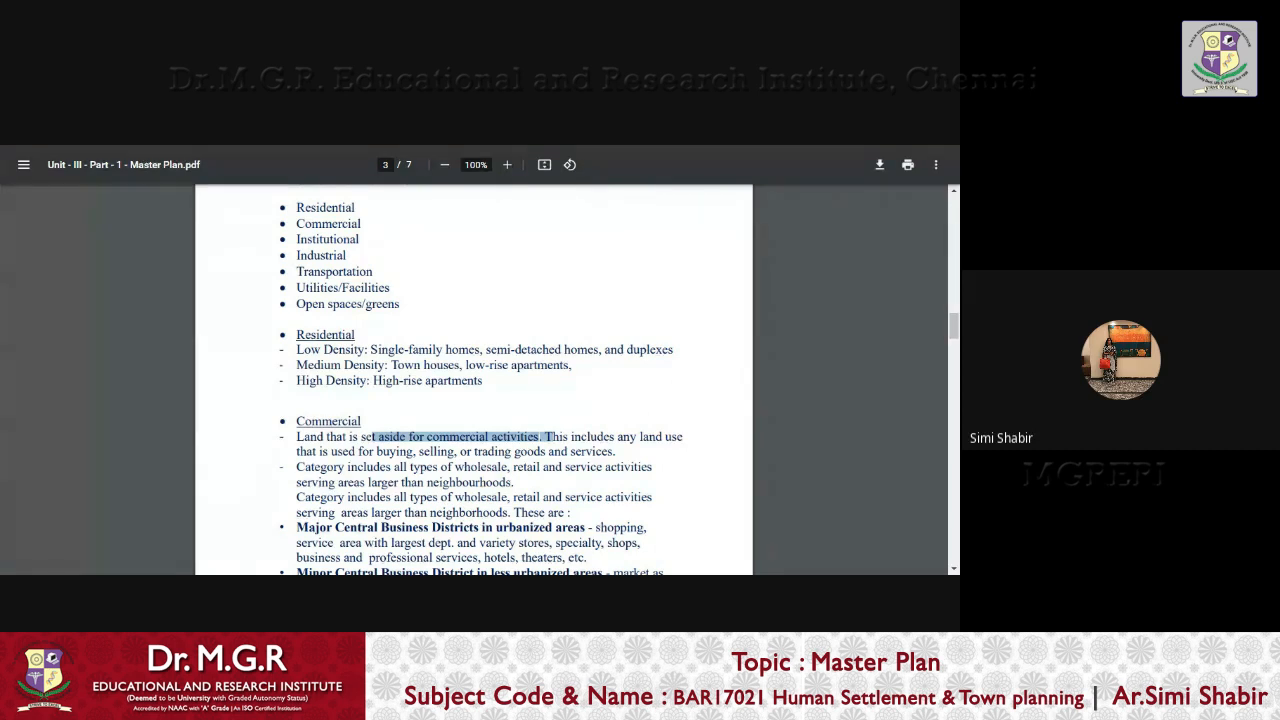
mouse_move(262, 496)
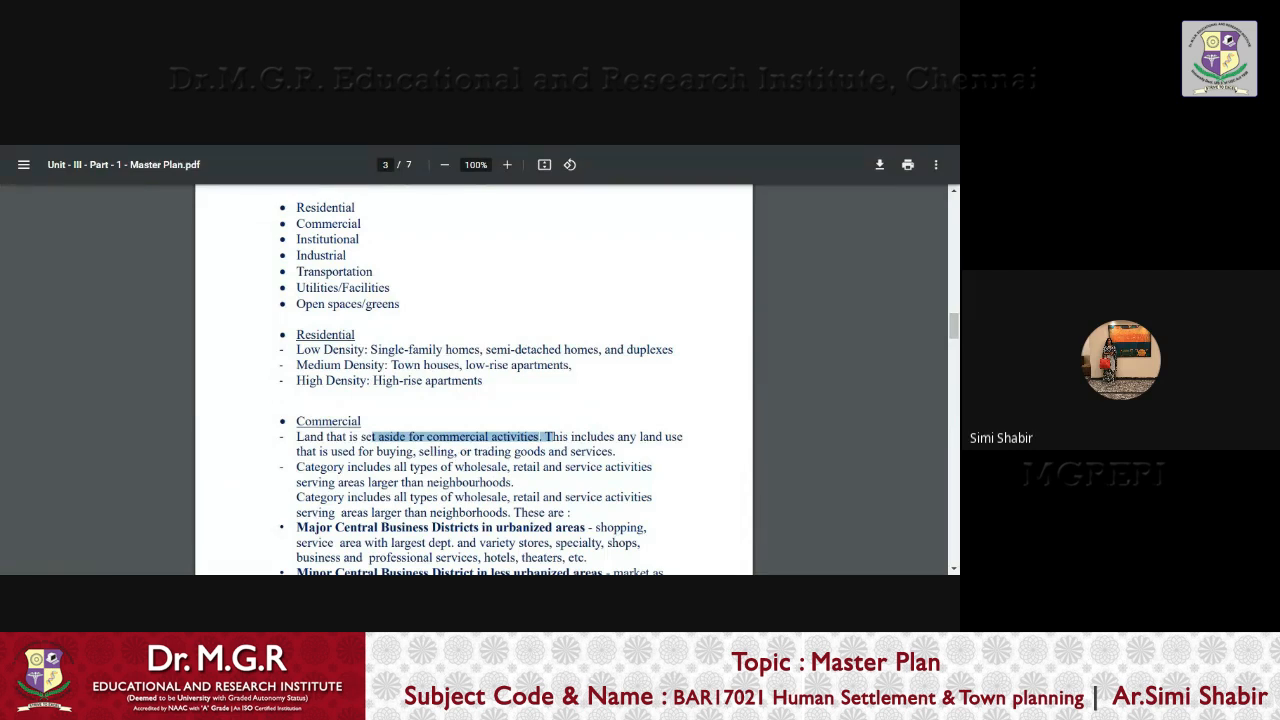
scroll(down, 3)
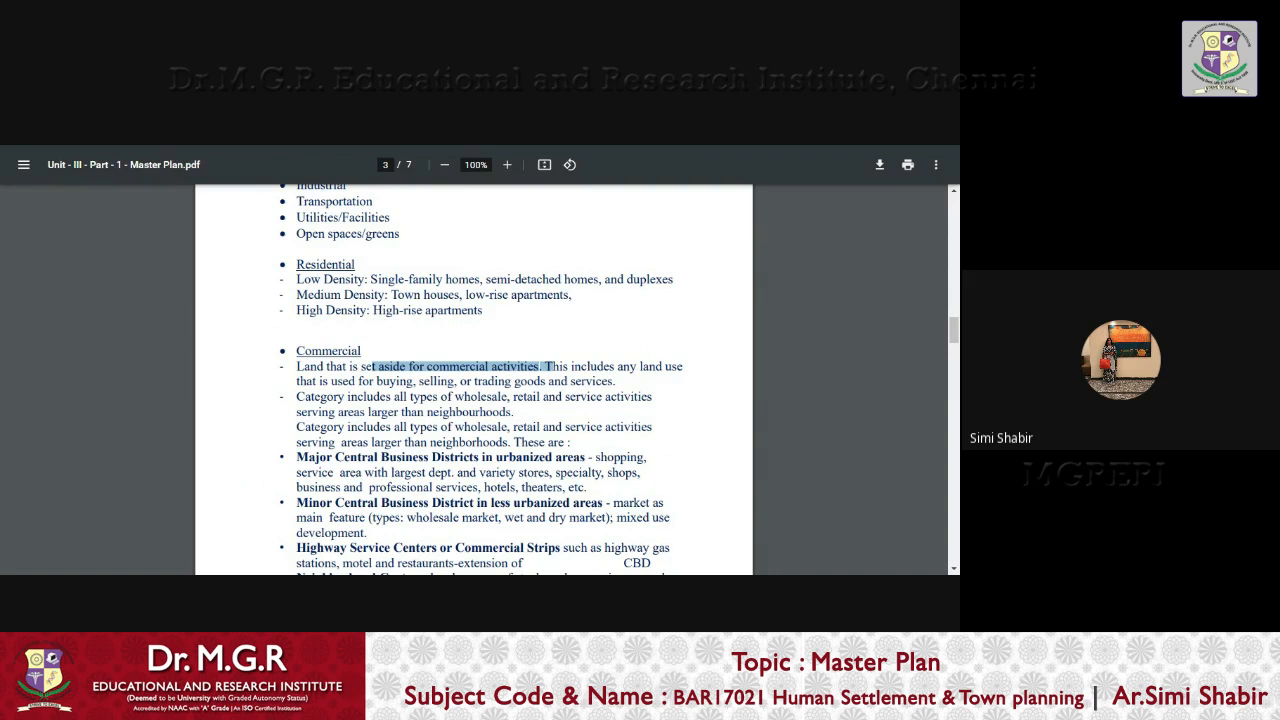
scroll(down, 3)
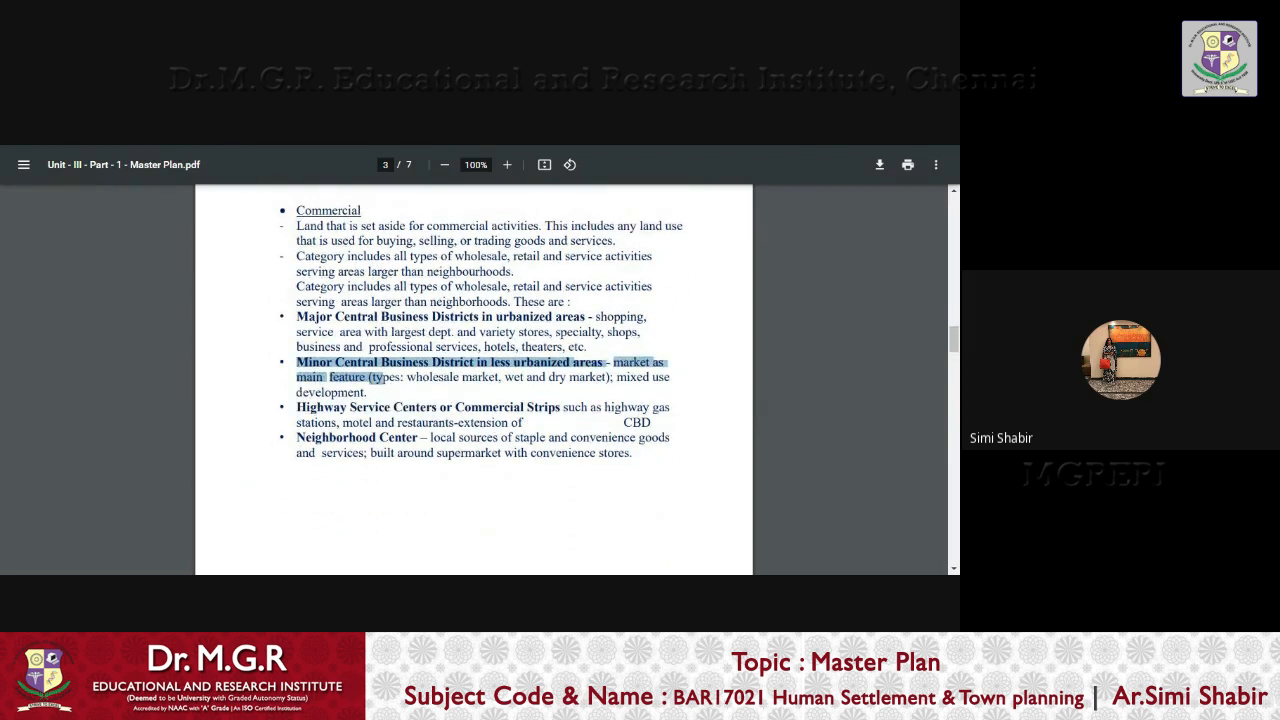
scroll(down, 3)
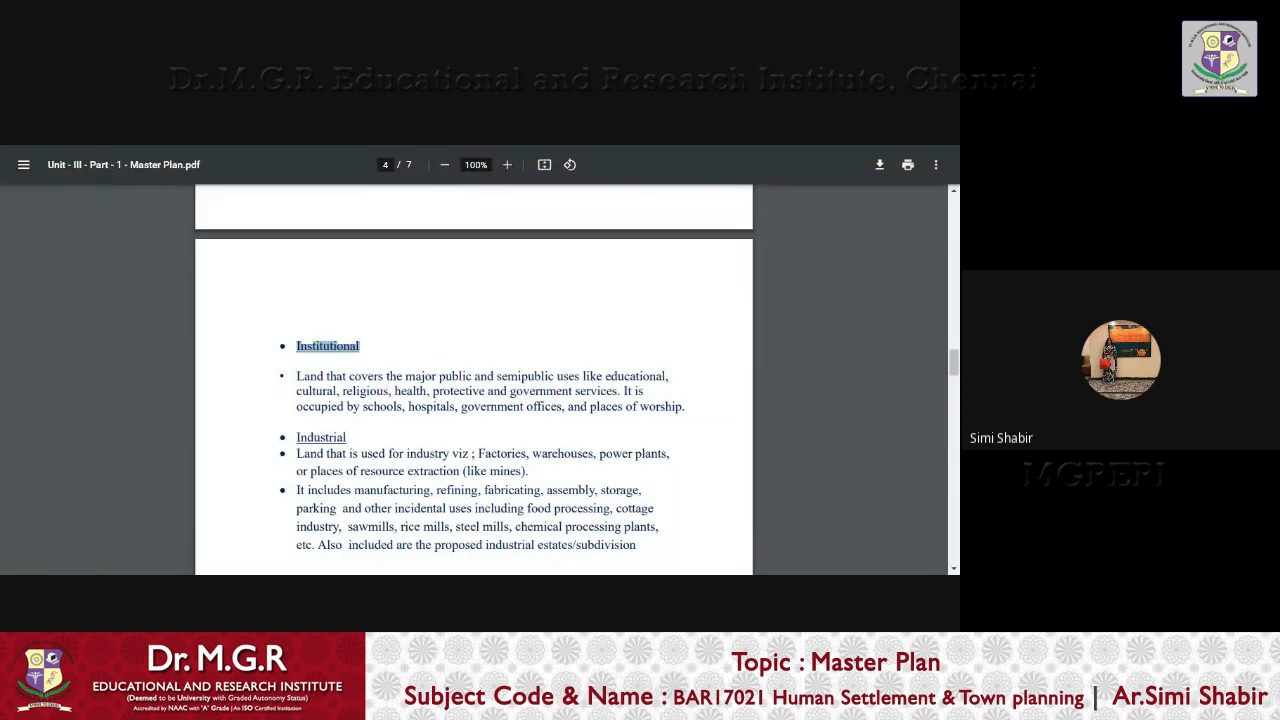
mouse_move(380, 428)
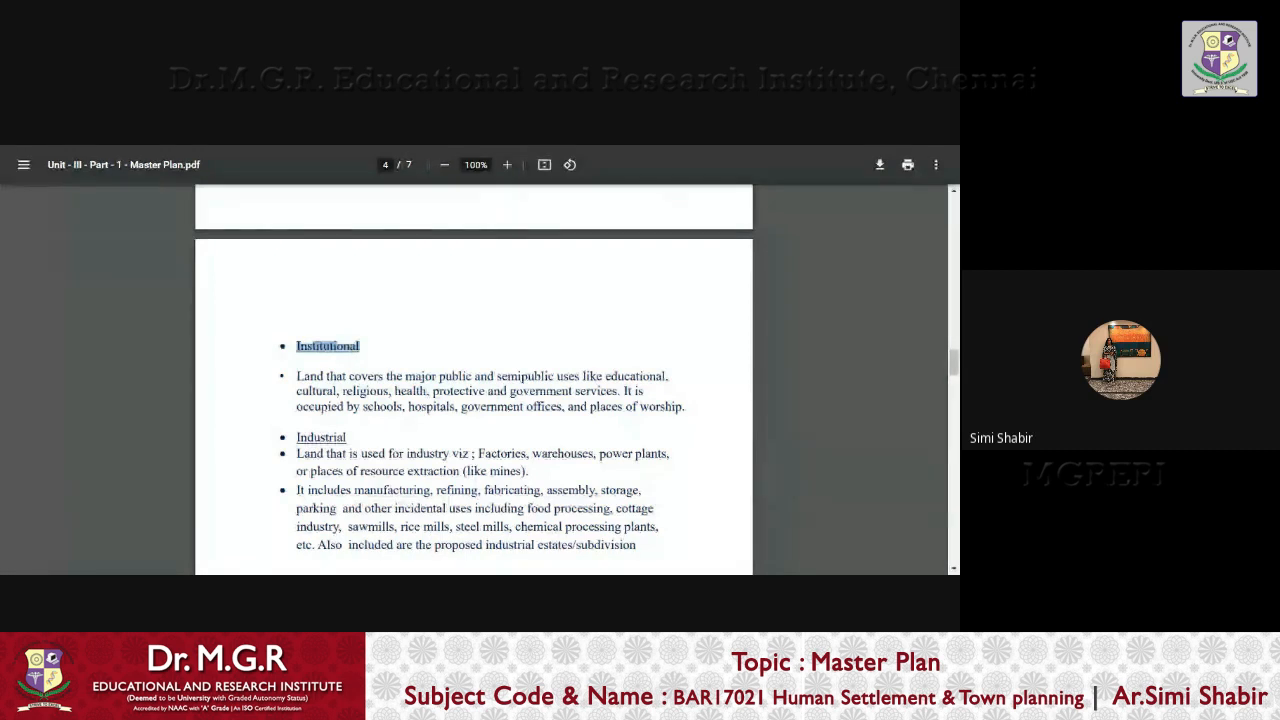
Highlight institutional examples and the manufacturing activities list, then scroll to Transportation and Open spaces/greens
drag(378, 406, 576, 406)
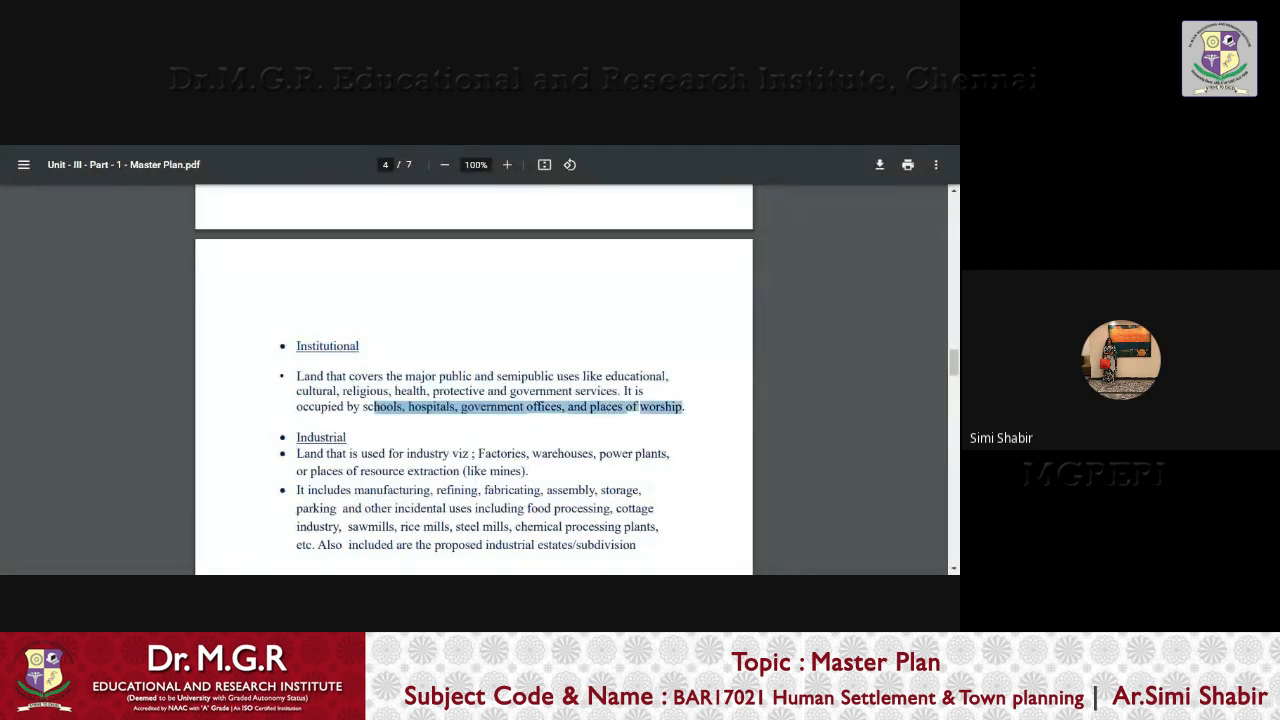
scroll(down, 3)
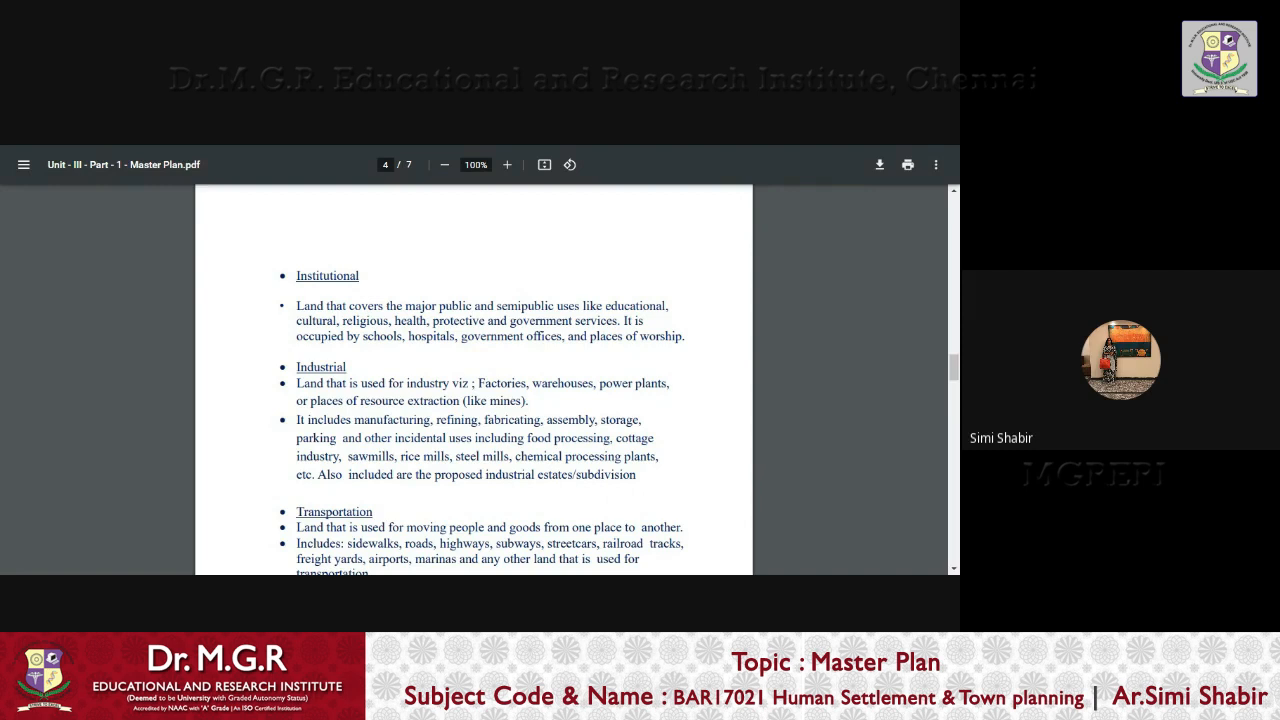
drag(480, 384, 368, 400)
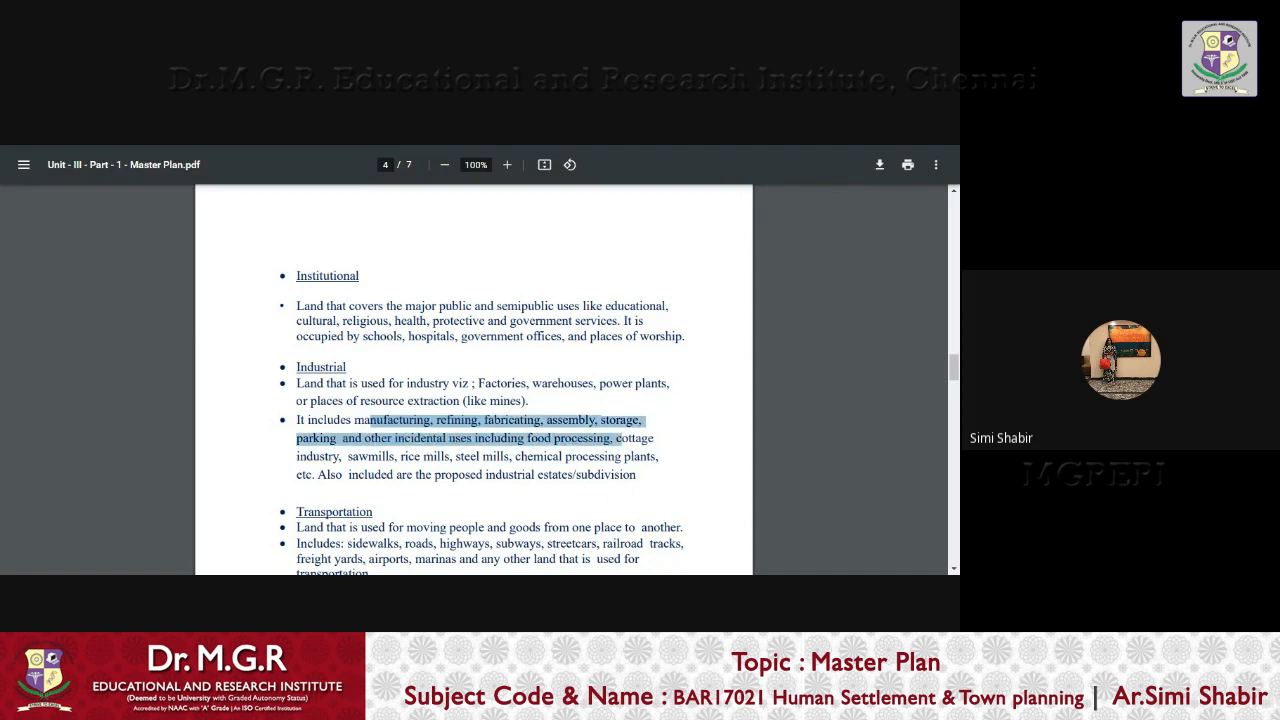
drag(636, 438, 392, 474)
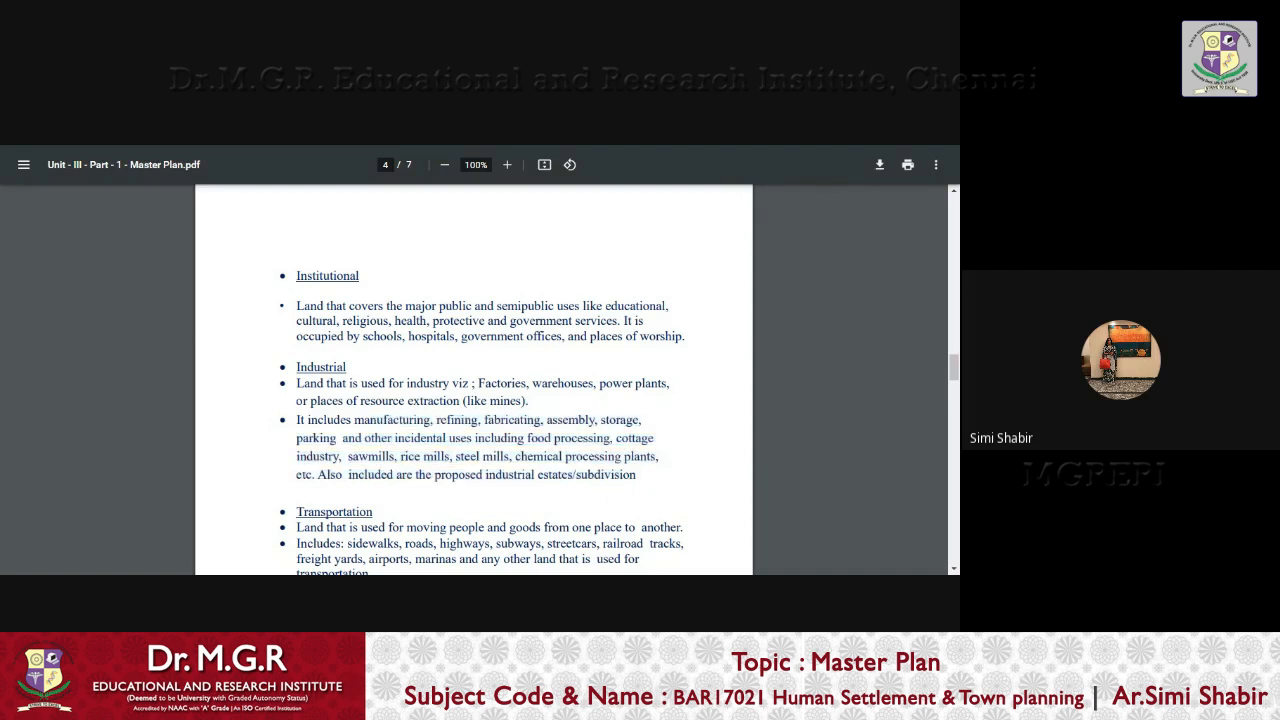
scroll(down, 3)
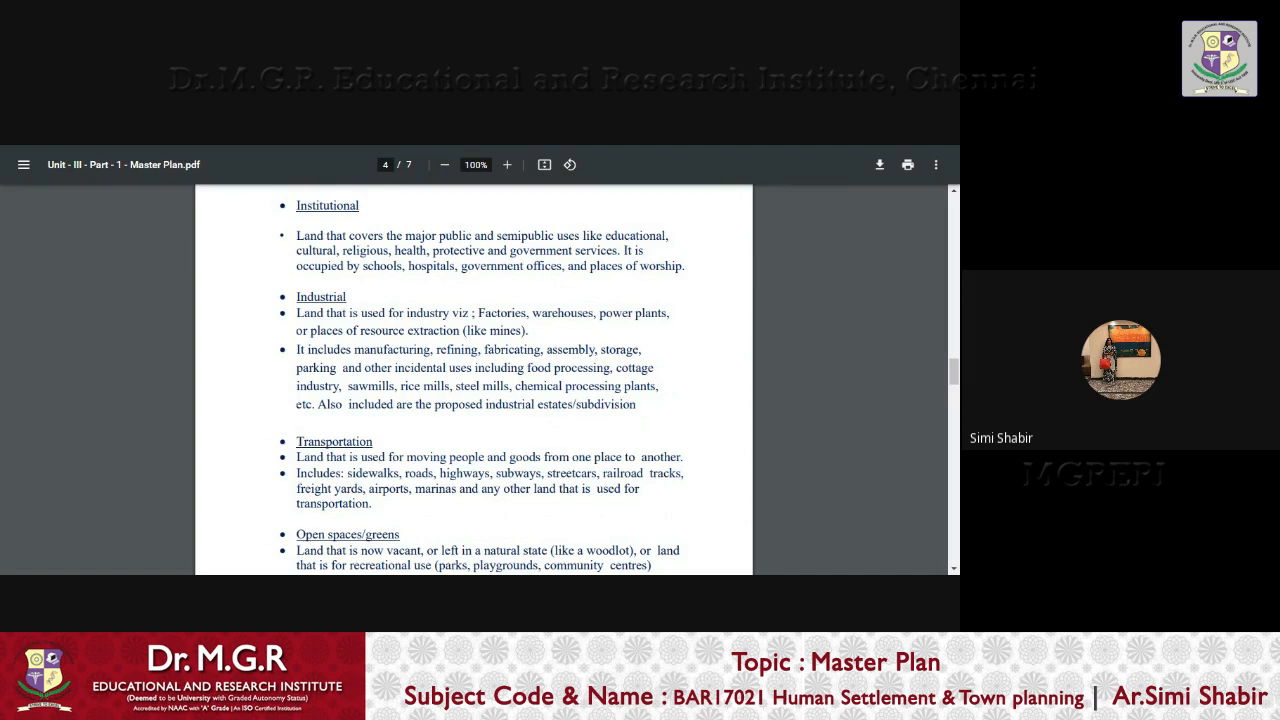
Scroll past the Open spaces/greens points to page 5's 'So to summarise, Land Use Planning' section
scroll(down, 3)
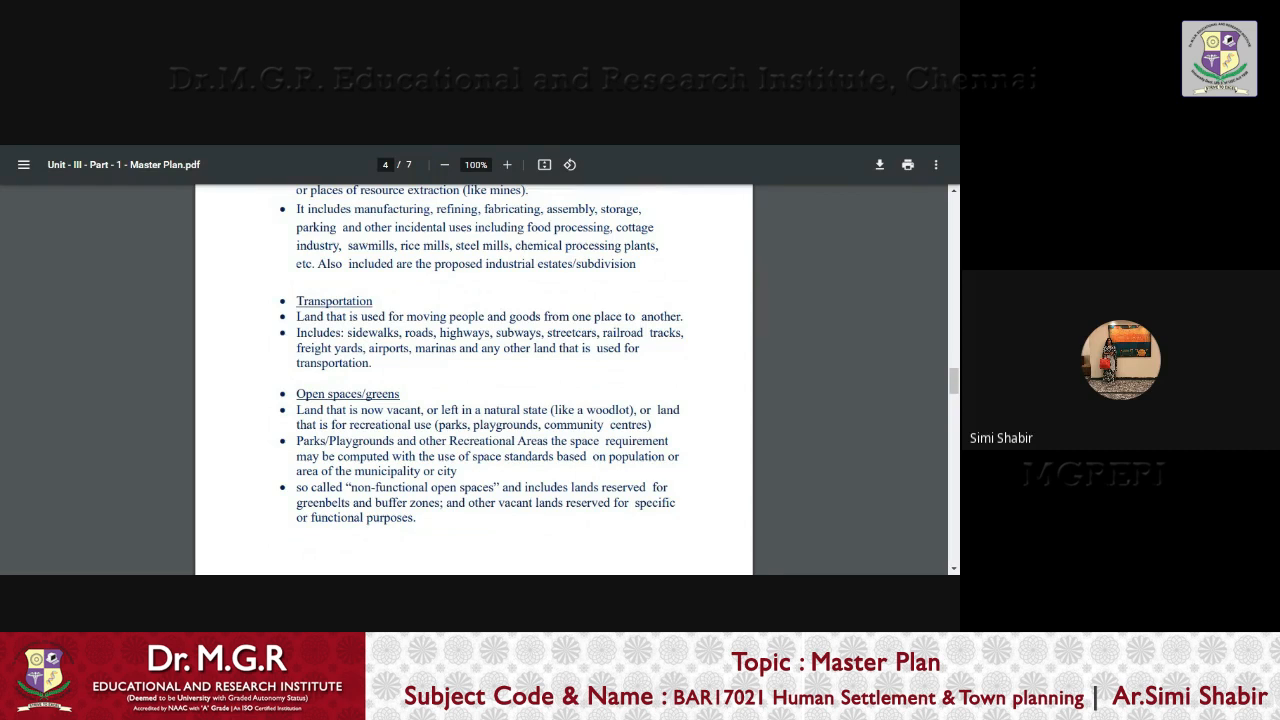
mouse_move(276, 426)
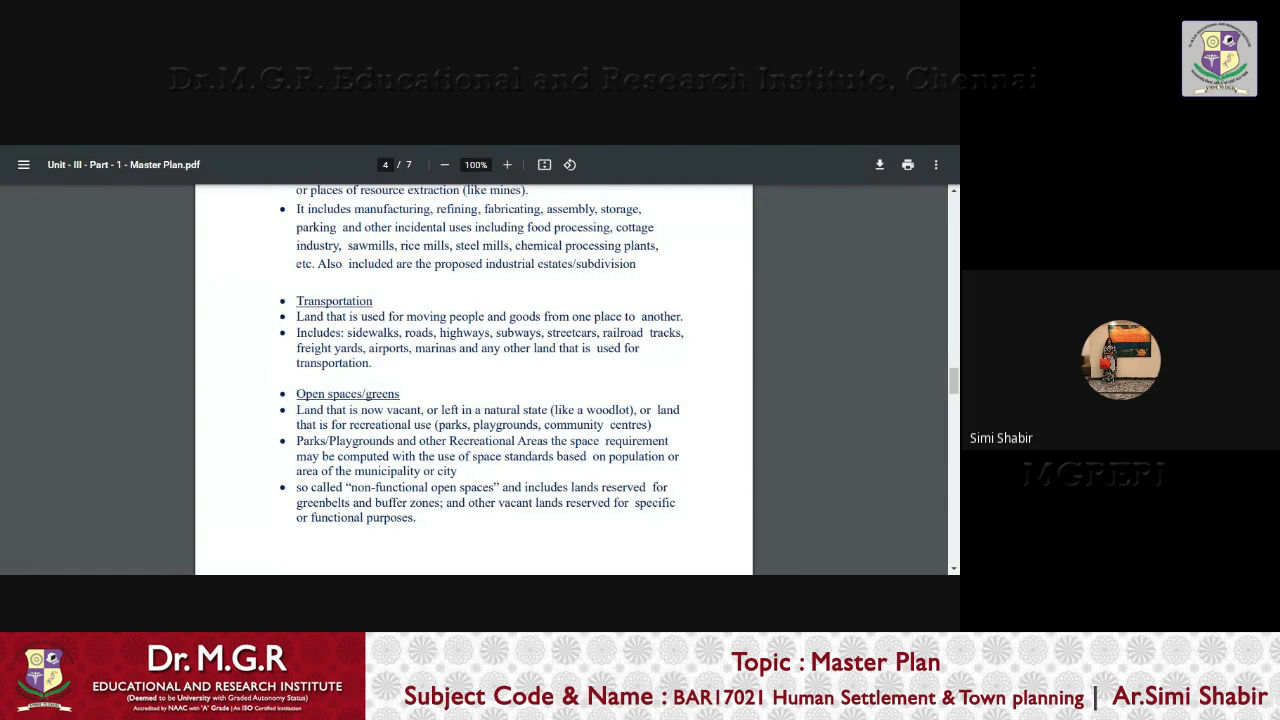
scroll(down, 3)
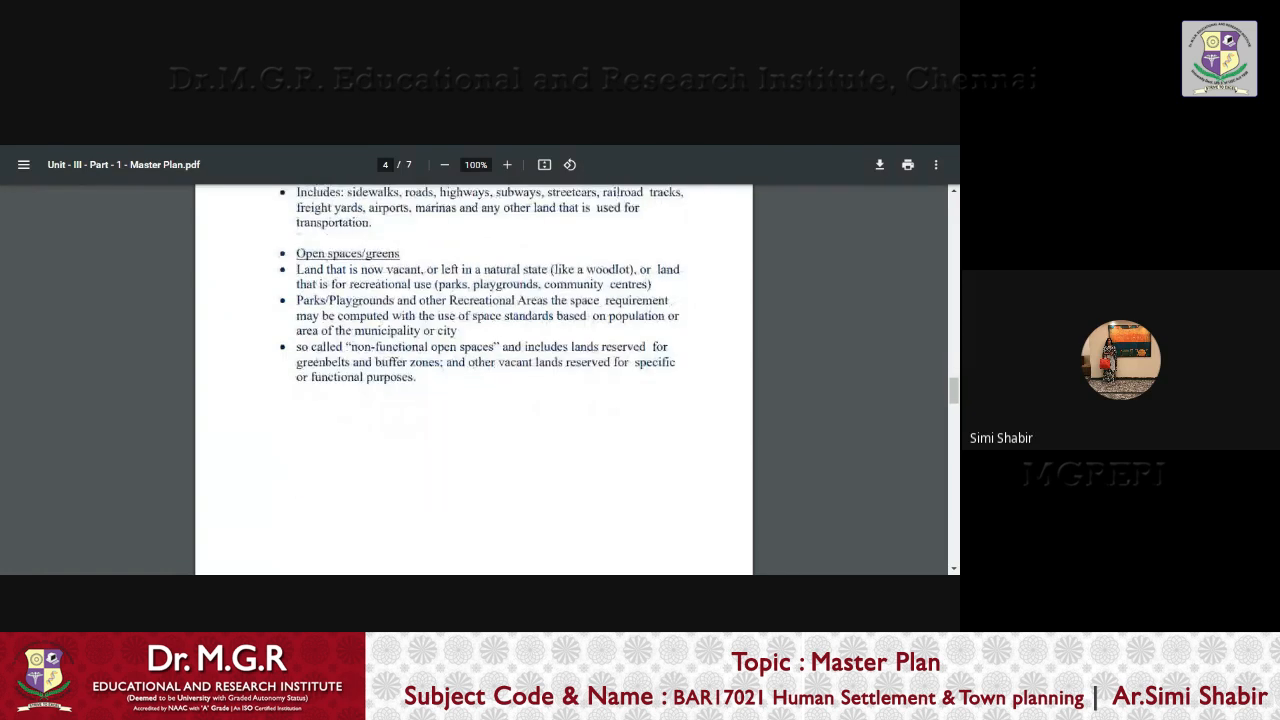
scroll(down, 3)
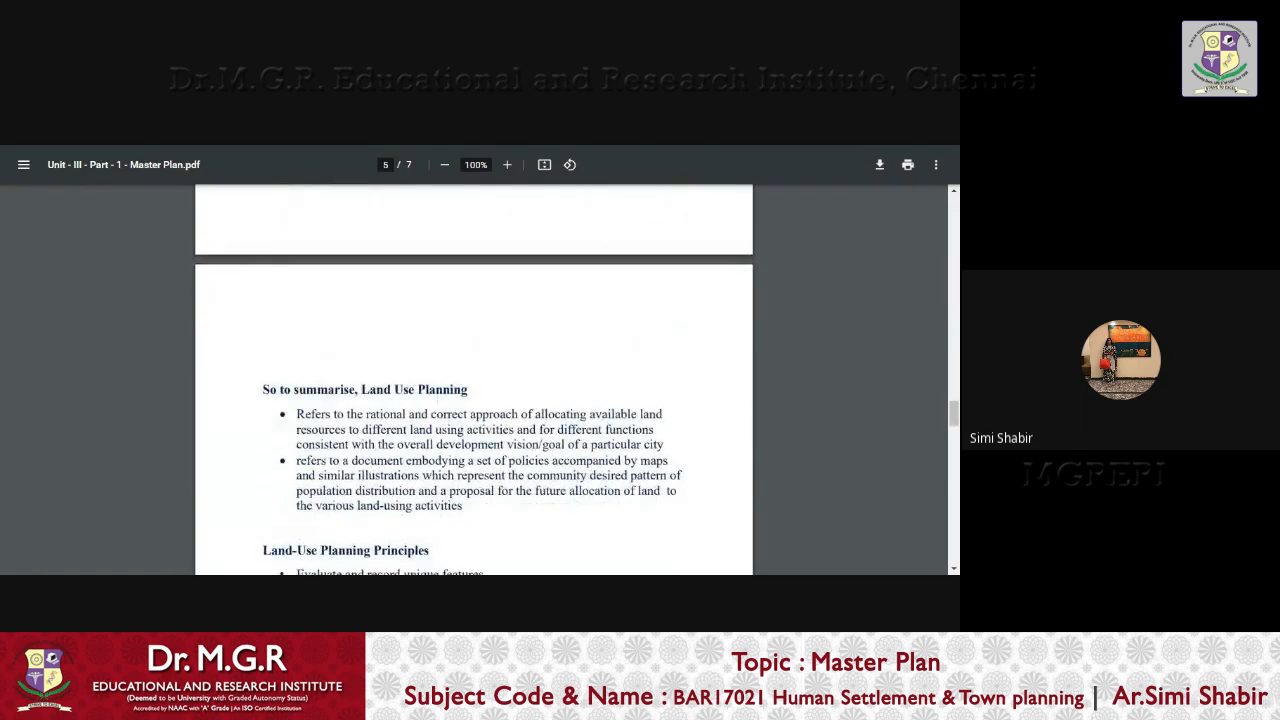
Scroll page 5 down slightly so the full Land-Use Planning Principles list is visible
scroll(down, 3)
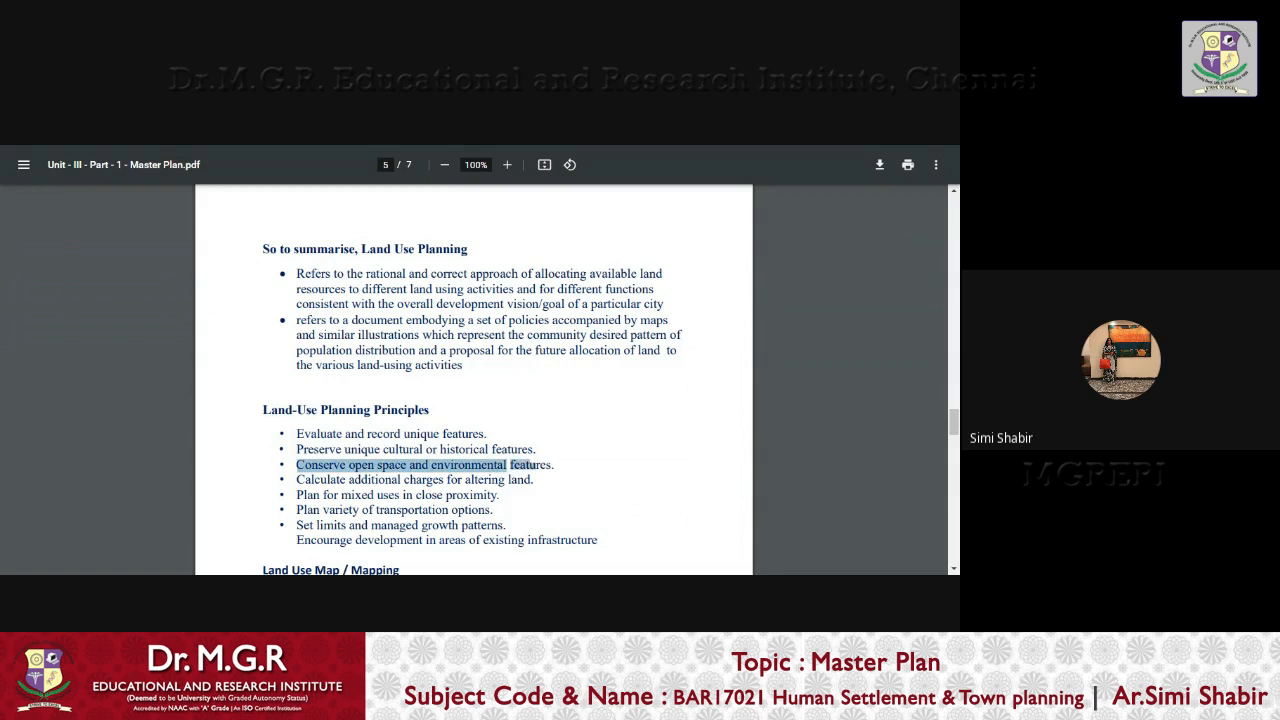
Scroll to the Land Use Map / Mapping heading and clear the highlighted principle
scroll(down, 3)
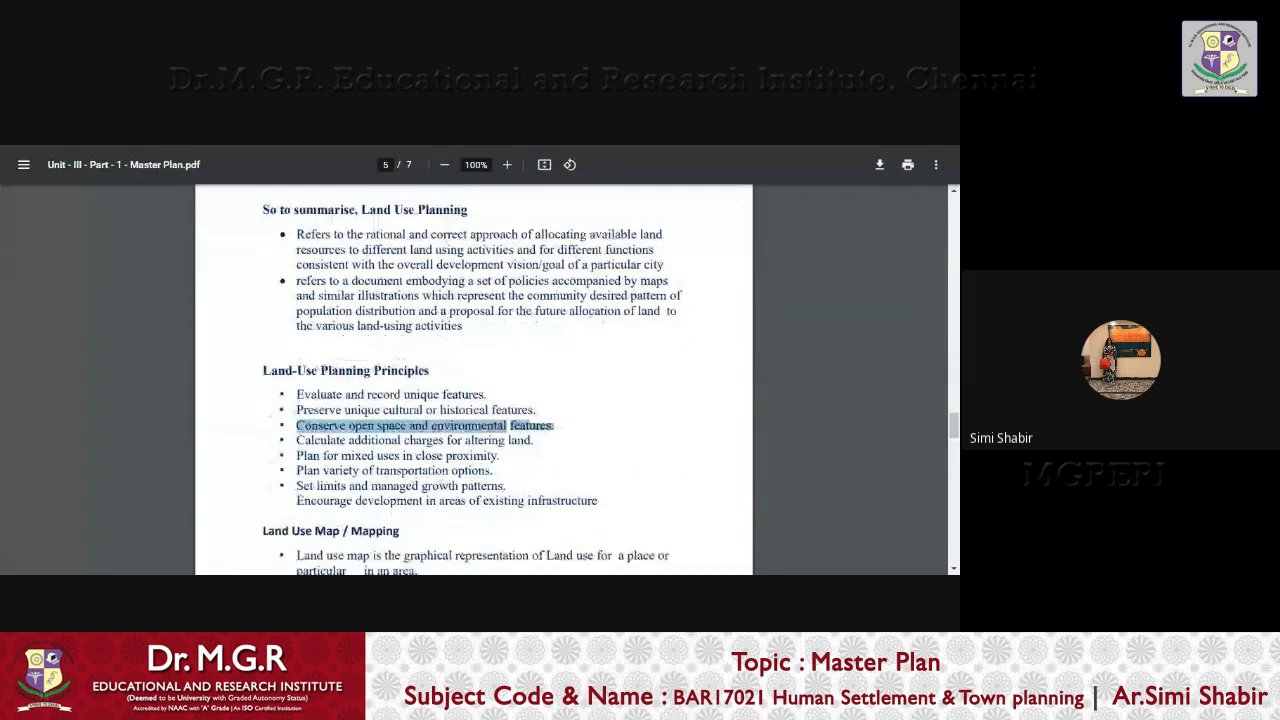
scroll(down, 3)
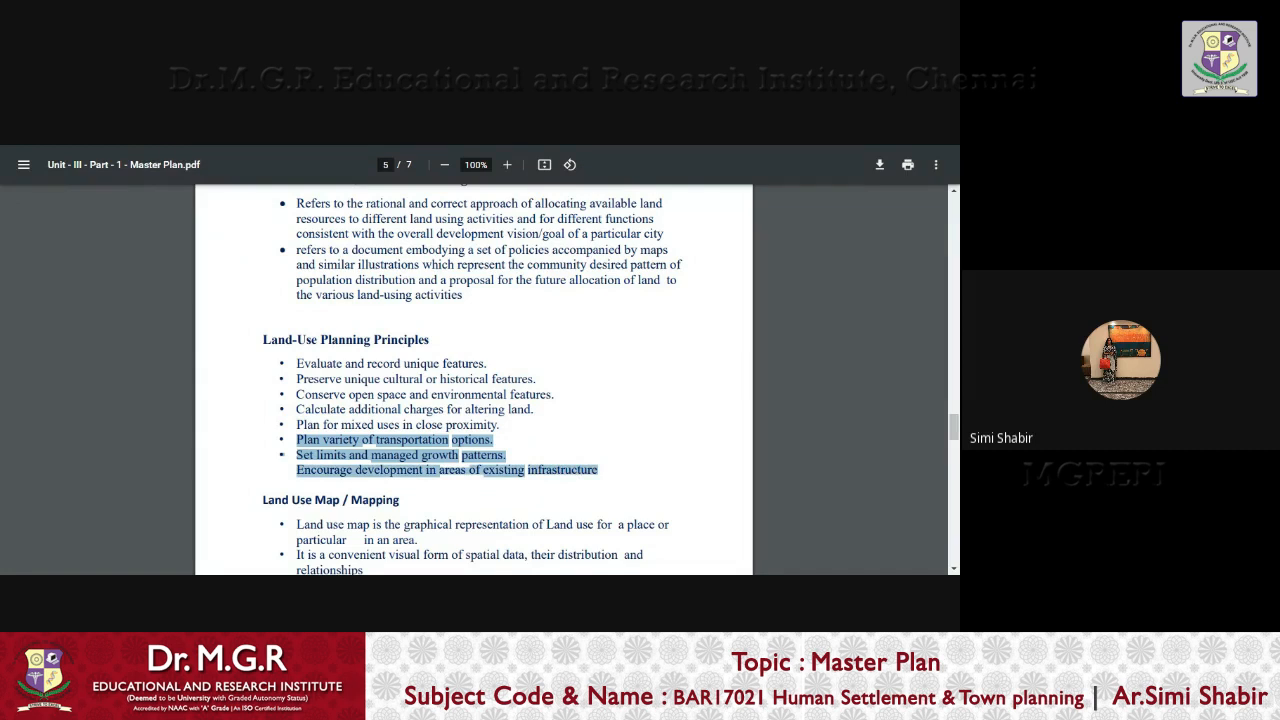
click(444, 508)
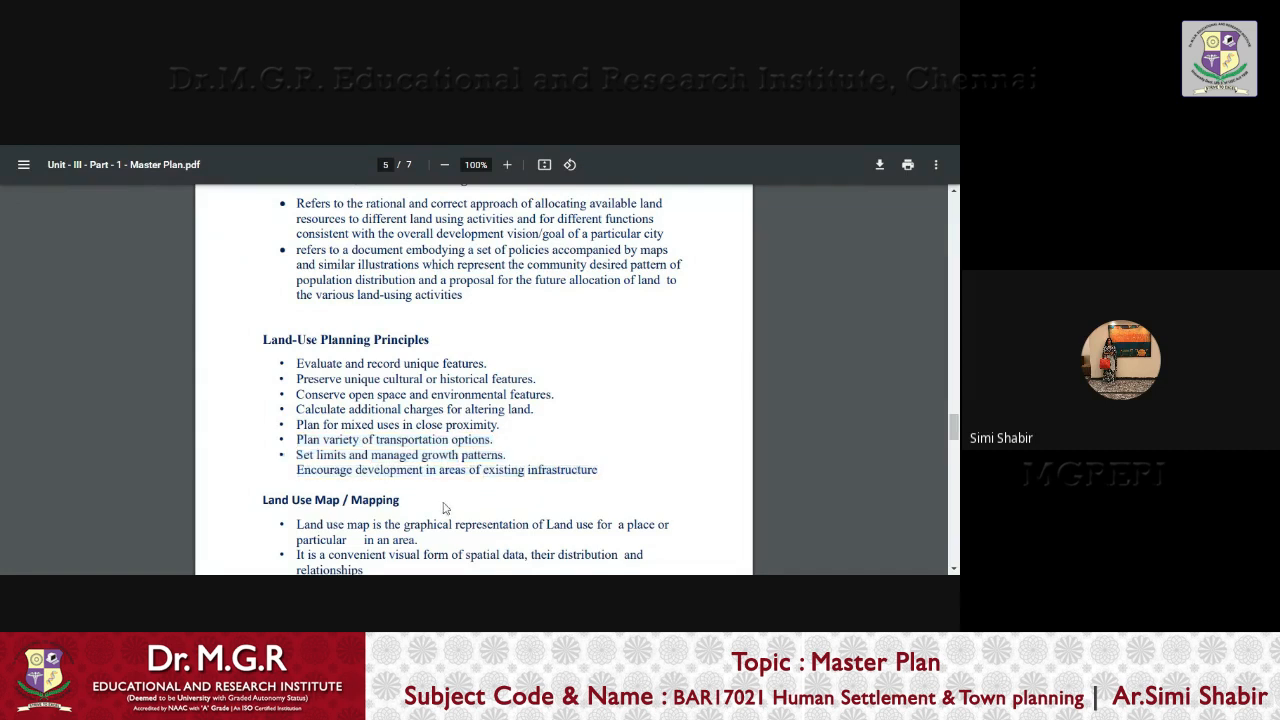
Show all four Land Use Map / Mapping points and highlight the phrase about symbols at a reduced scale
scroll(down, 3)
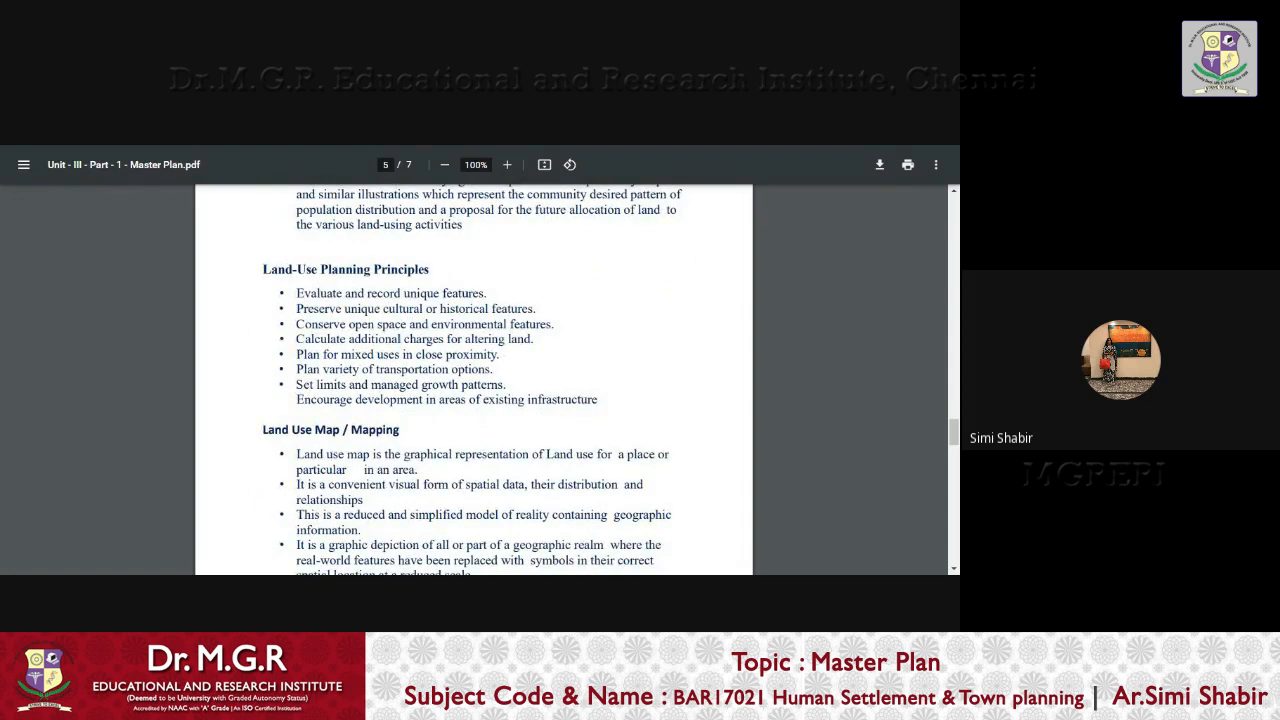
drag(296, 454, 462, 484)
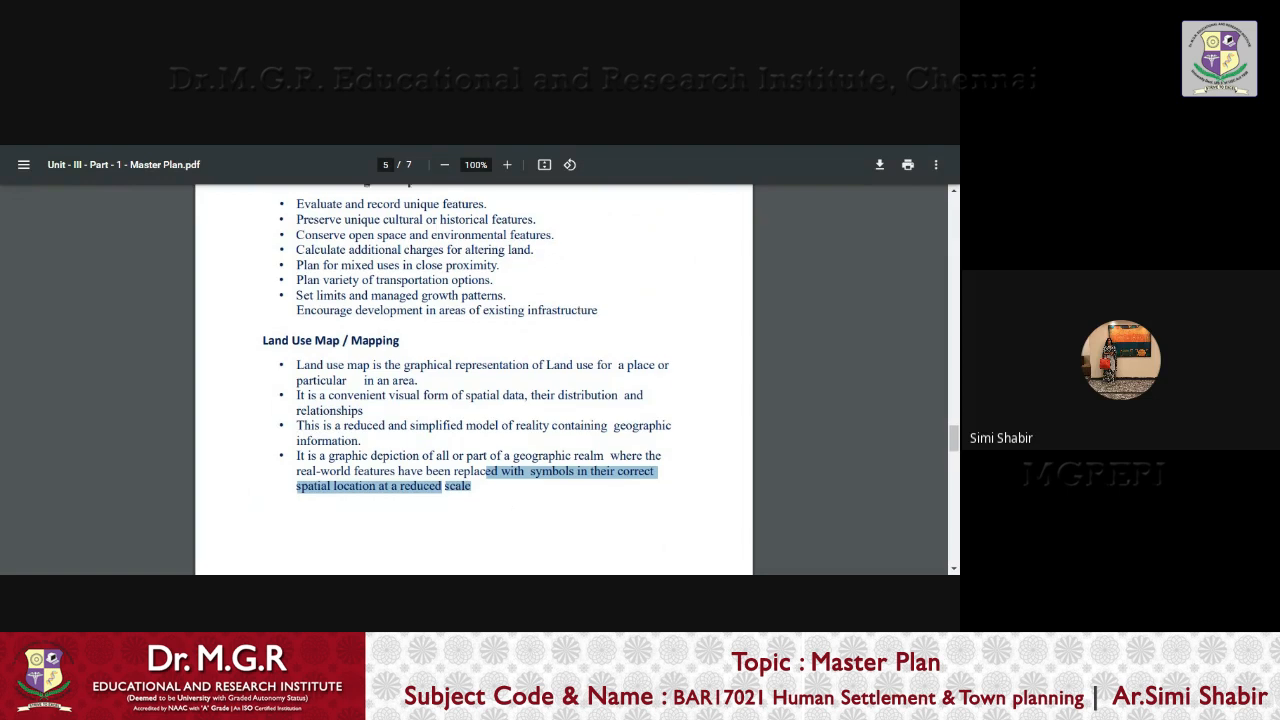
Scroll onto page 6 so the Elements of Map list and Concepts of Land Use heading are shown
scroll(down, 3)
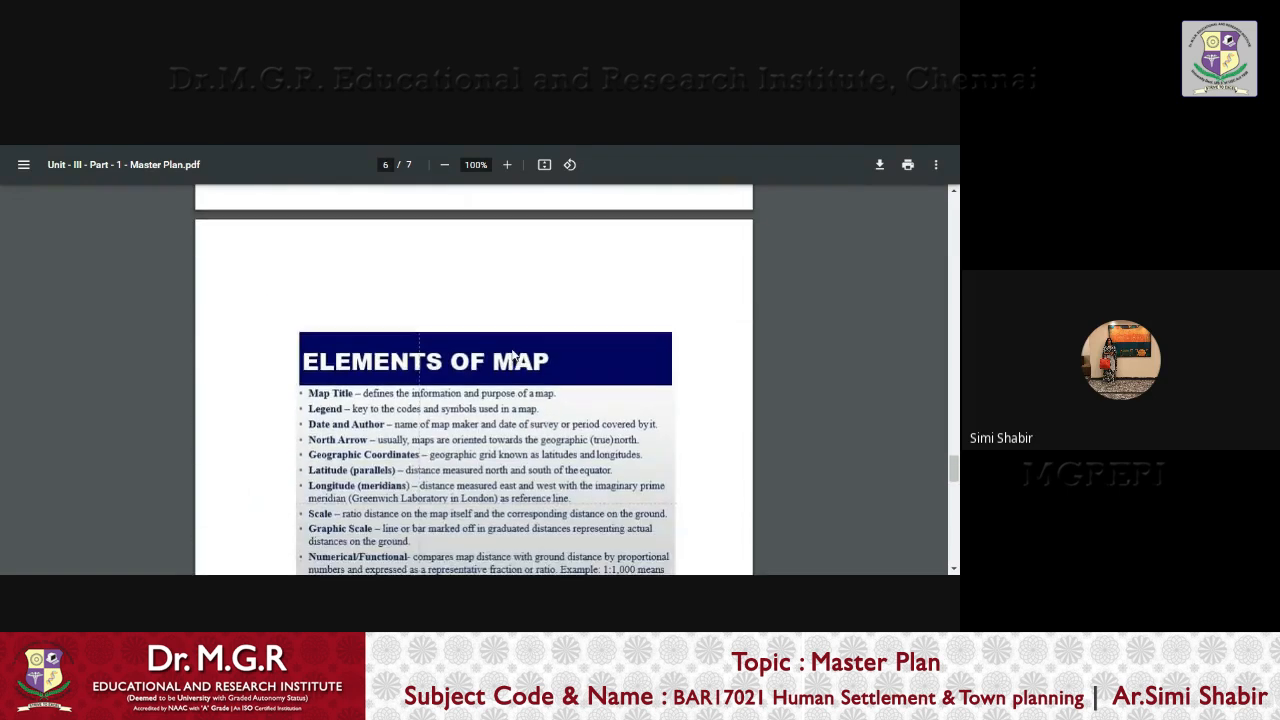
scroll(down, 3)
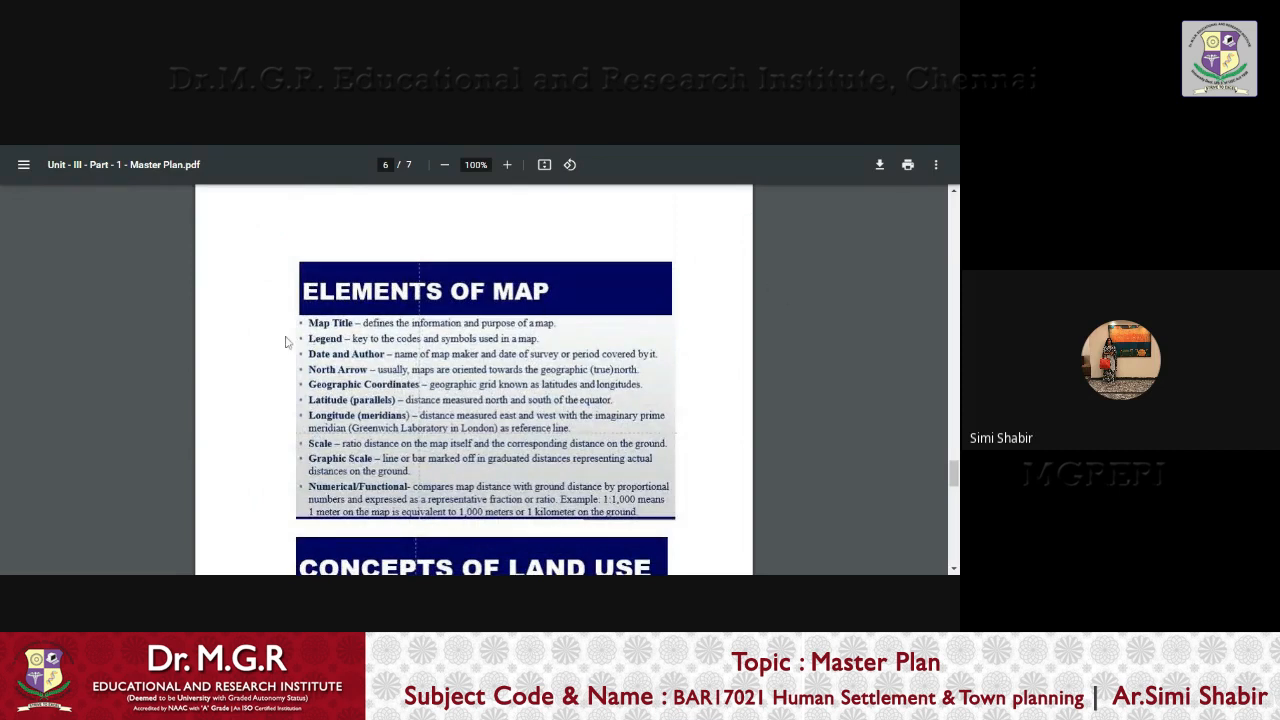
mouse_move(432, 350)
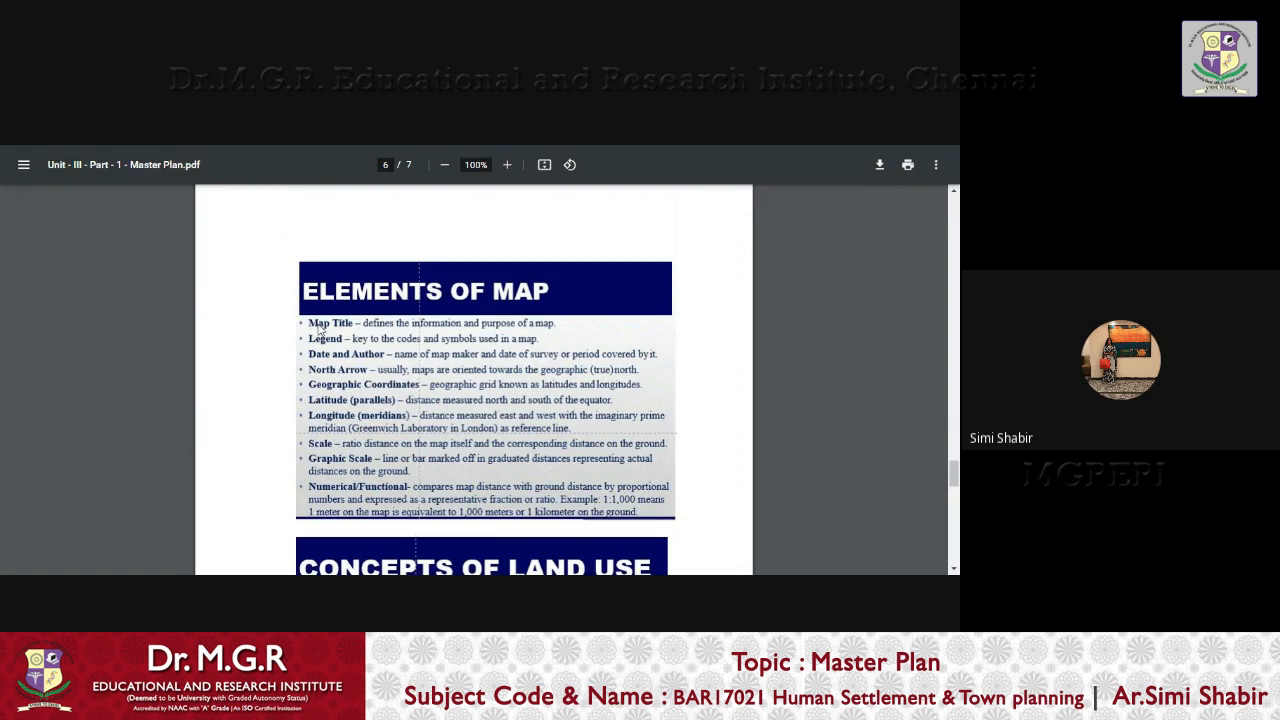
mouse_move(376, 400)
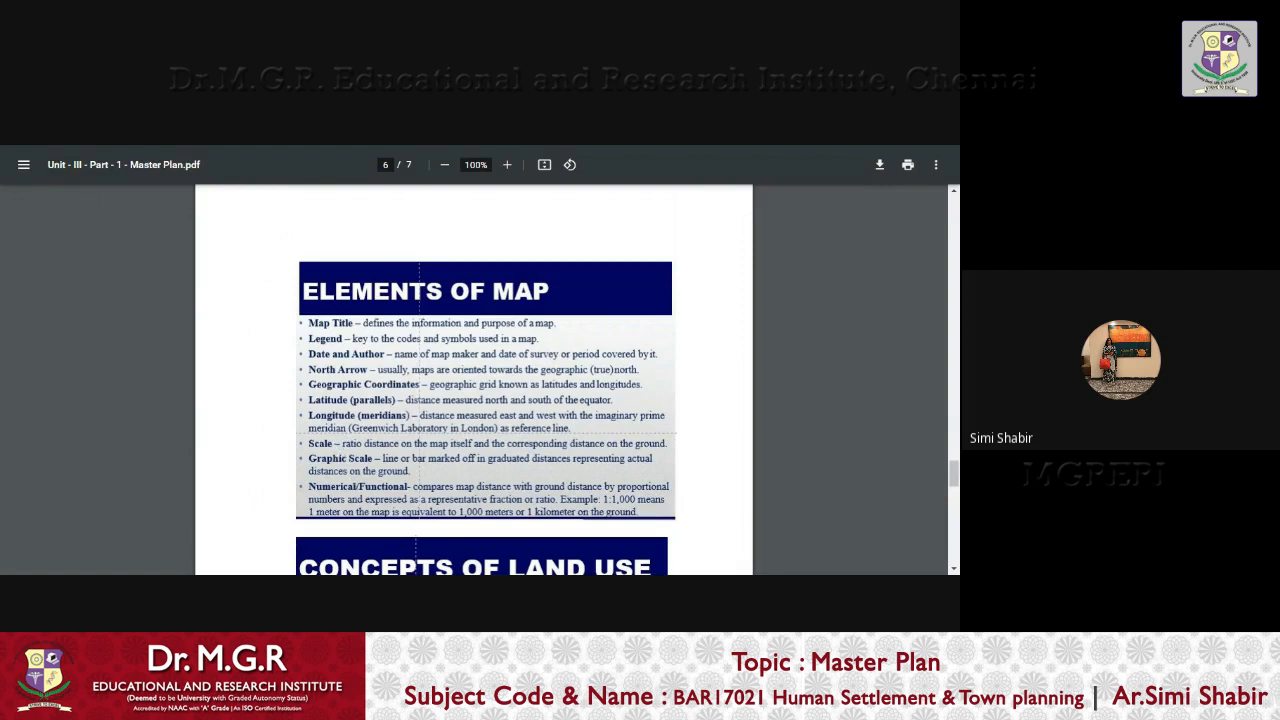
mouse_move(614, 330)
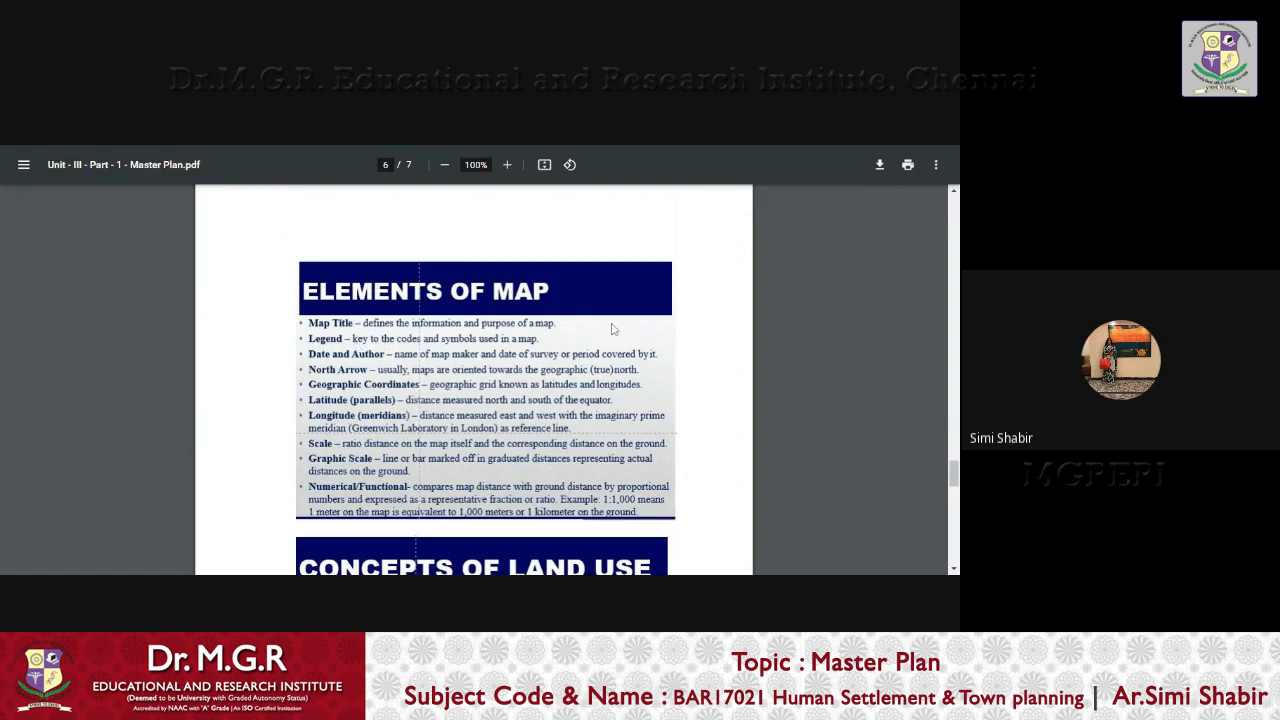
mouse_move(400, 352)
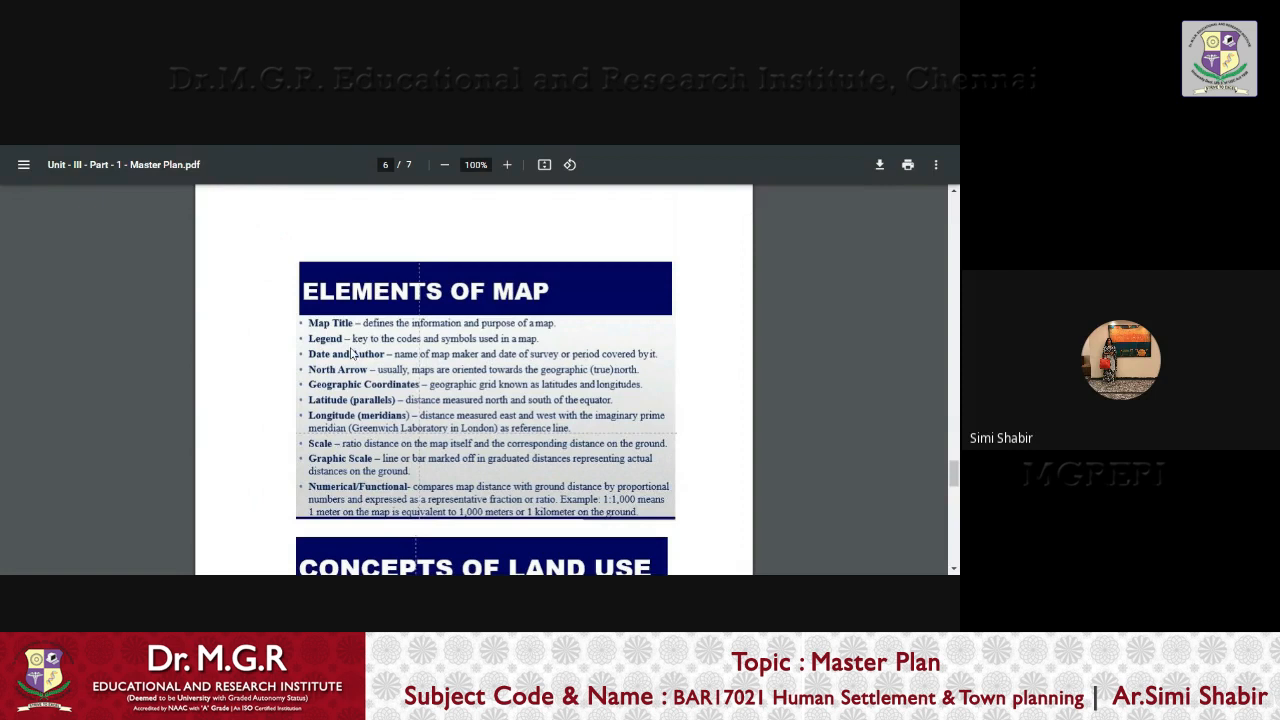
scroll(up, 3)
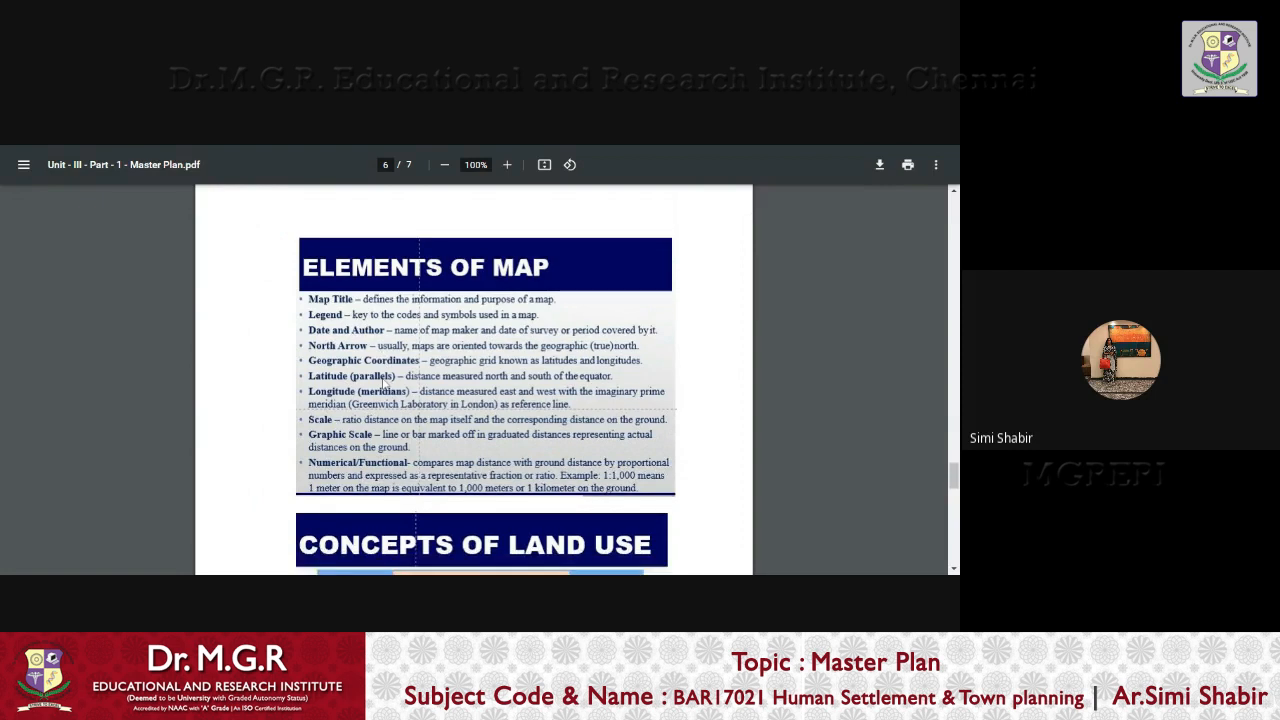
Scroll past the Concepts of Land Use diagram to page 7's review questions on master plans
scroll(down, 3)
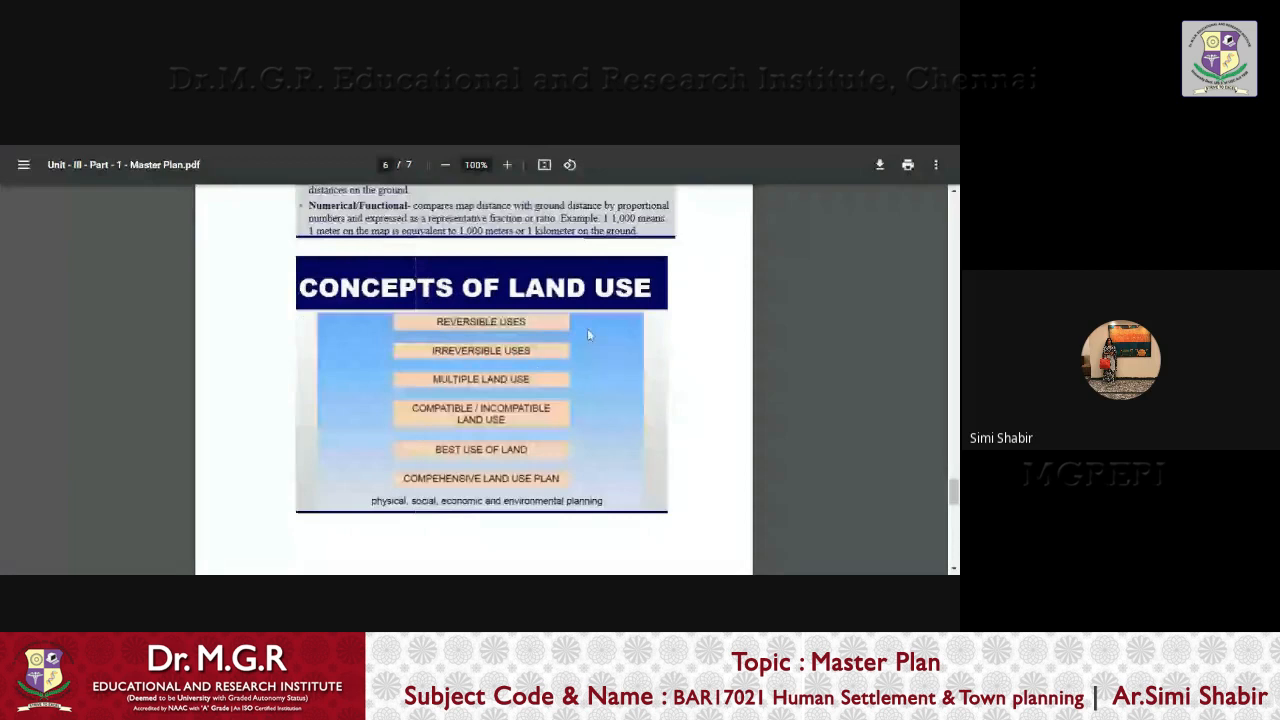
mouse_move(490, 352)
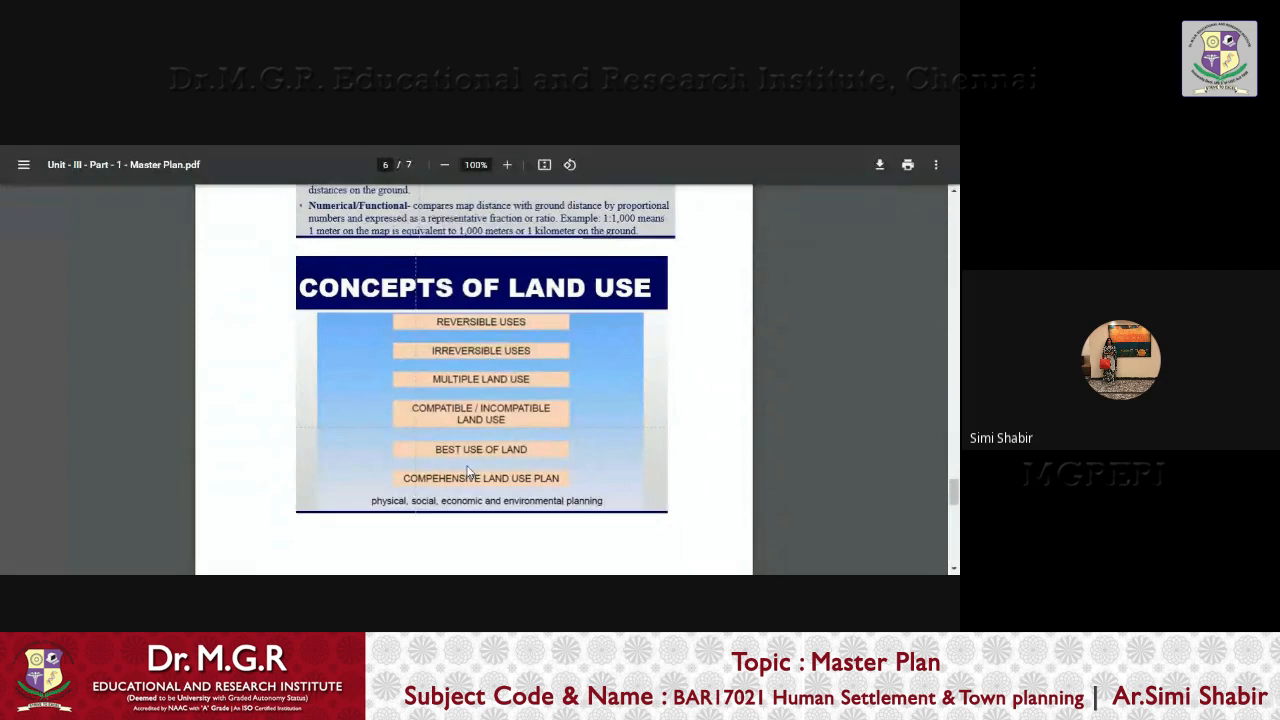
scroll(down, 3)
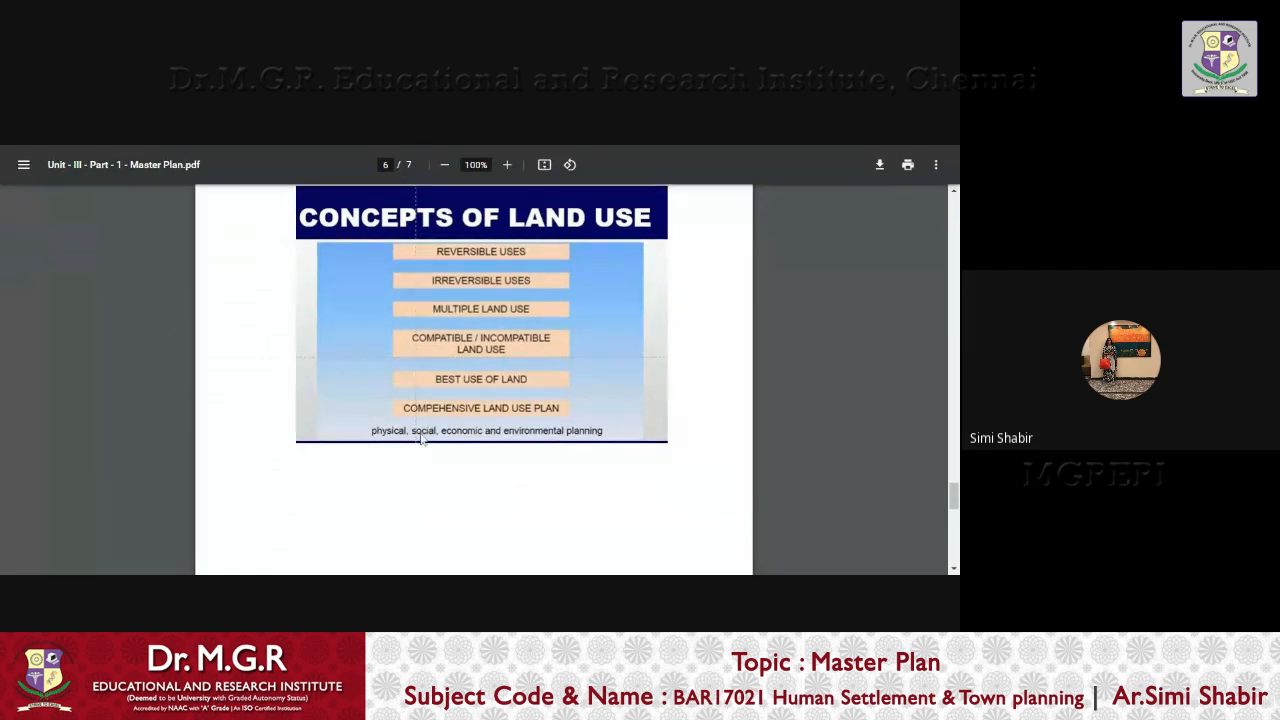
mouse_move(648, 362)
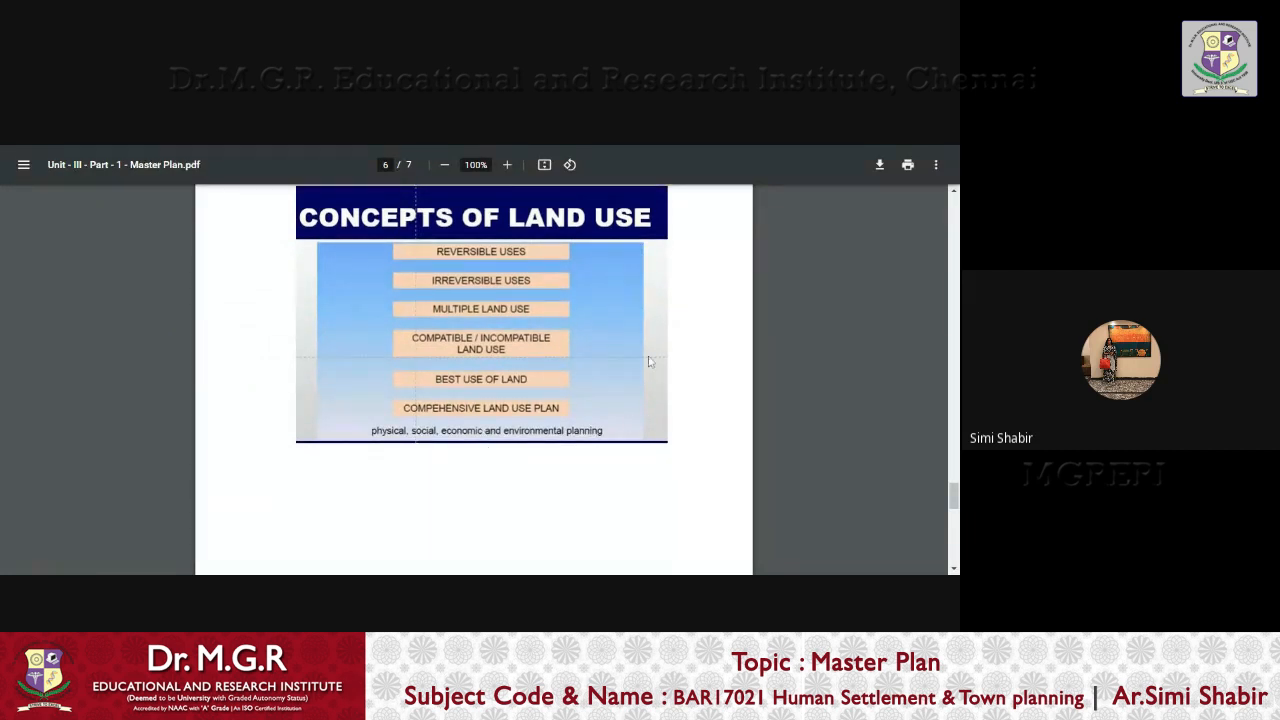
scroll(down, 3)
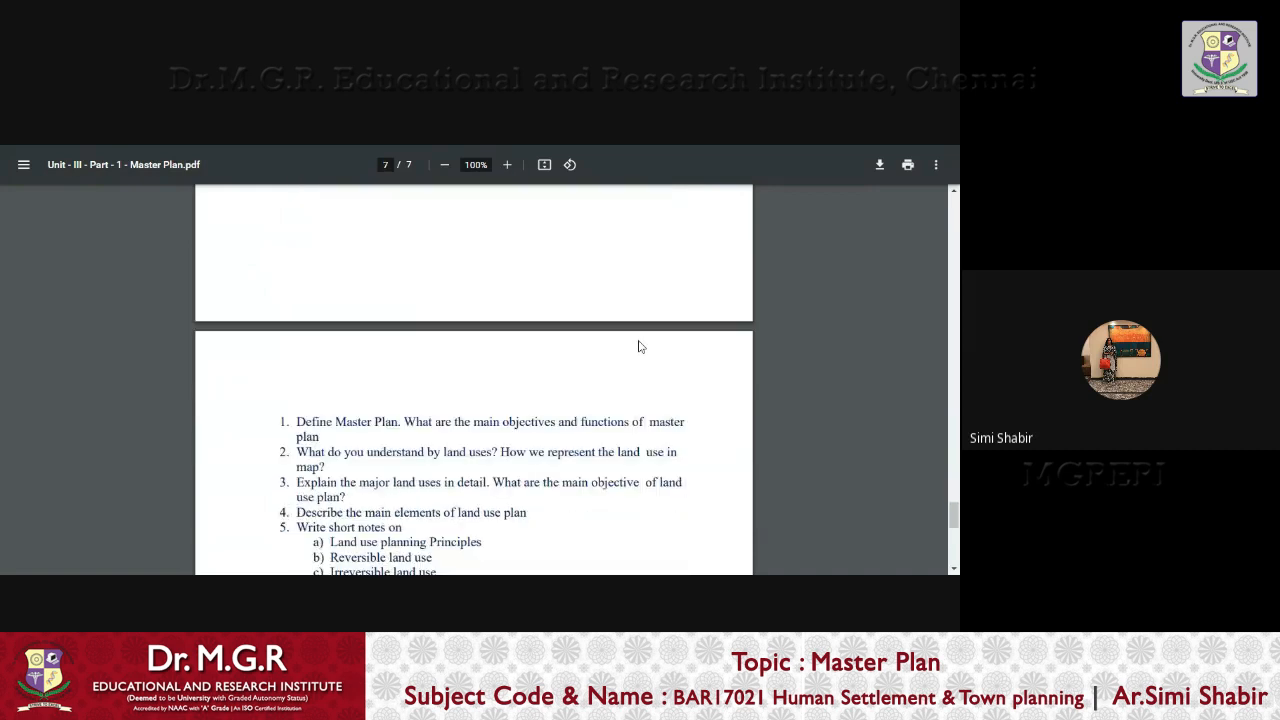
scroll(up, 3)
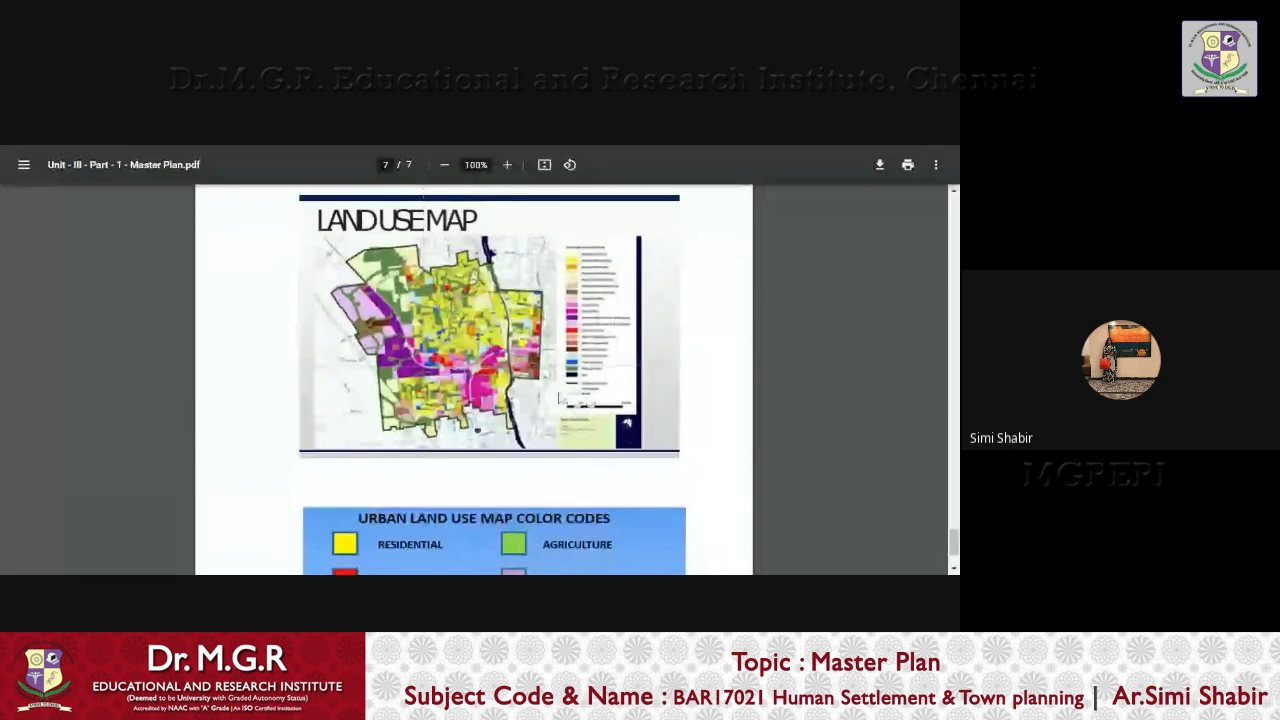
scroll(down, 3)
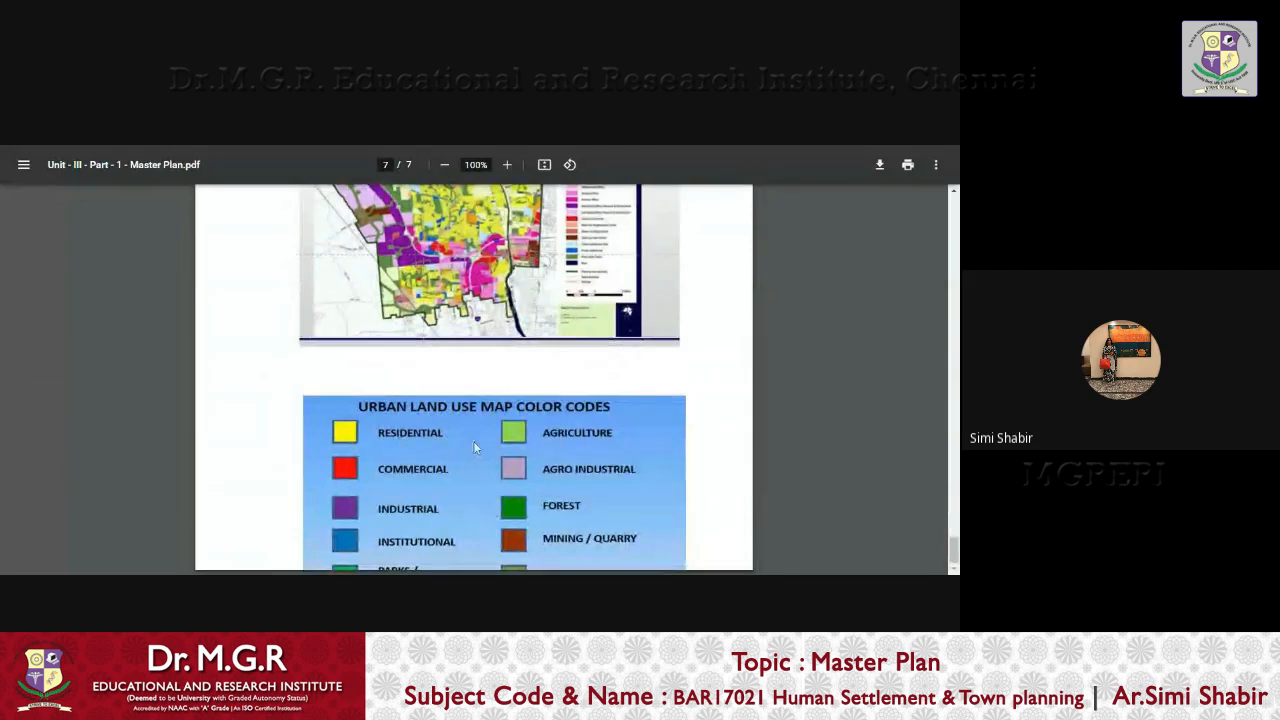
mouse_move(410, 520)
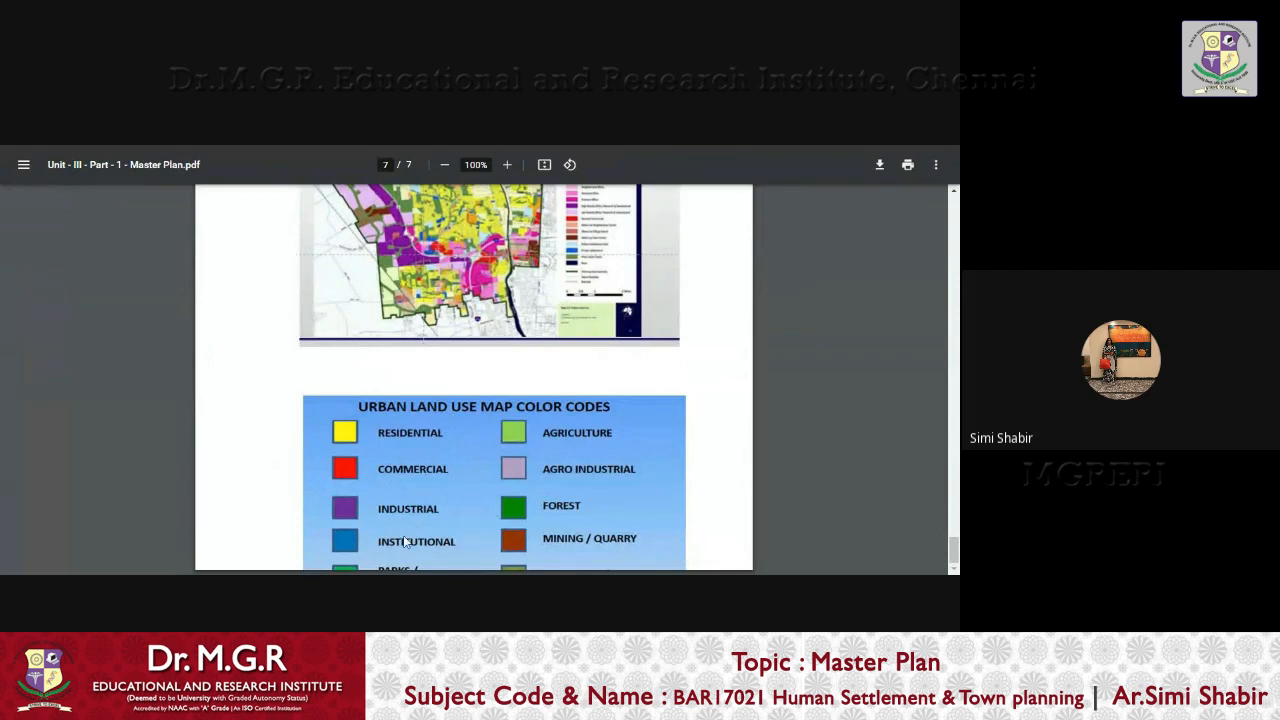
mouse_move(348, 572)
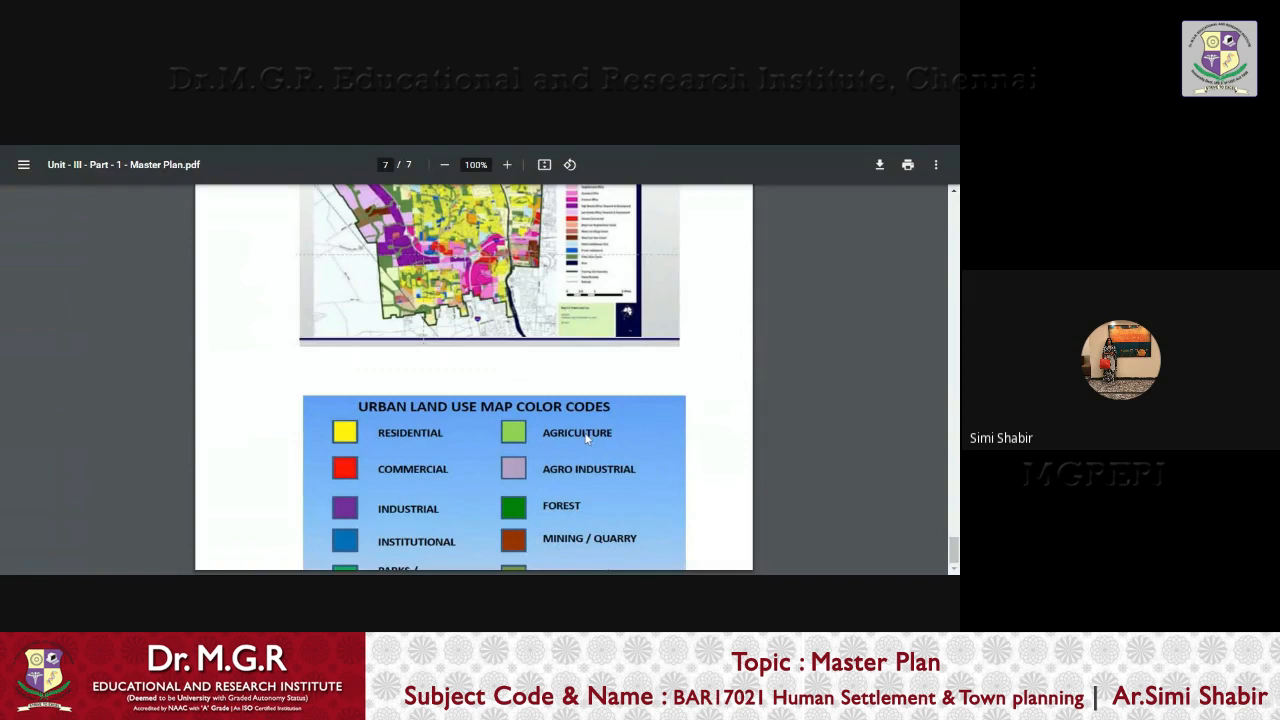
mouse_move(512, 472)
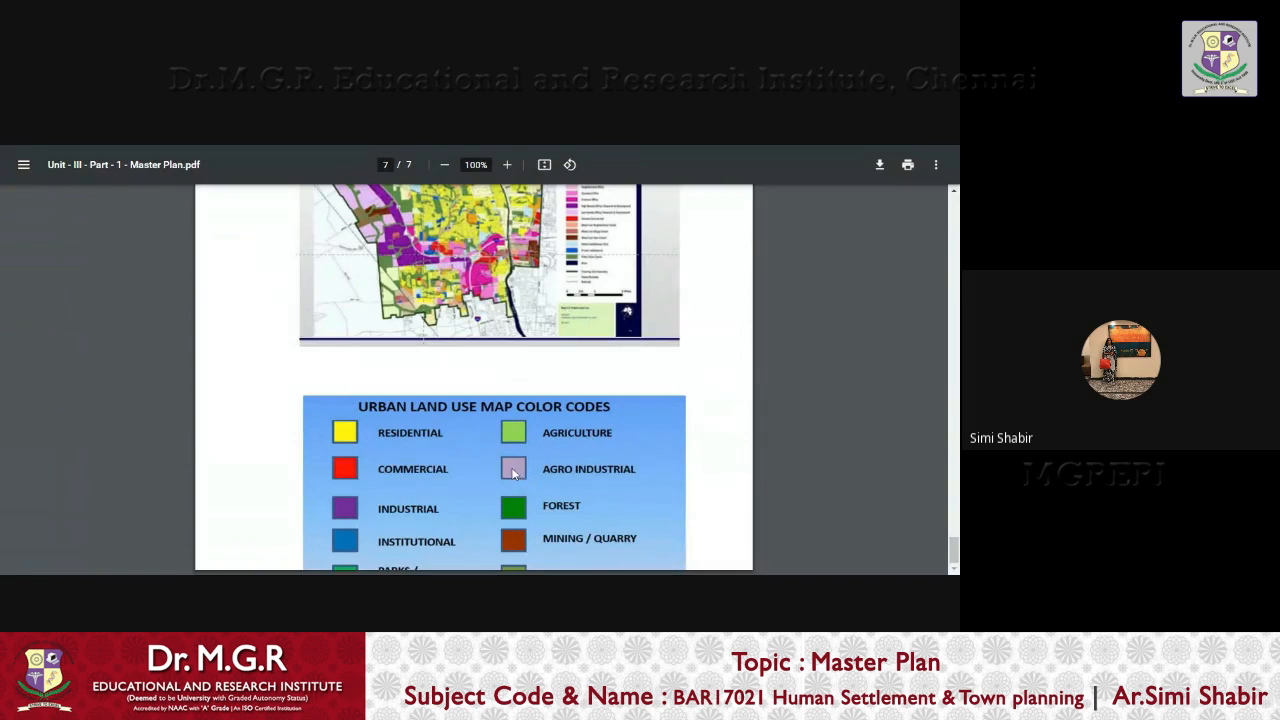
mouse_move(630, 480)
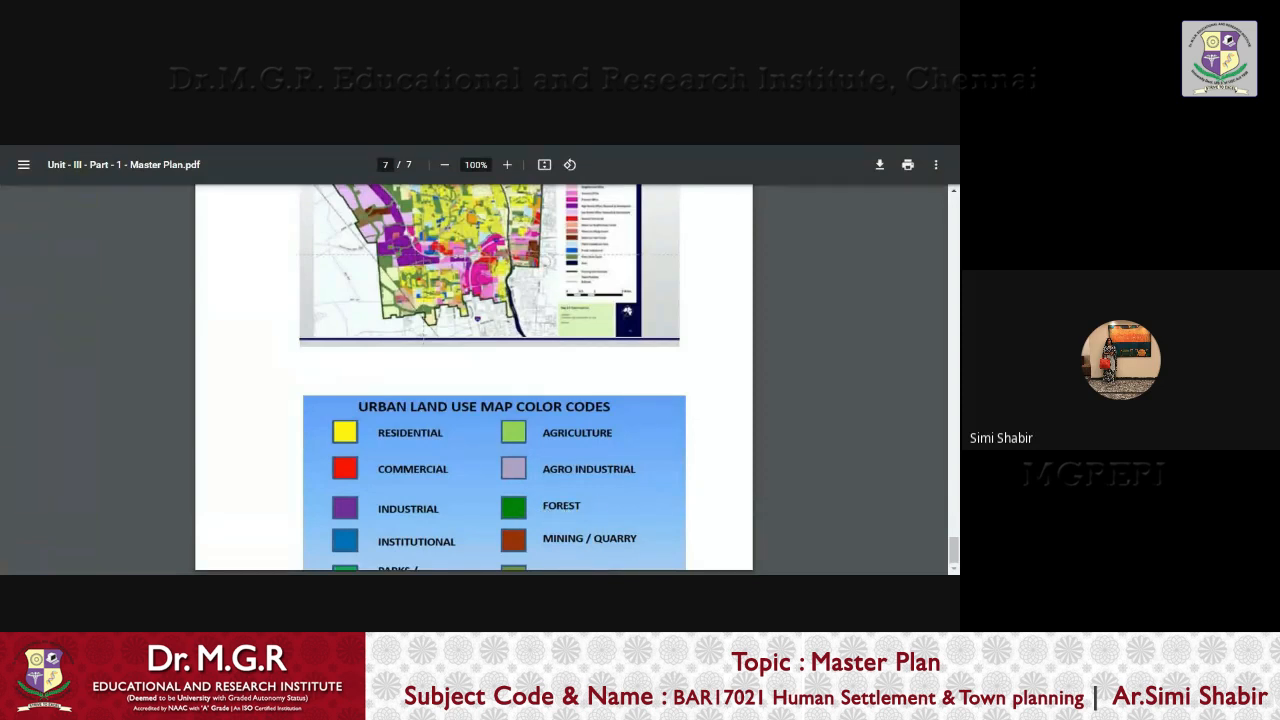
mouse_move(564, 480)
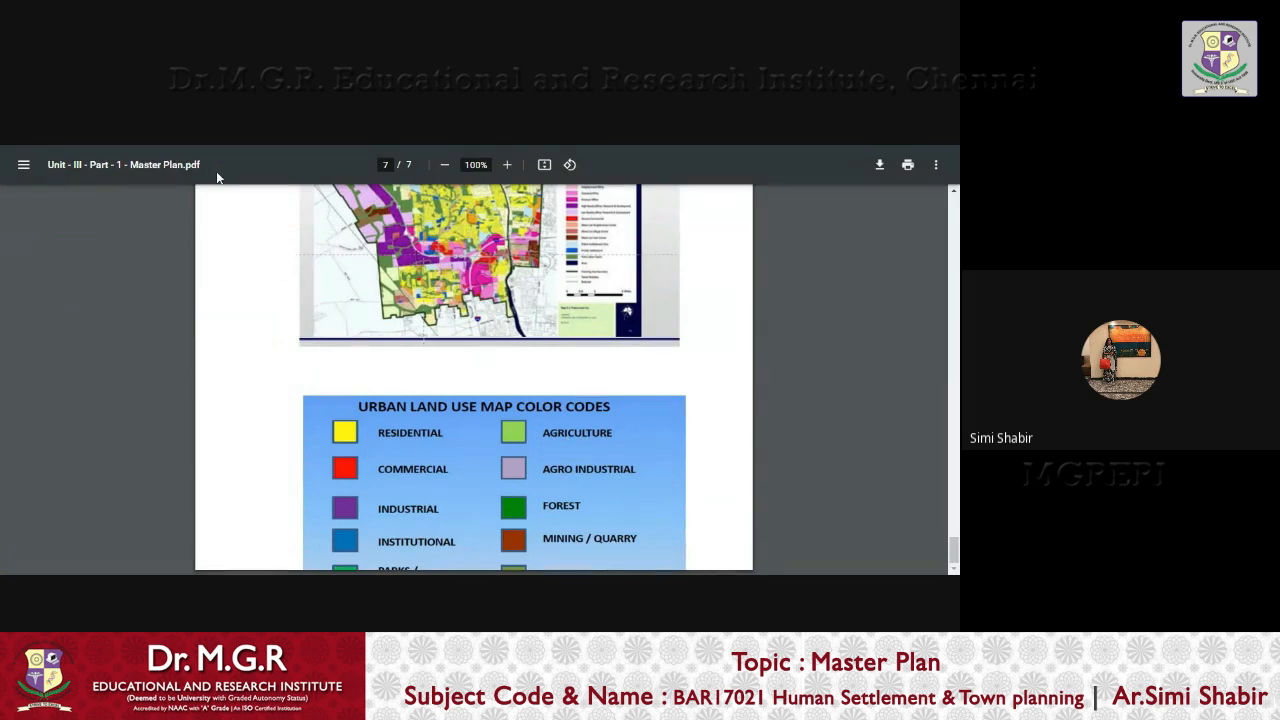
mouse_move(310, 150)
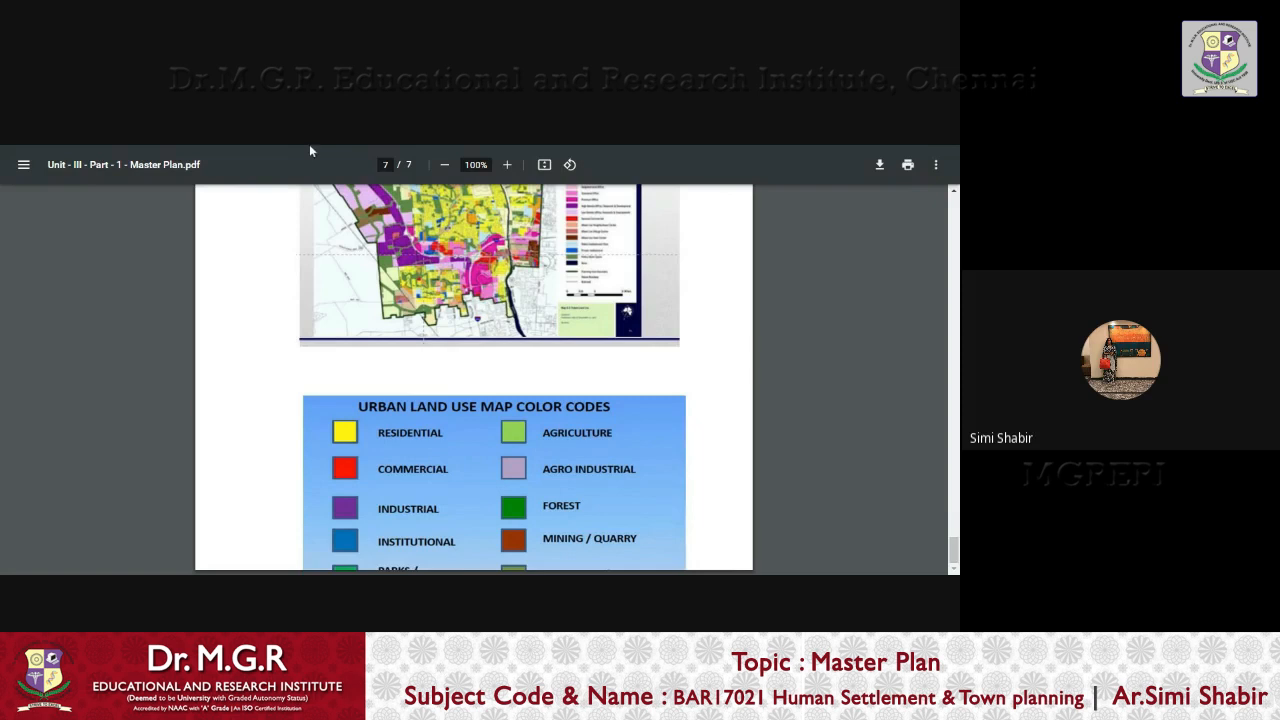
mouse_move(670, 276)
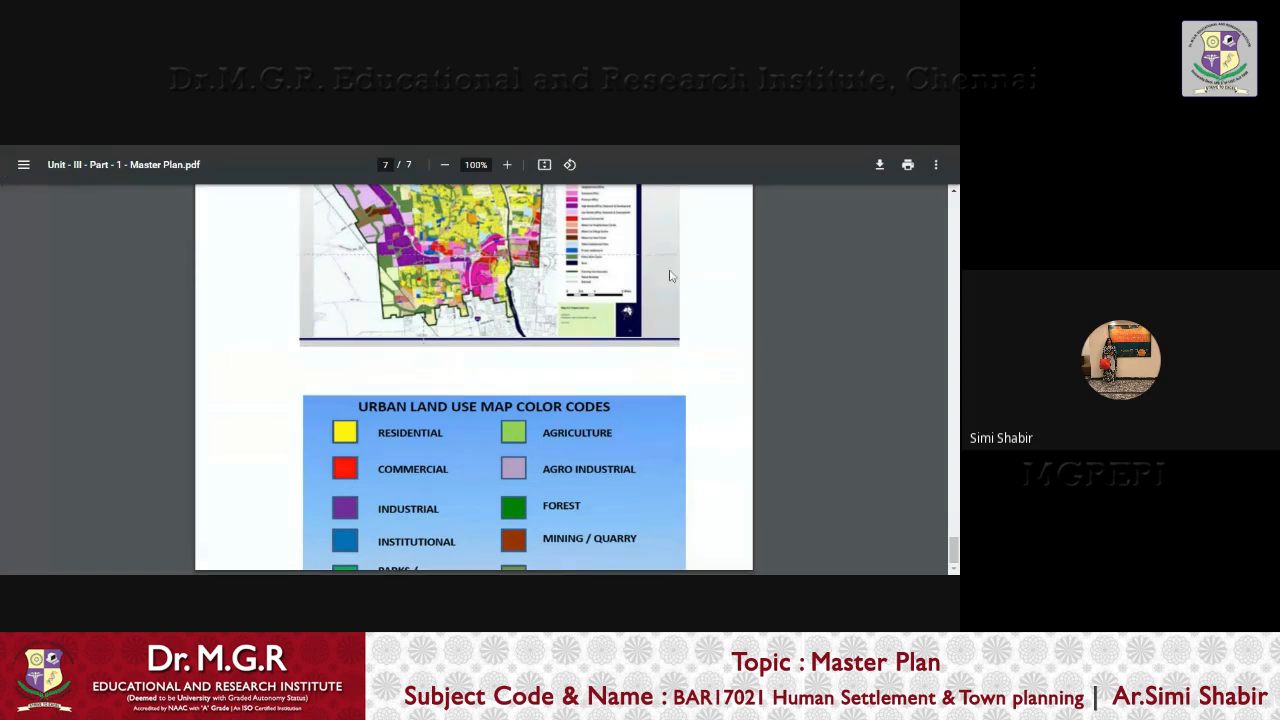
mouse_move(268, 150)
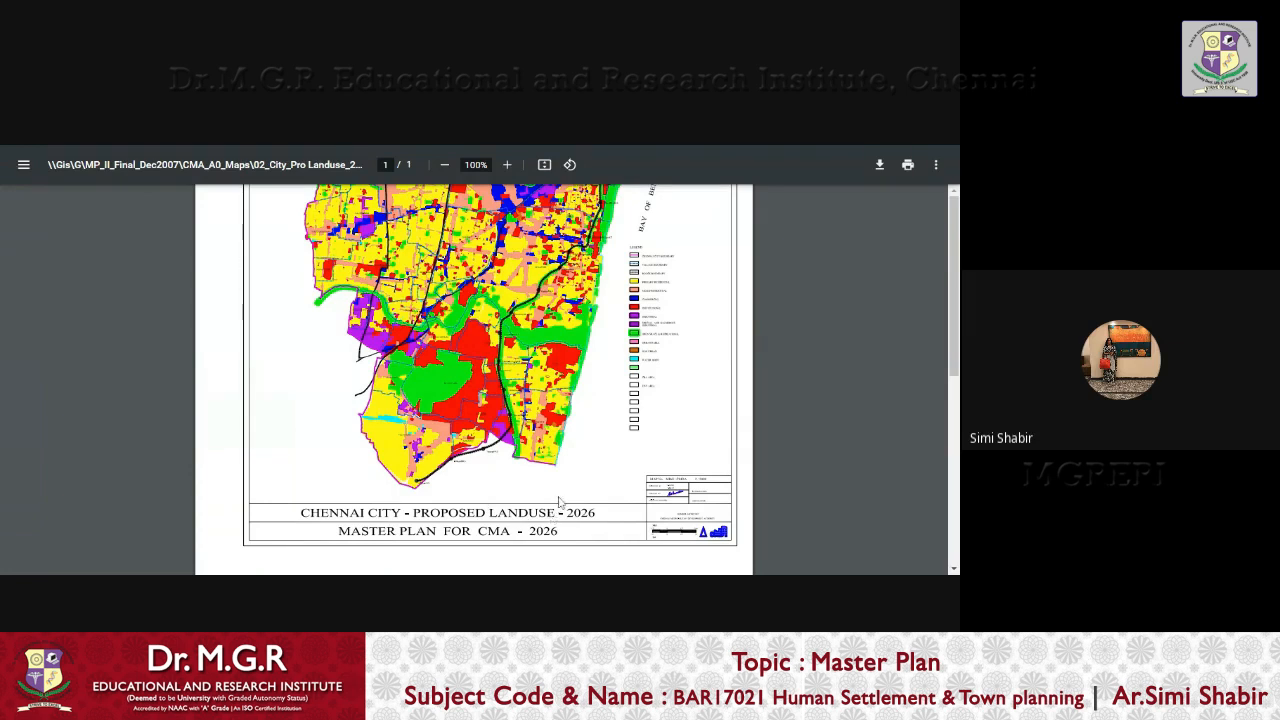
scroll(up, 3)
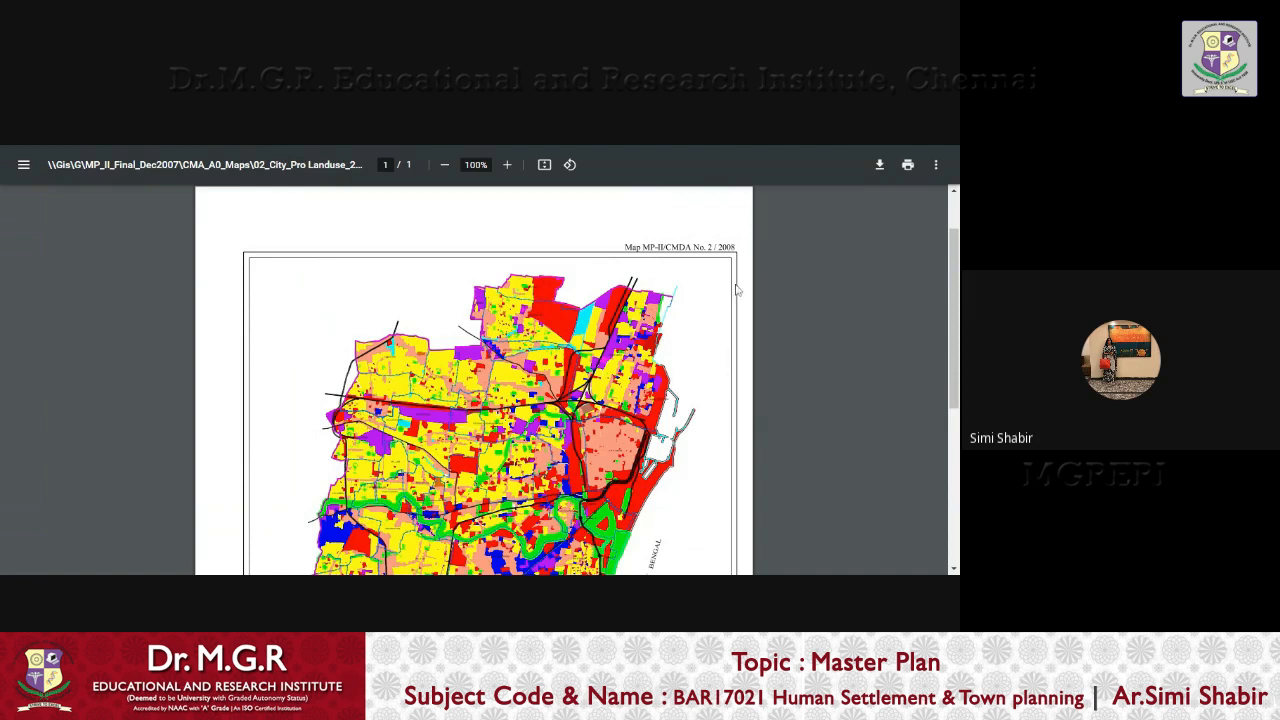
mouse_move(714, 300)
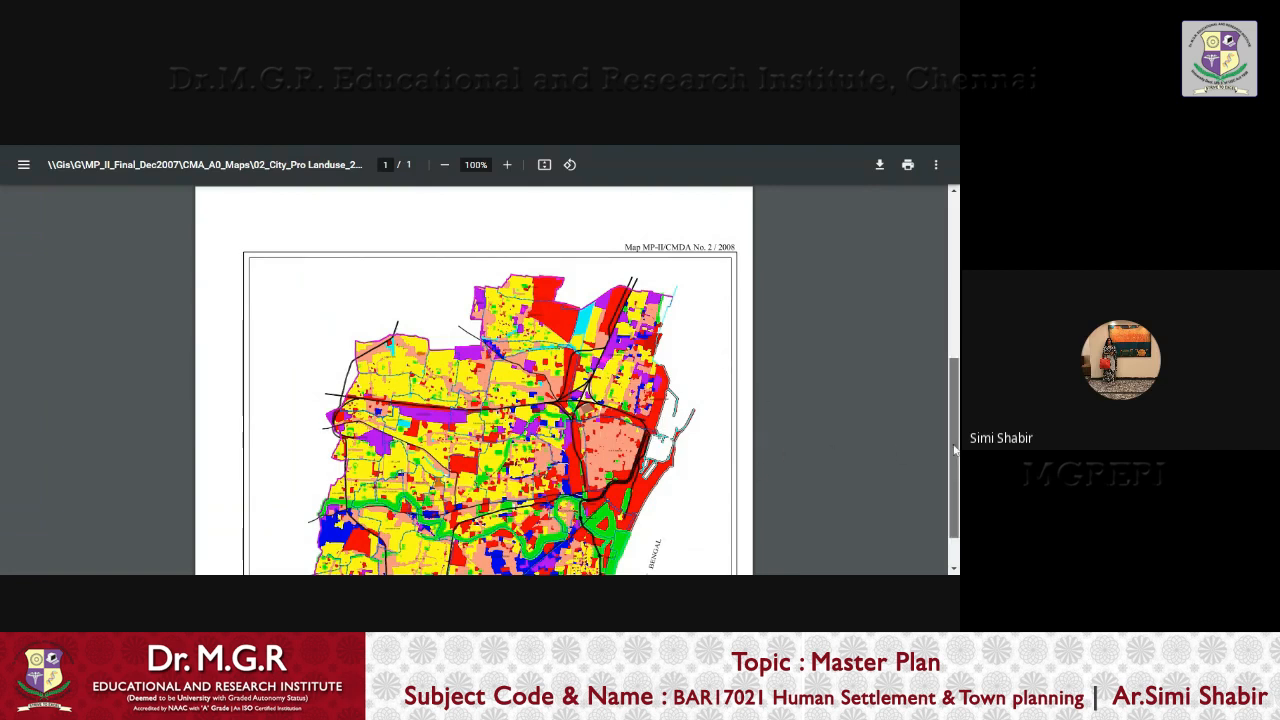
mouse_move(930, 256)
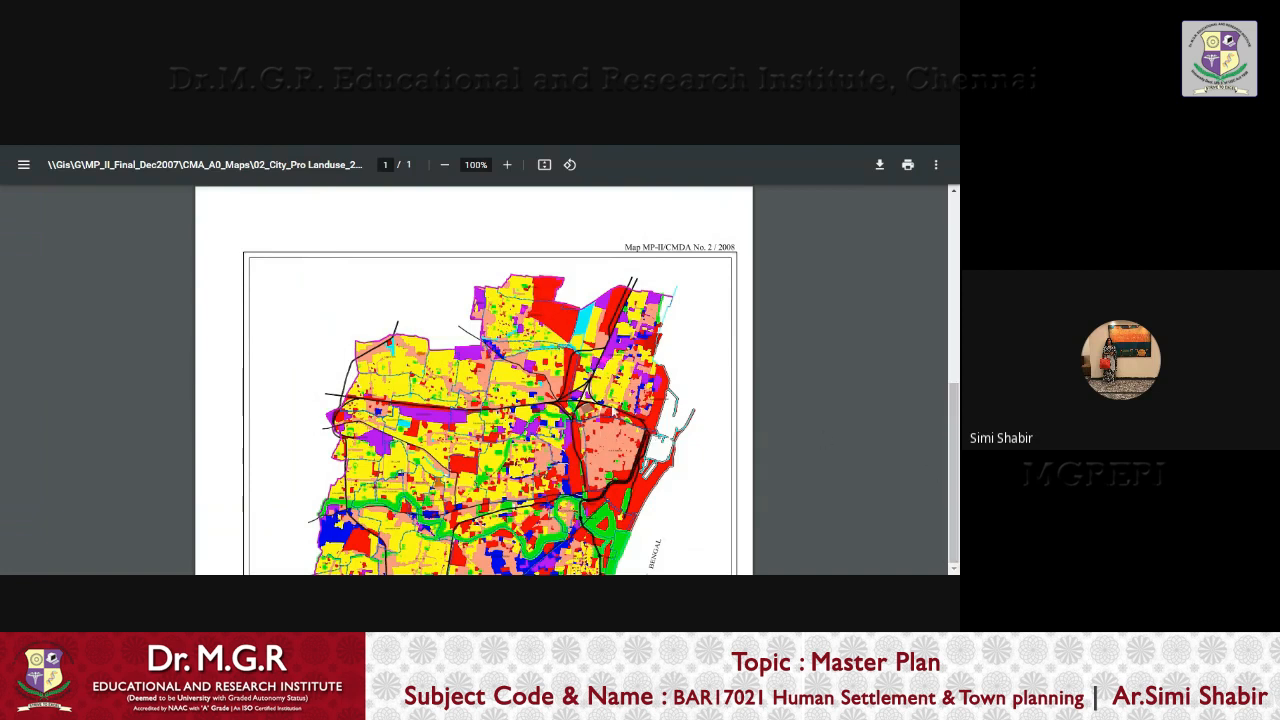
scroll(down, 3)
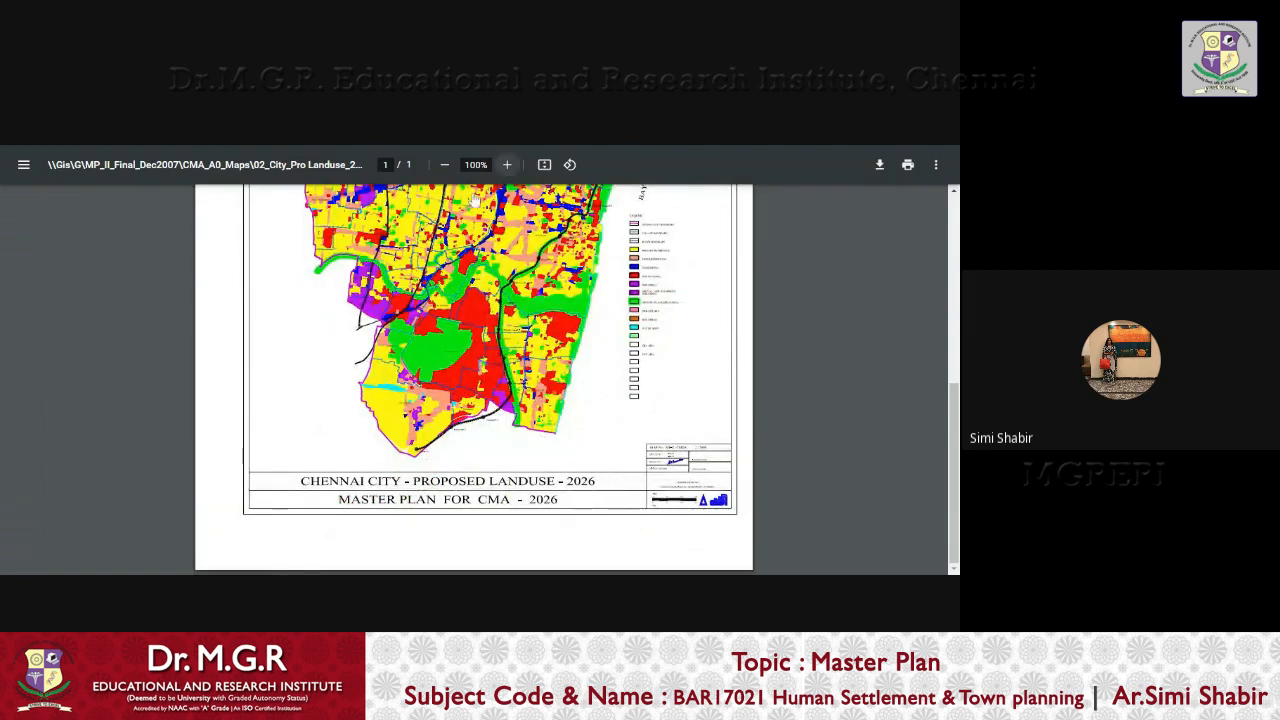
Zoom the Chennai land use map to 150% and scroll to the coastal districts by the Bay of Bengal
click(506, 164)
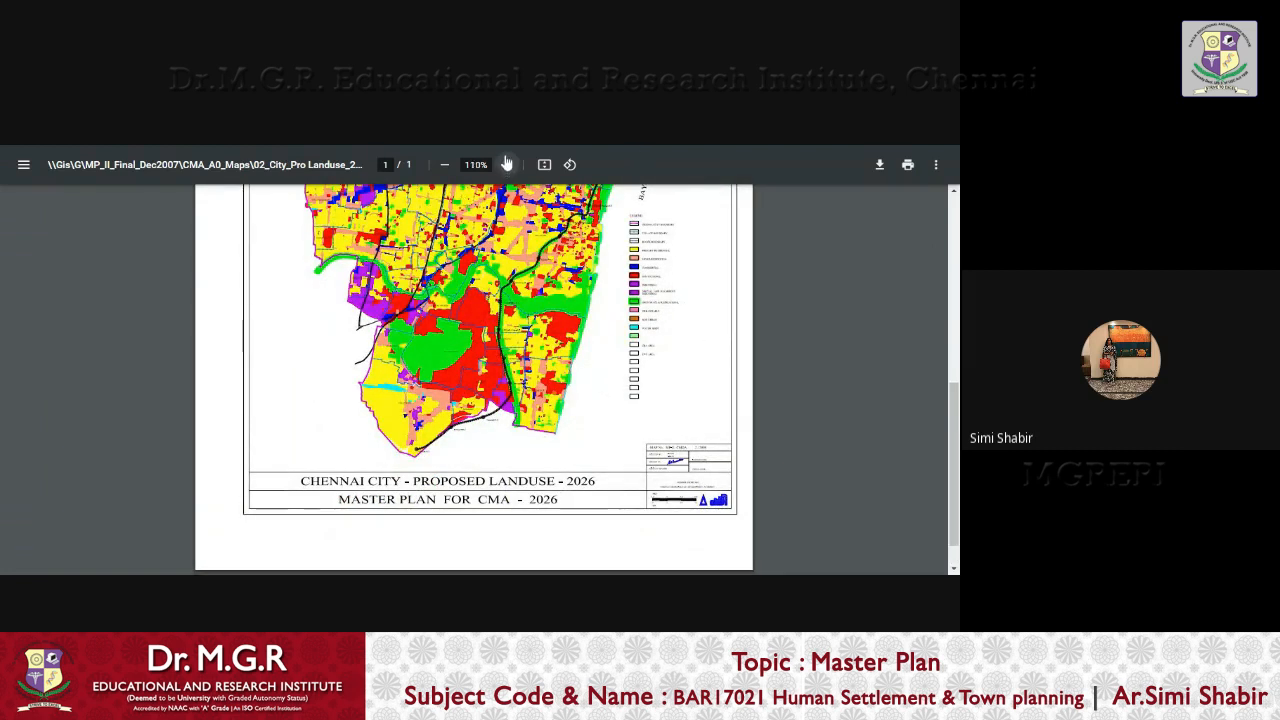
click(508, 164)
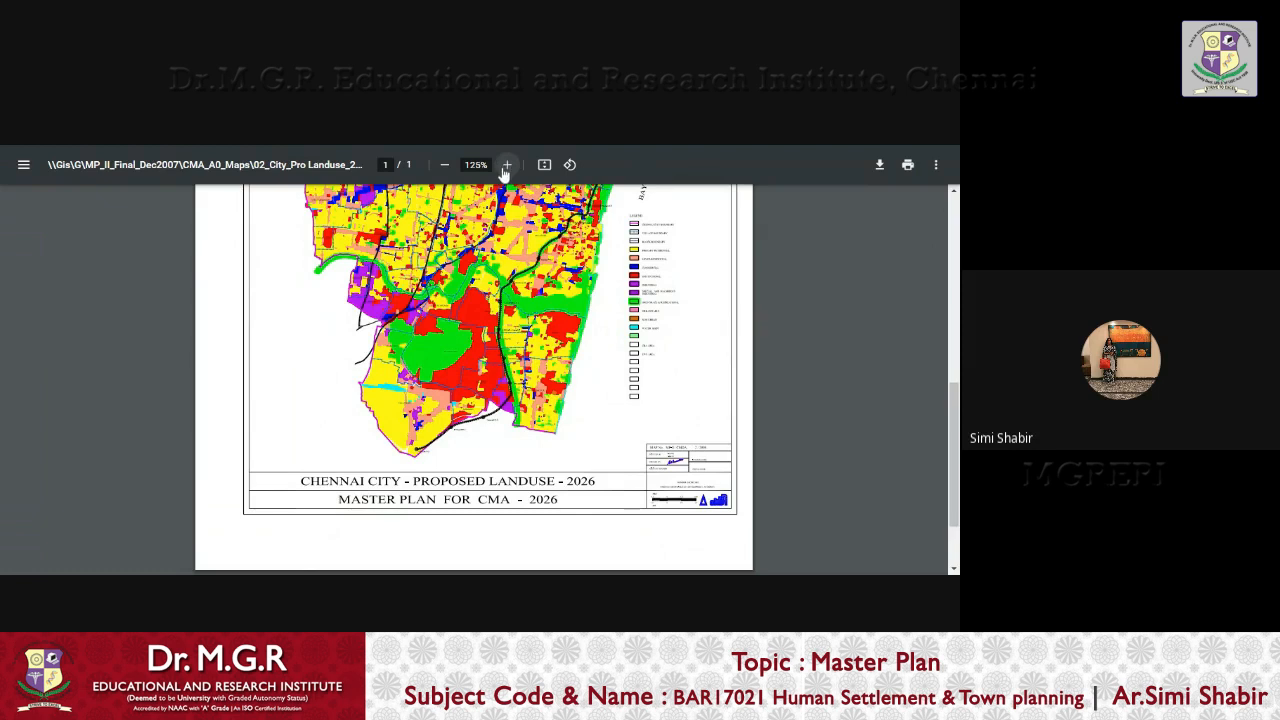
click(508, 164)
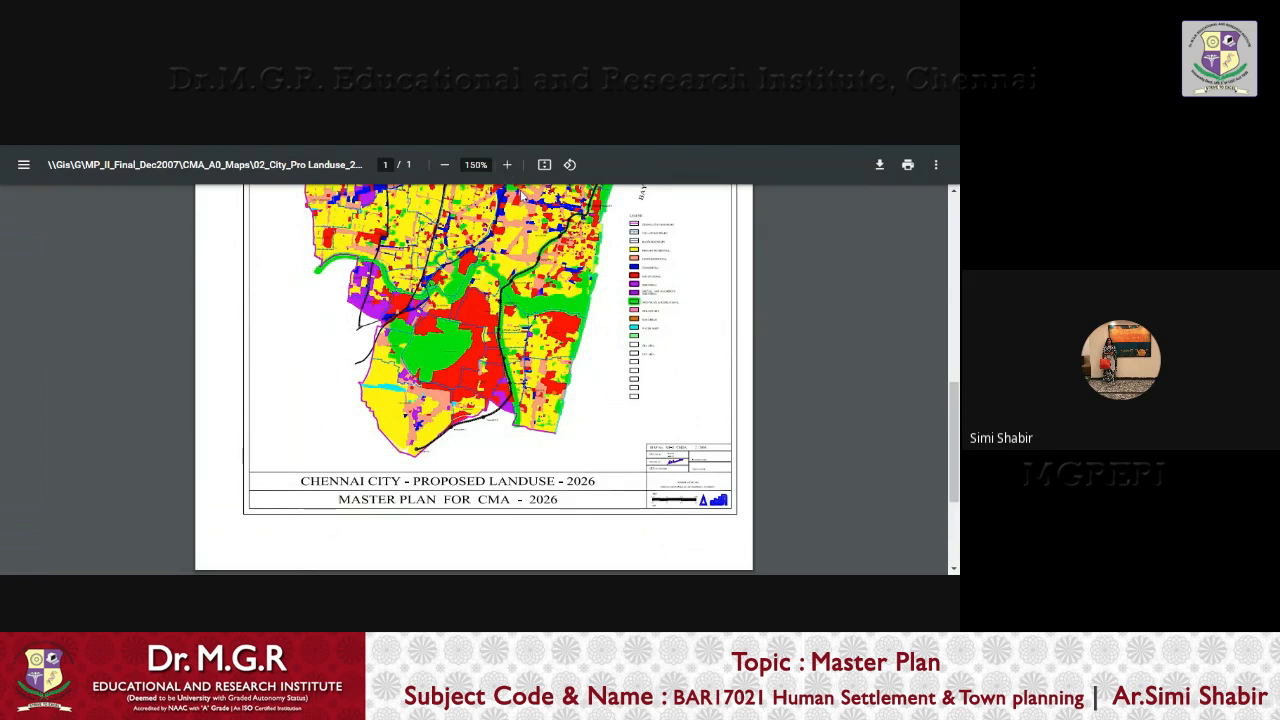
scroll(up, 3)
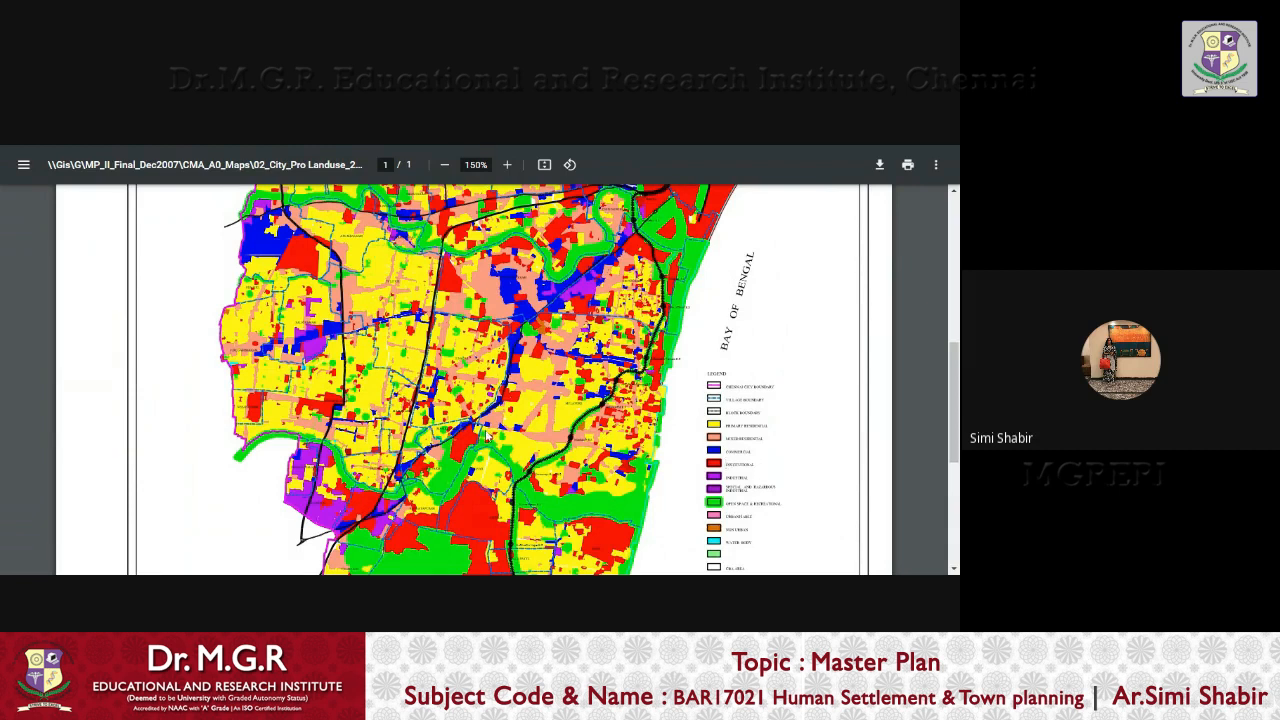
scroll(up, 3)
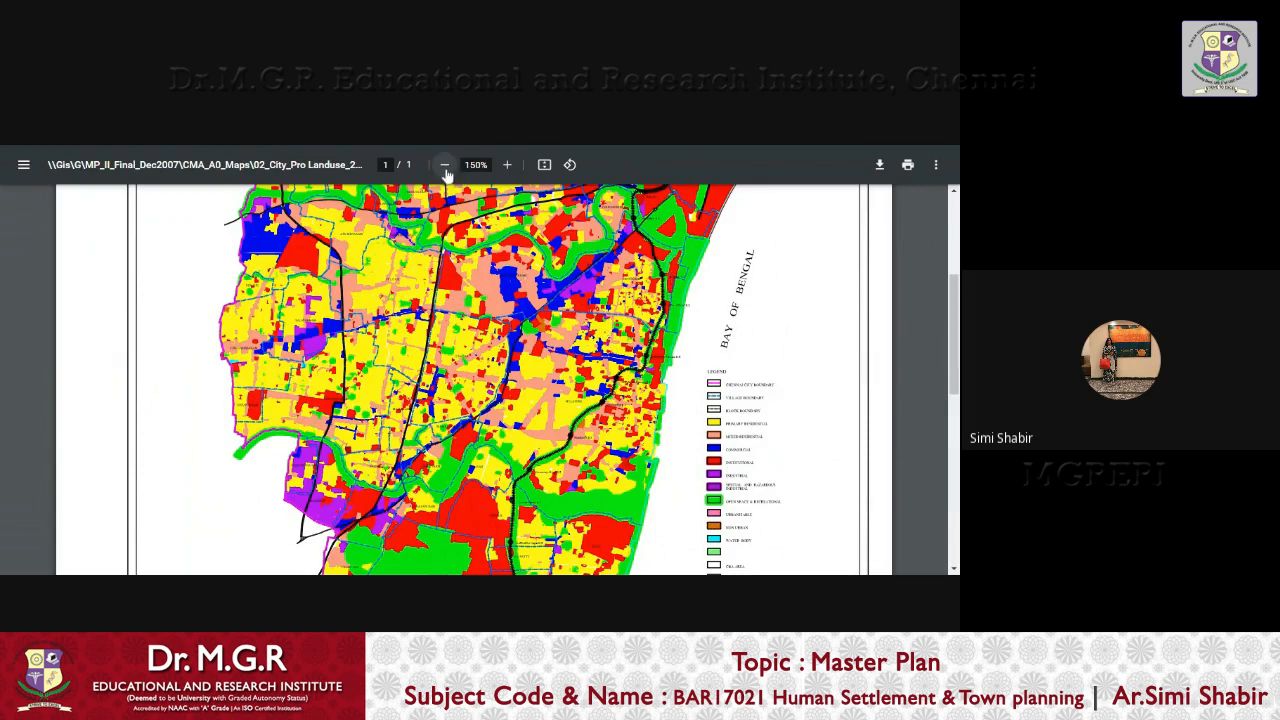
Zoom the map back to 100% and scroll through it to view the whole city area and legend
click(444, 164)
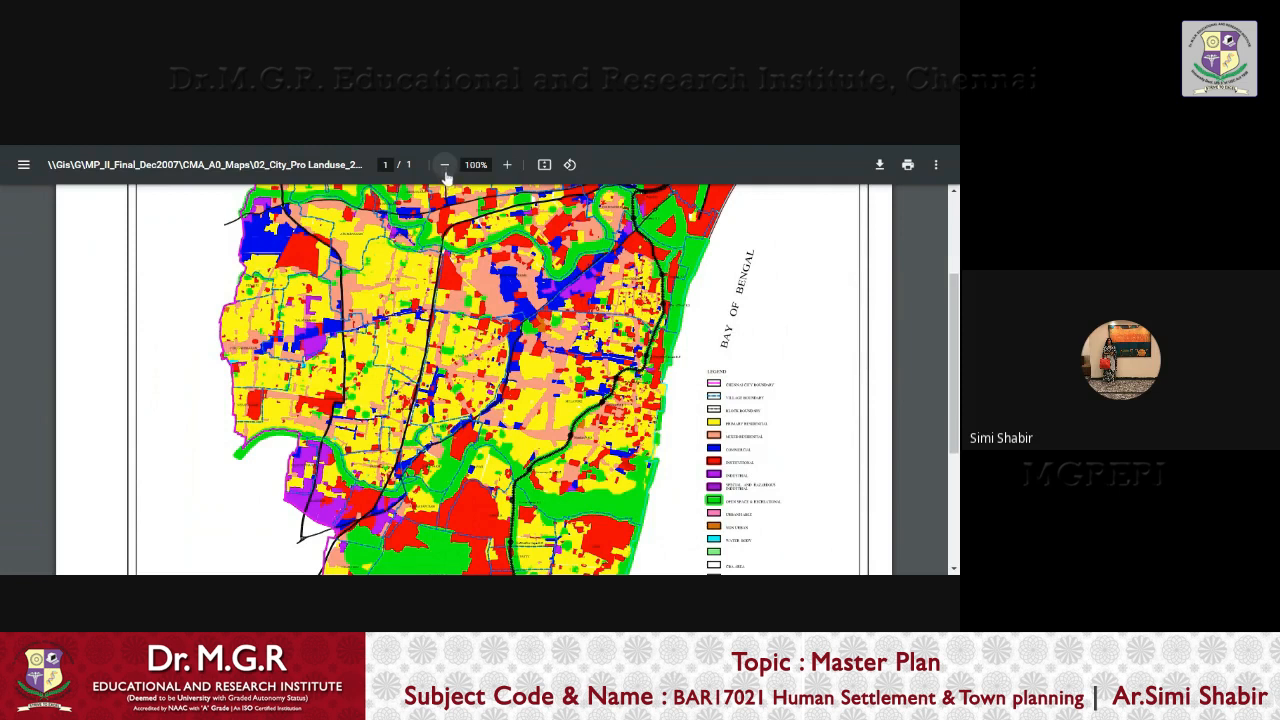
mouse_move(800, 324)
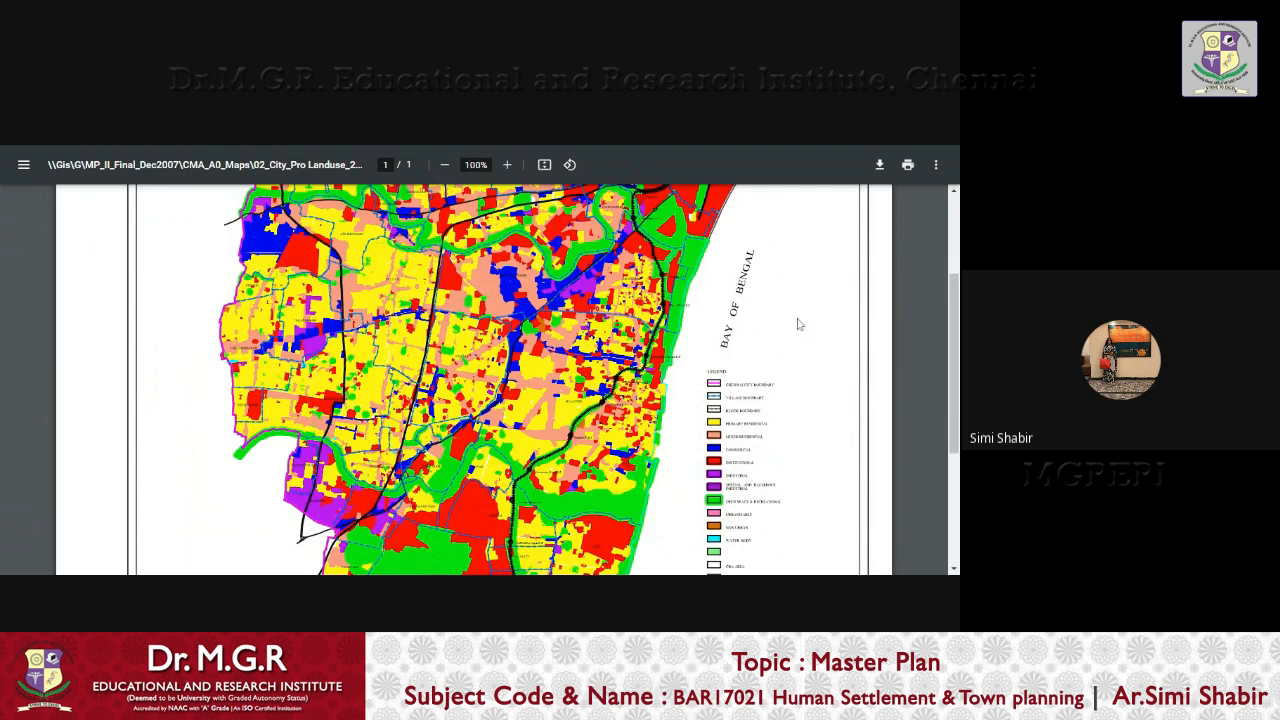
mouse_move(800, 312)
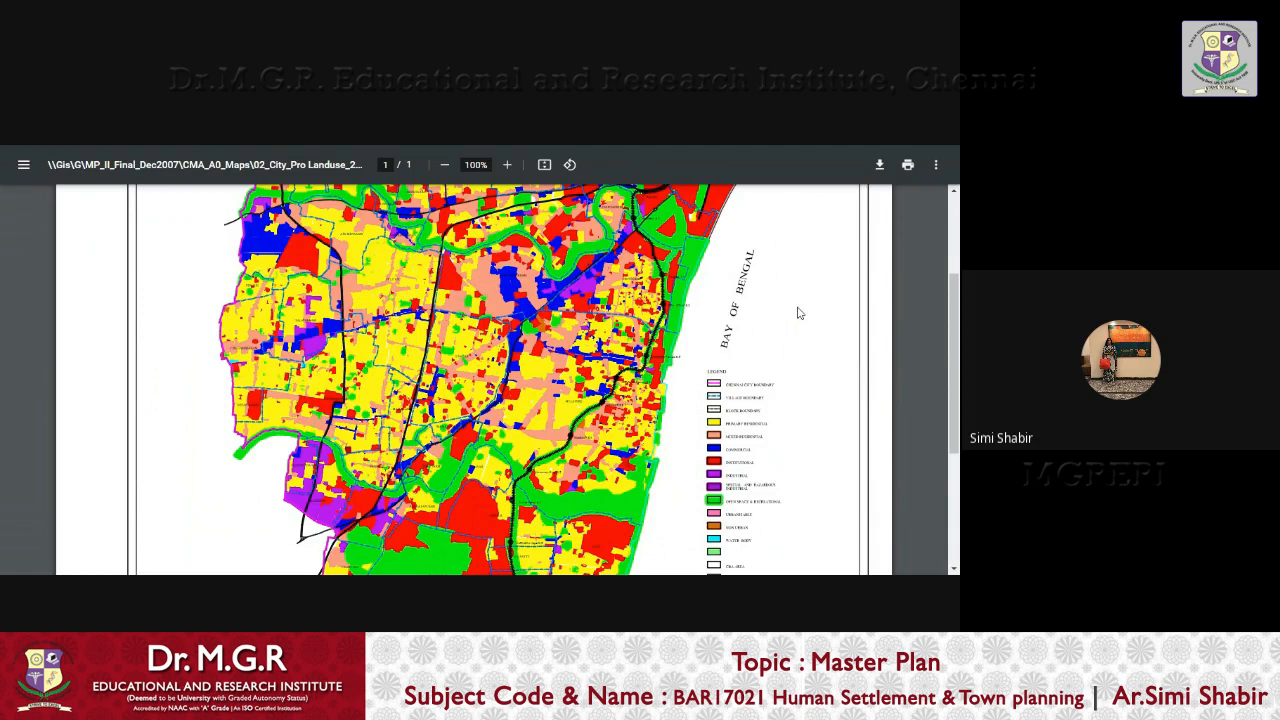
mouse_move(556, 152)
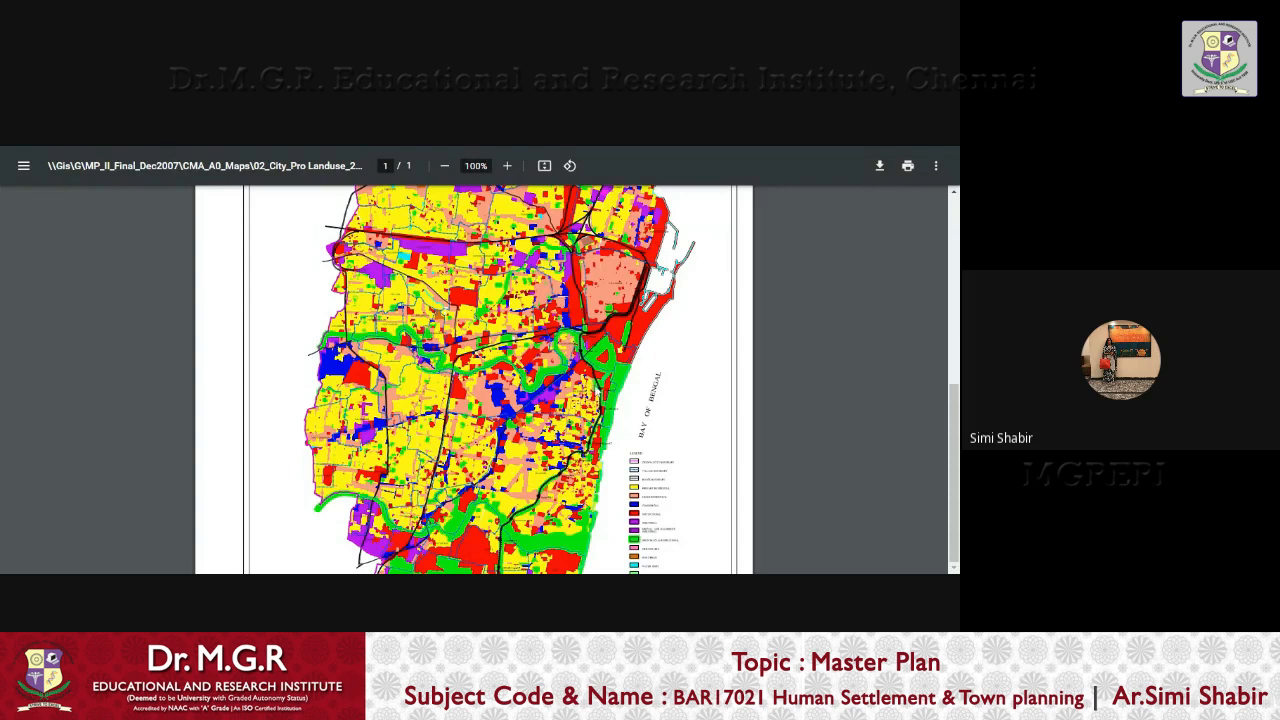
scroll(down, 3)
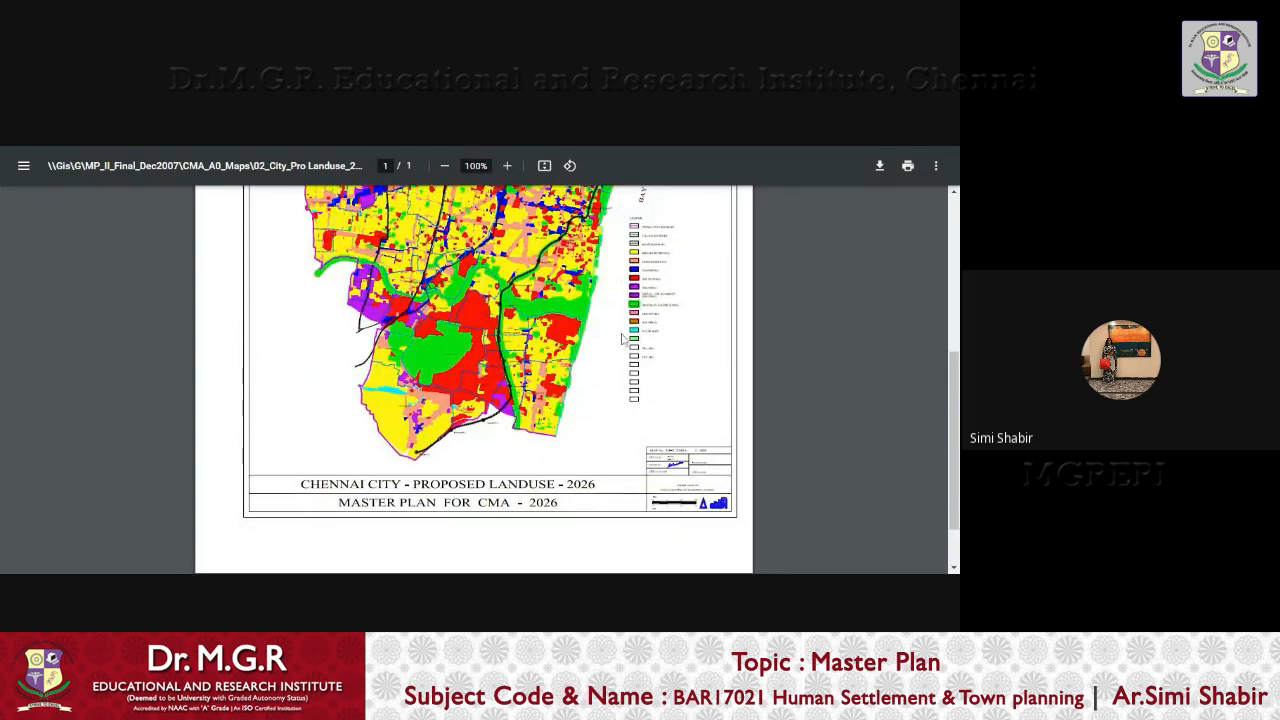
scroll(up, 3)
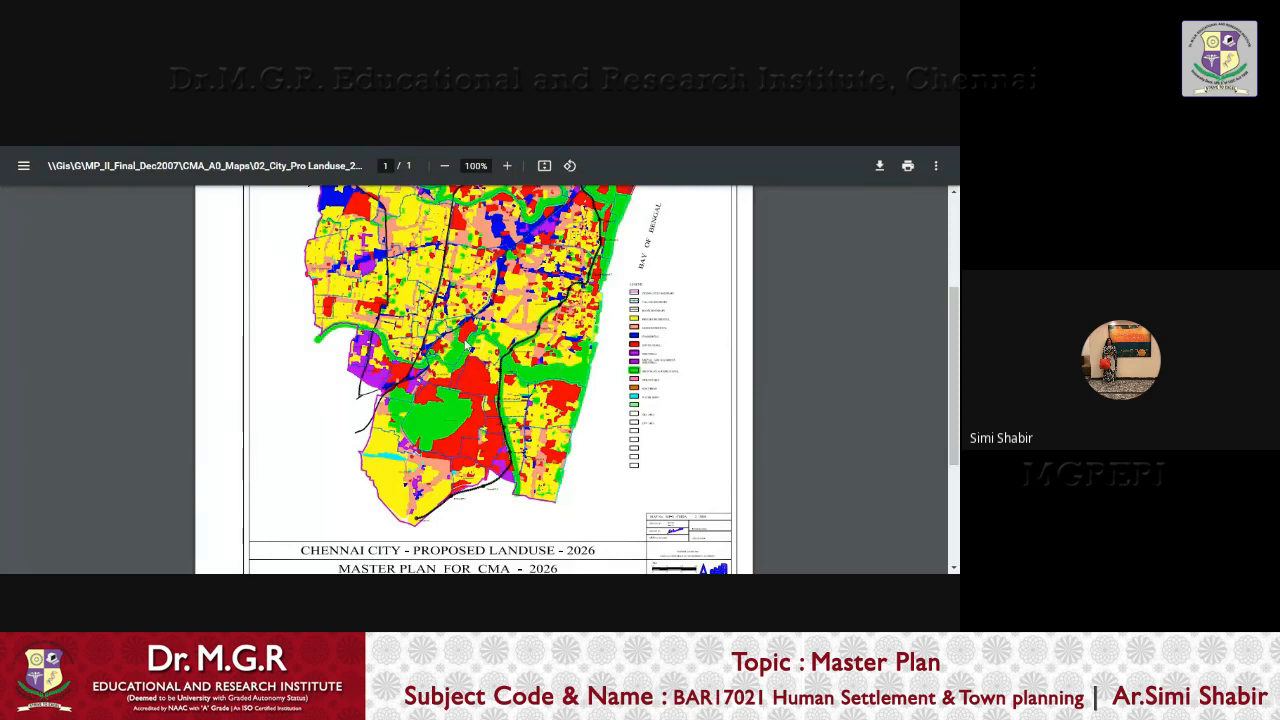
scroll(up, 3)
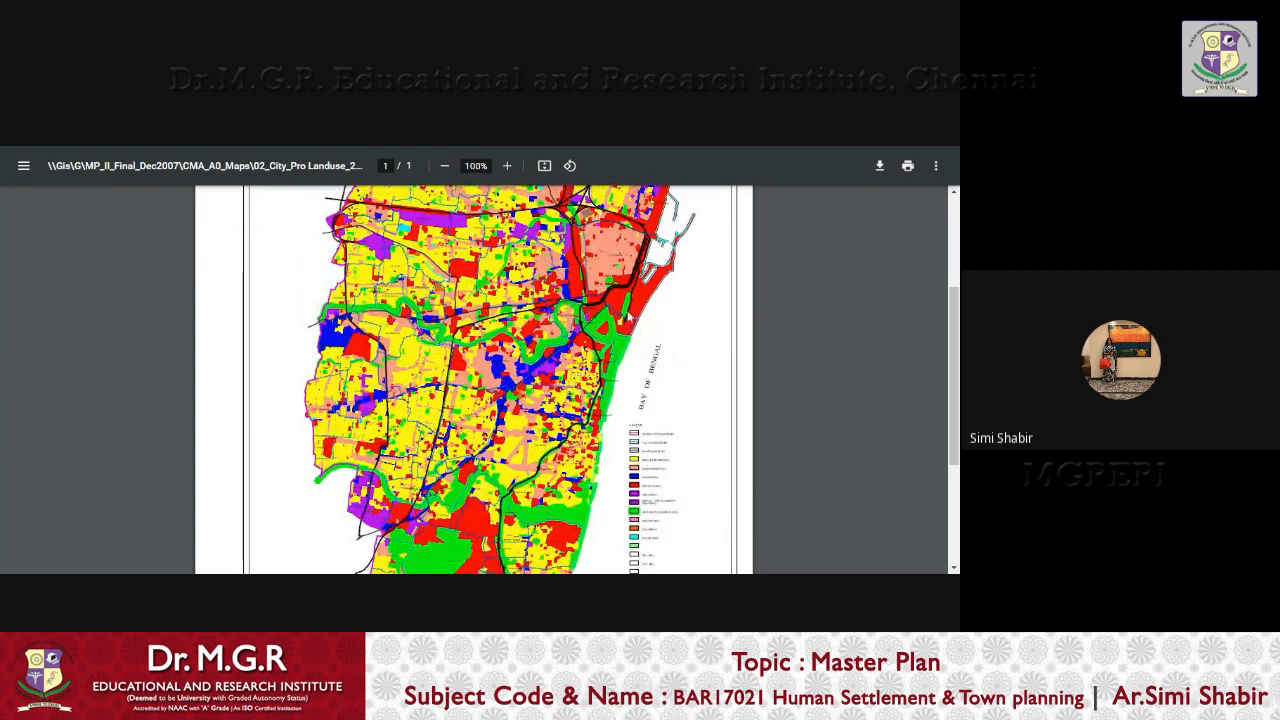